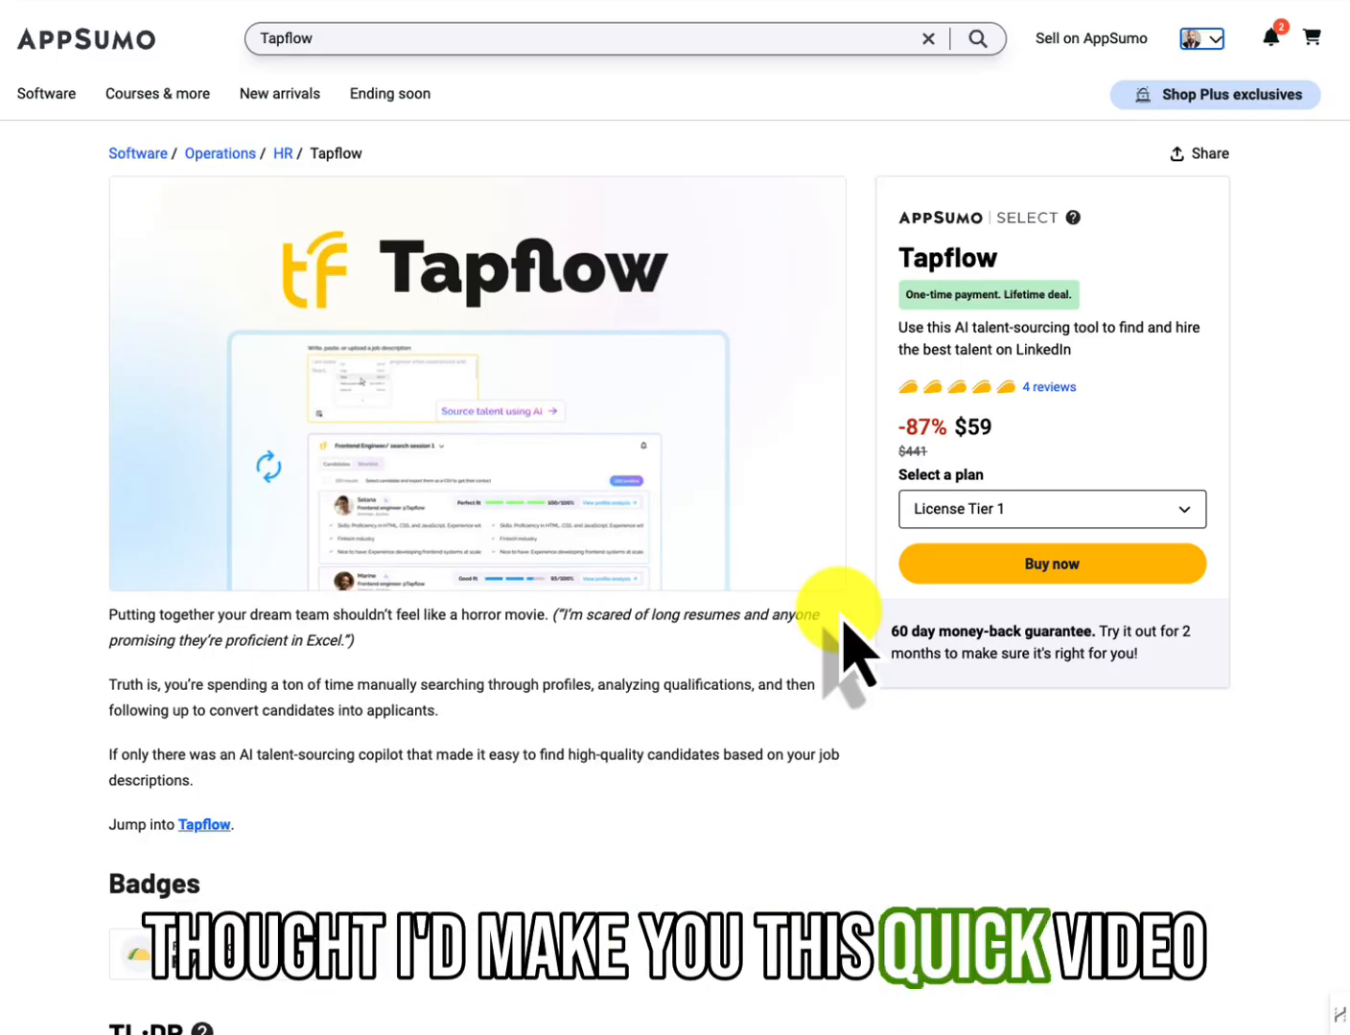
mouse_move(700, 729)
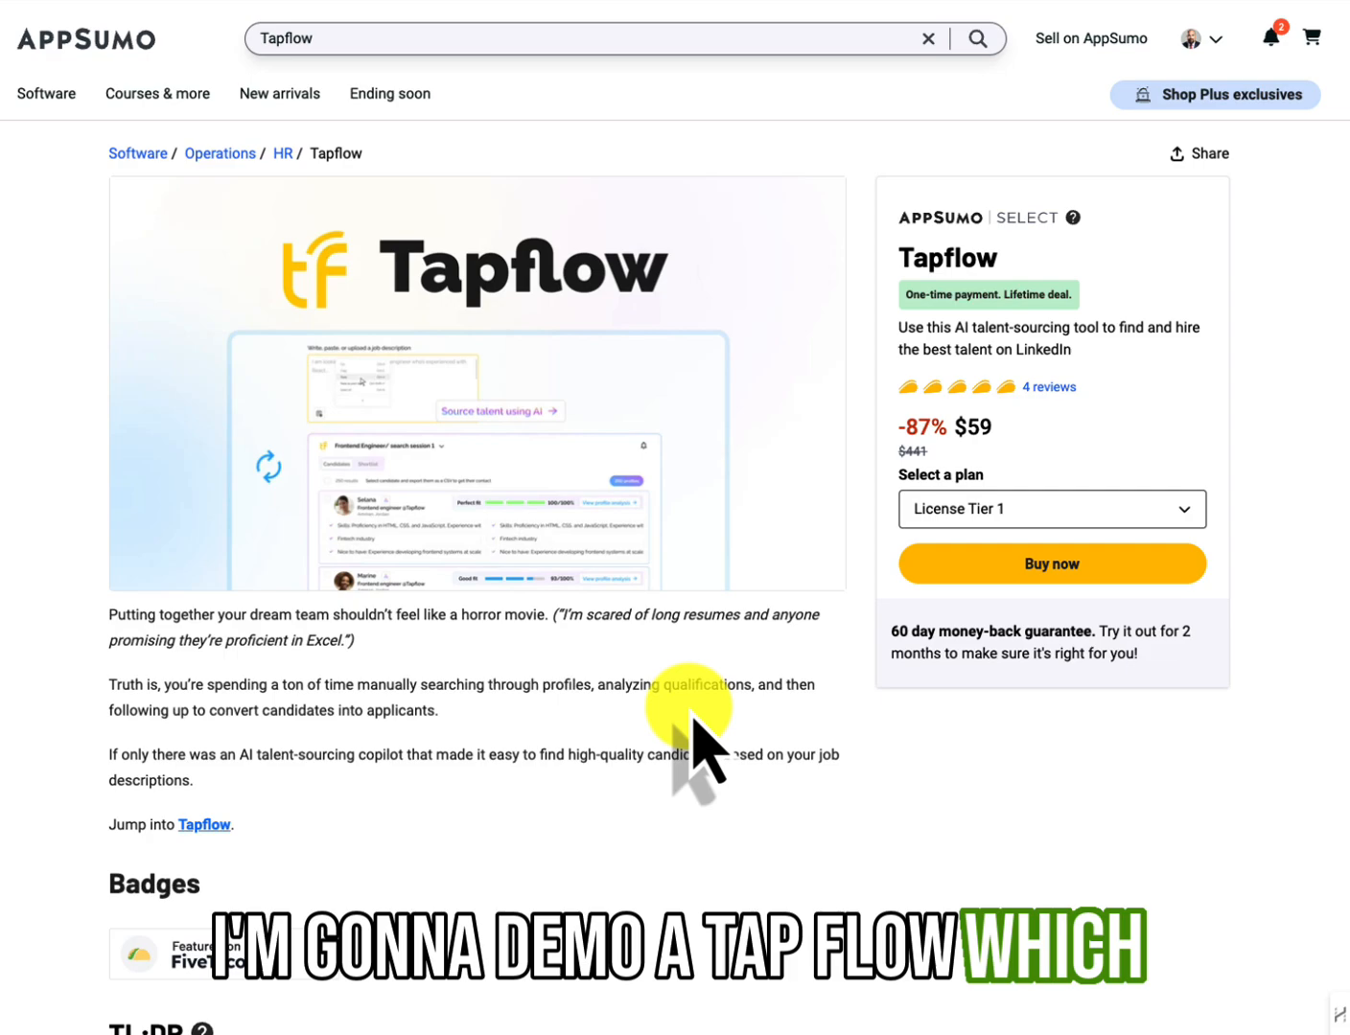
Review the pasted FIS Data Scientist job description in Tapflow and run Analyze using AI
scroll(down, 3)
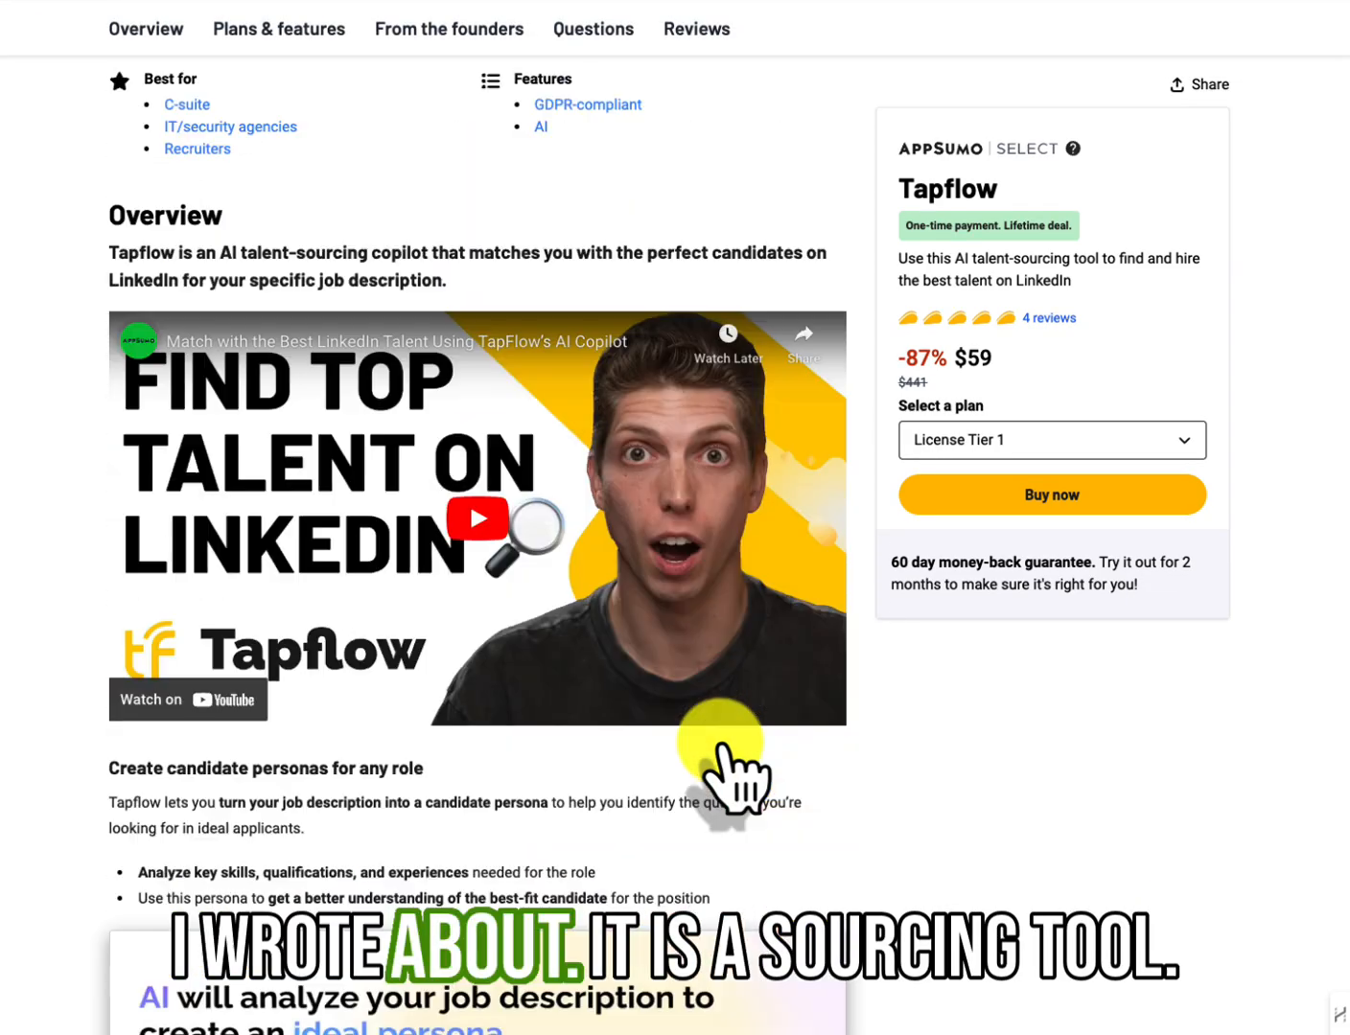
scroll(down, 3)
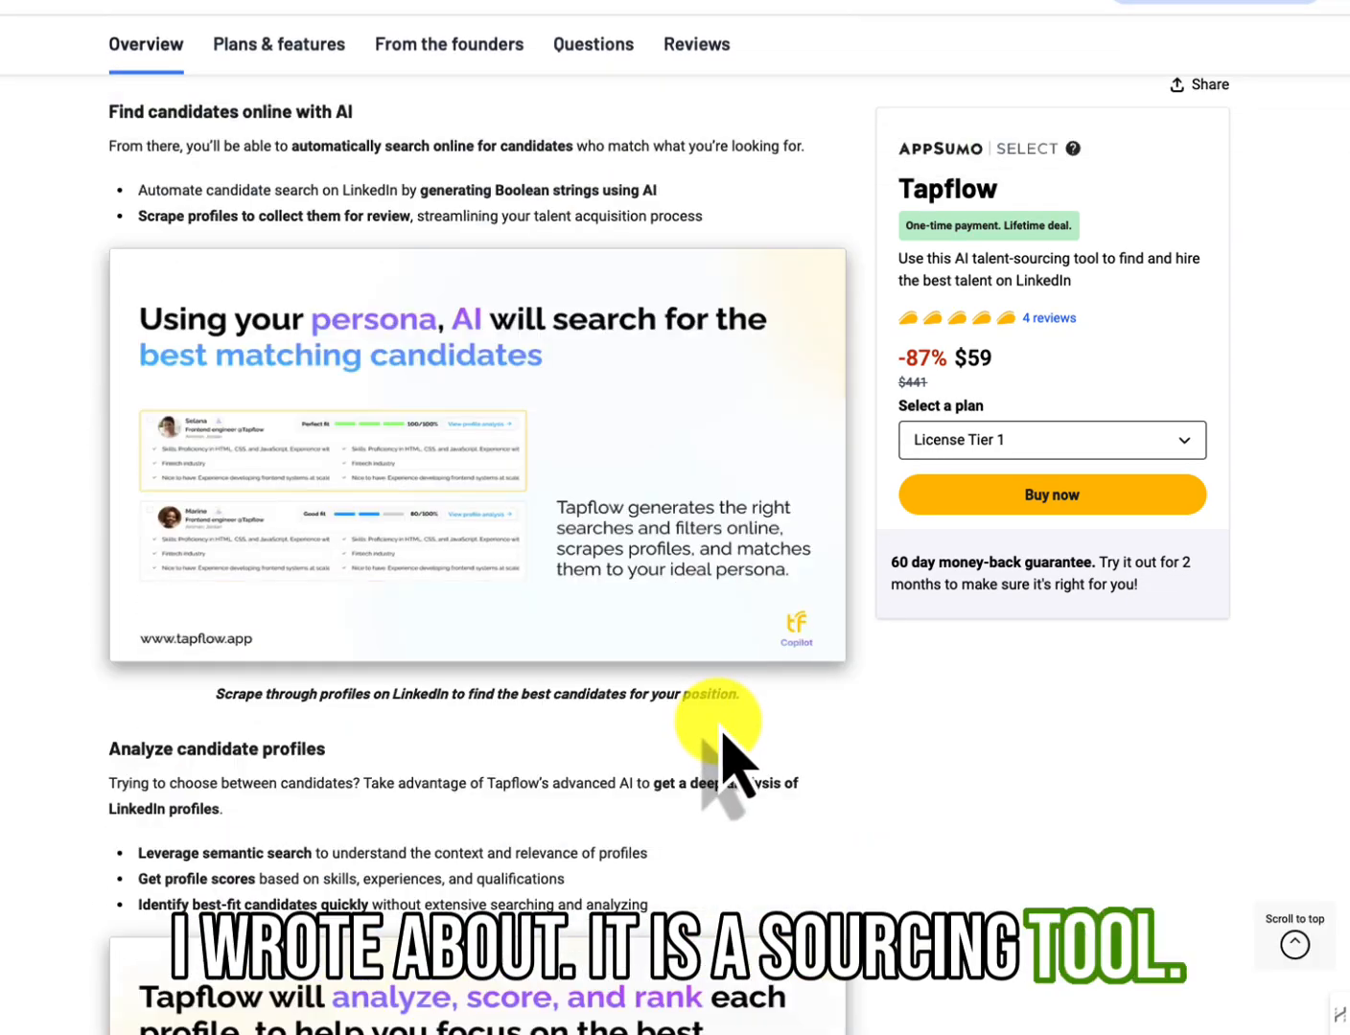
scroll(down, 3)
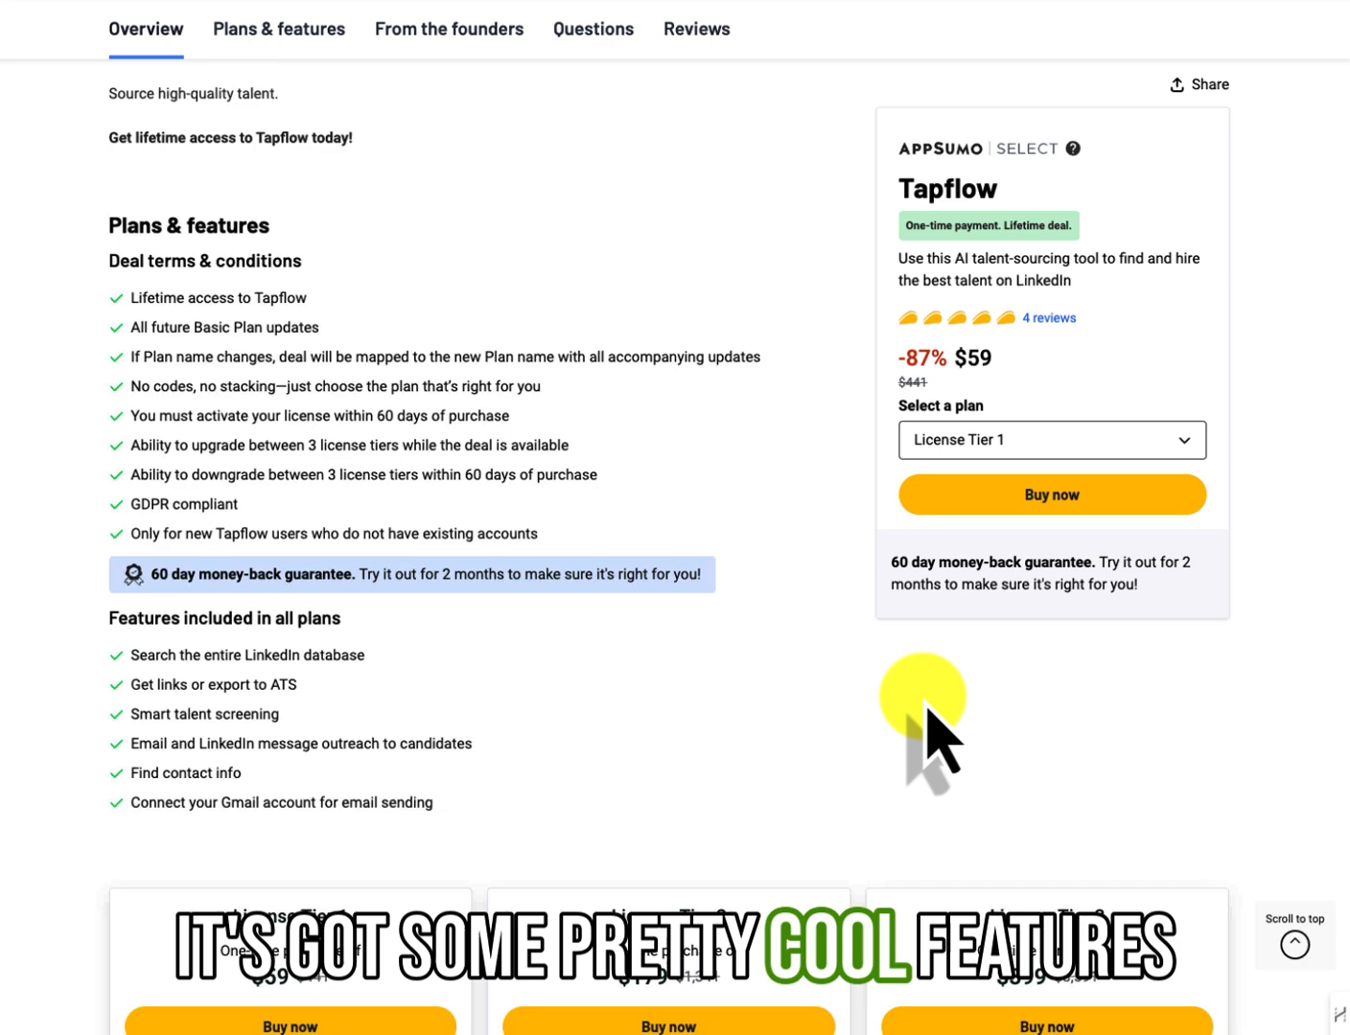
scroll(down, 3)
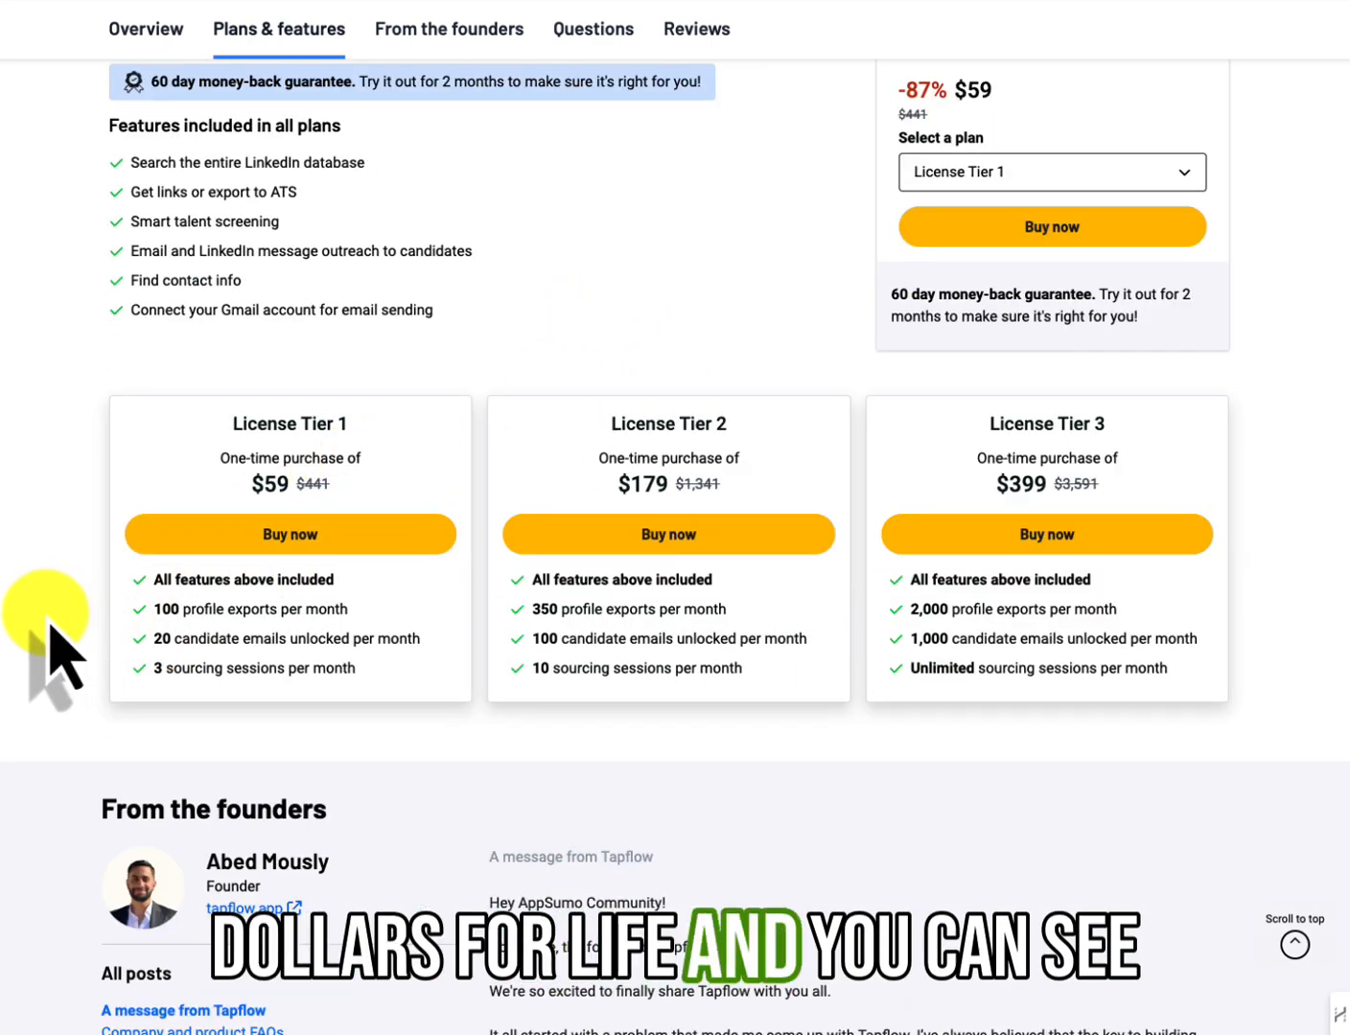
mouse_move(153, 623)
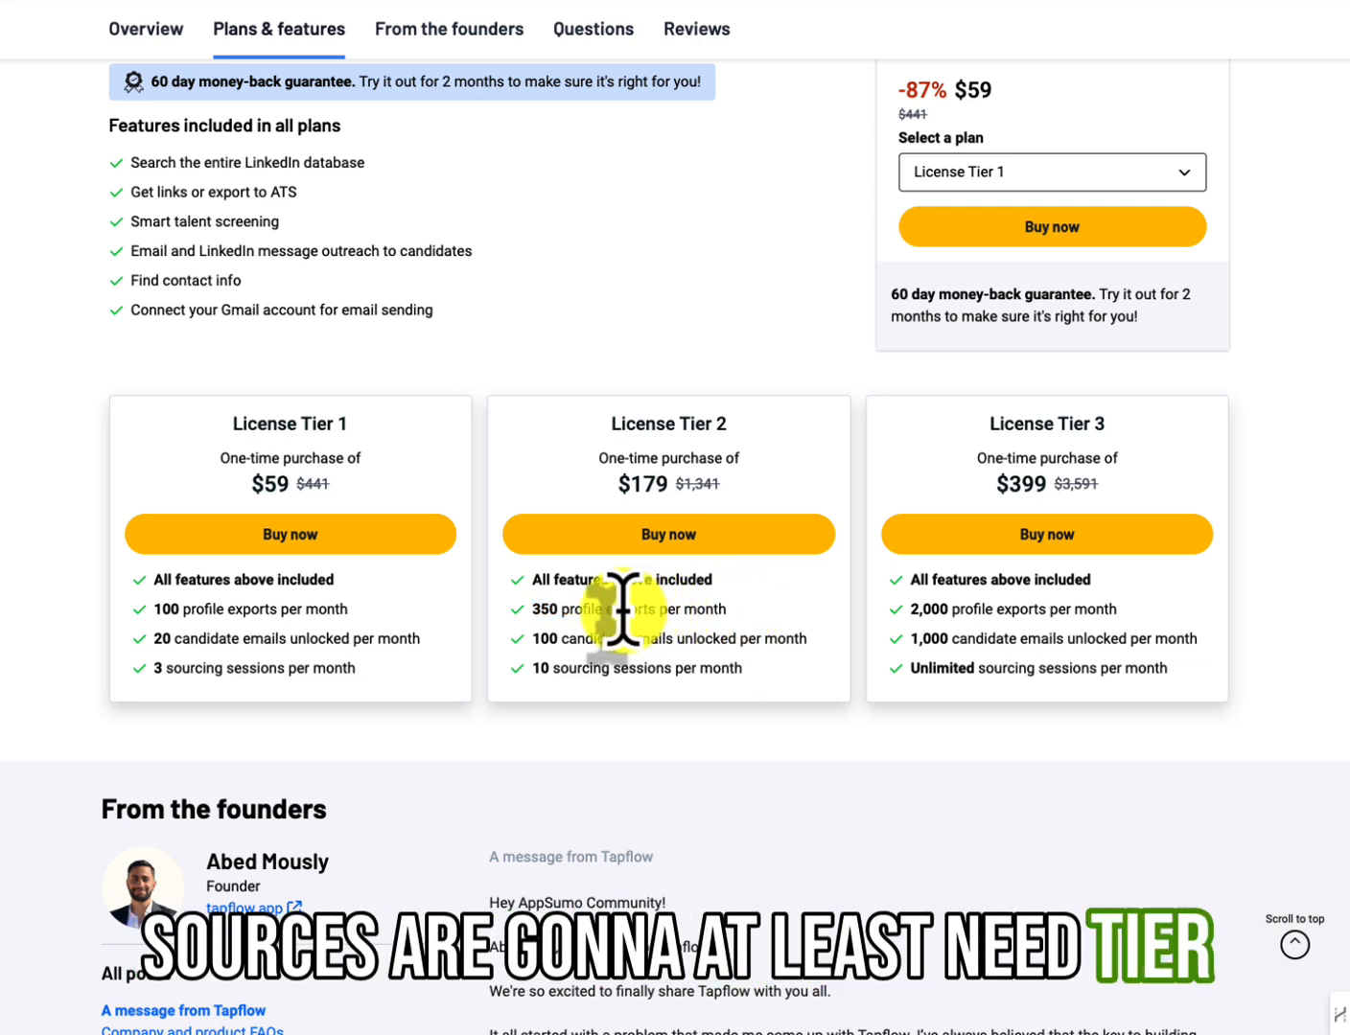
mouse_move(963, 611)
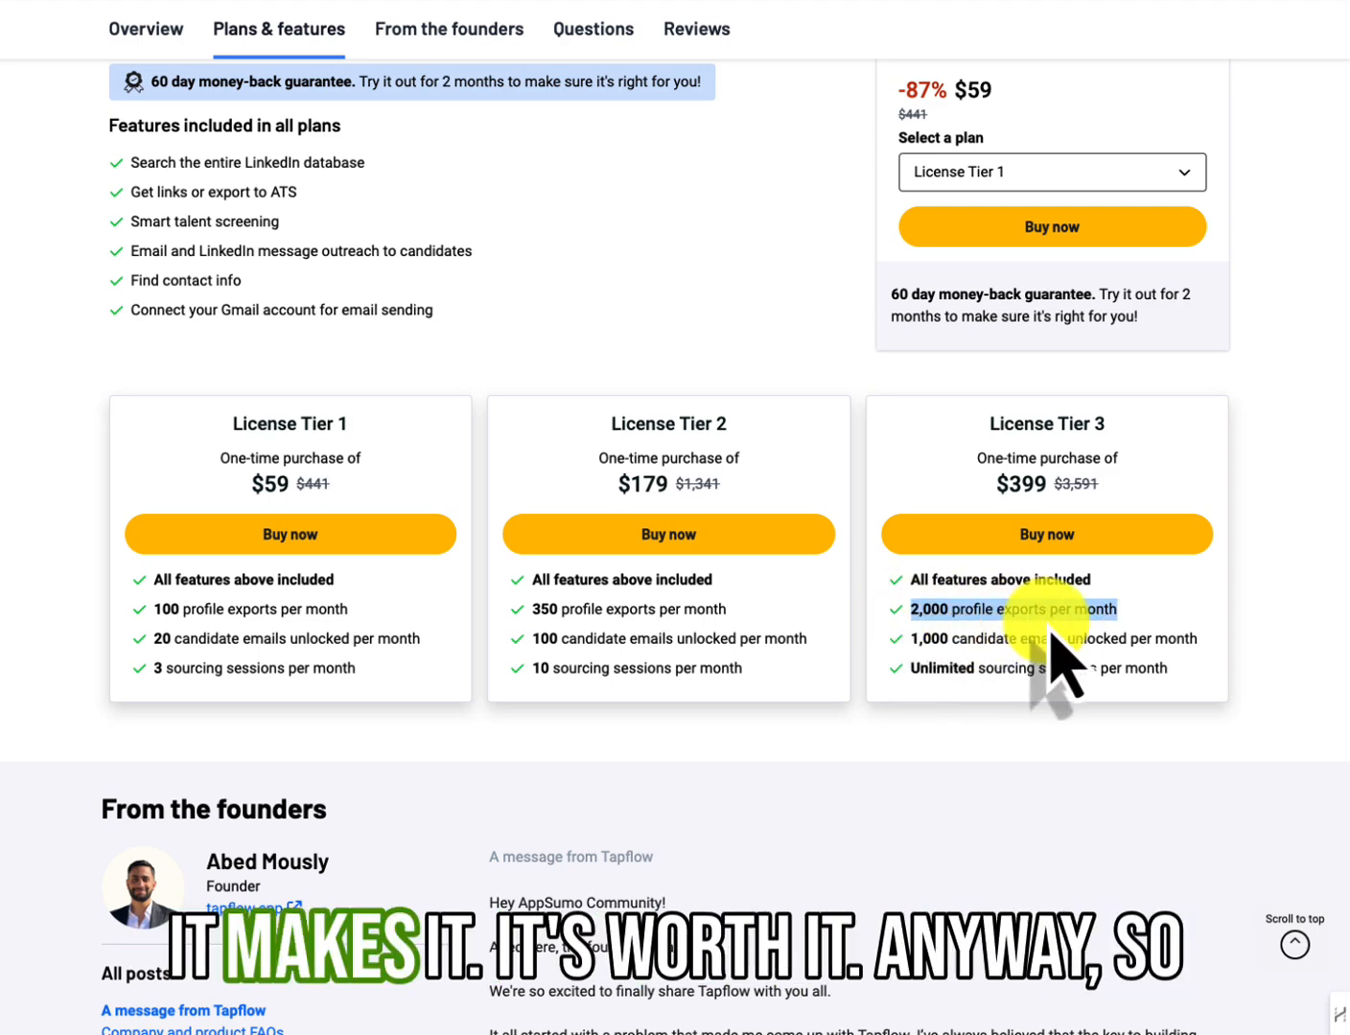
scroll(up, 3)
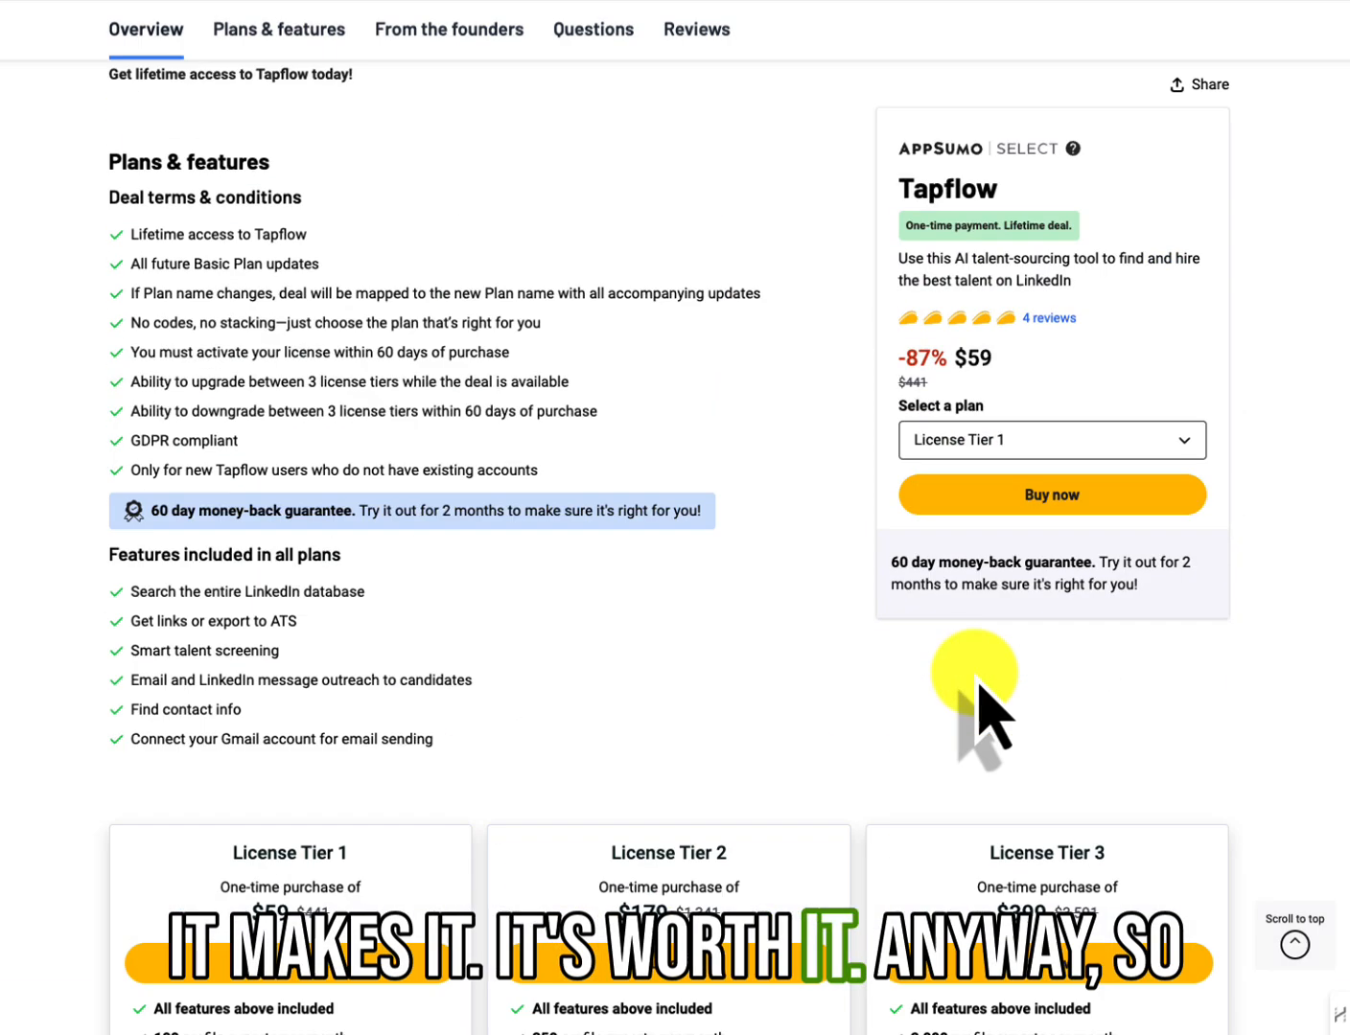
scroll(up, 3)
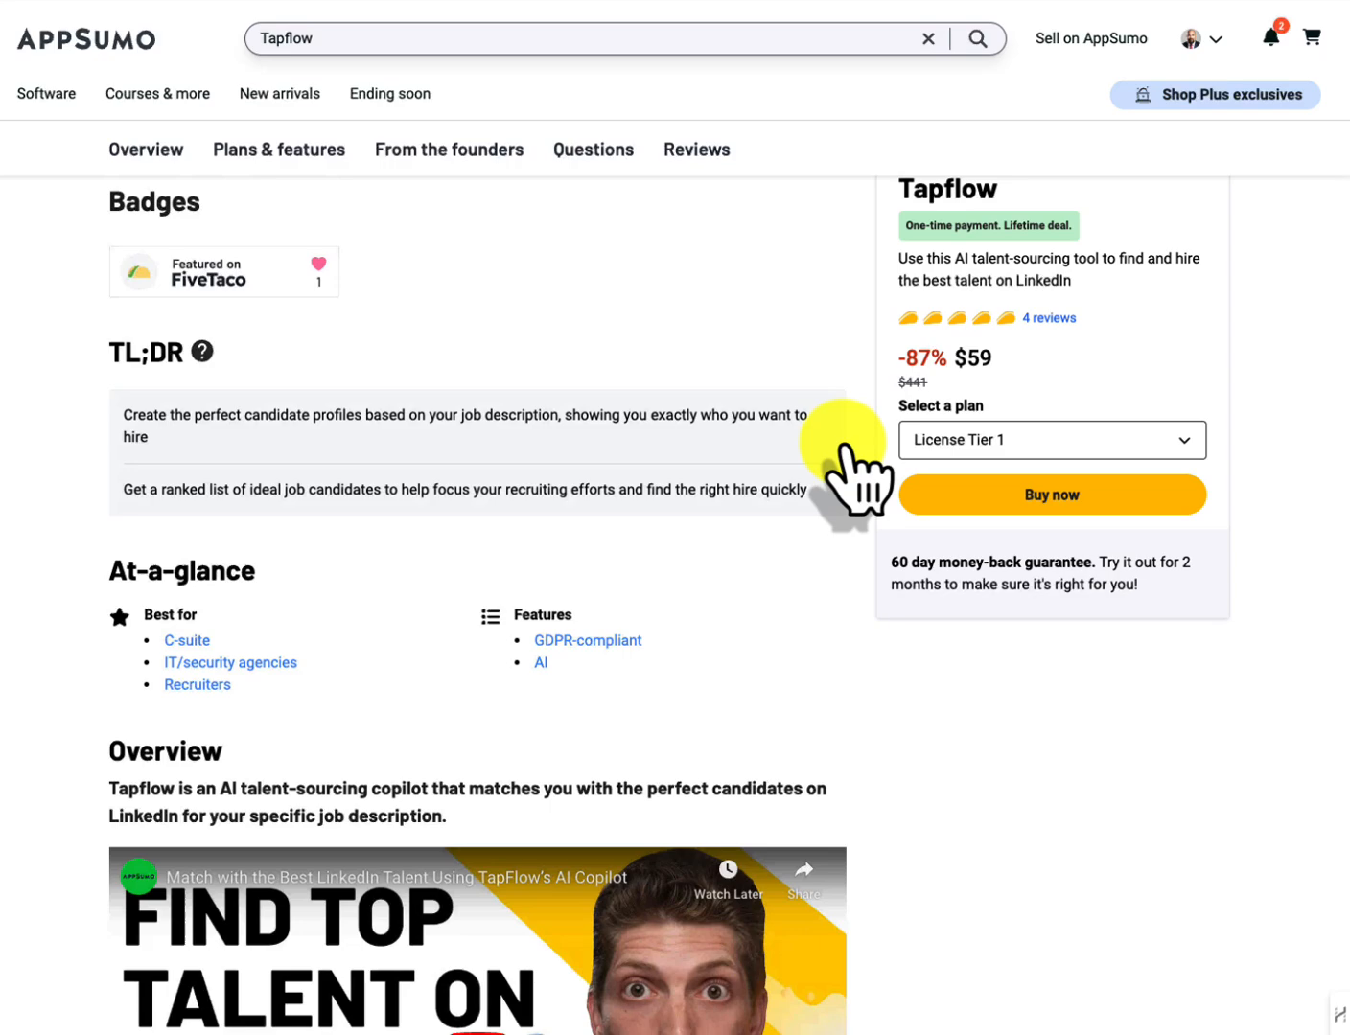
scroll(up, 3)
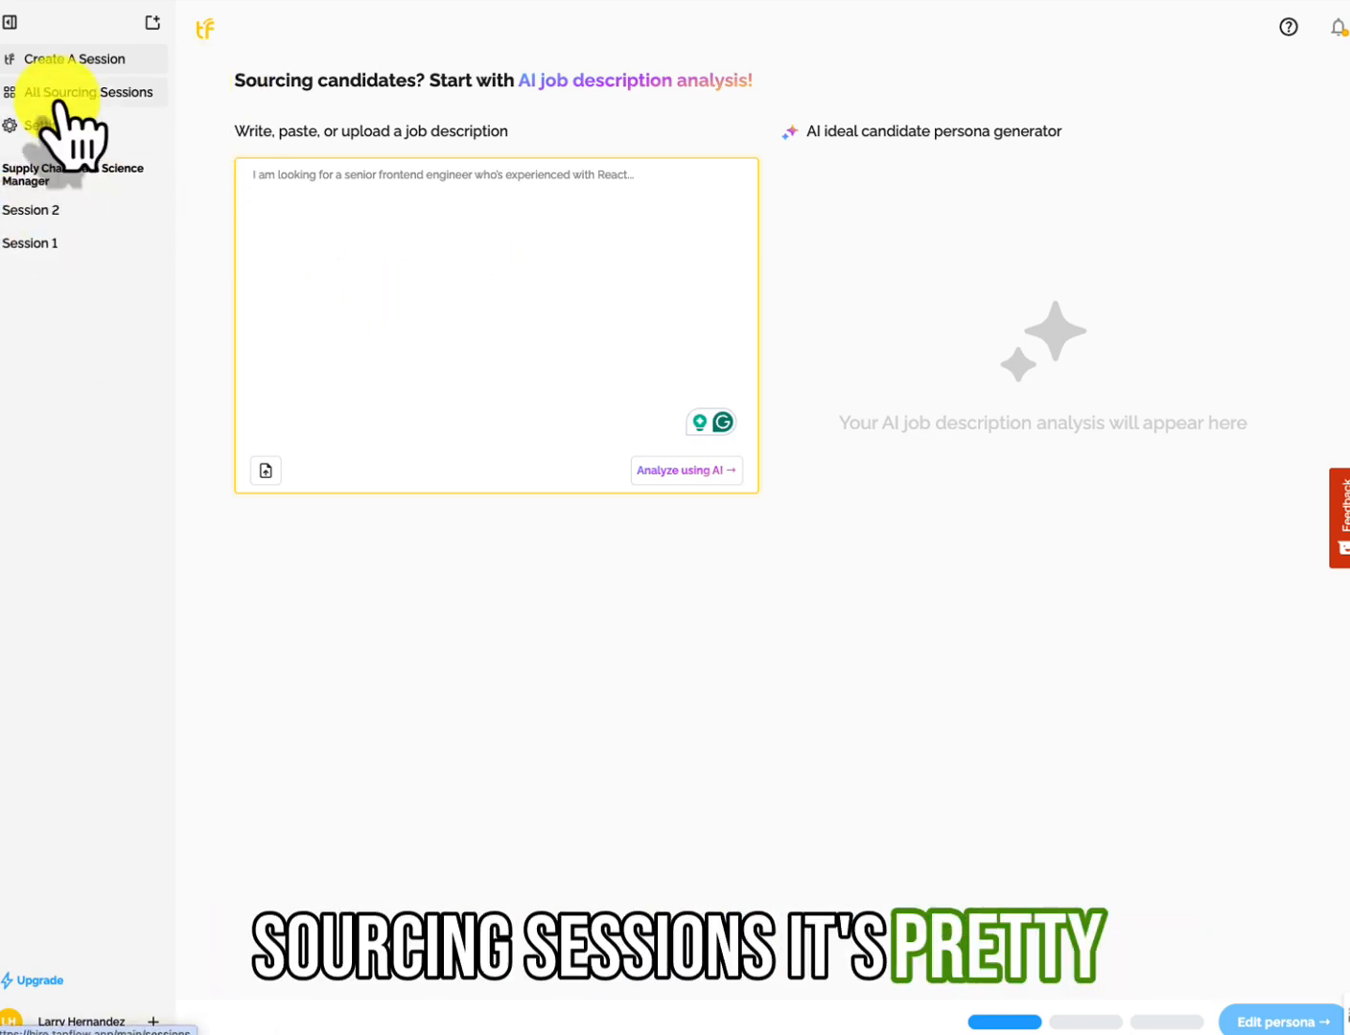
mouse_move(383, 202)
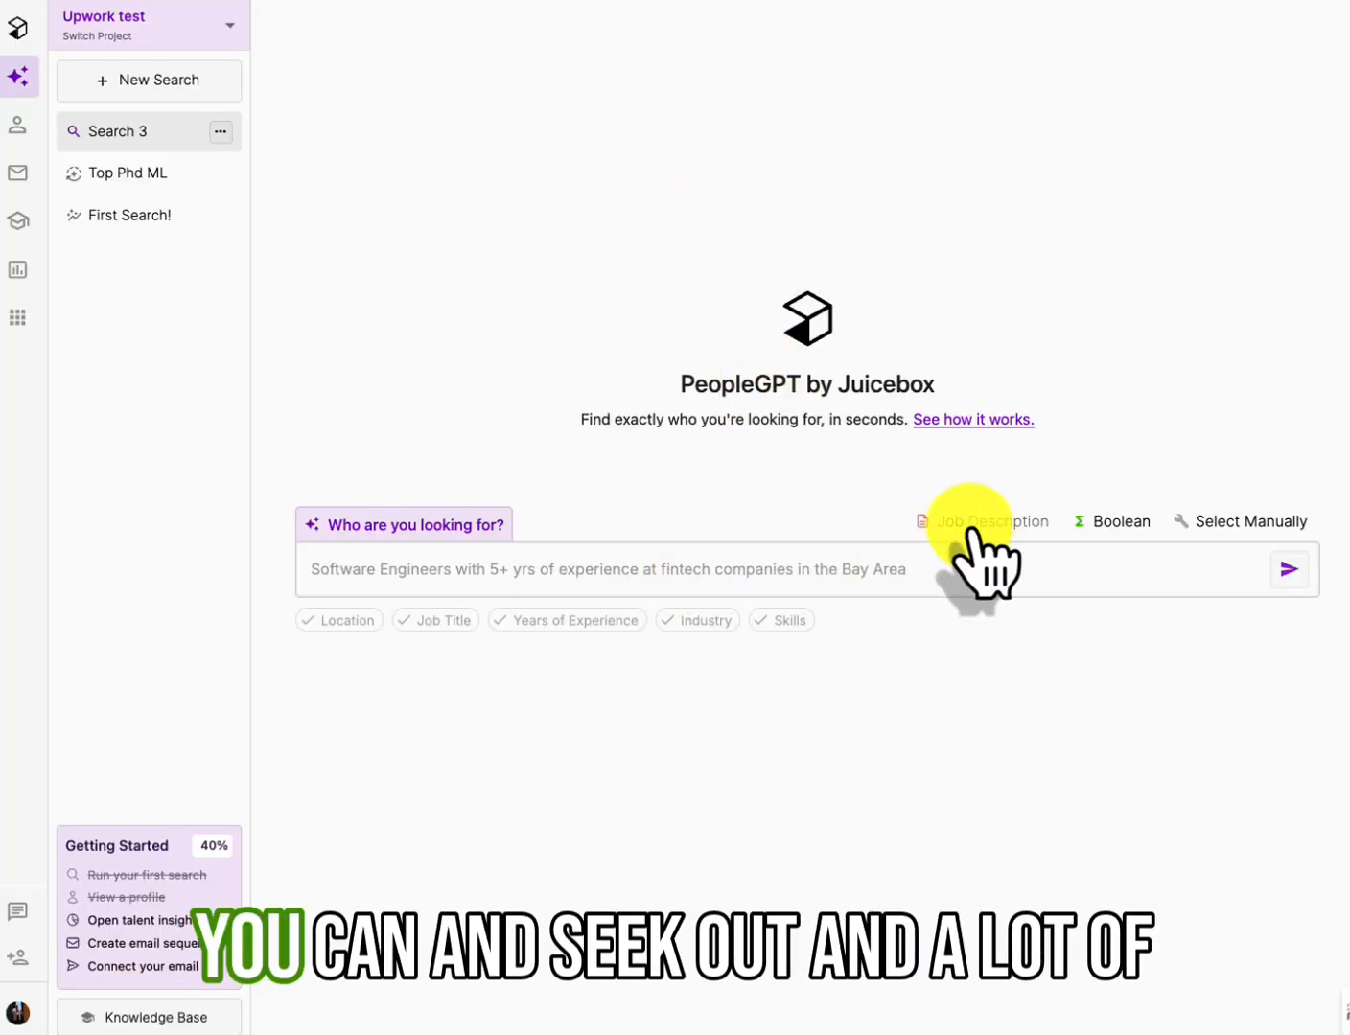
mouse_move(993, 521)
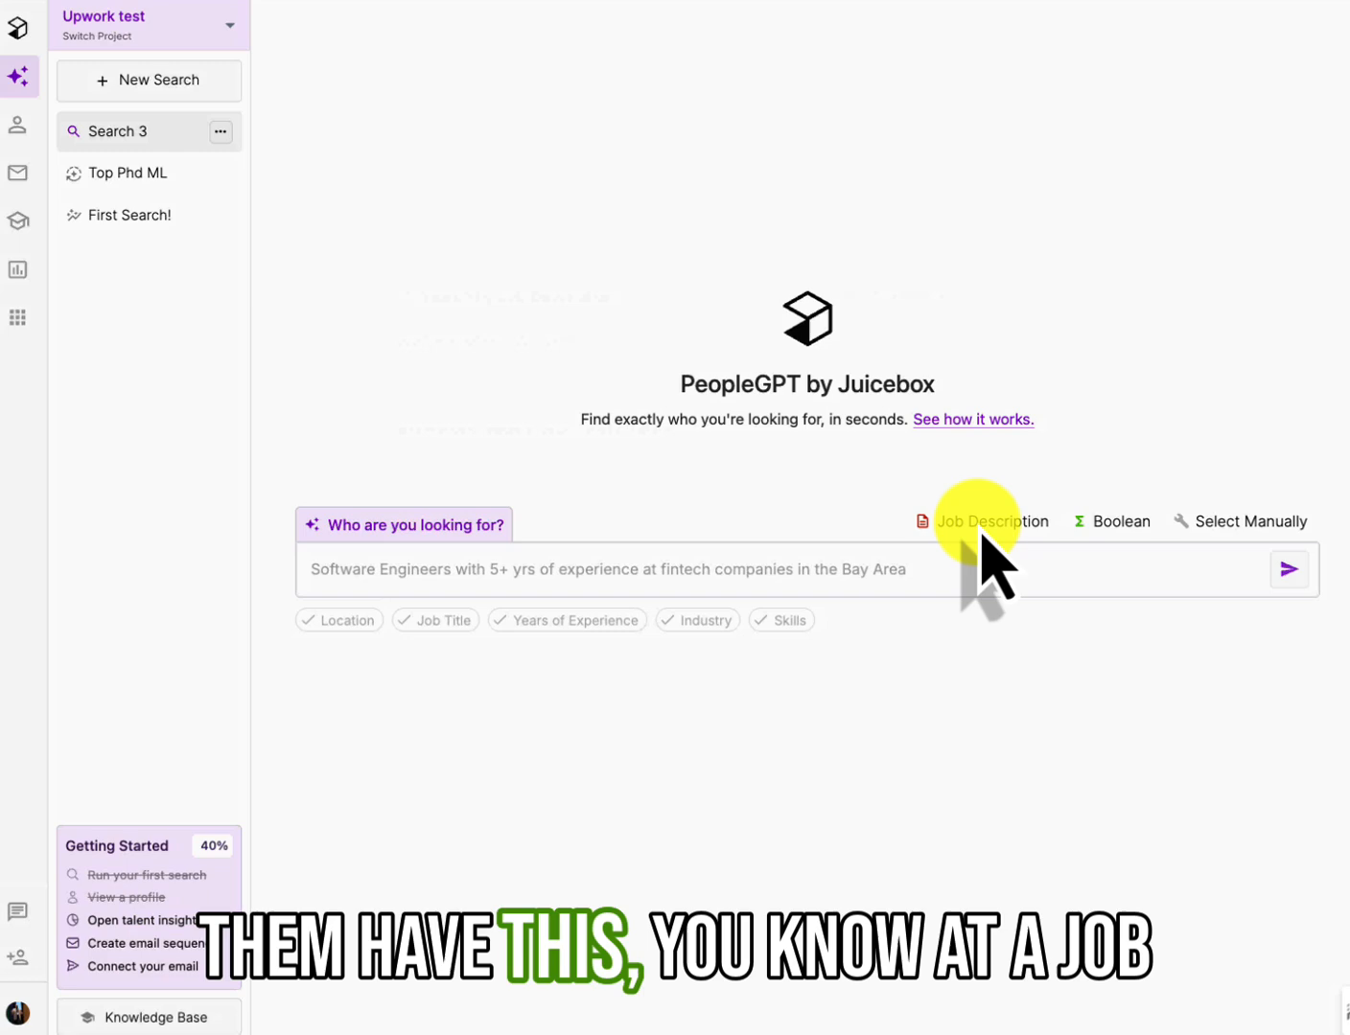
click(994, 521)
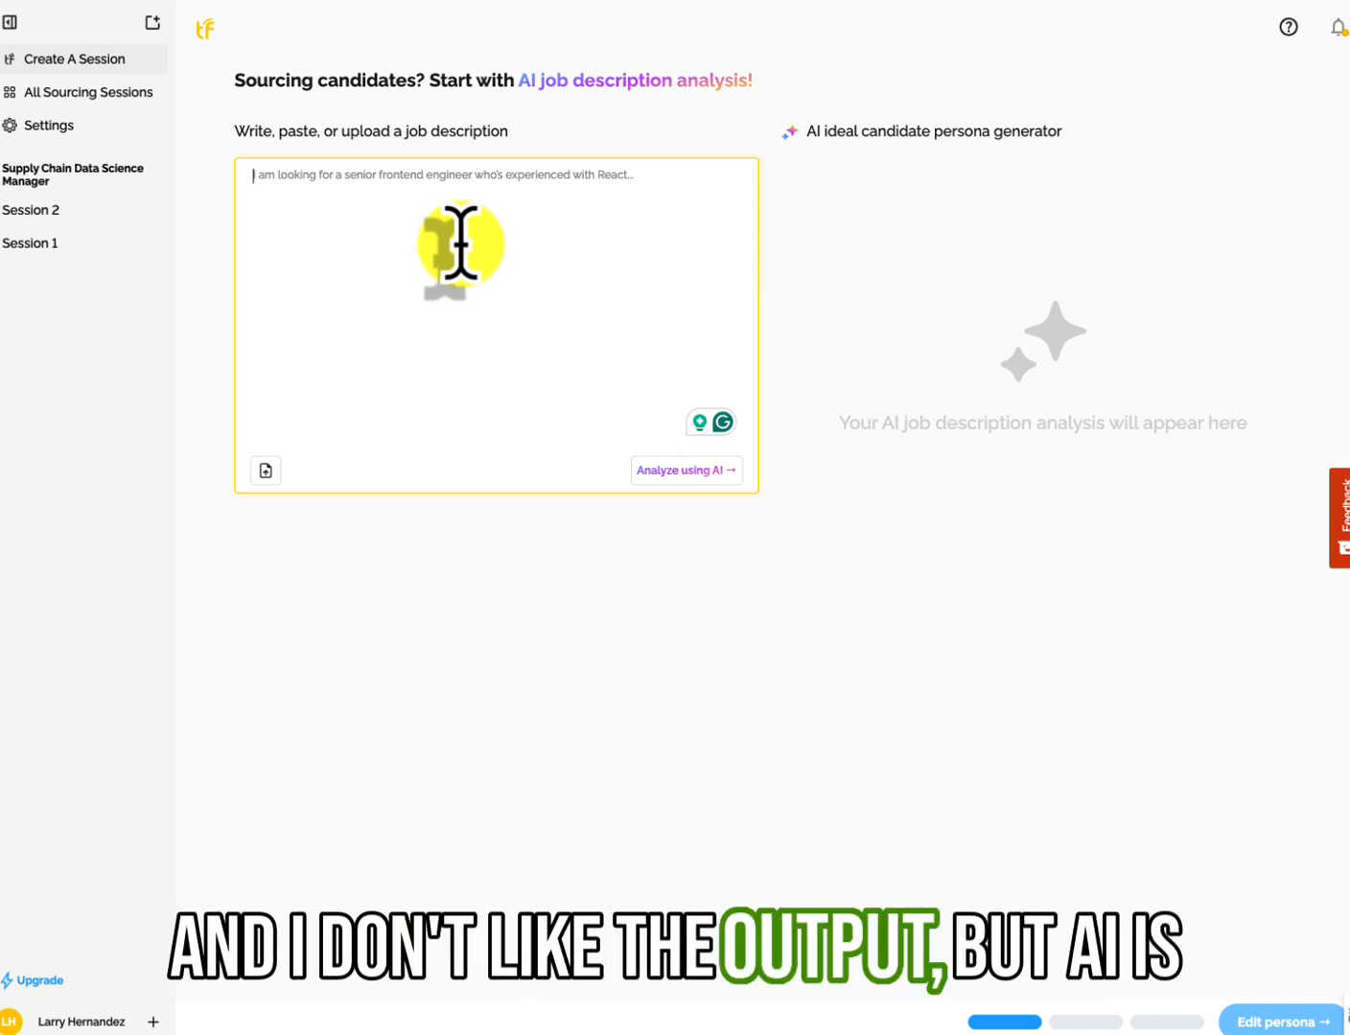
mouse_move(427, 254)
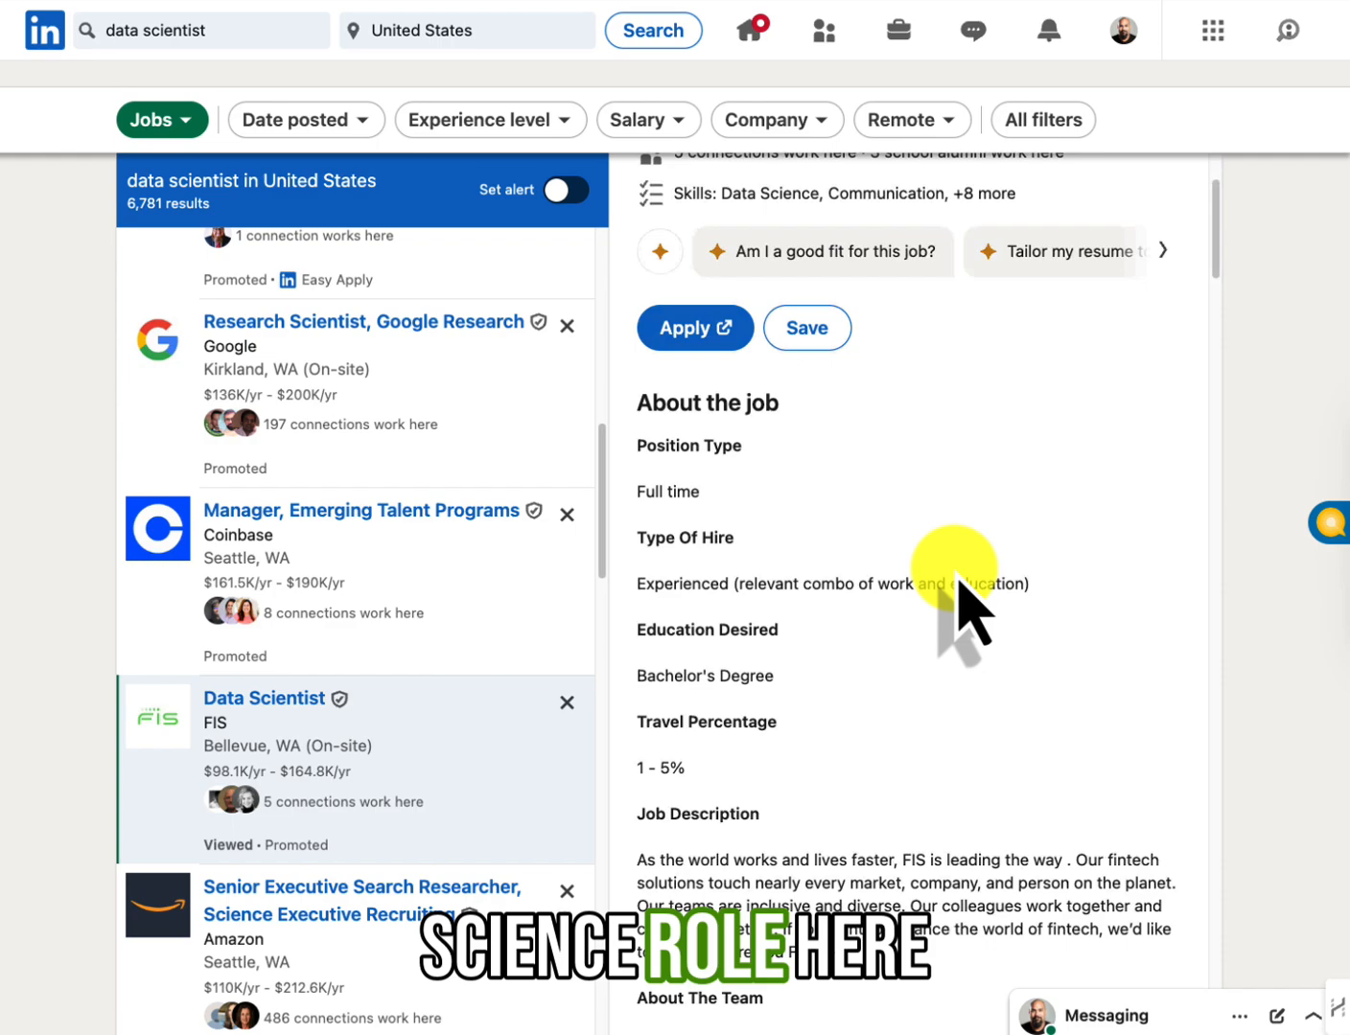
scroll(up, 3)
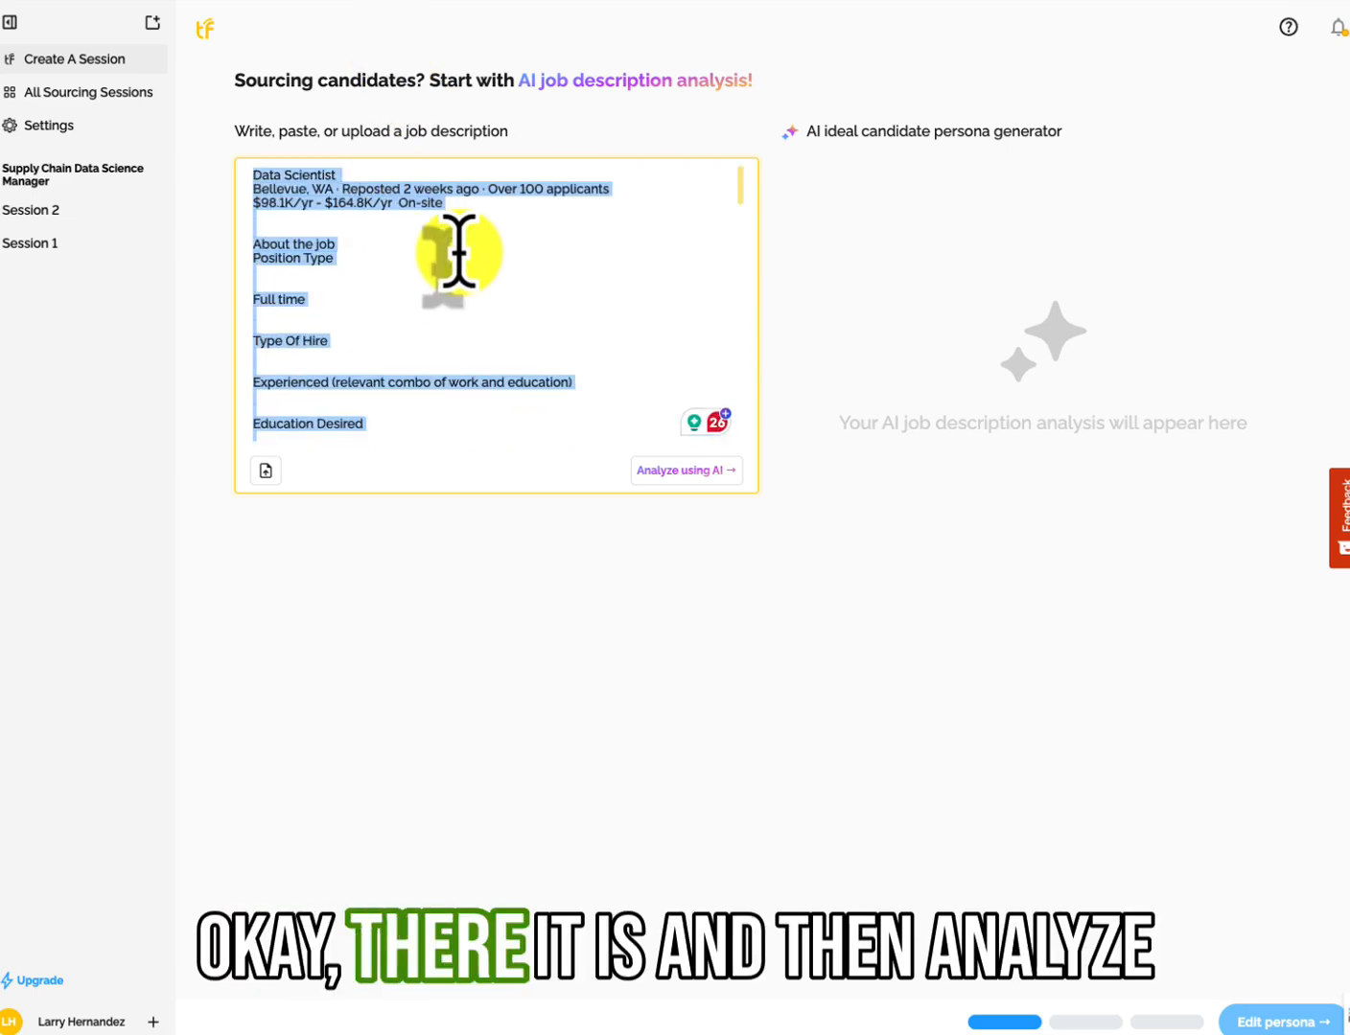
click(686, 471)
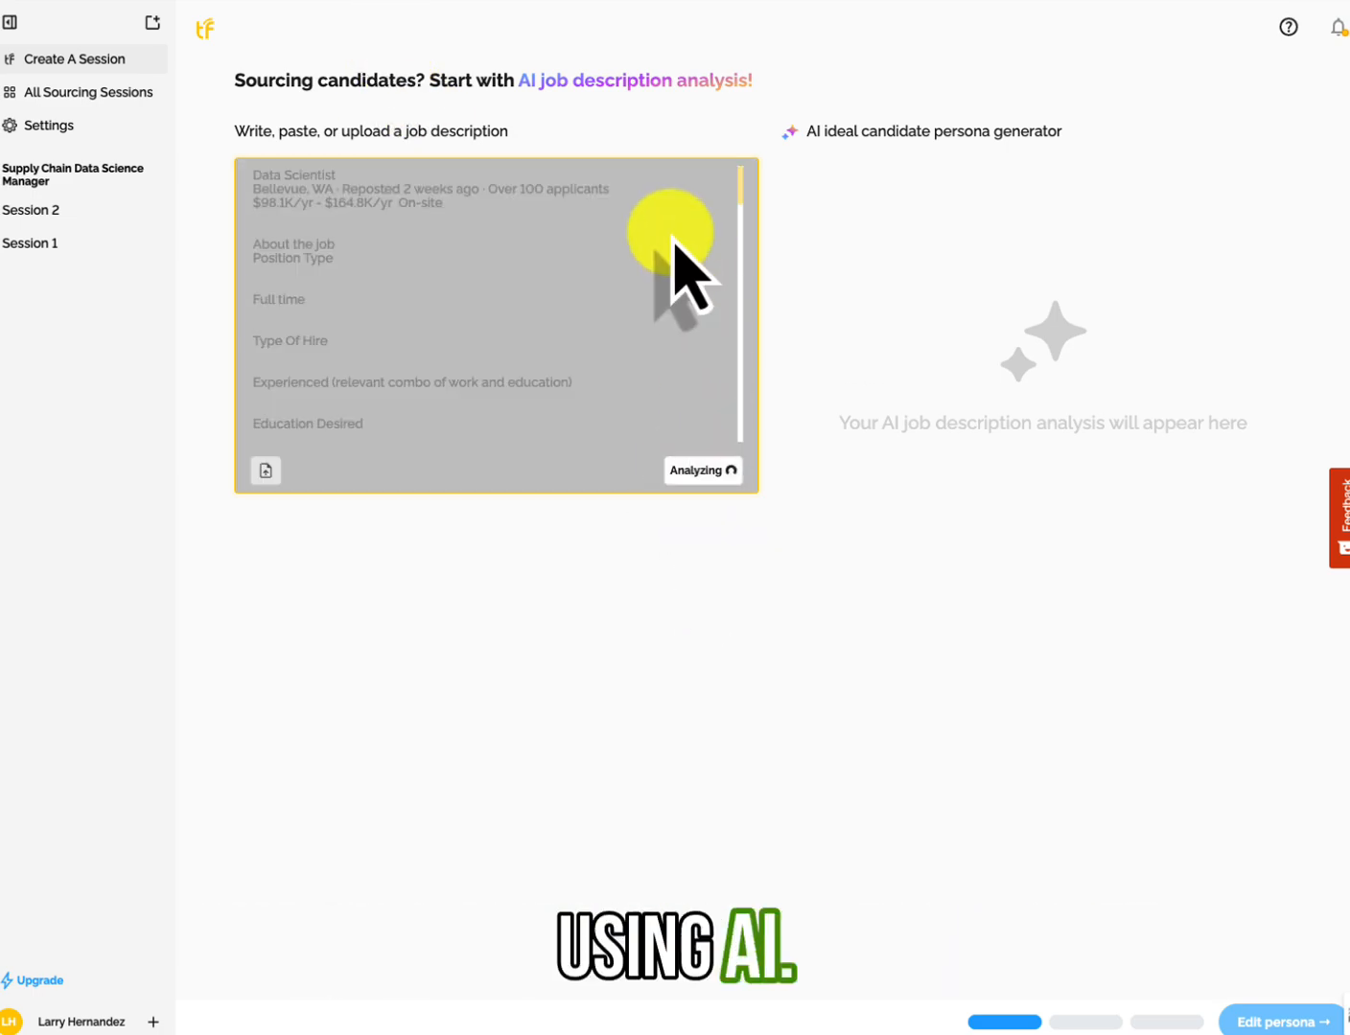
mouse_move(959, 412)
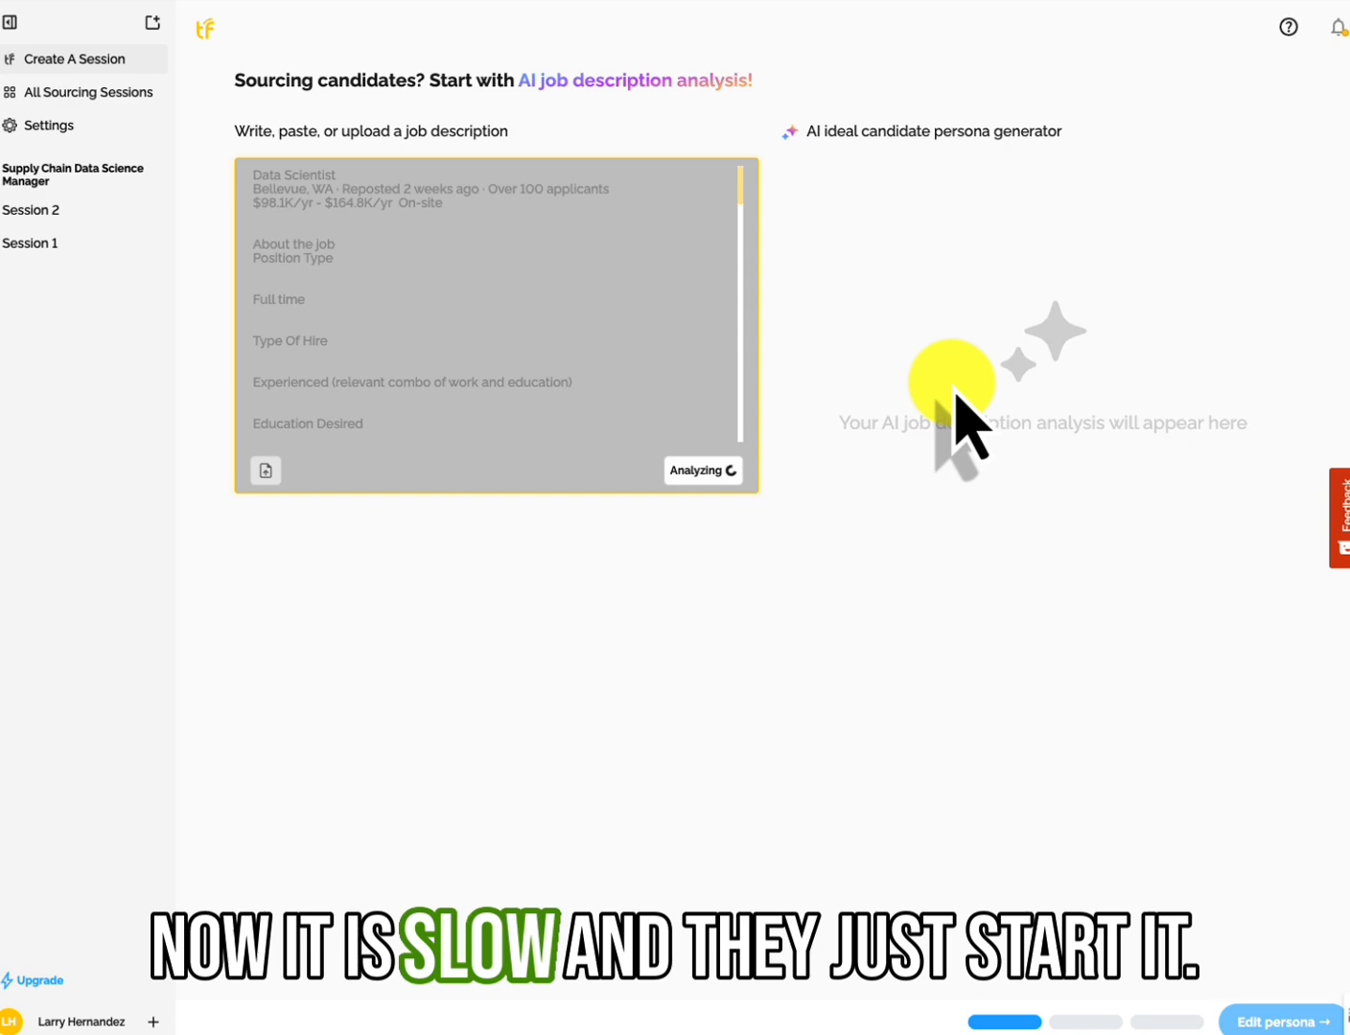
mouse_move(700, 431)
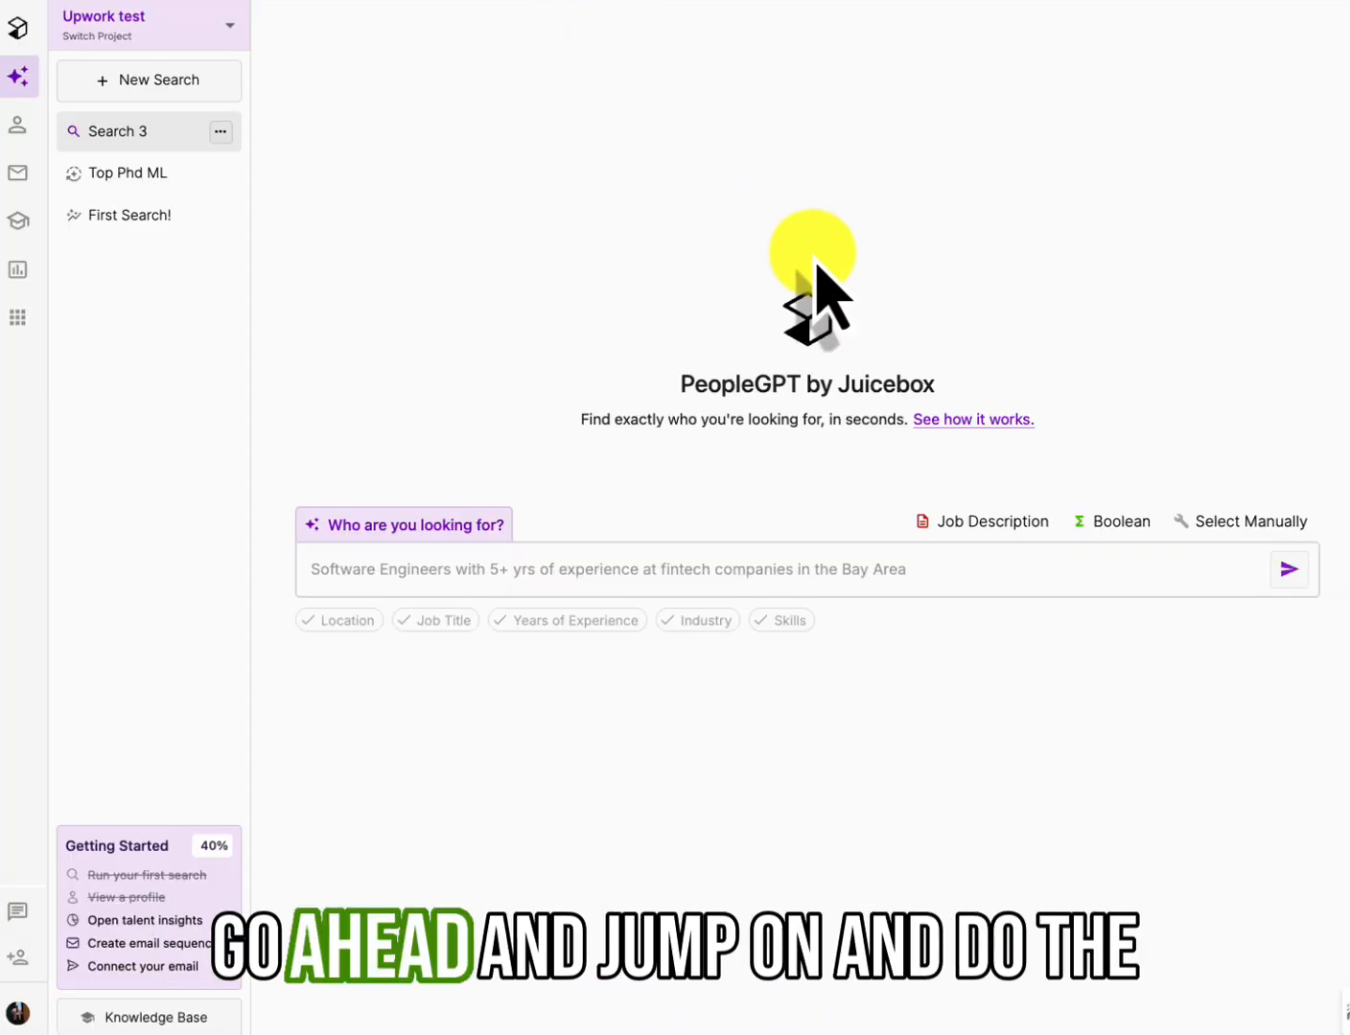
Open Search by Job Description in Juicebox for the FIS job description
click(993, 521)
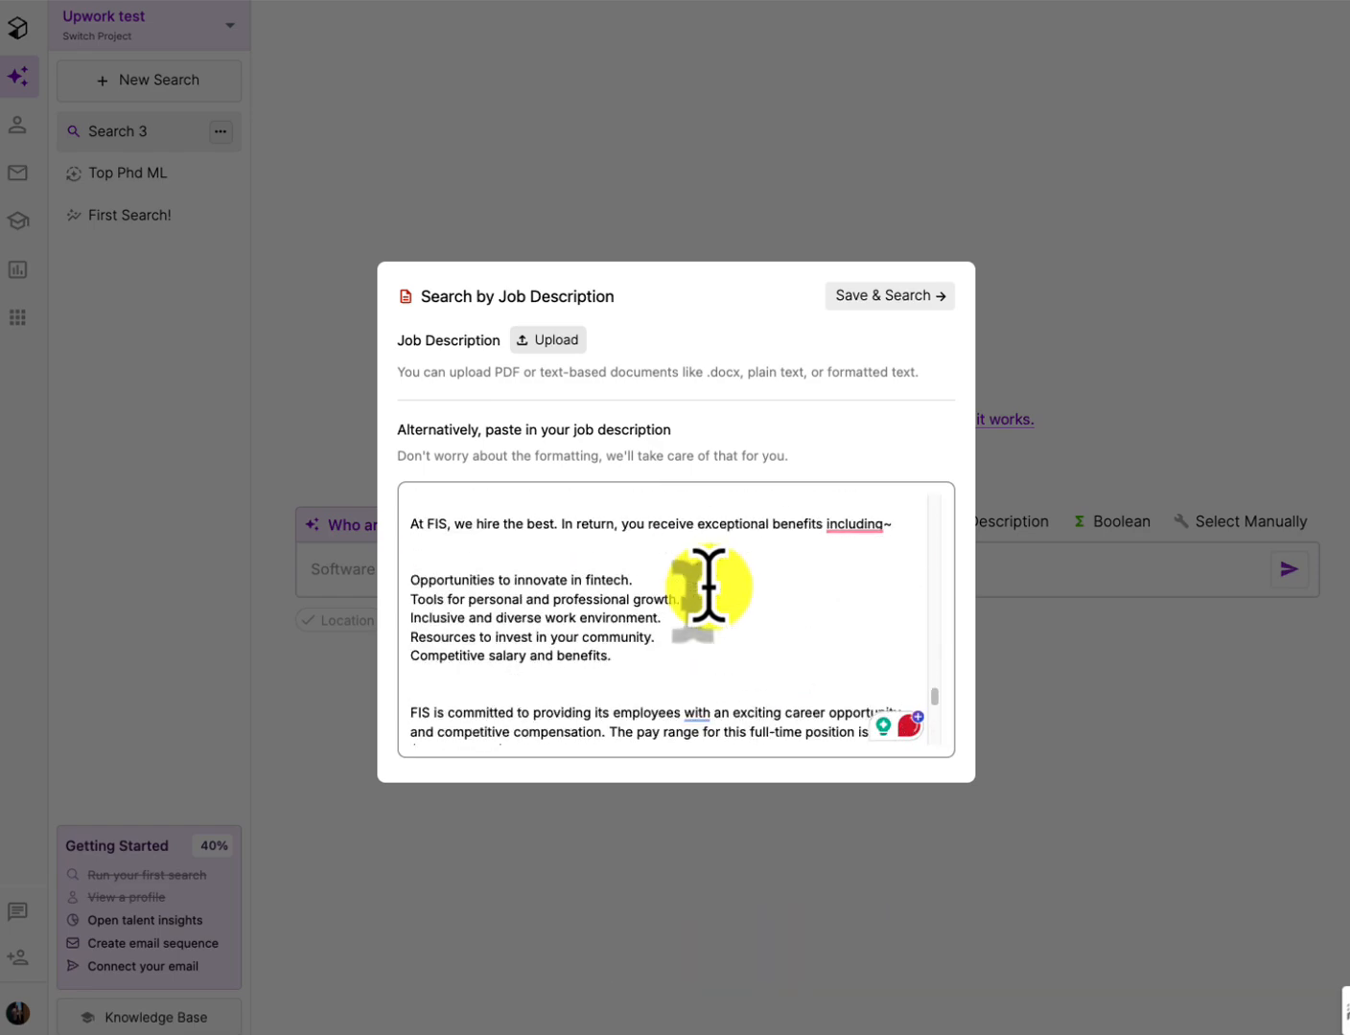
scroll(up, 3)
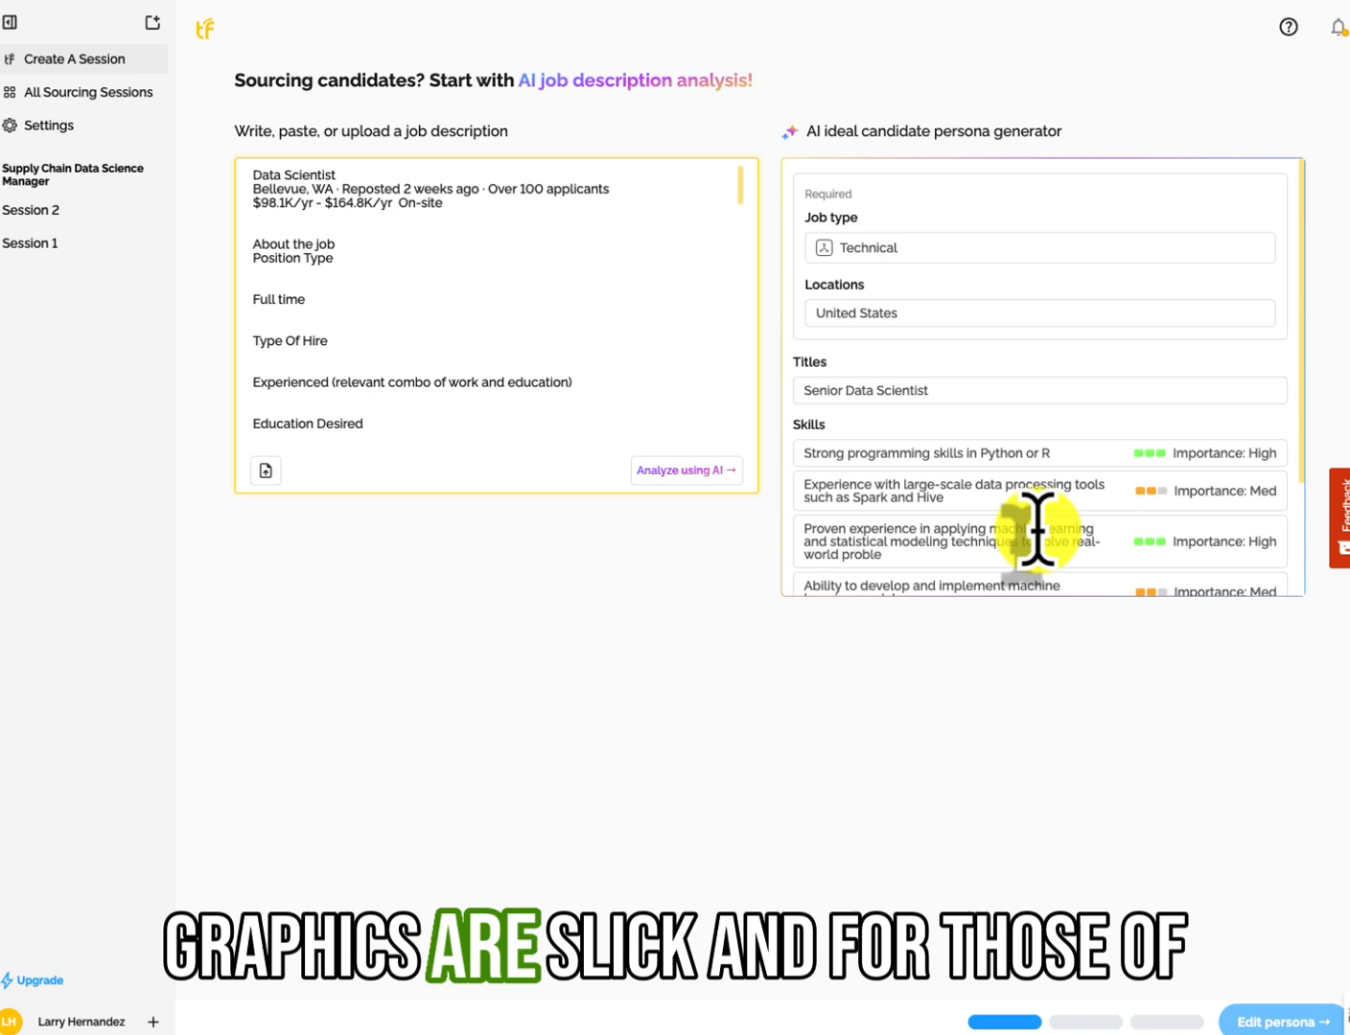
Review the generated Senior Data Scientist persona's titles, skills, experience and majors
scroll(down, 3)
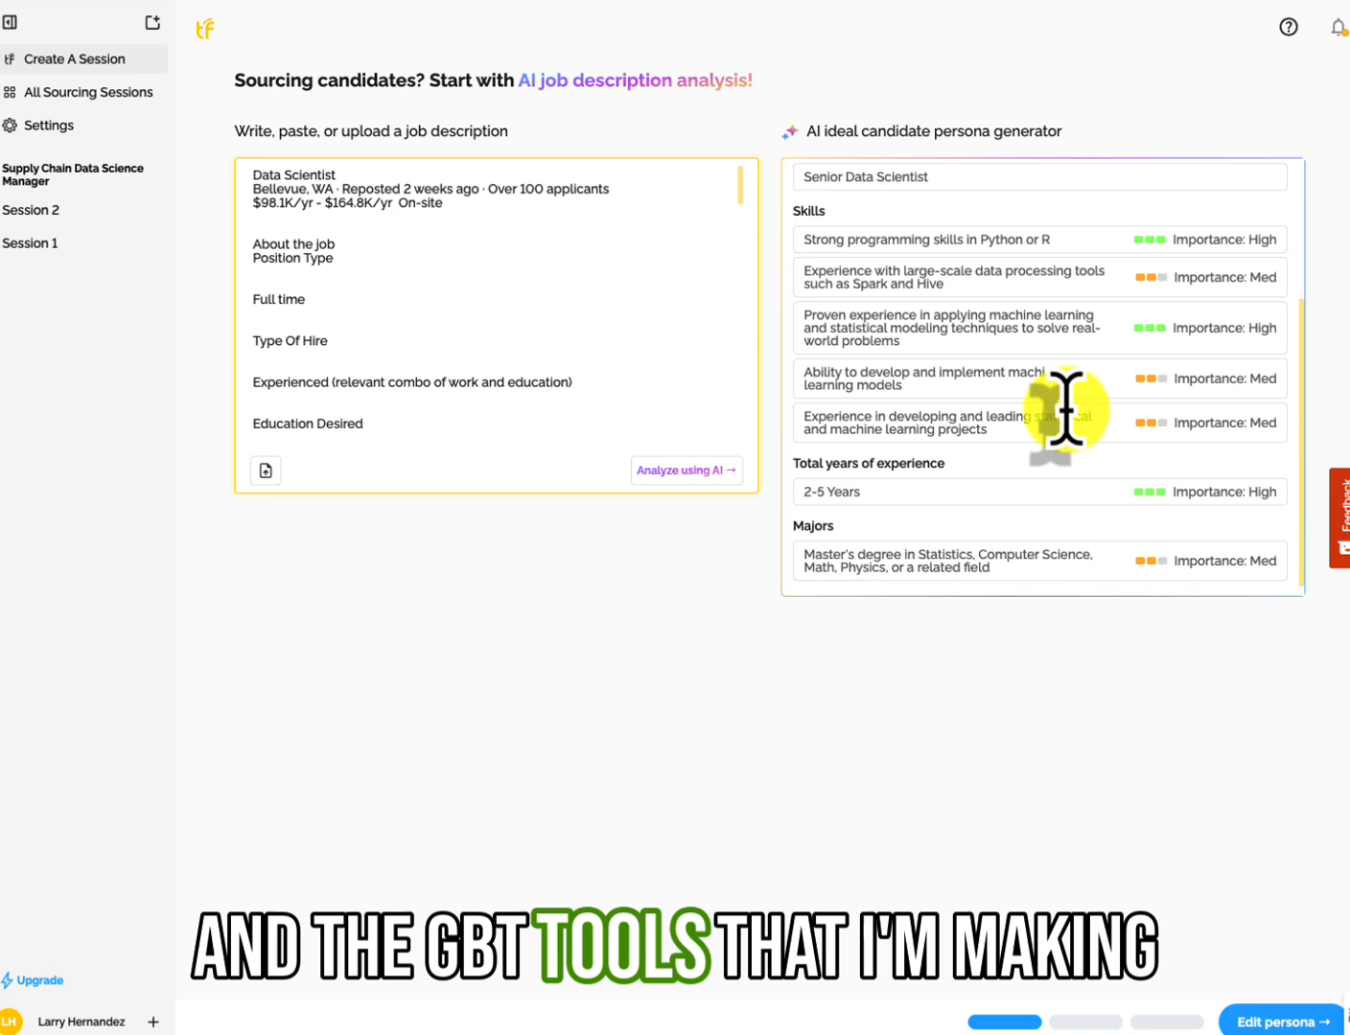
mouse_move(1088, 393)
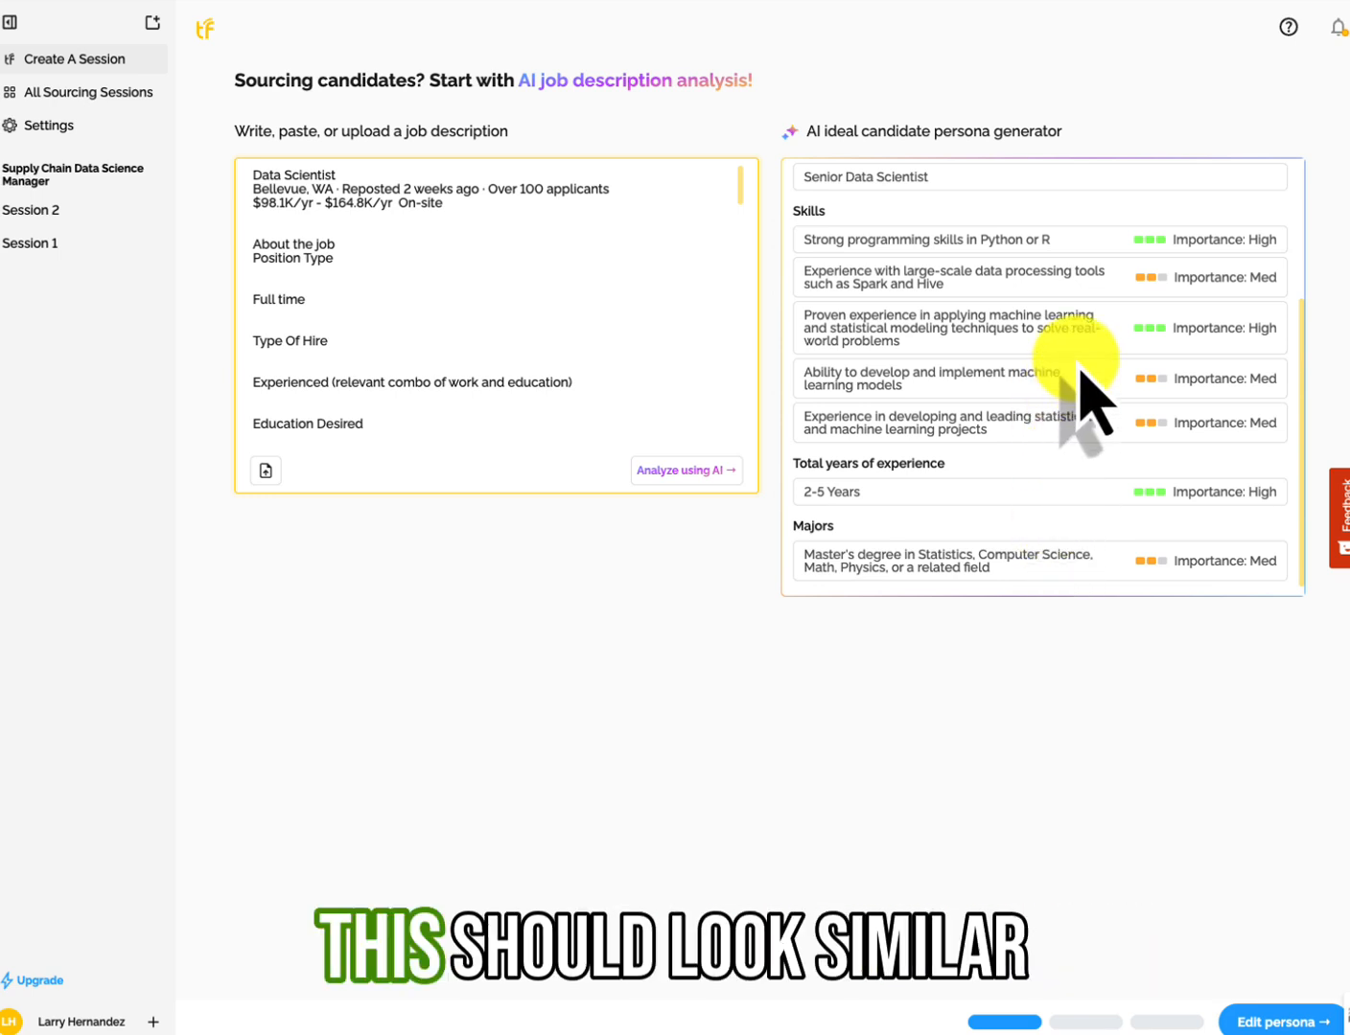
scroll(up, 3)
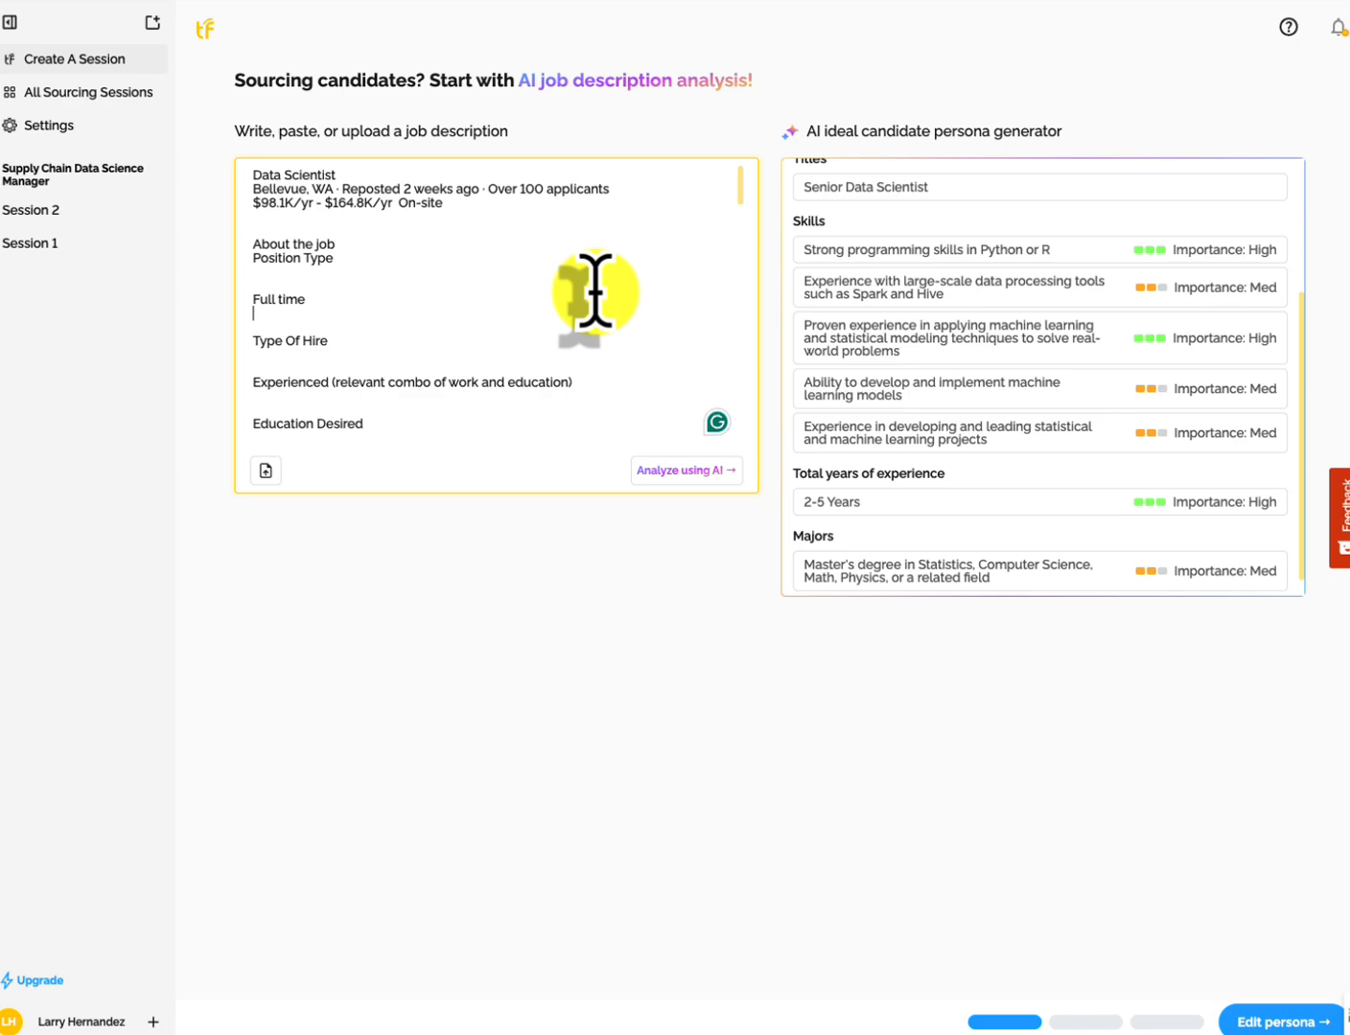
scroll(down, 3)
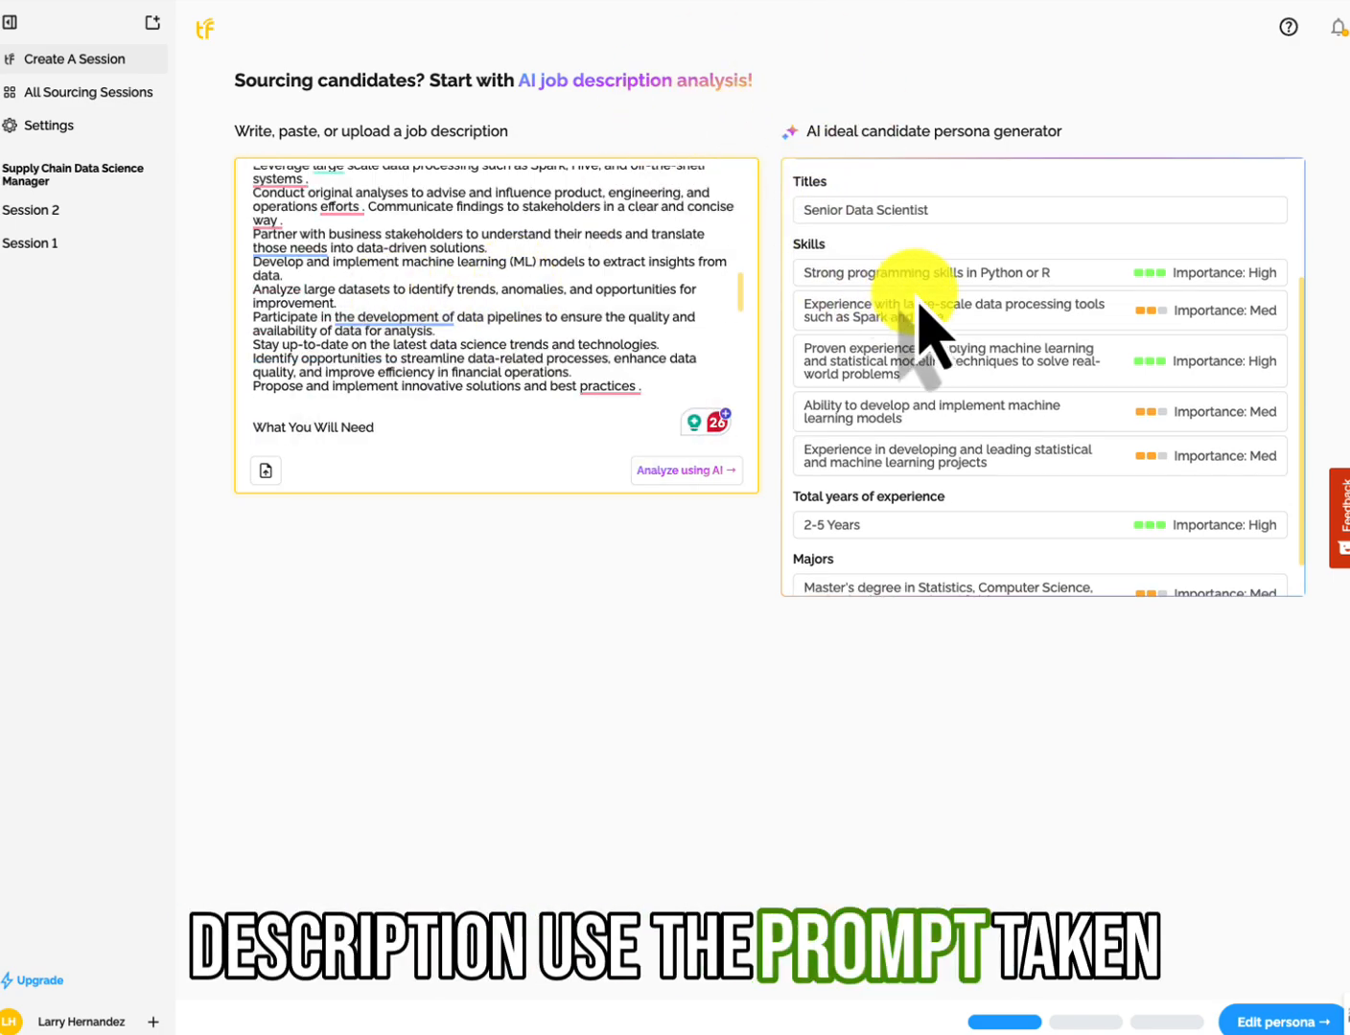
mouse_move(1007, 278)
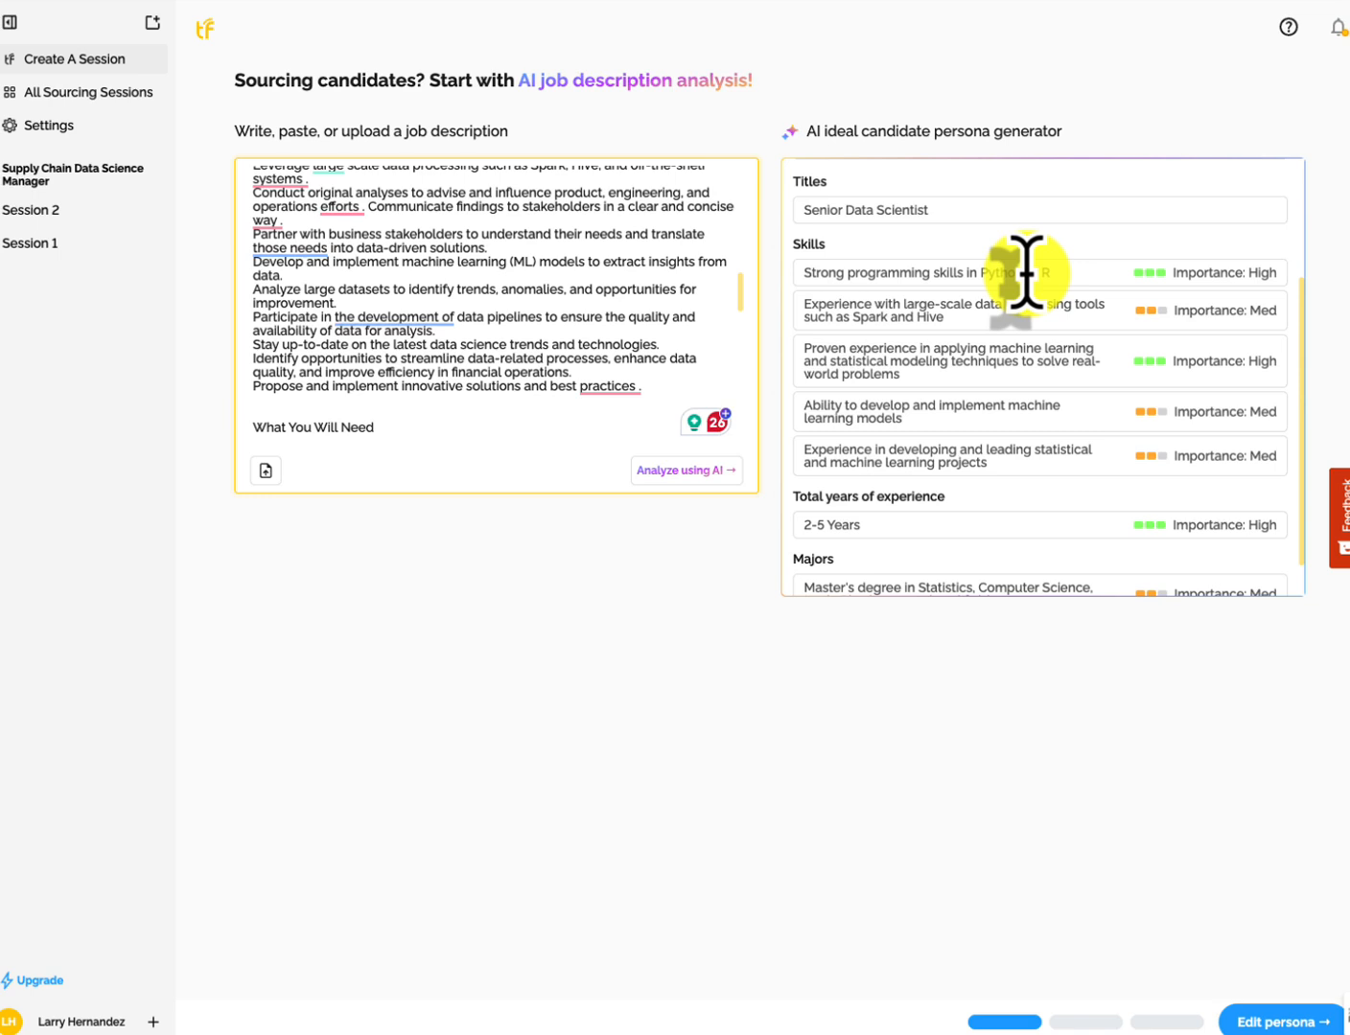
mouse_move(1054, 374)
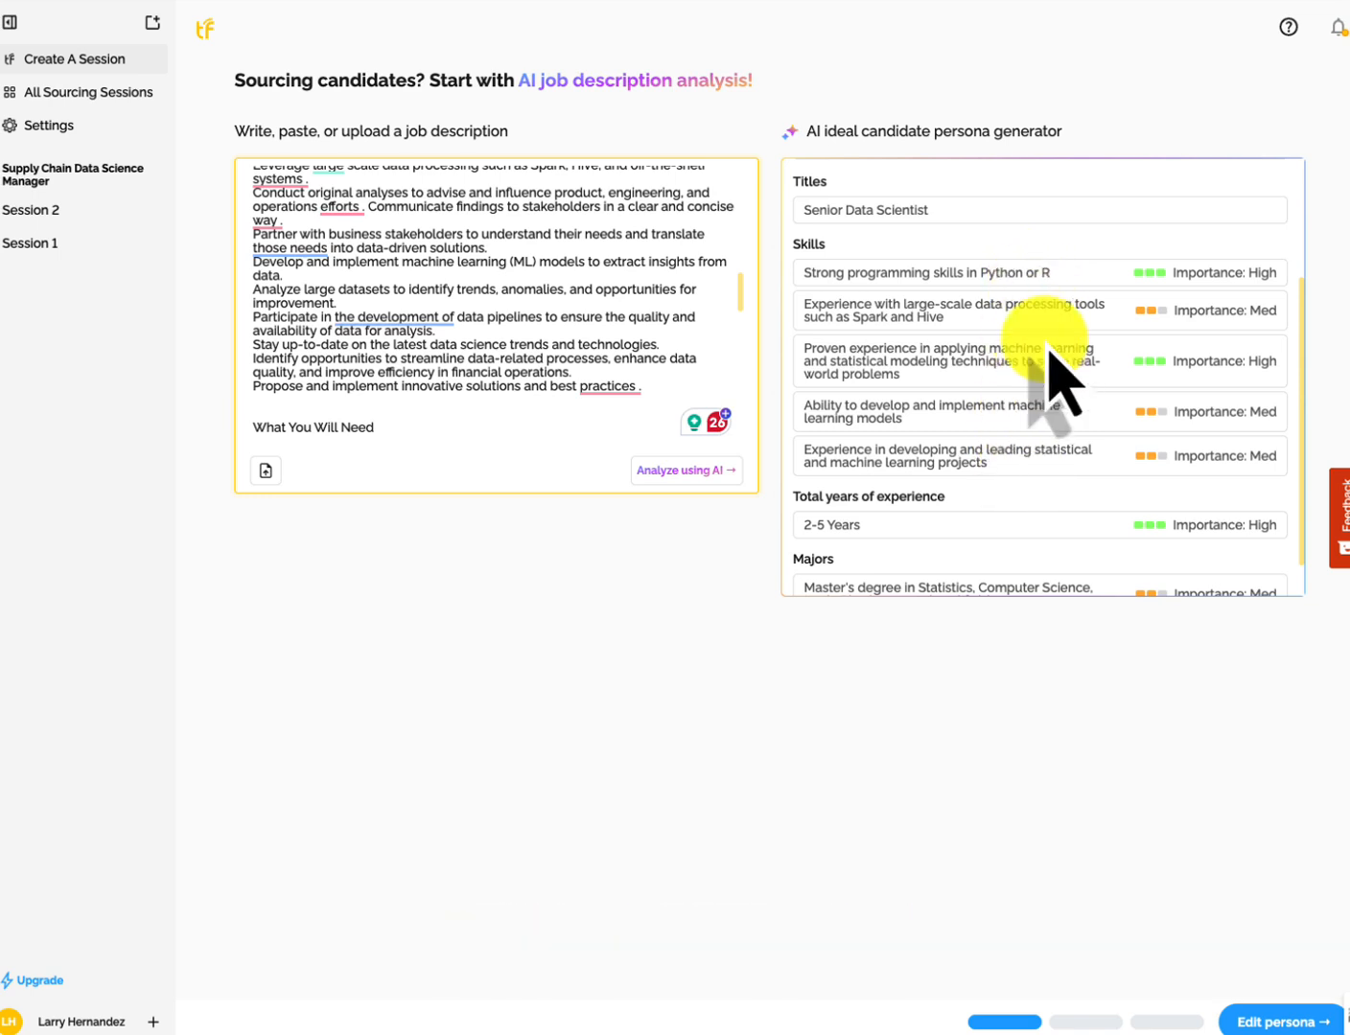
mouse_move(1218, 278)
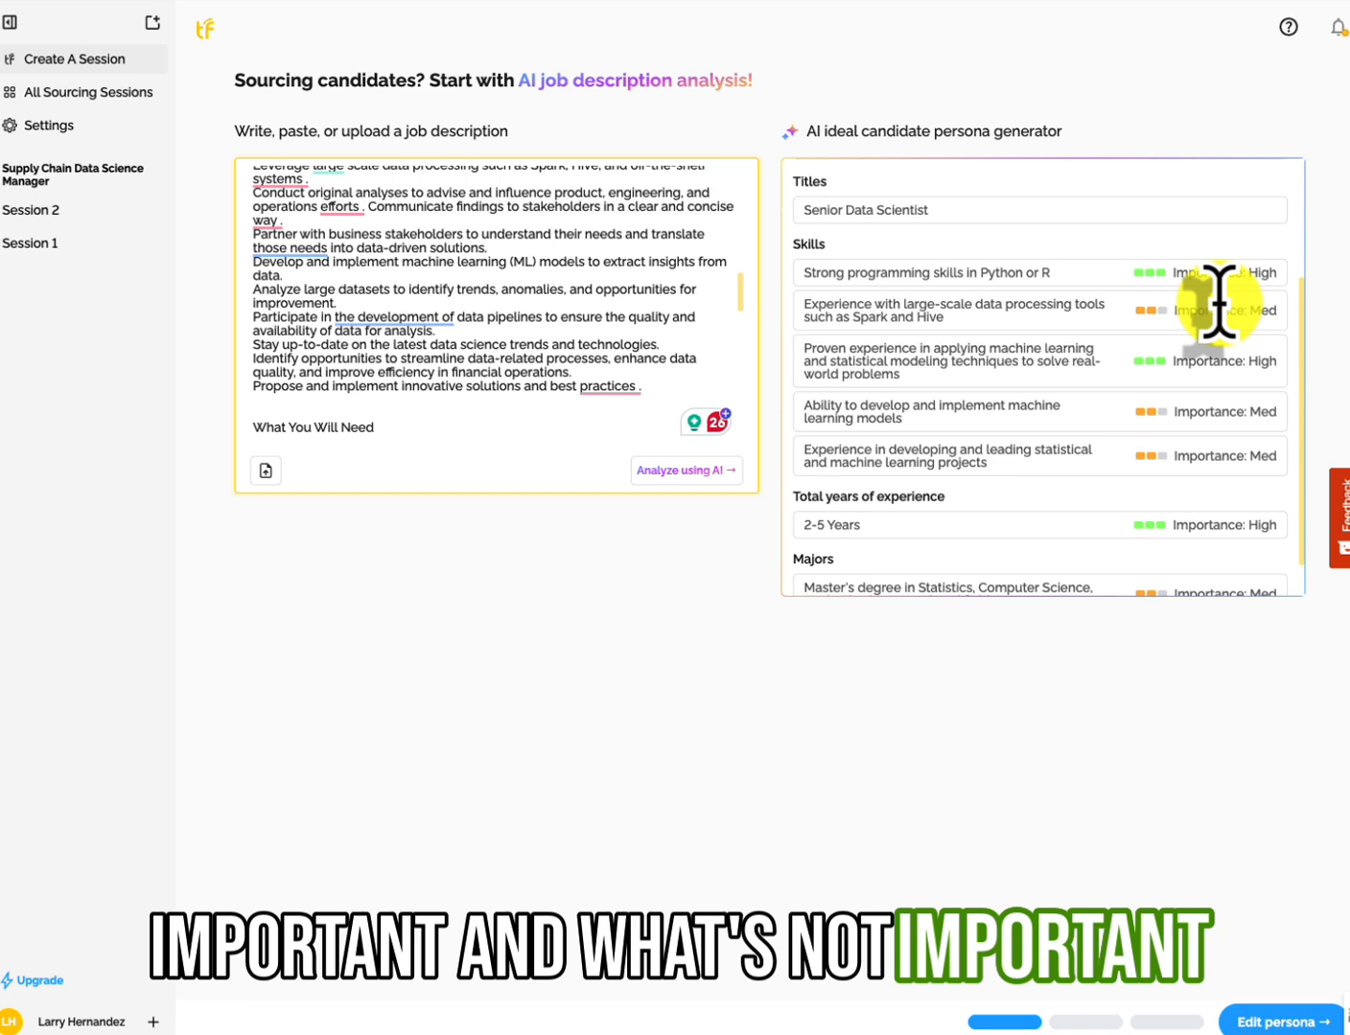
scroll(down, 3)
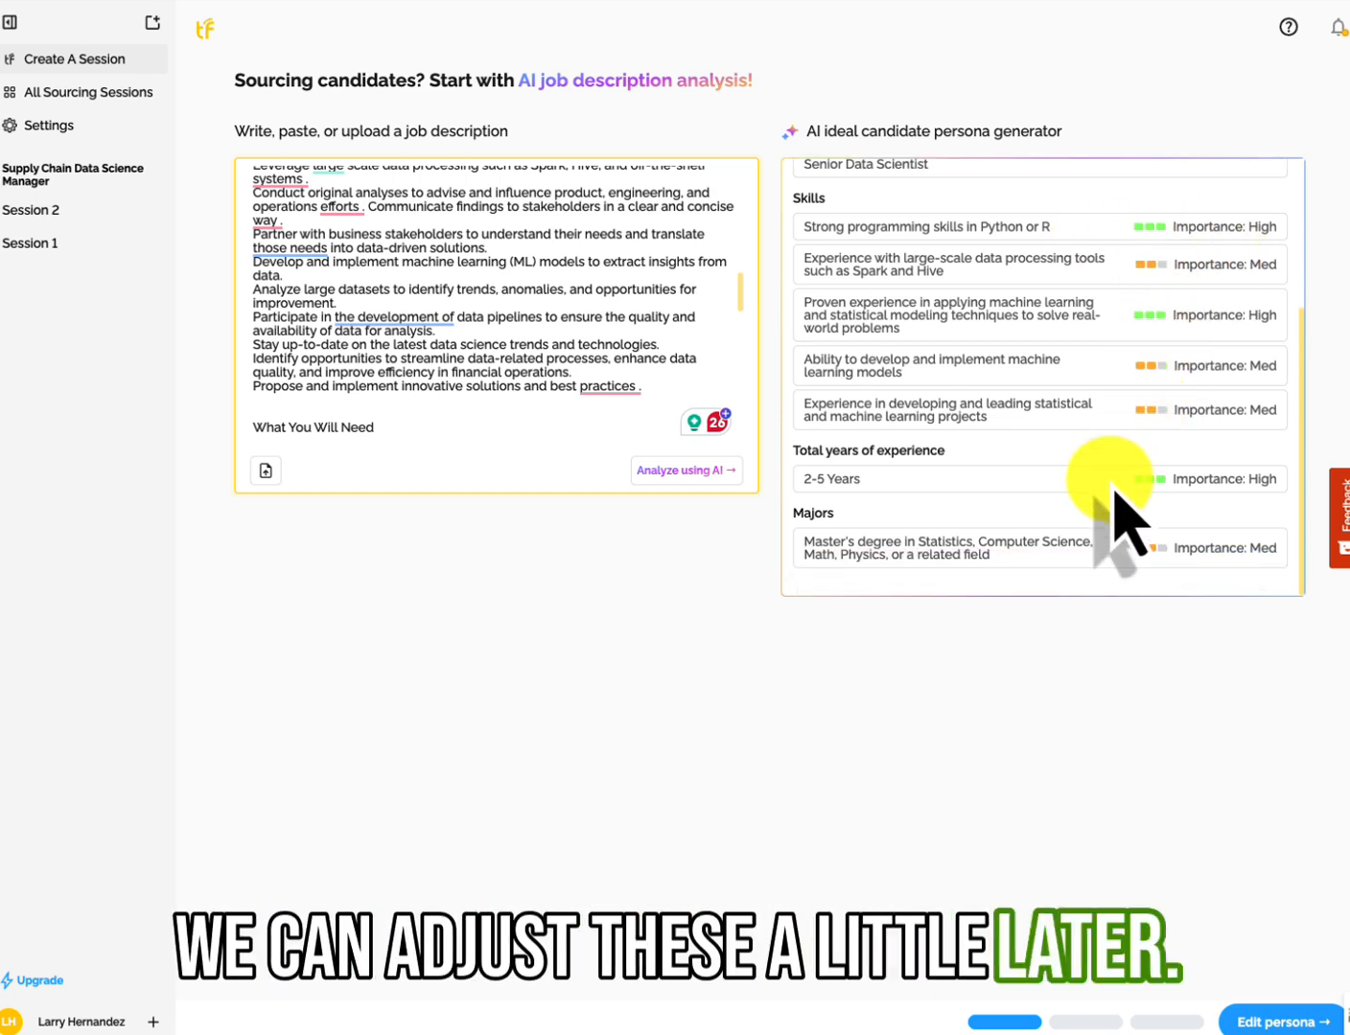
scroll(up, 3)
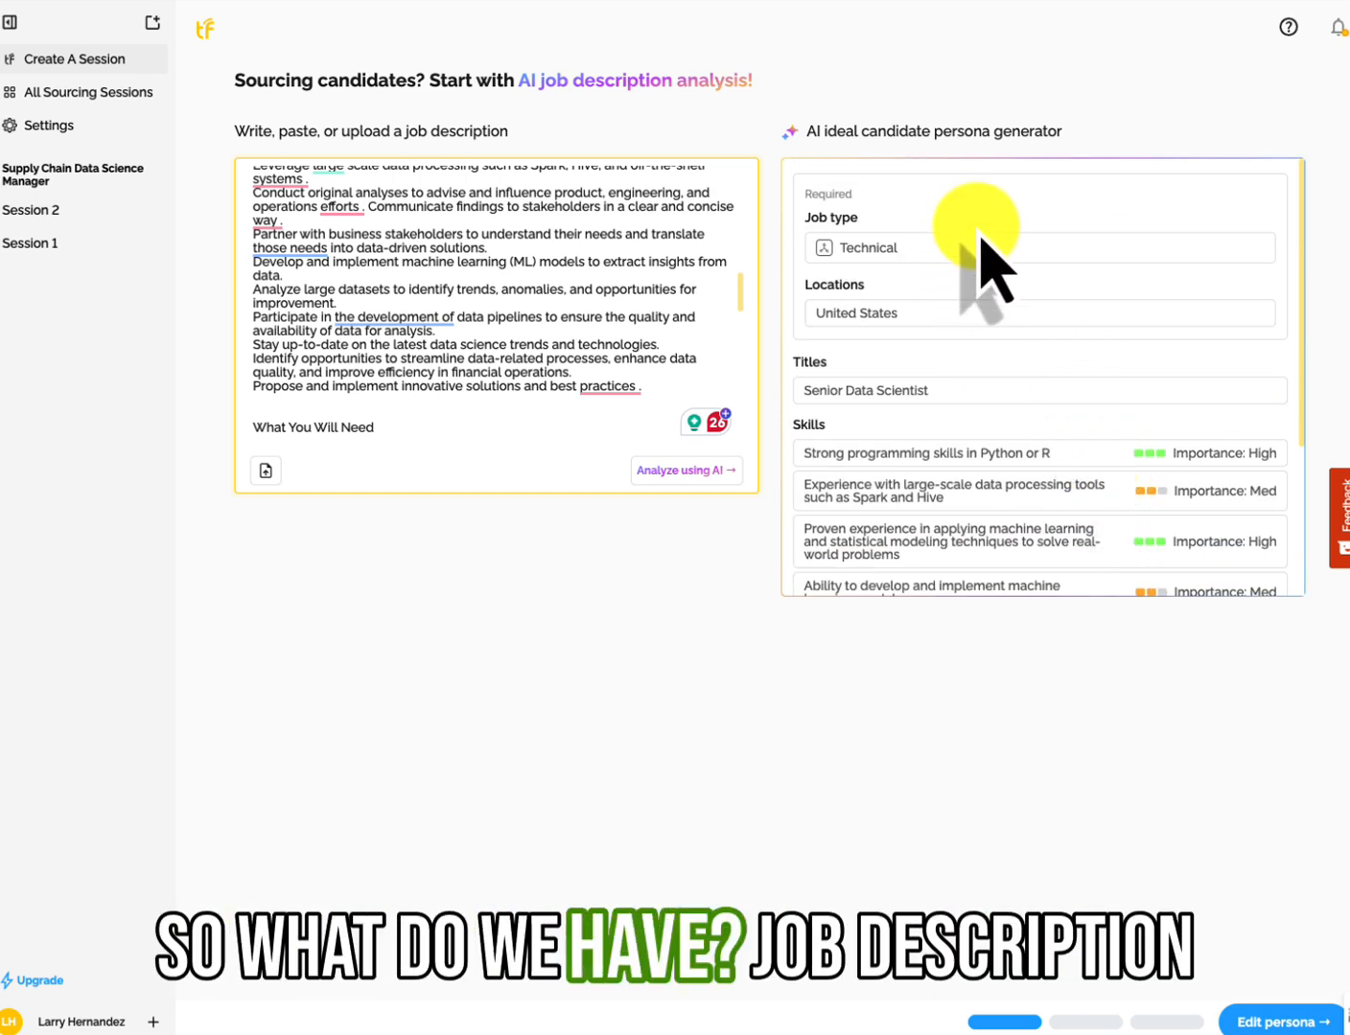
mouse_move(1007, 345)
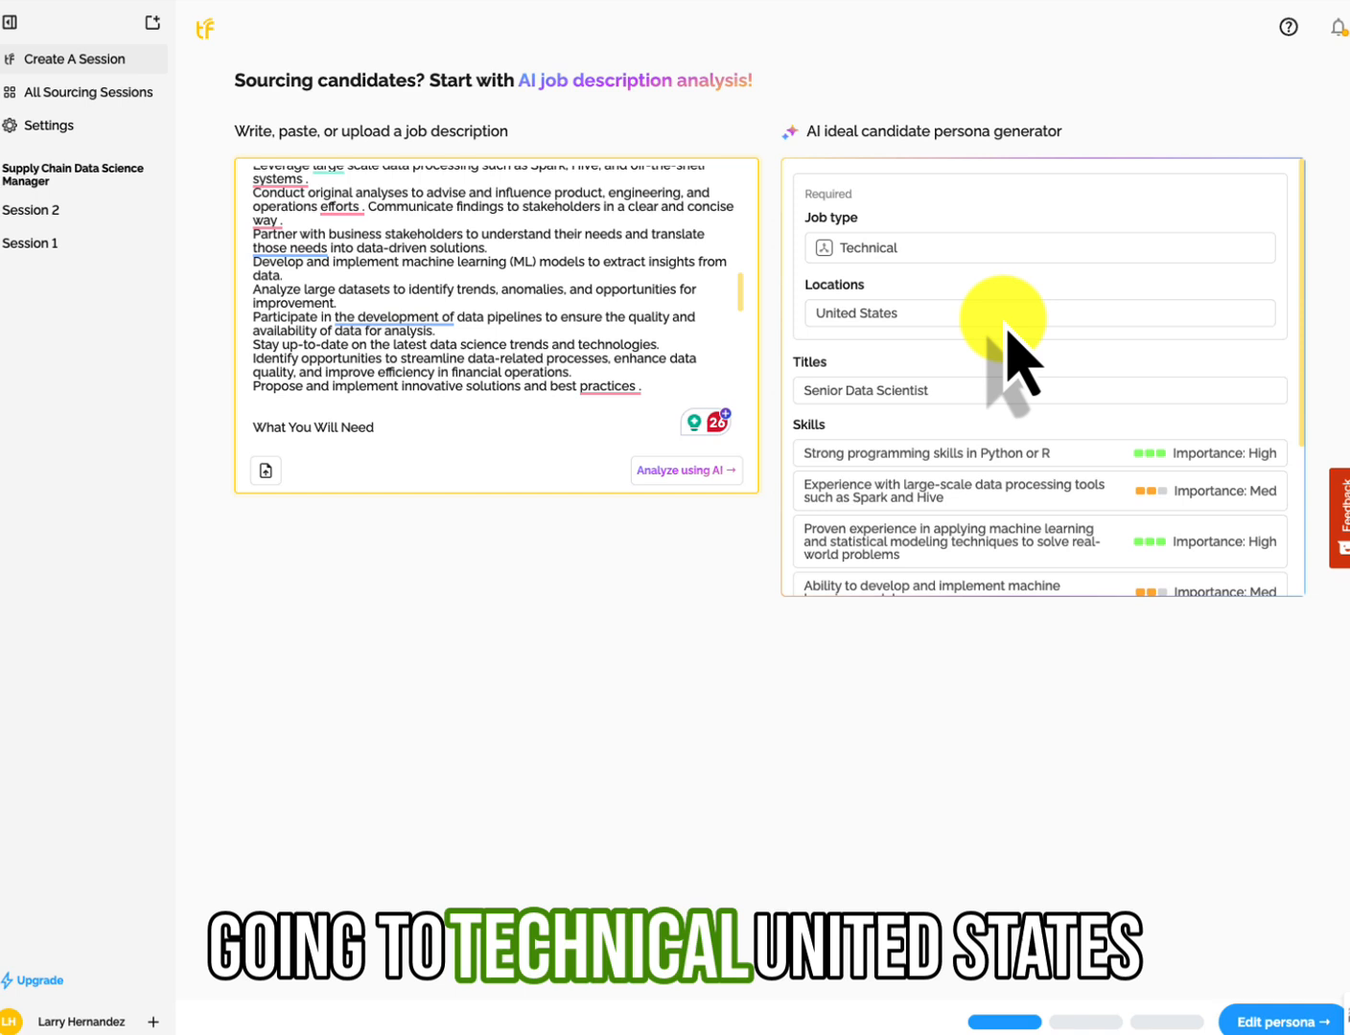
scroll(down, 3)
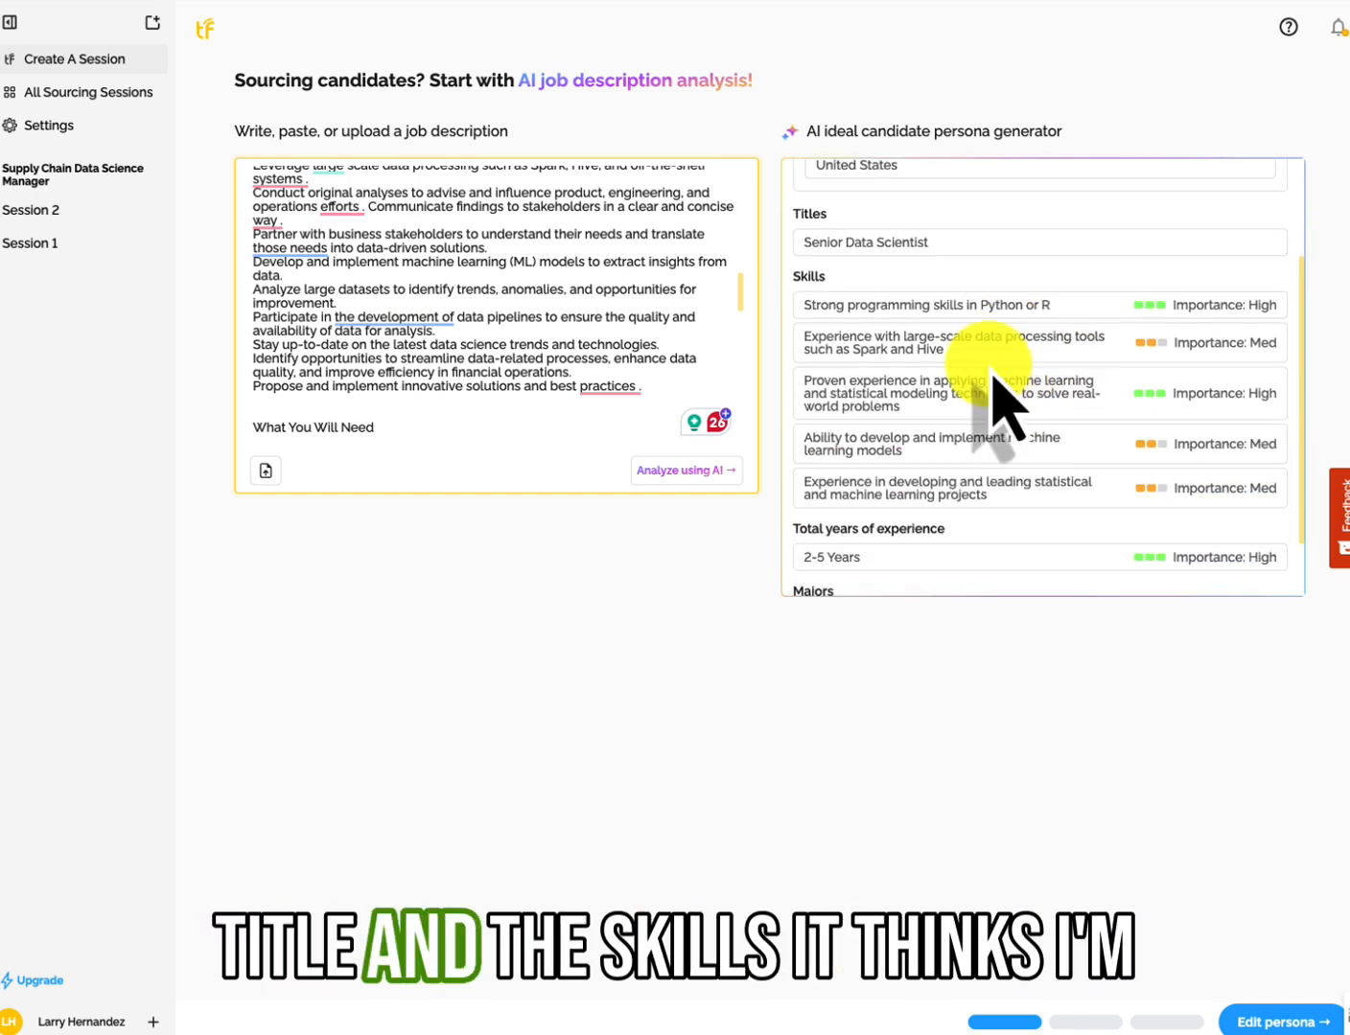
scroll(down, 3)
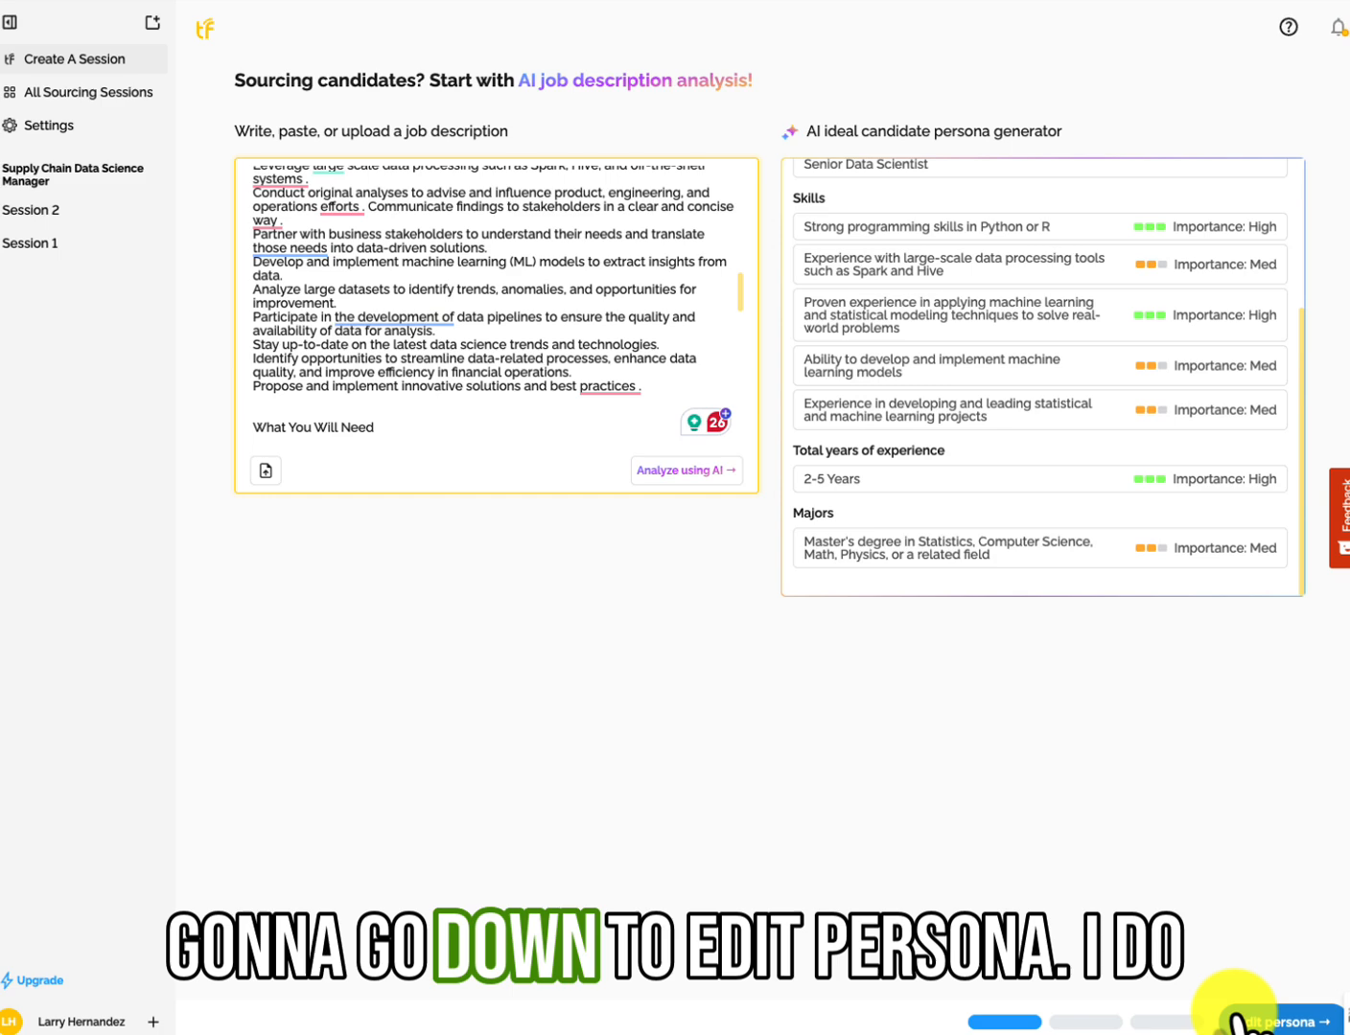
Edit the persona: relevant experience 0–5 years at High, data processing skill at High
click(1275, 1021)
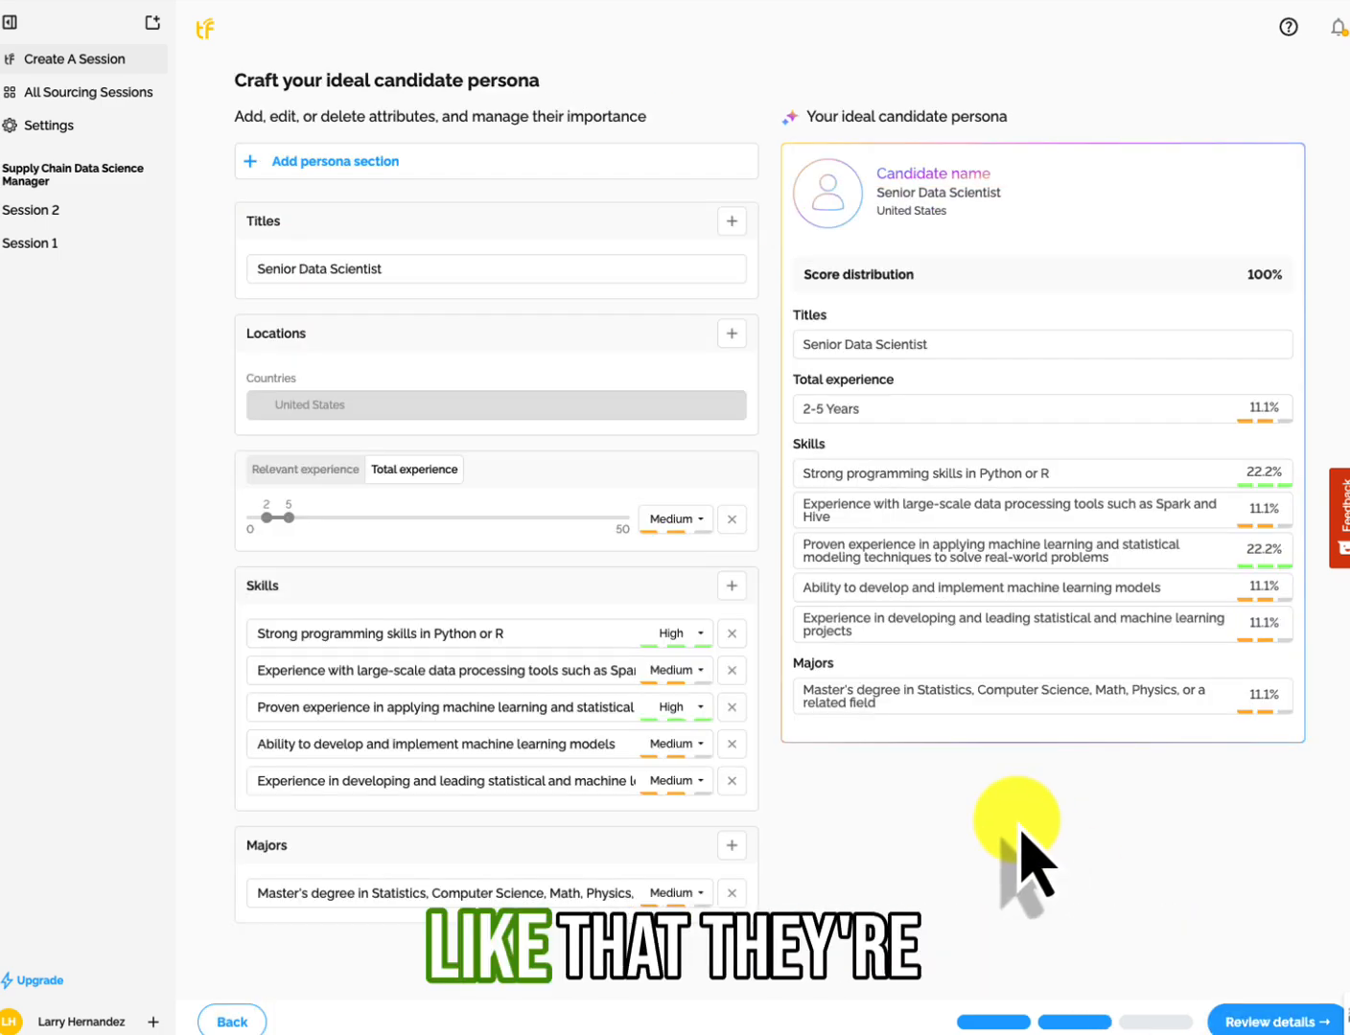
mouse_move(997, 882)
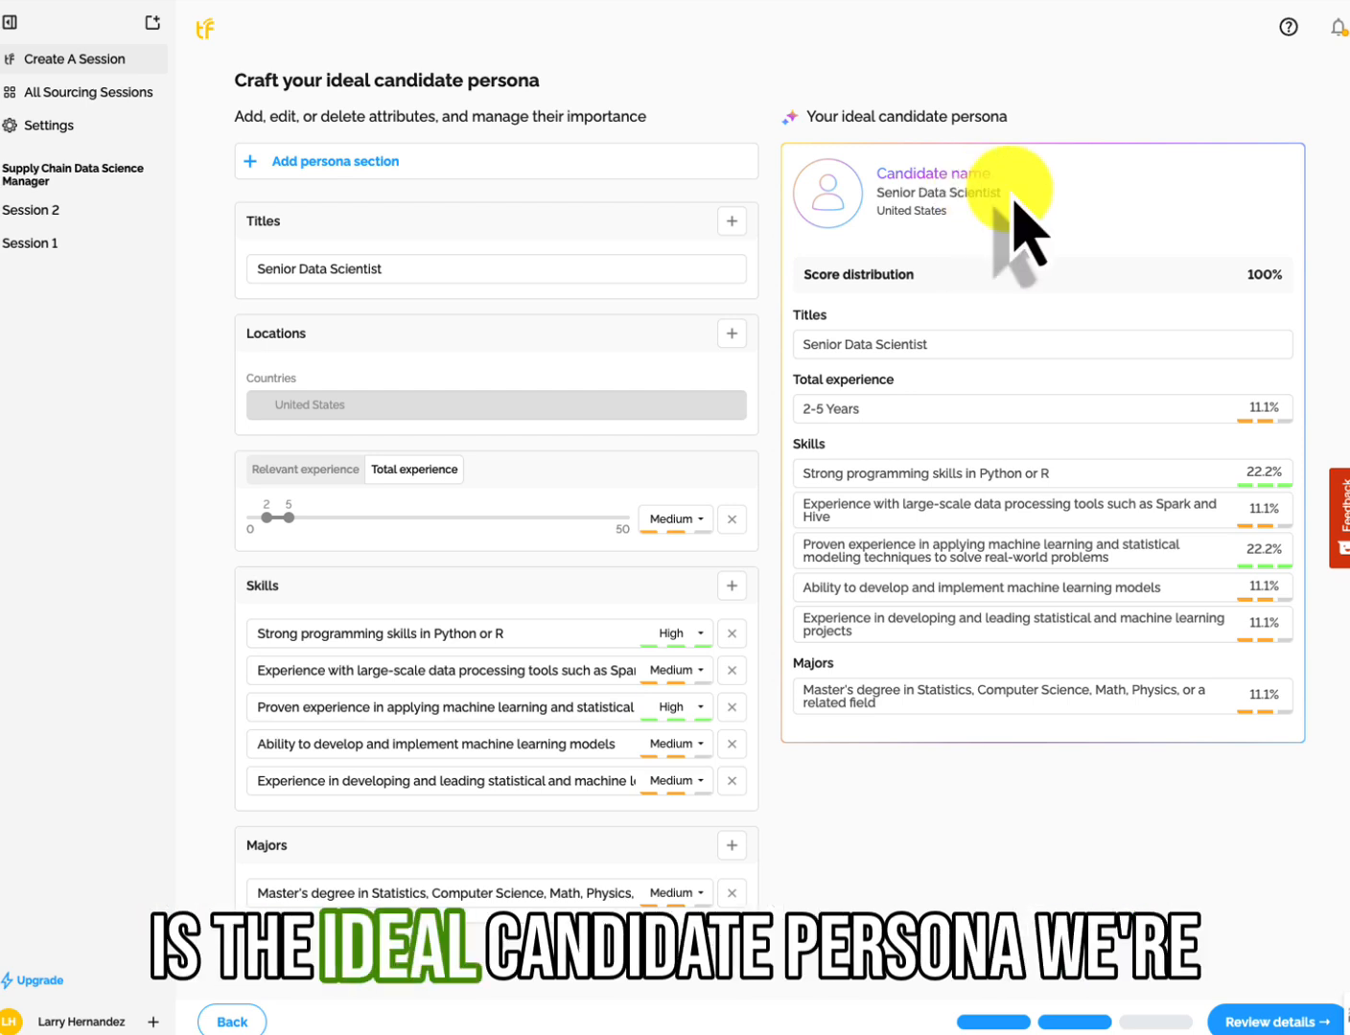
mouse_move(978, 413)
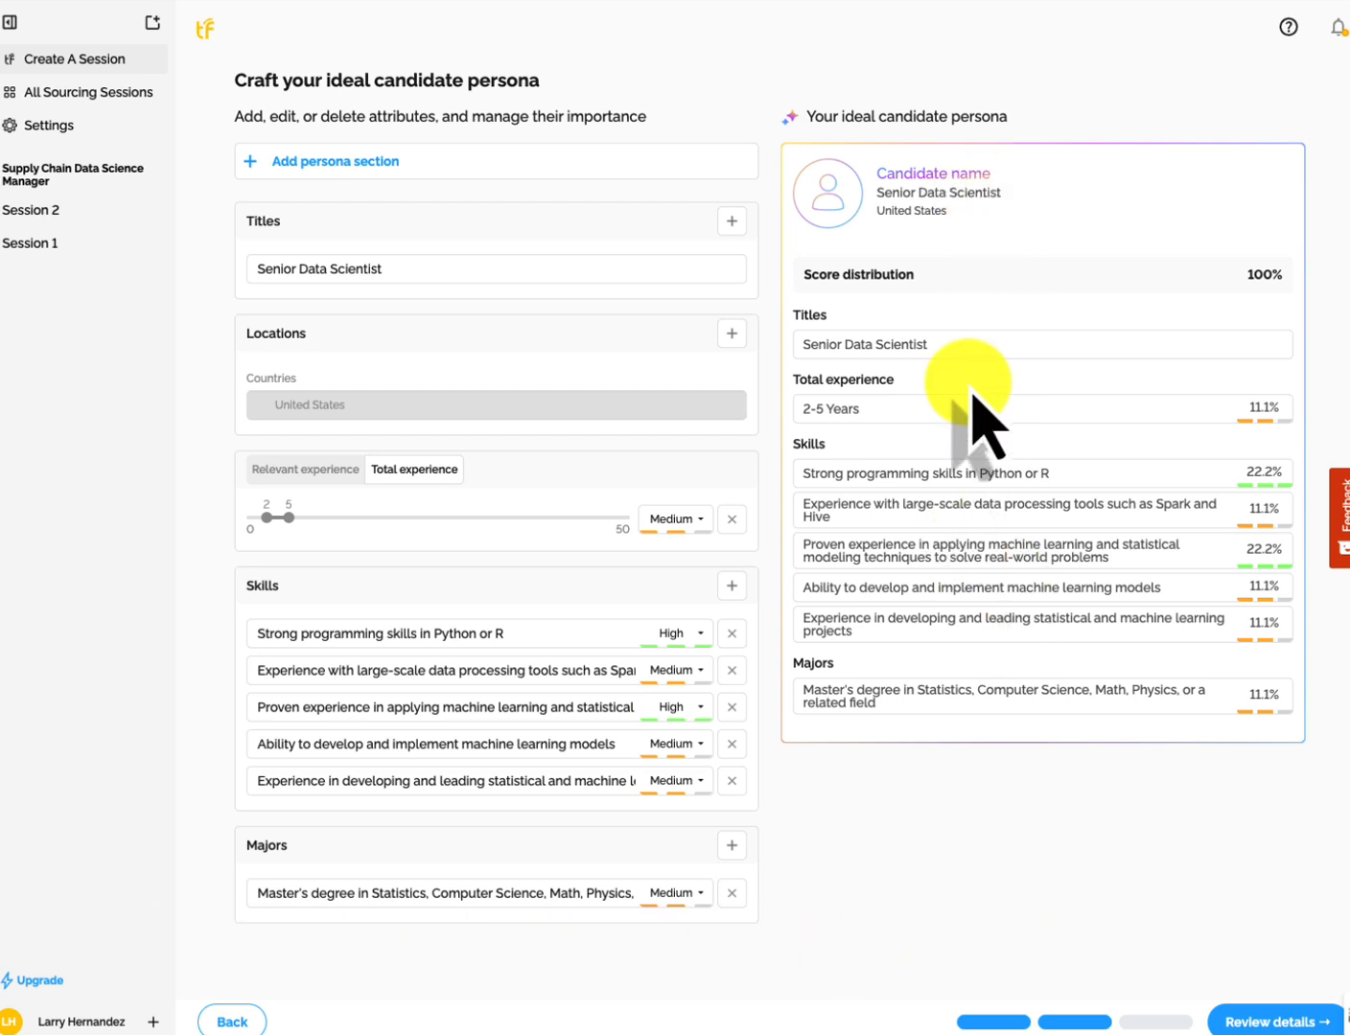
mouse_move(1002, 849)
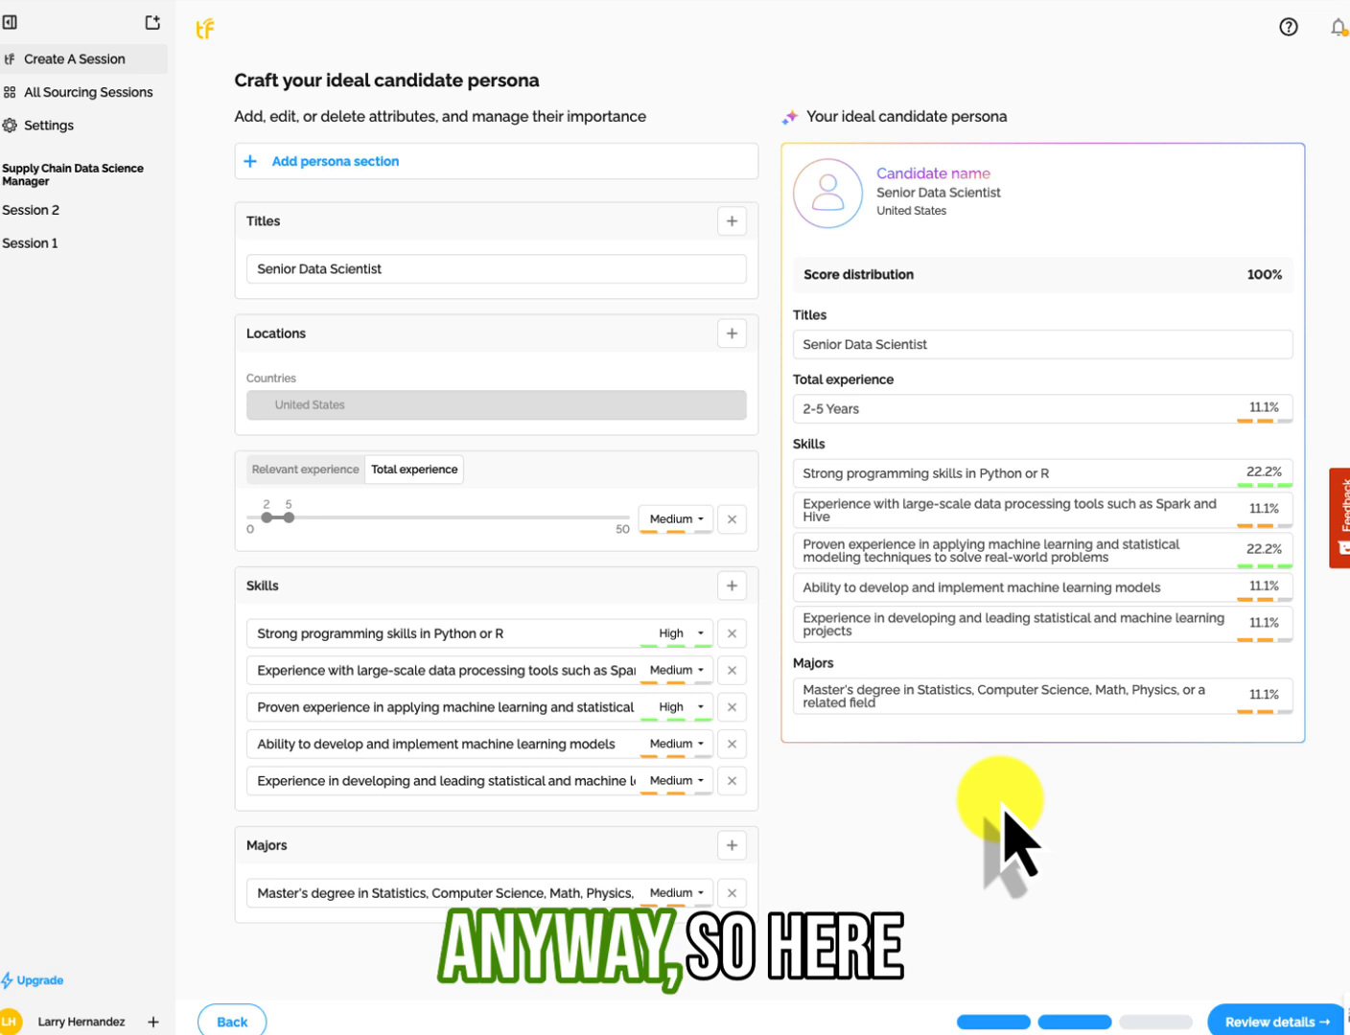
mouse_move(441, 192)
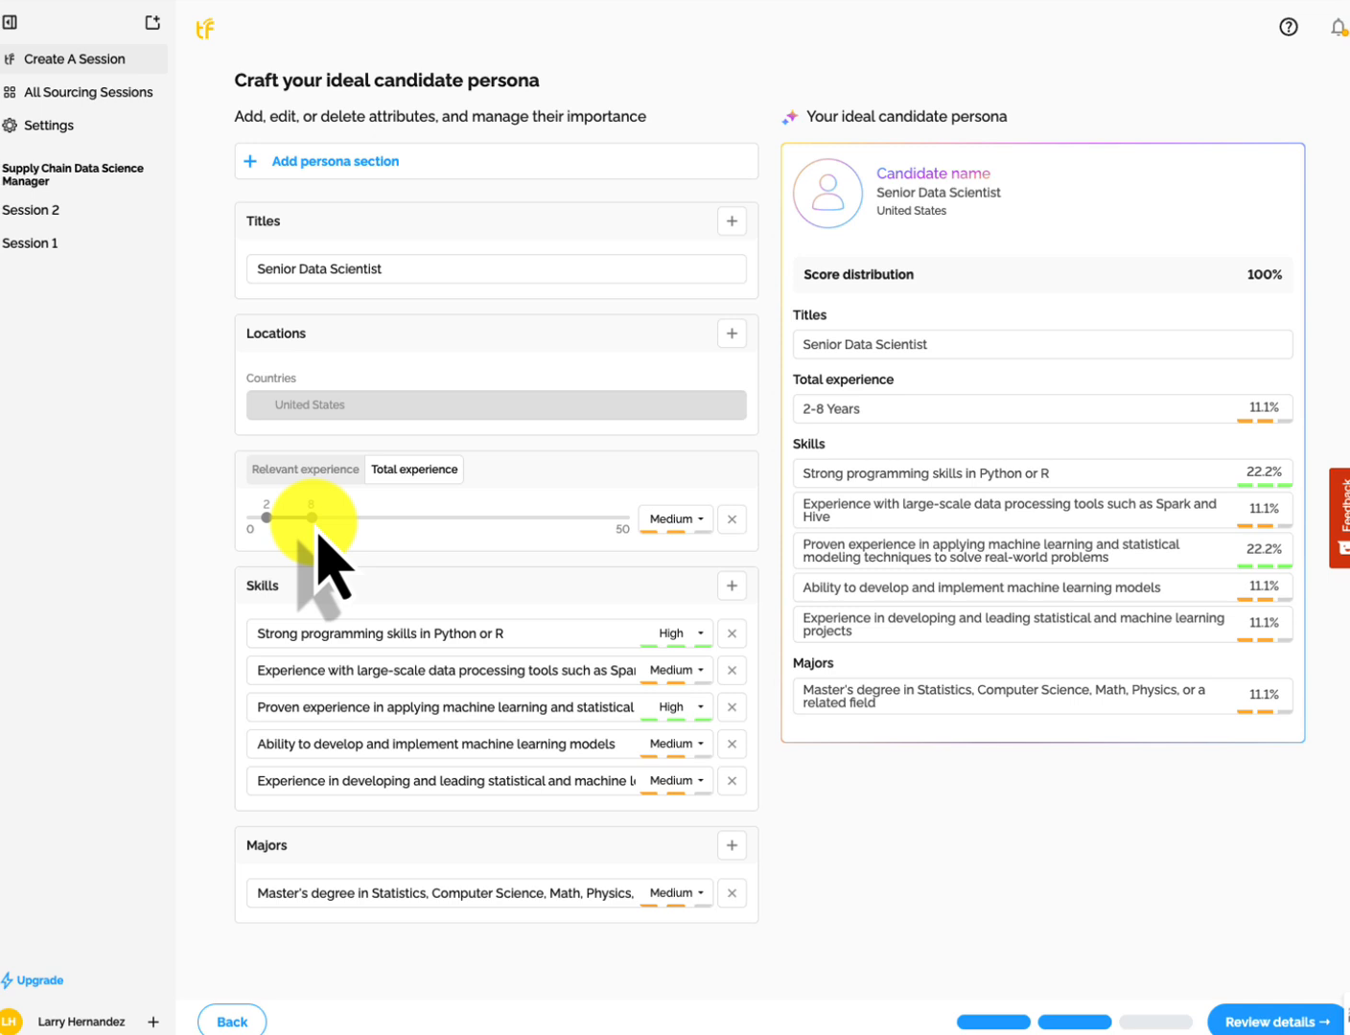
click(306, 469)
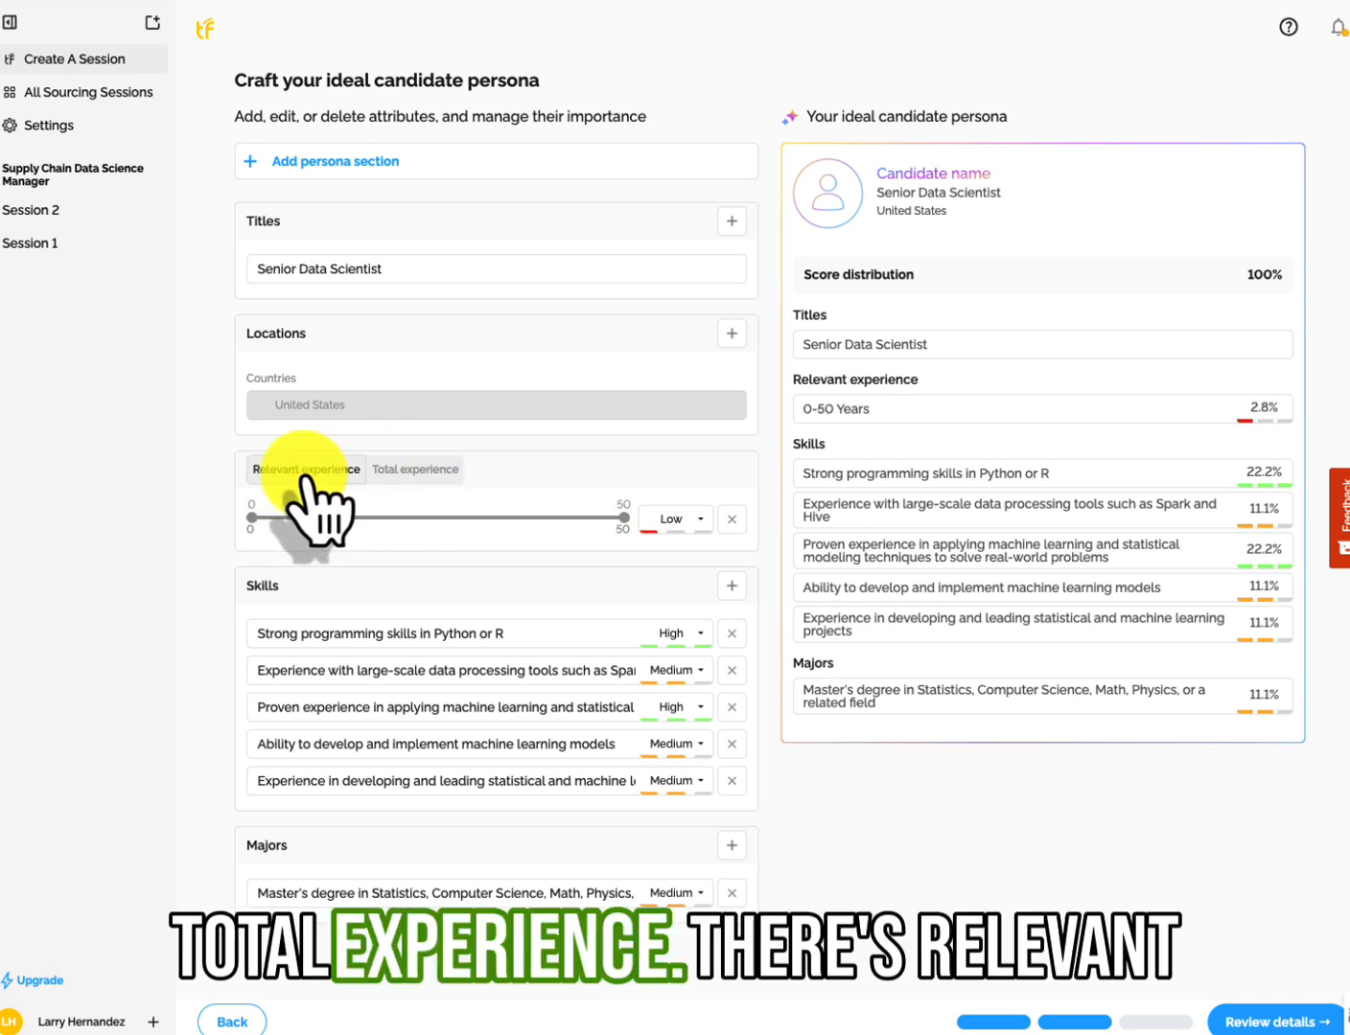
click(414, 469)
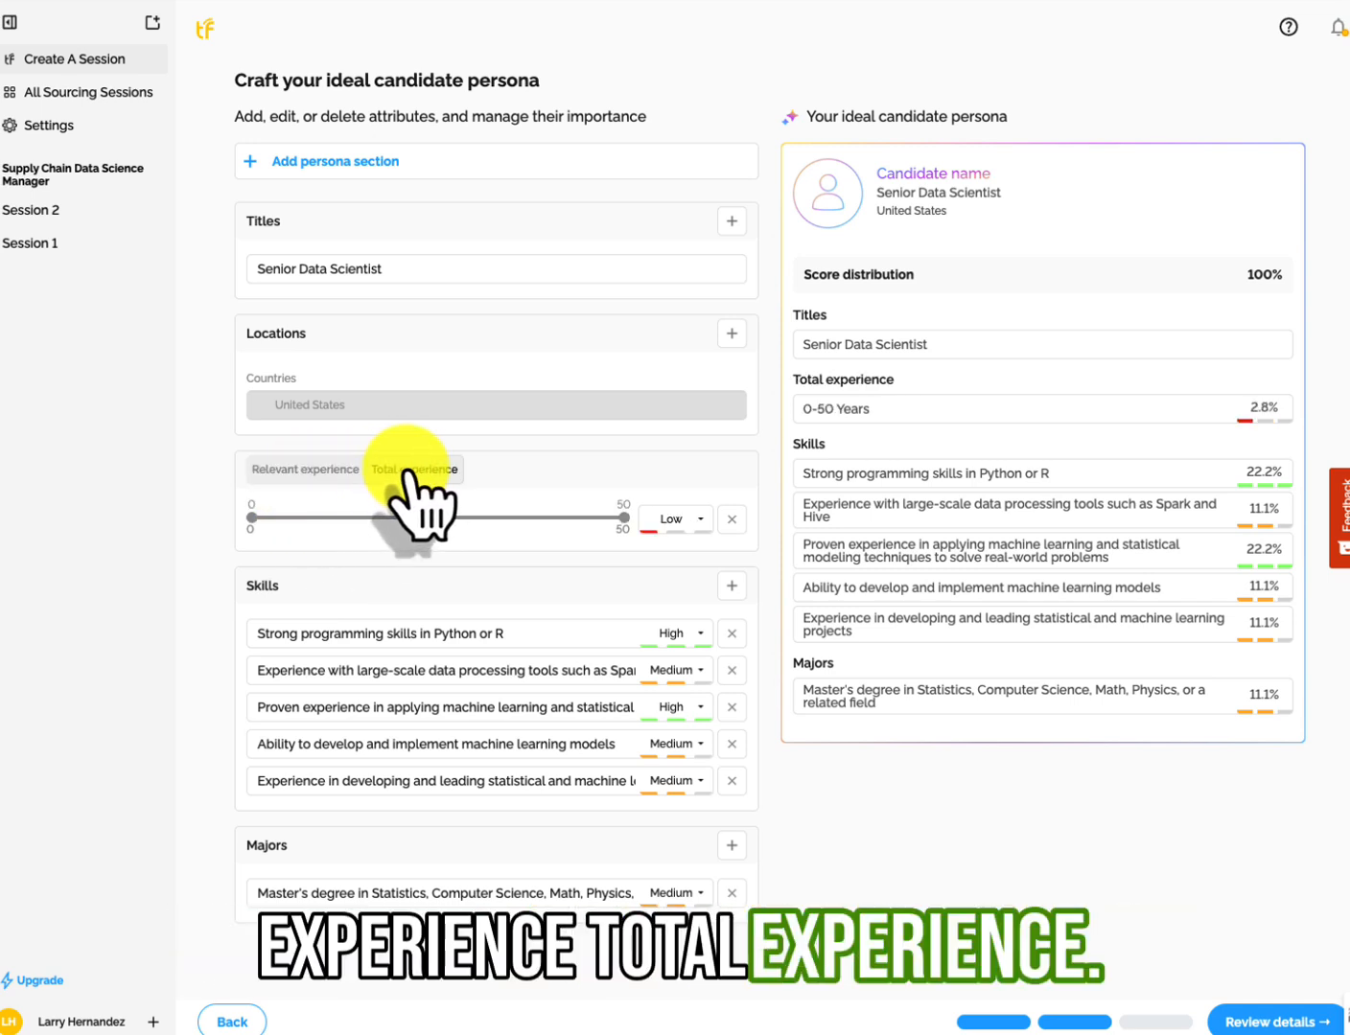
click(306, 469)
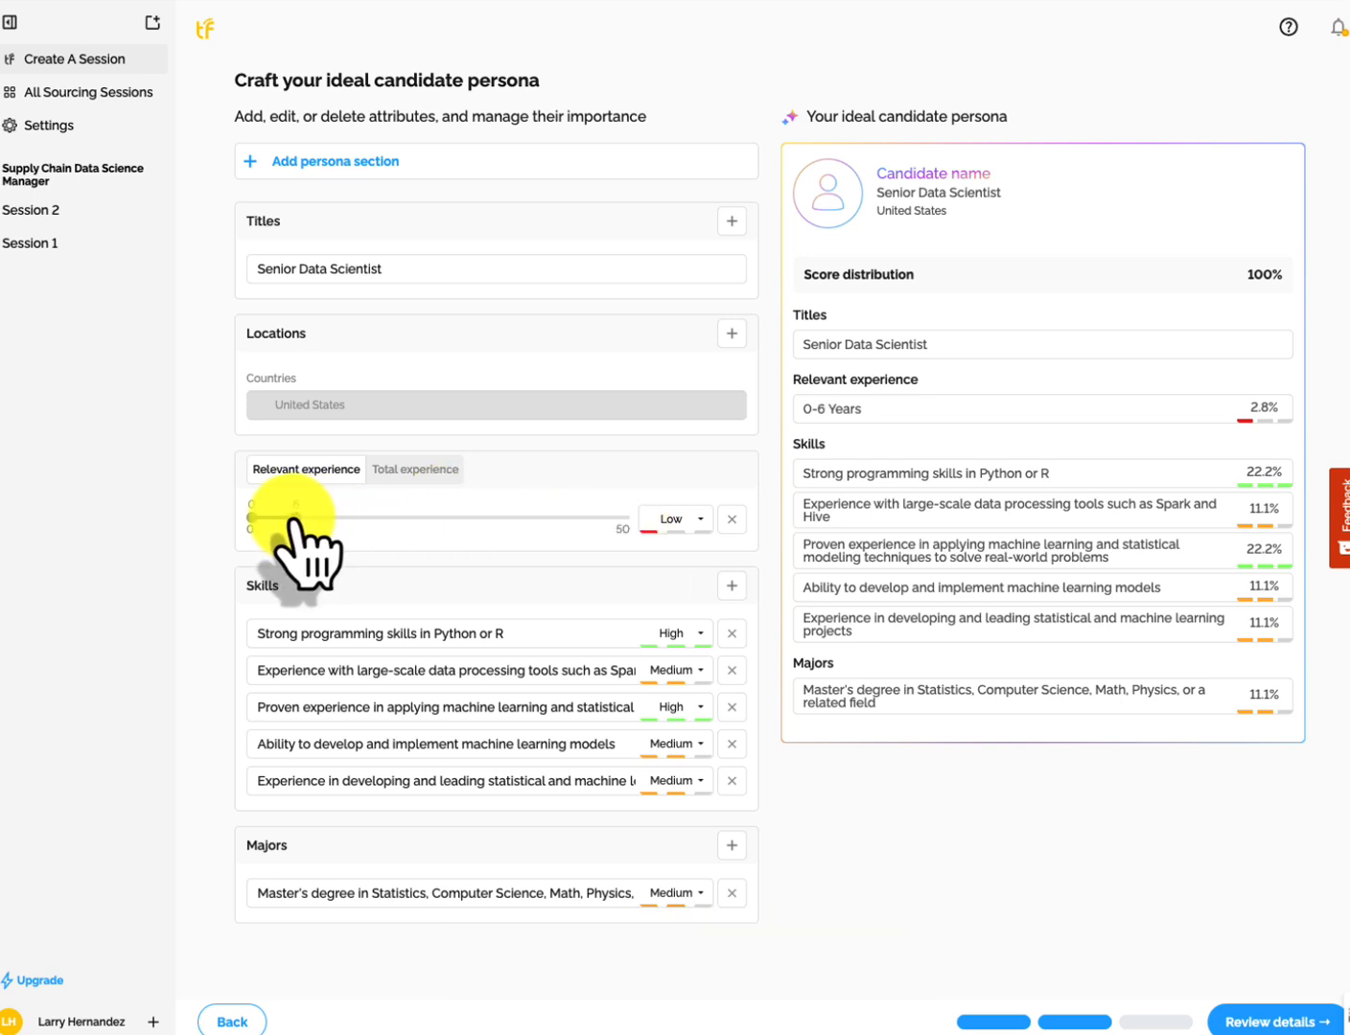
click(674, 519)
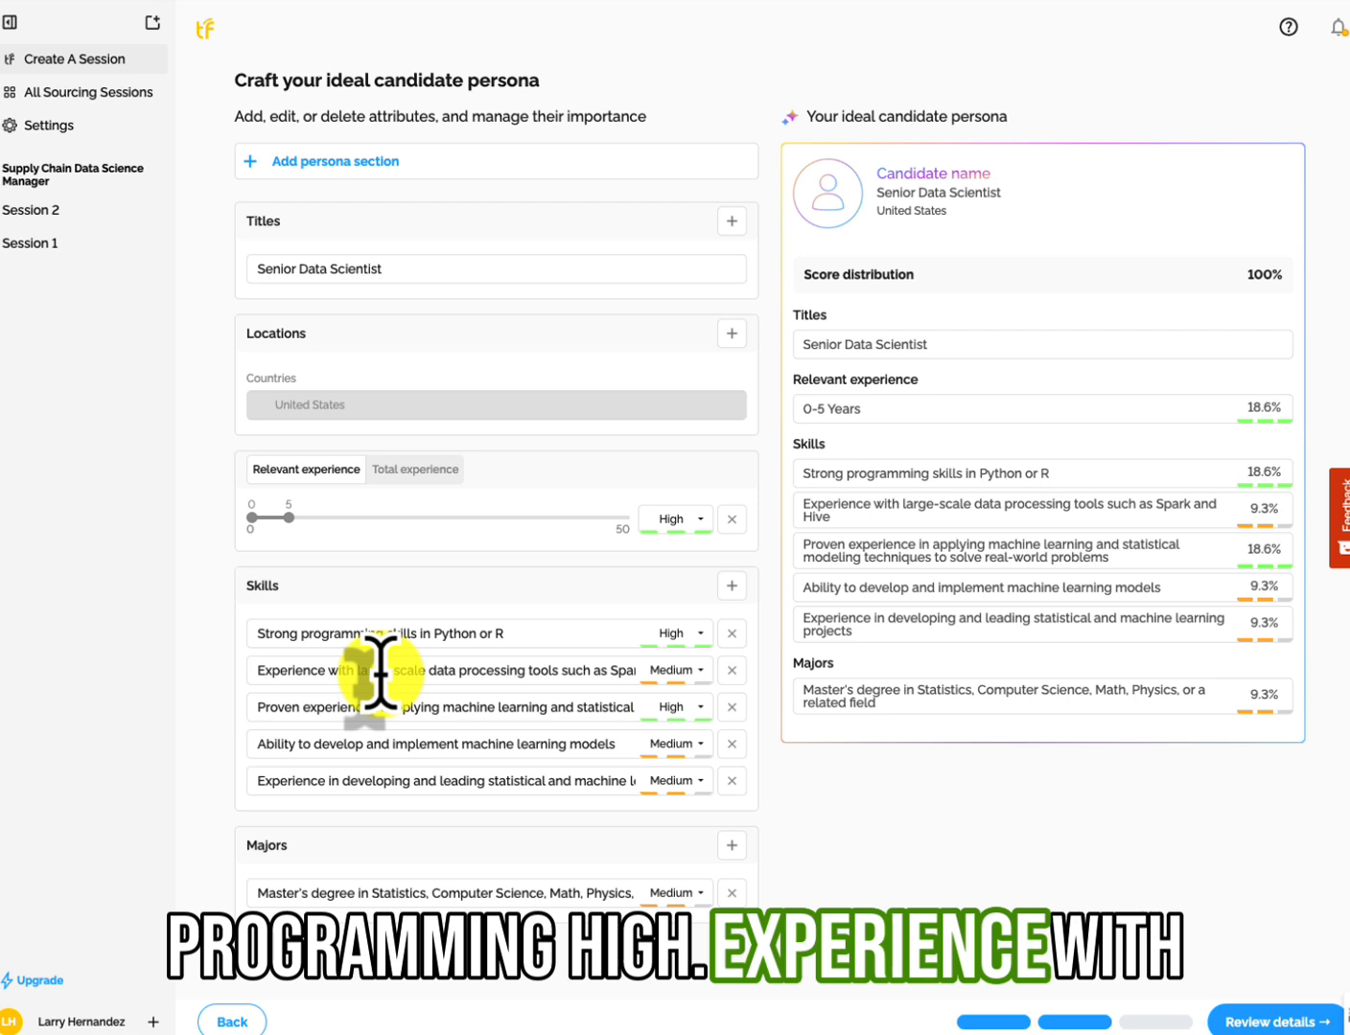
click(672, 669)
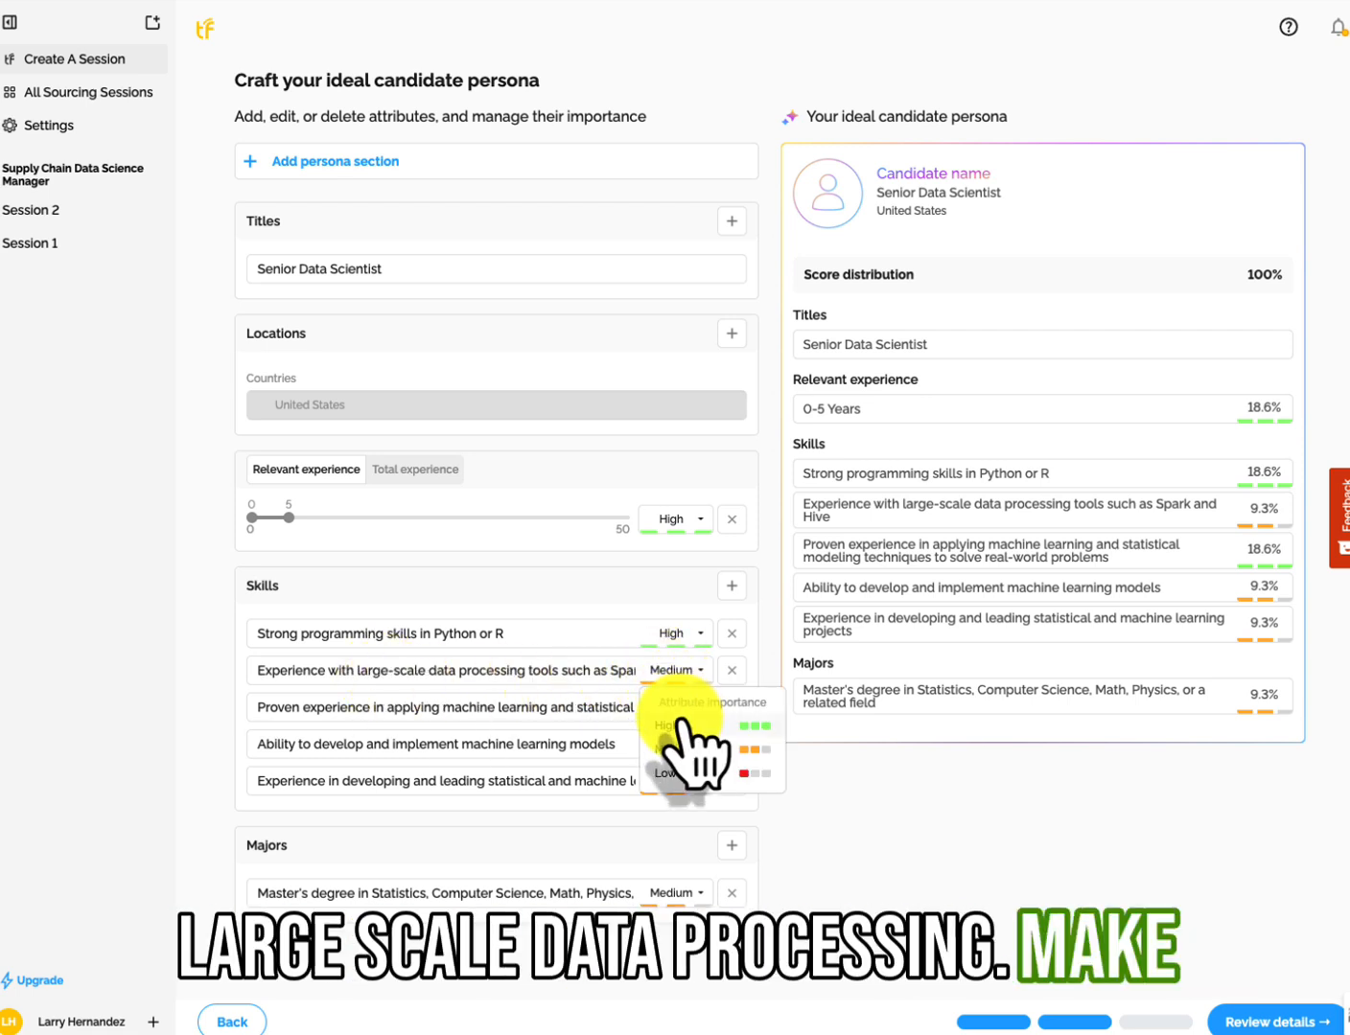
click(666, 725)
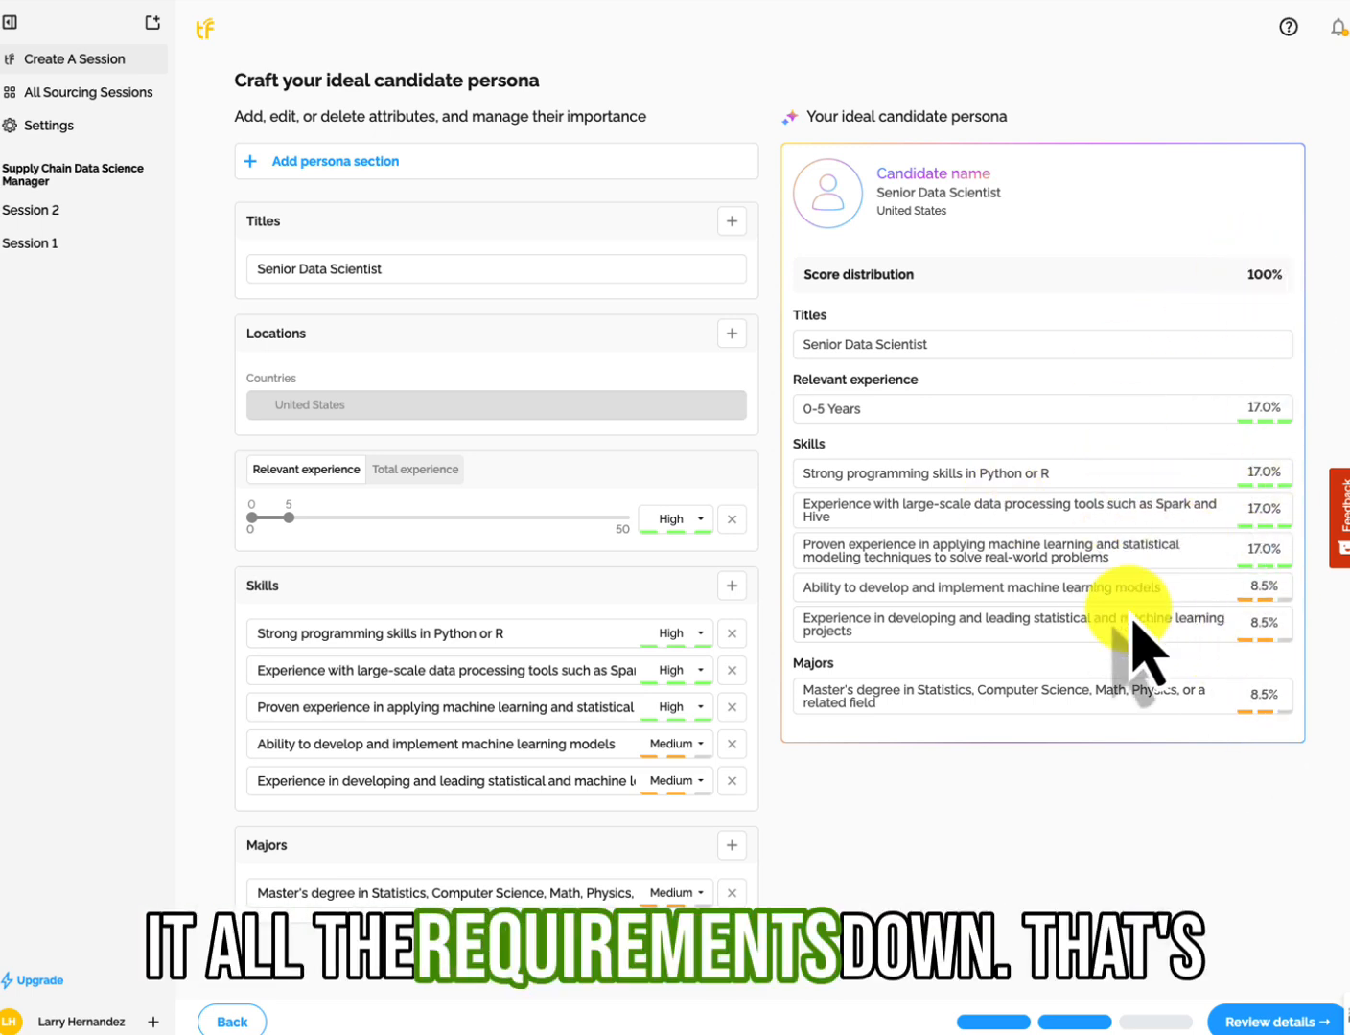
mouse_move(1074, 872)
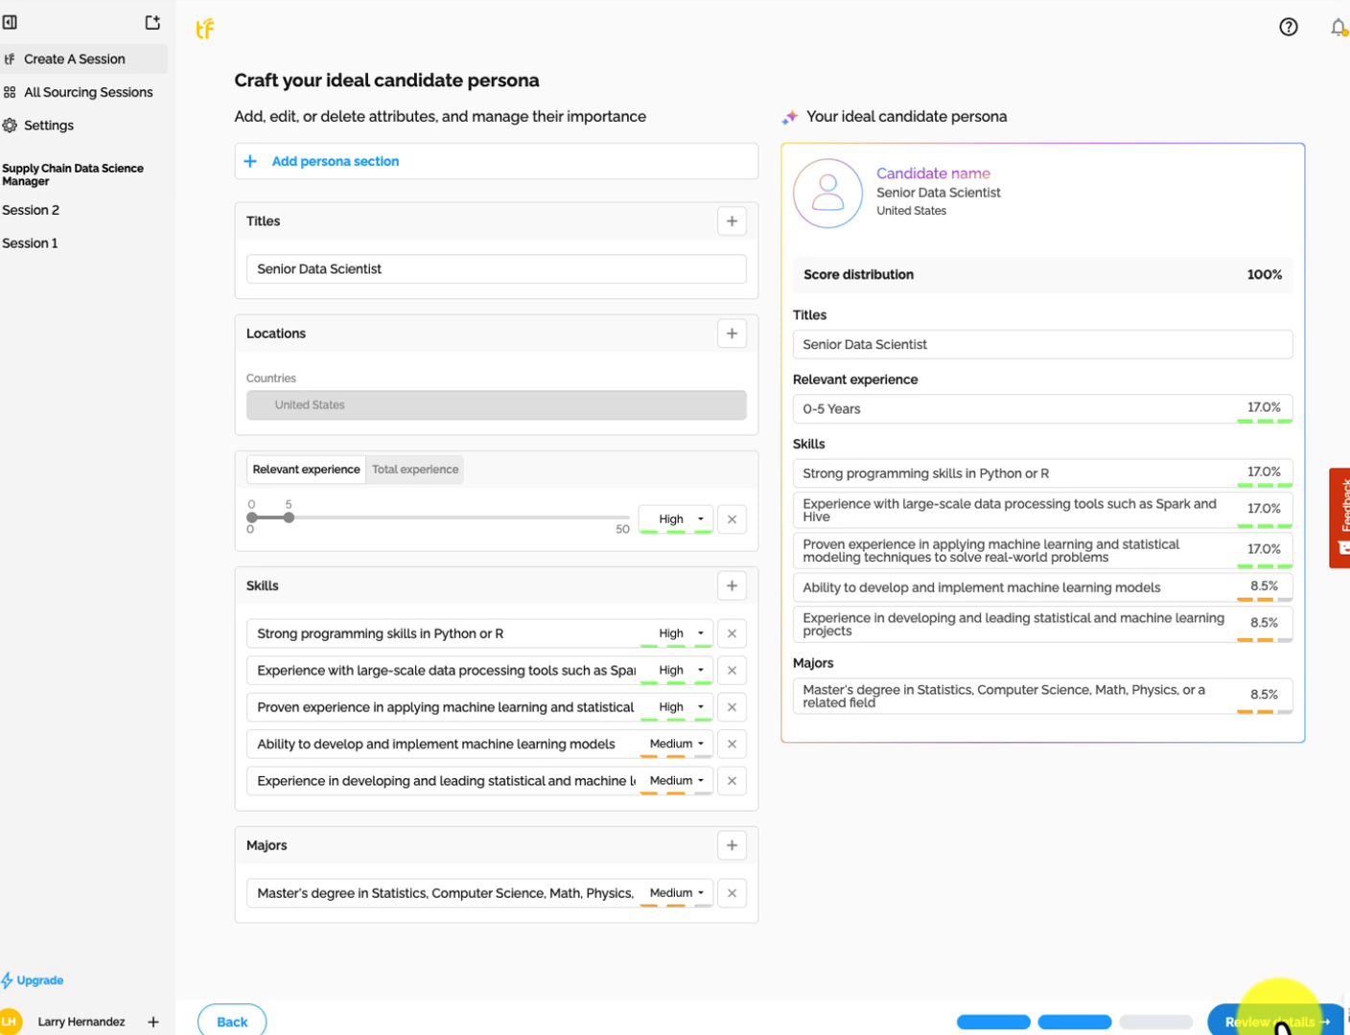
Open Review details and read the Senior Data Scientist session 1 persona summary
click(1276, 1021)
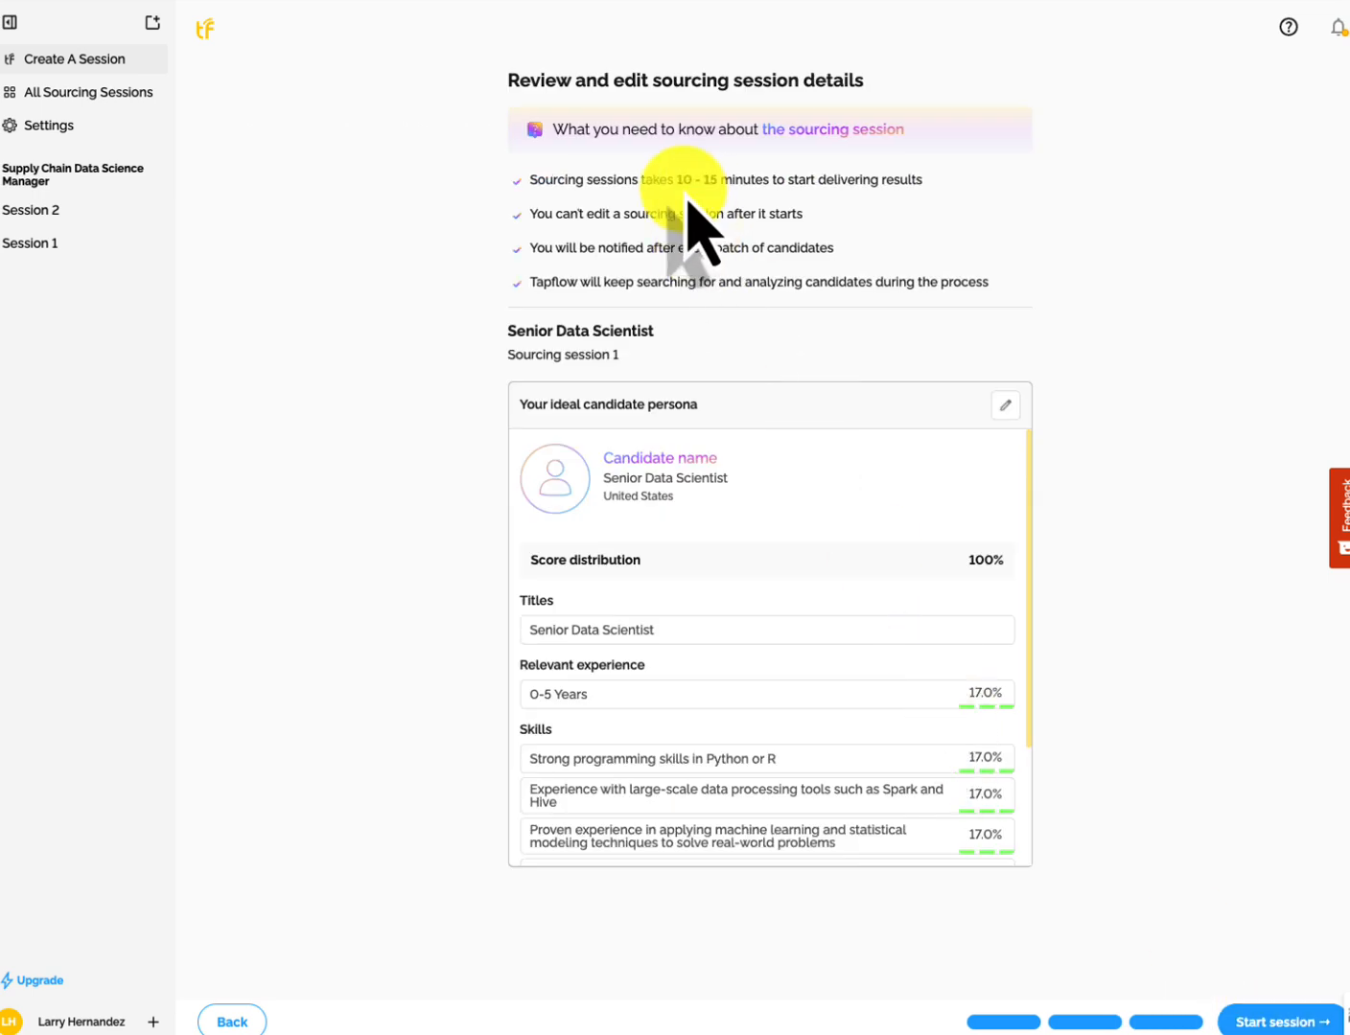
mouse_move(978, 288)
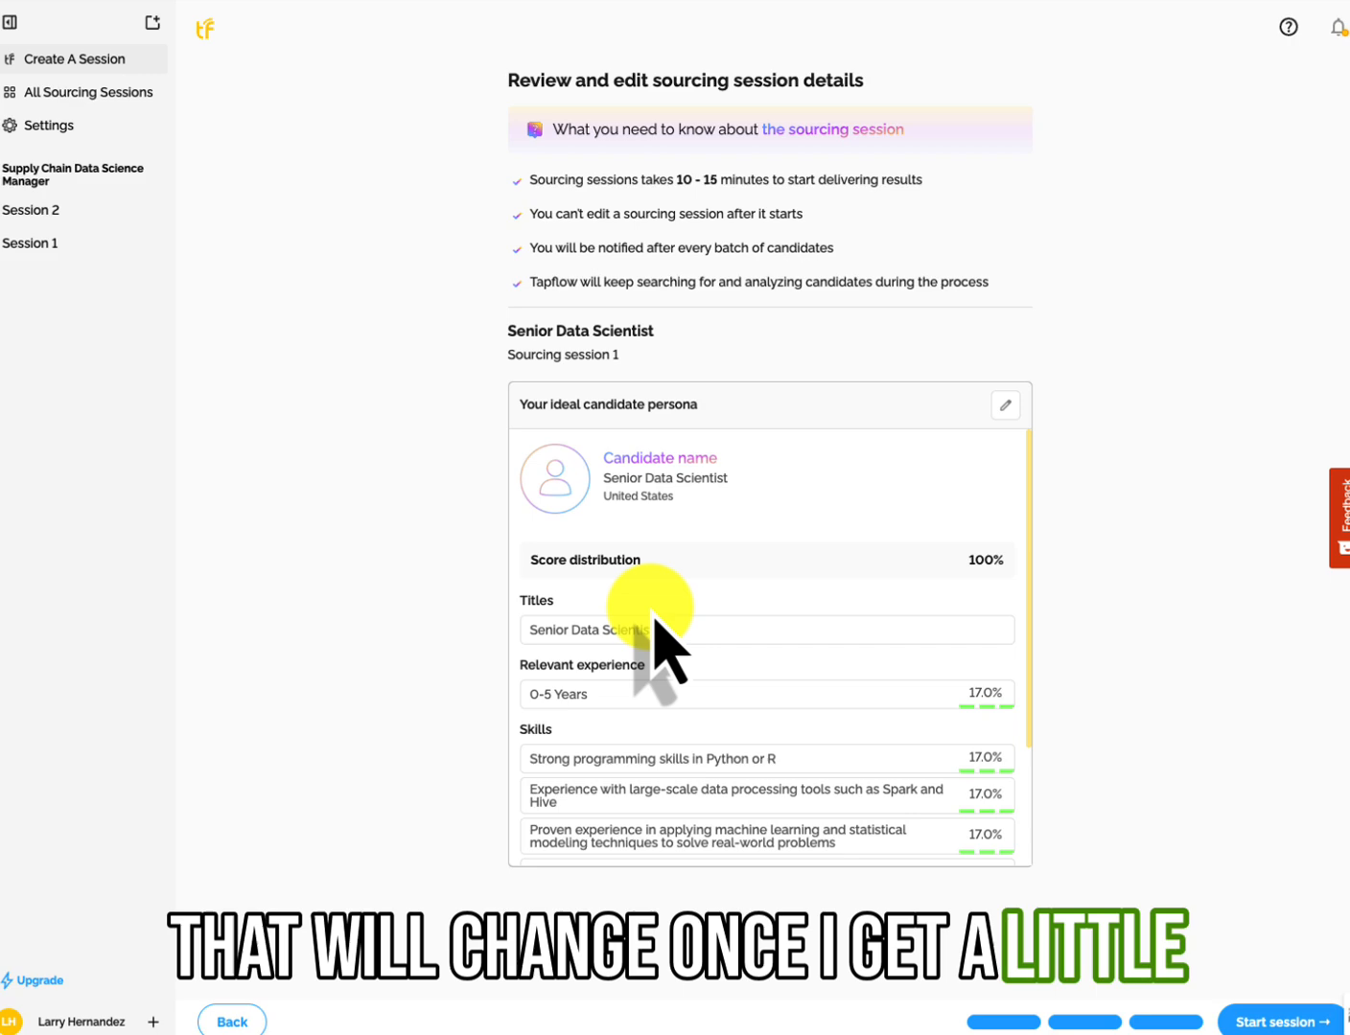
scroll(down, 3)
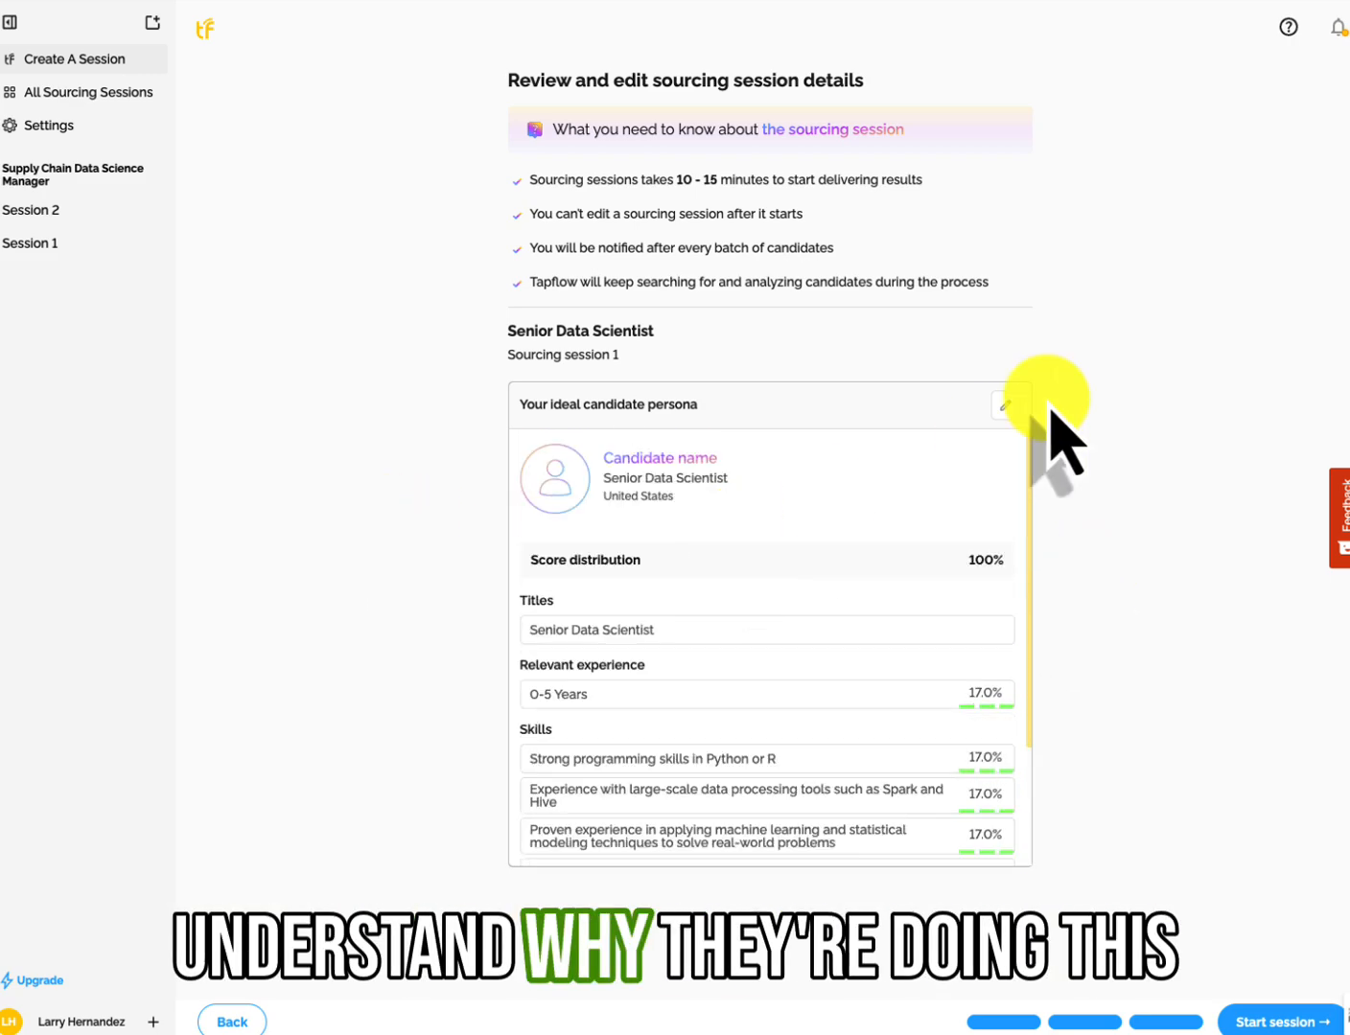
mouse_move(906, 652)
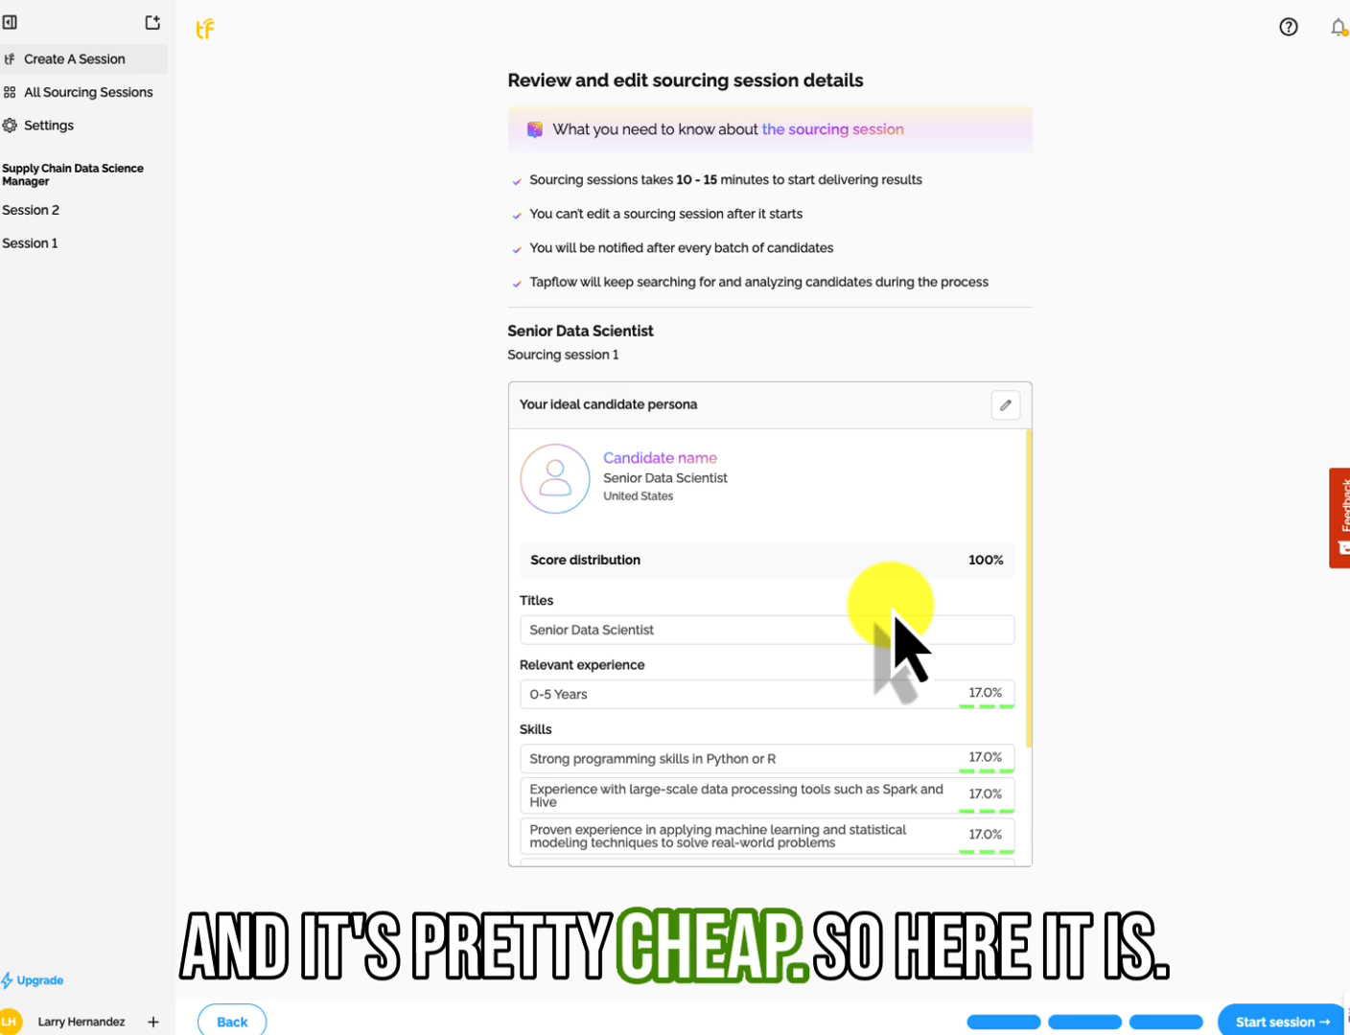
scroll(down, 3)
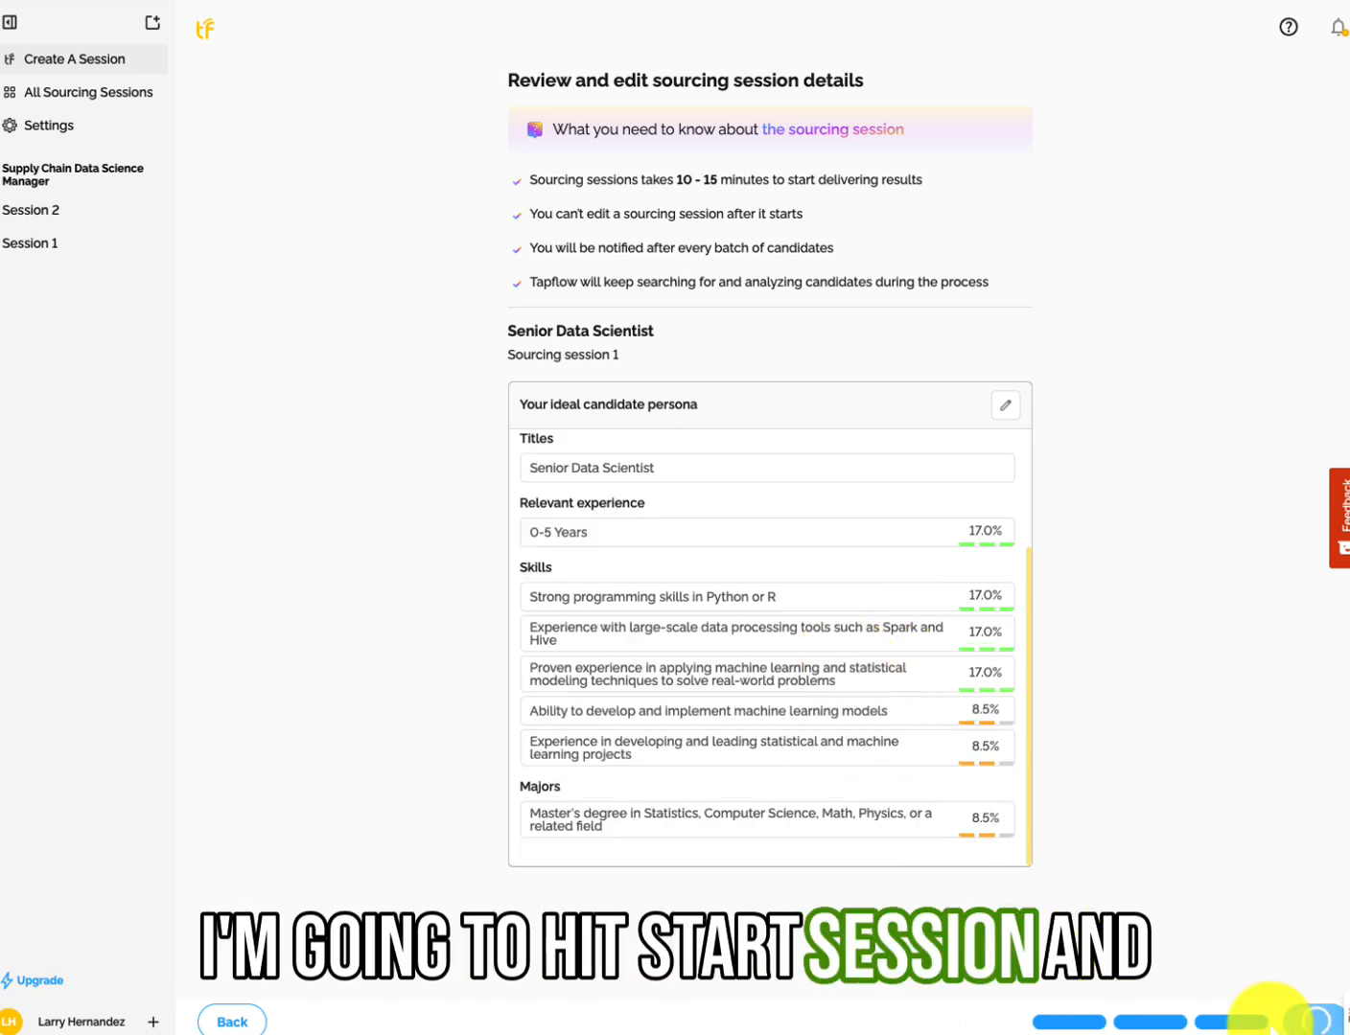
mouse_move(1189, 518)
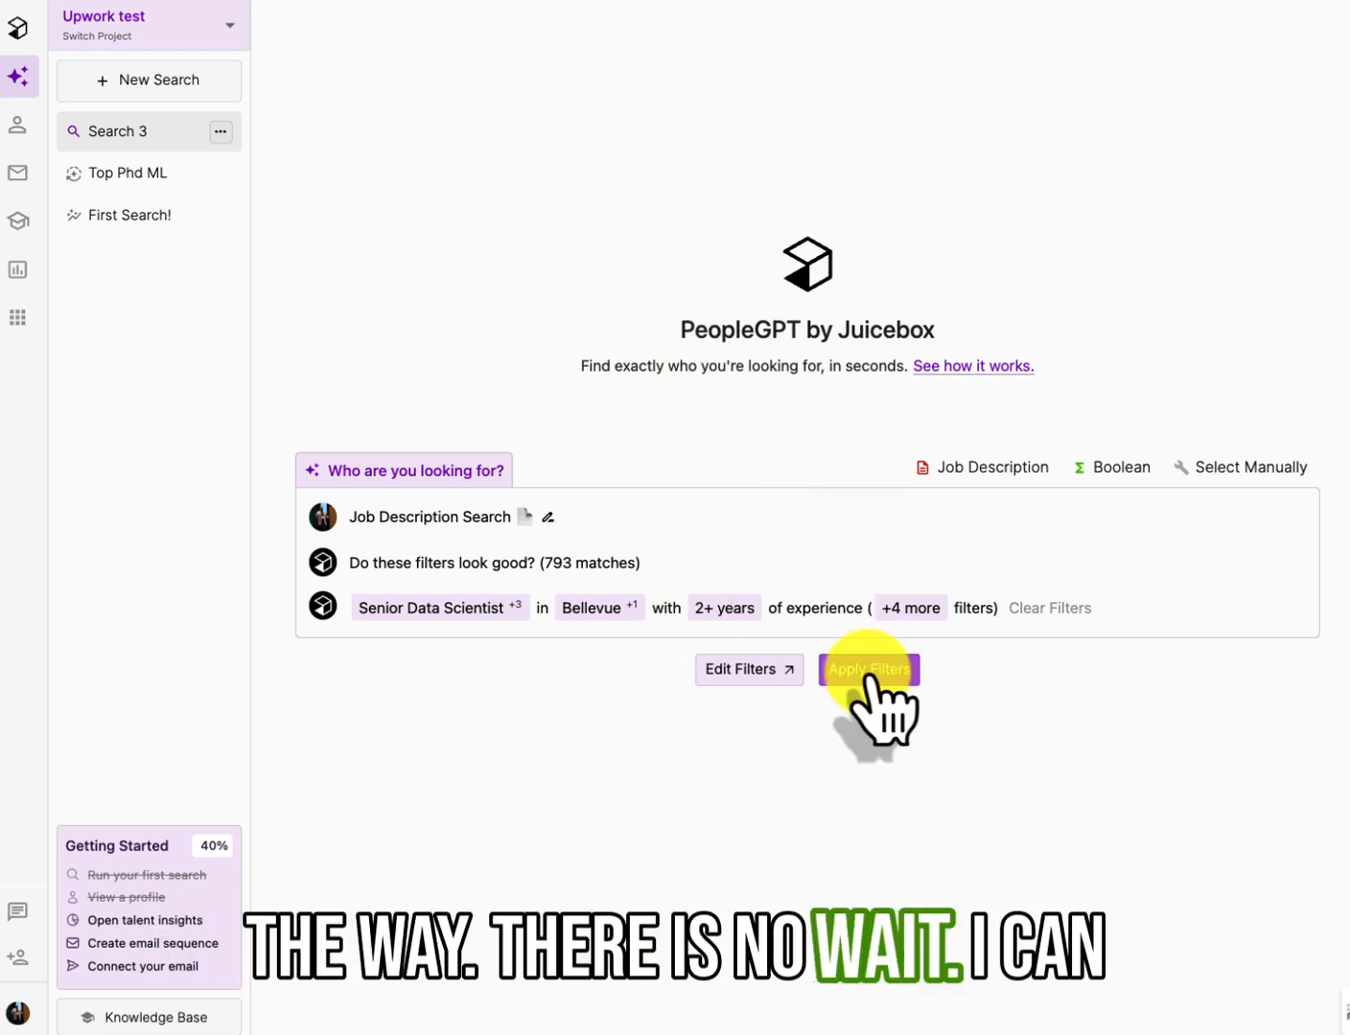
mouse_move(1007, 489)
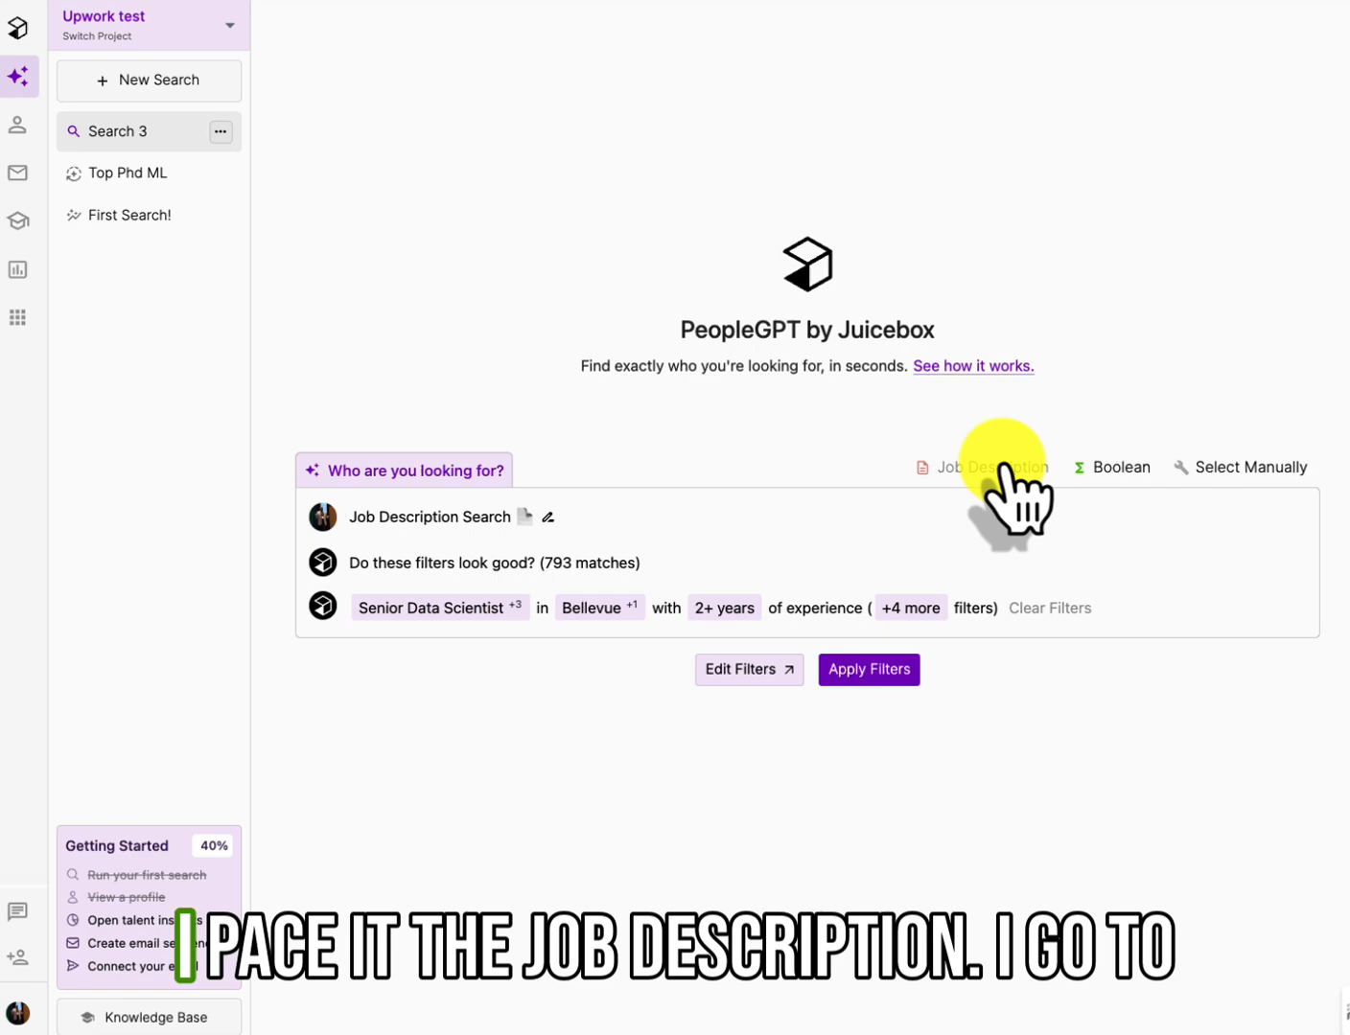
Limit job title matching to current roles and remove Machine Learning Engineer
click(749, 669)
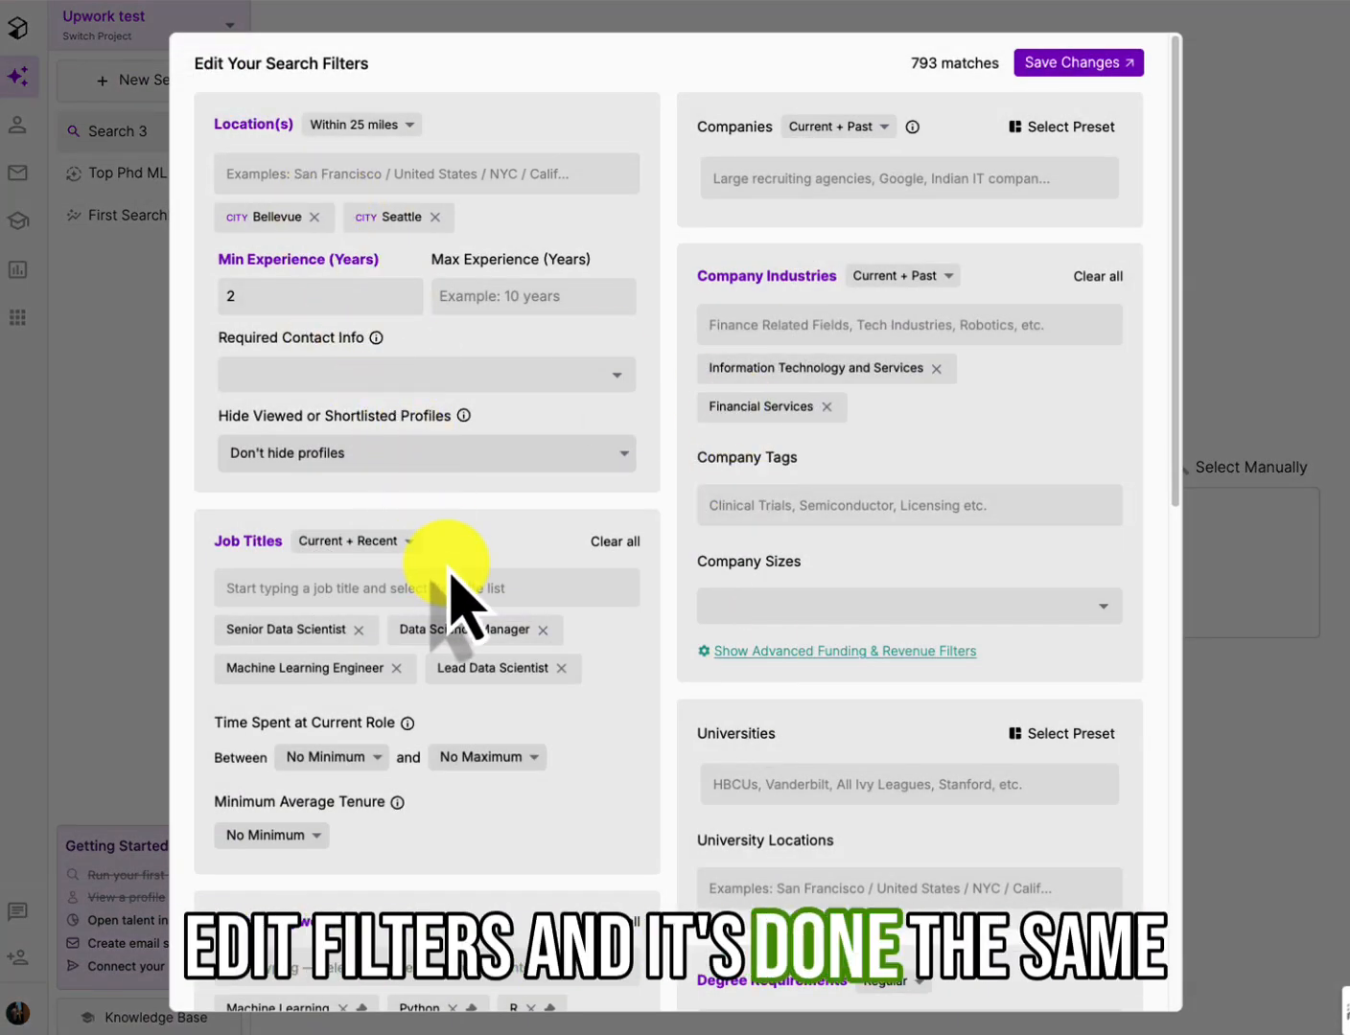
scroll(down, 3)
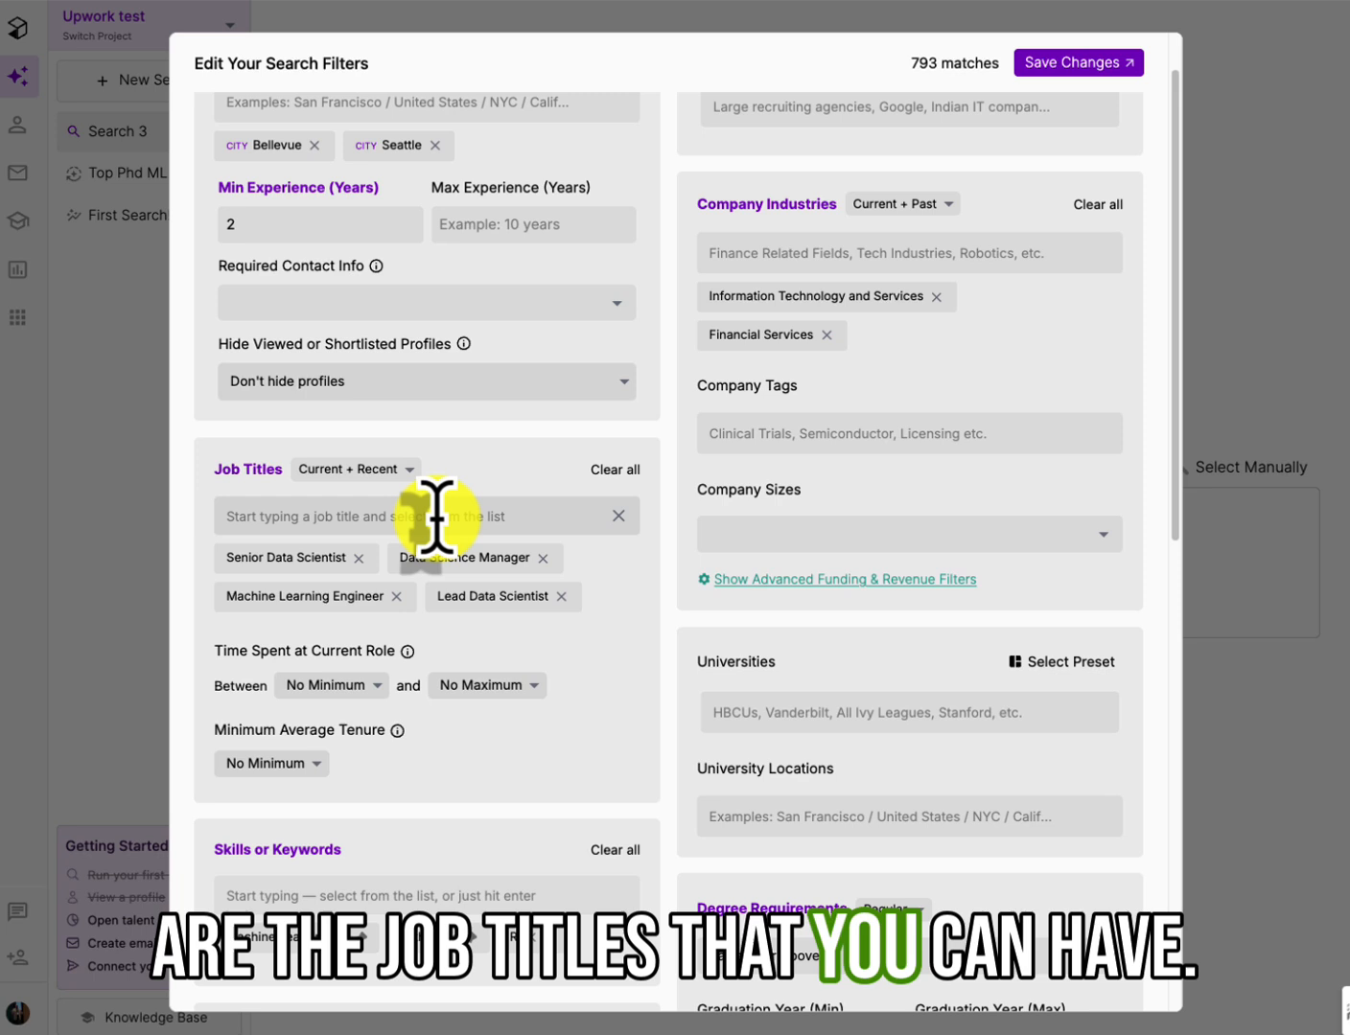
click(356, 469)
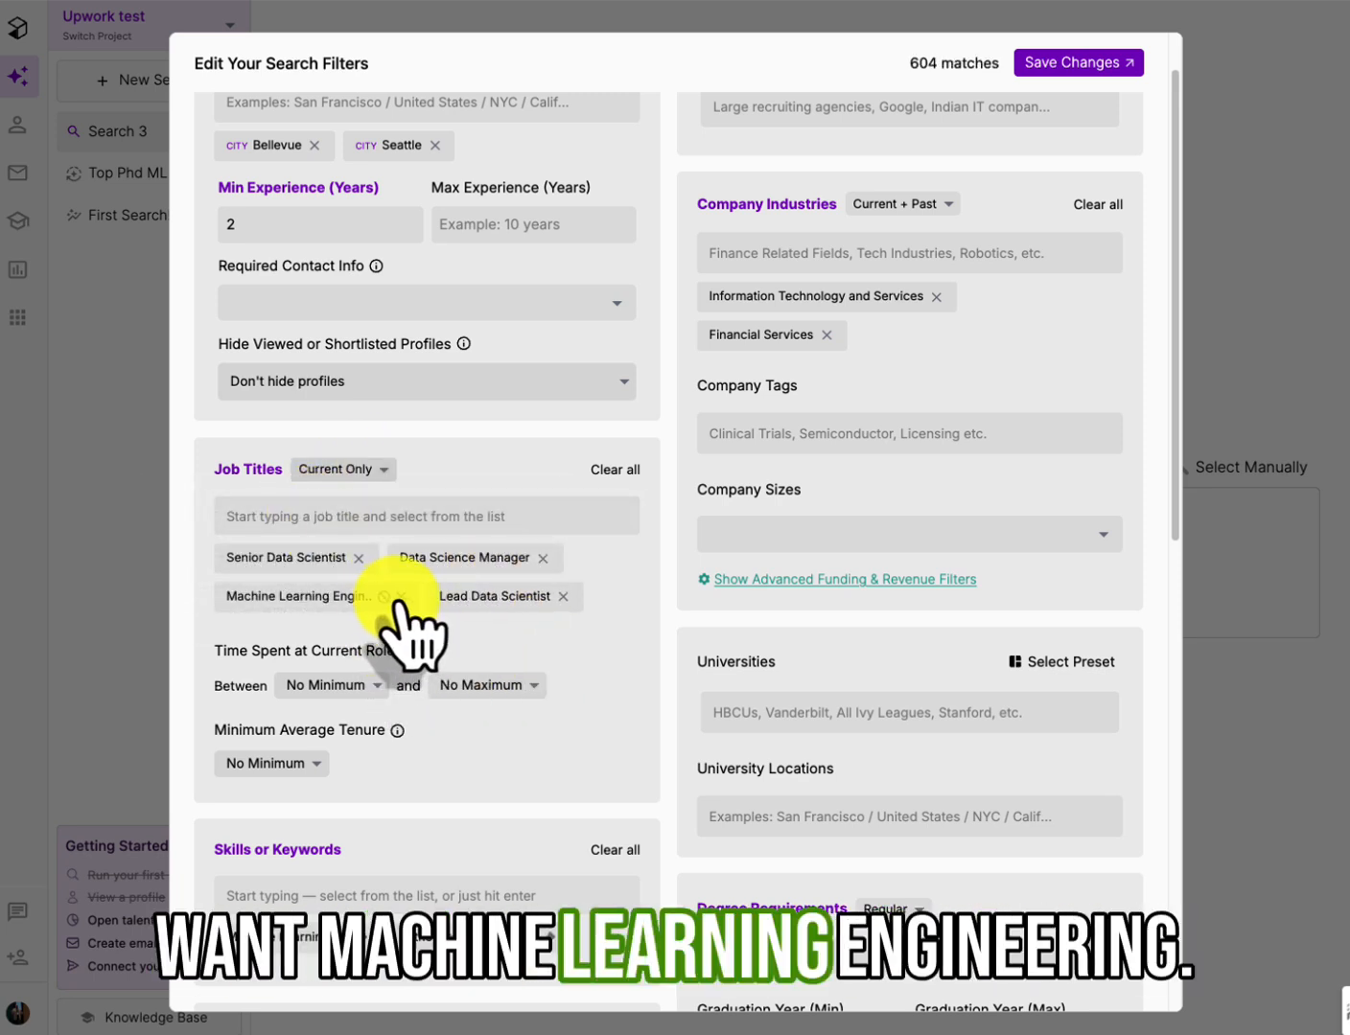
click(385, 595)
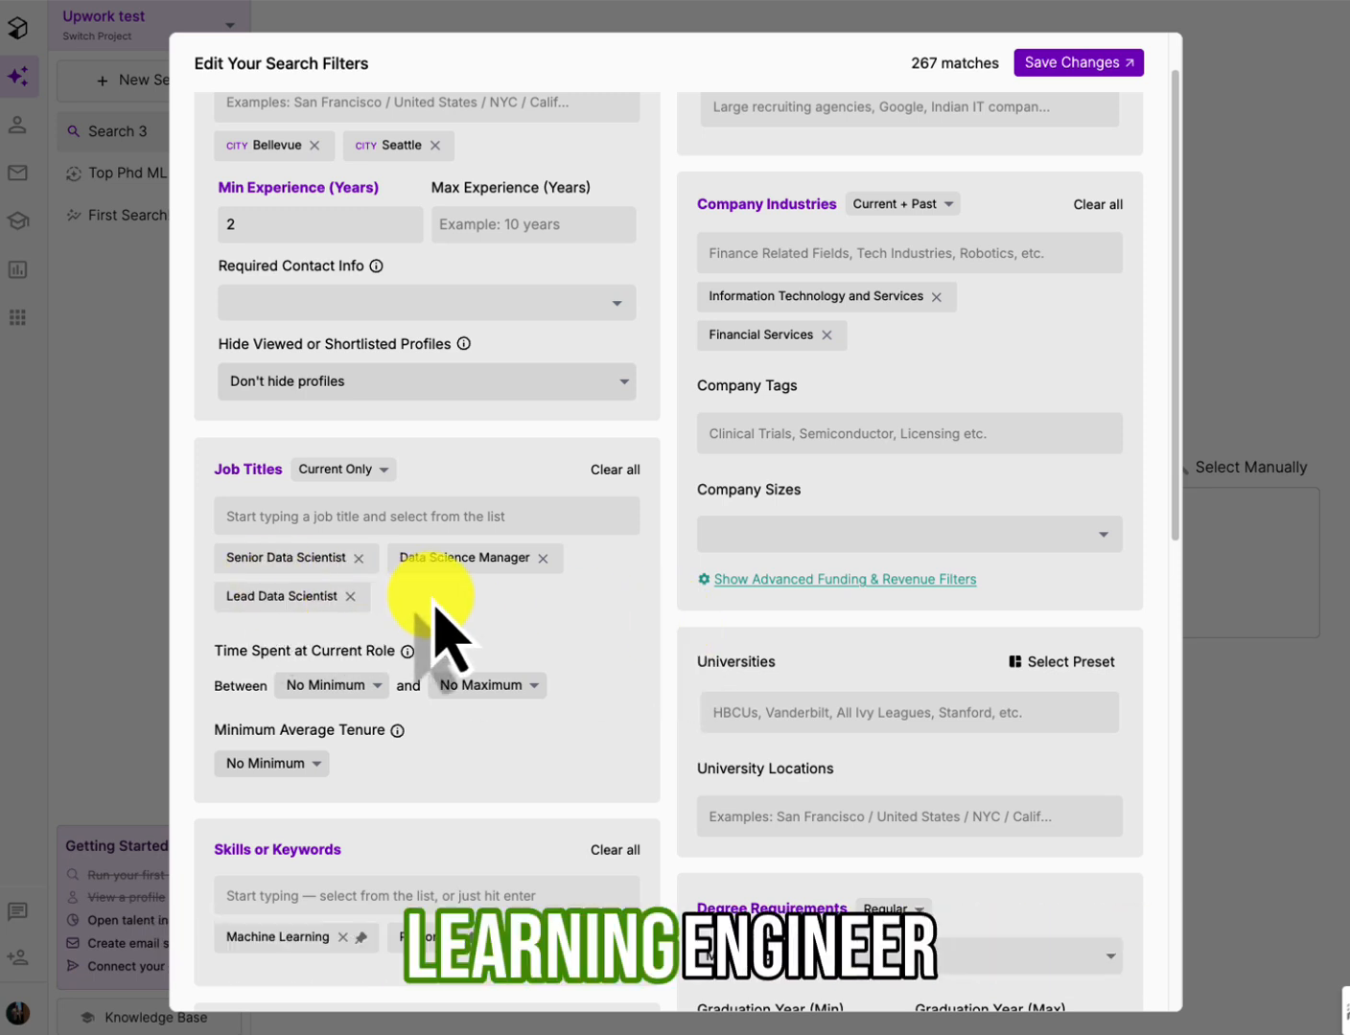
mouse_move(690, 614)
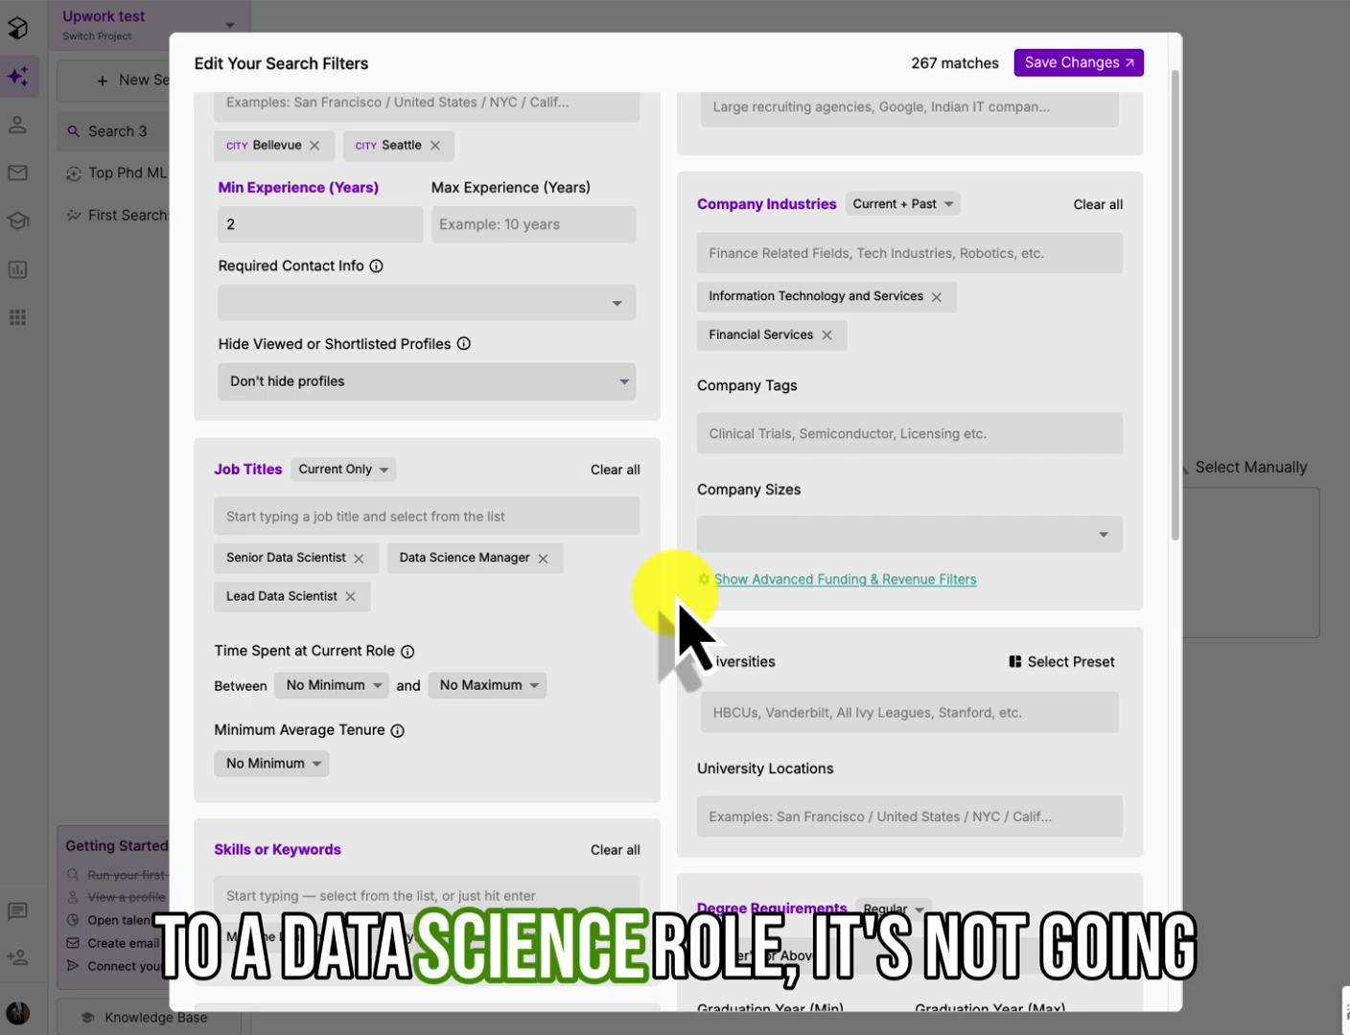
Look over the remaining filters and save the changes, yielding 267 matches
scroll(down, 3)
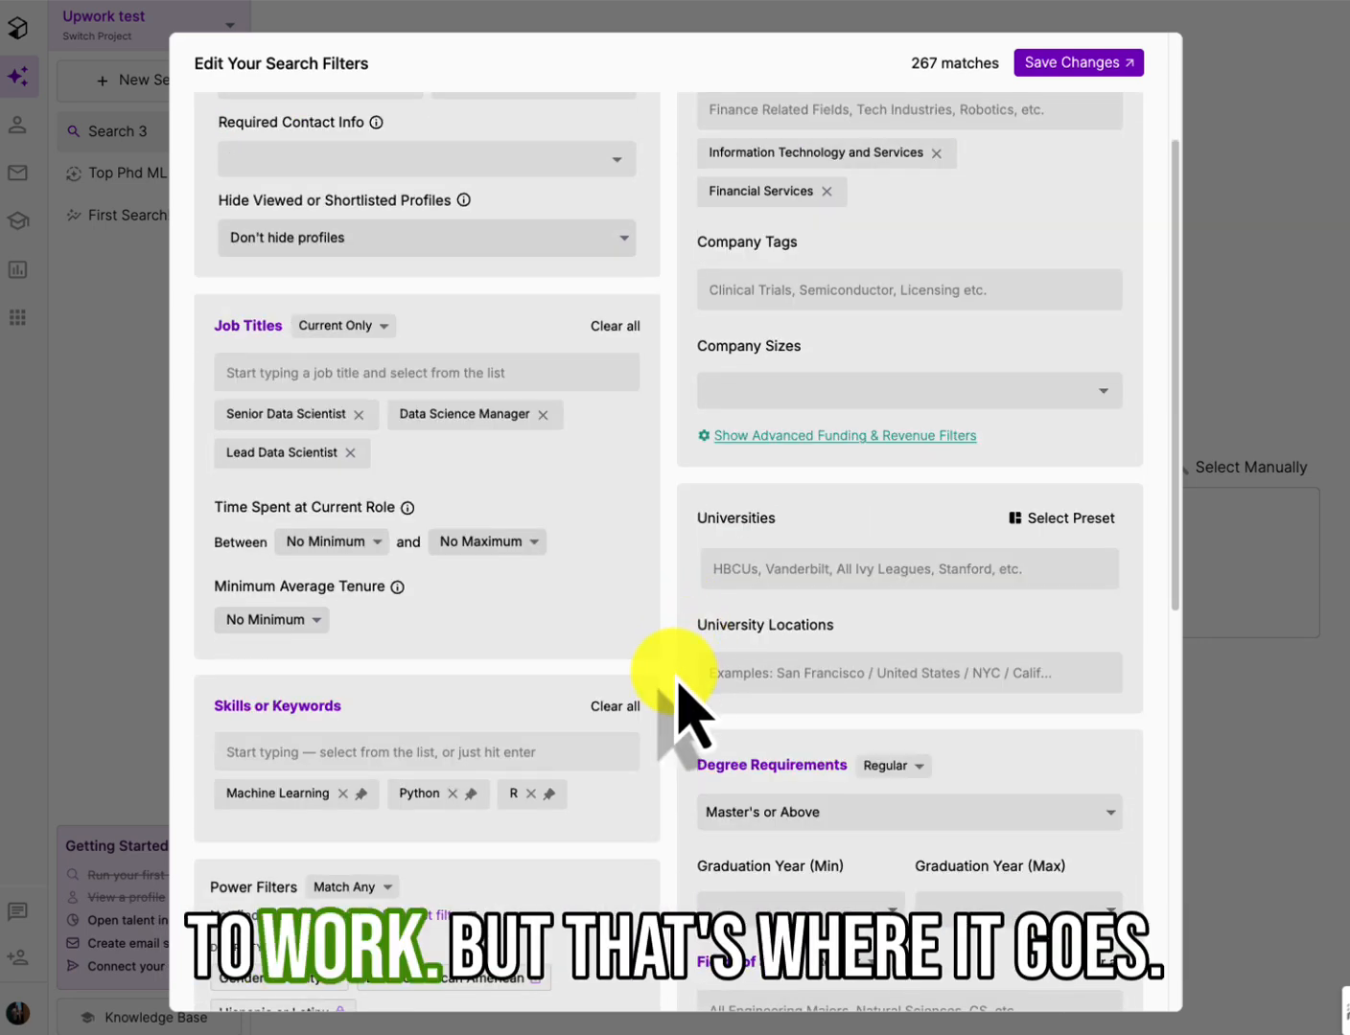
scroll(down, 3)
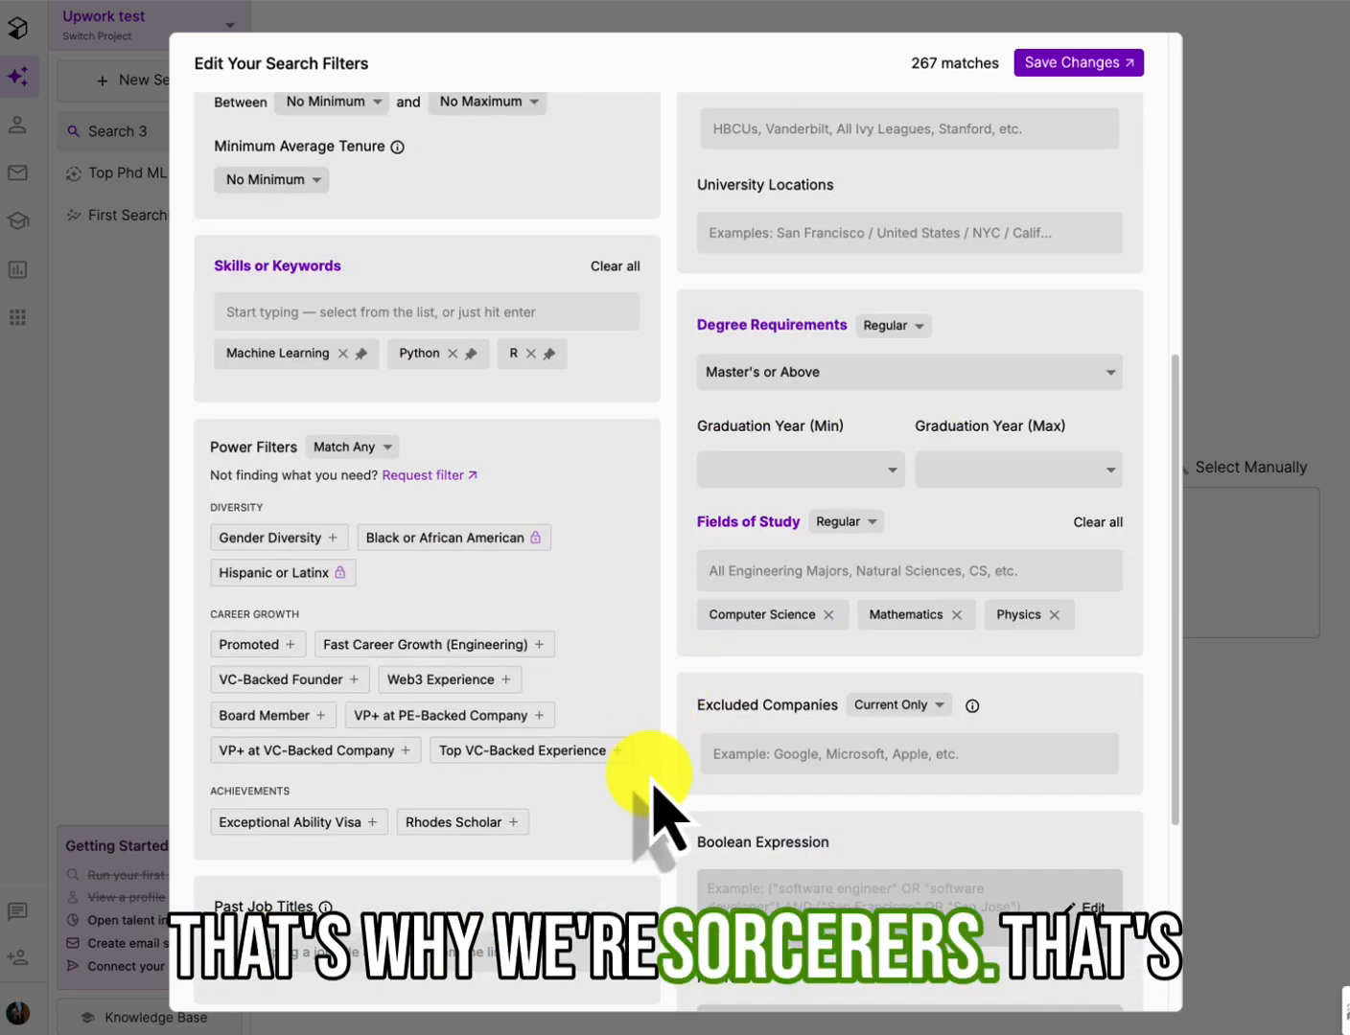
scroll(down, 3)
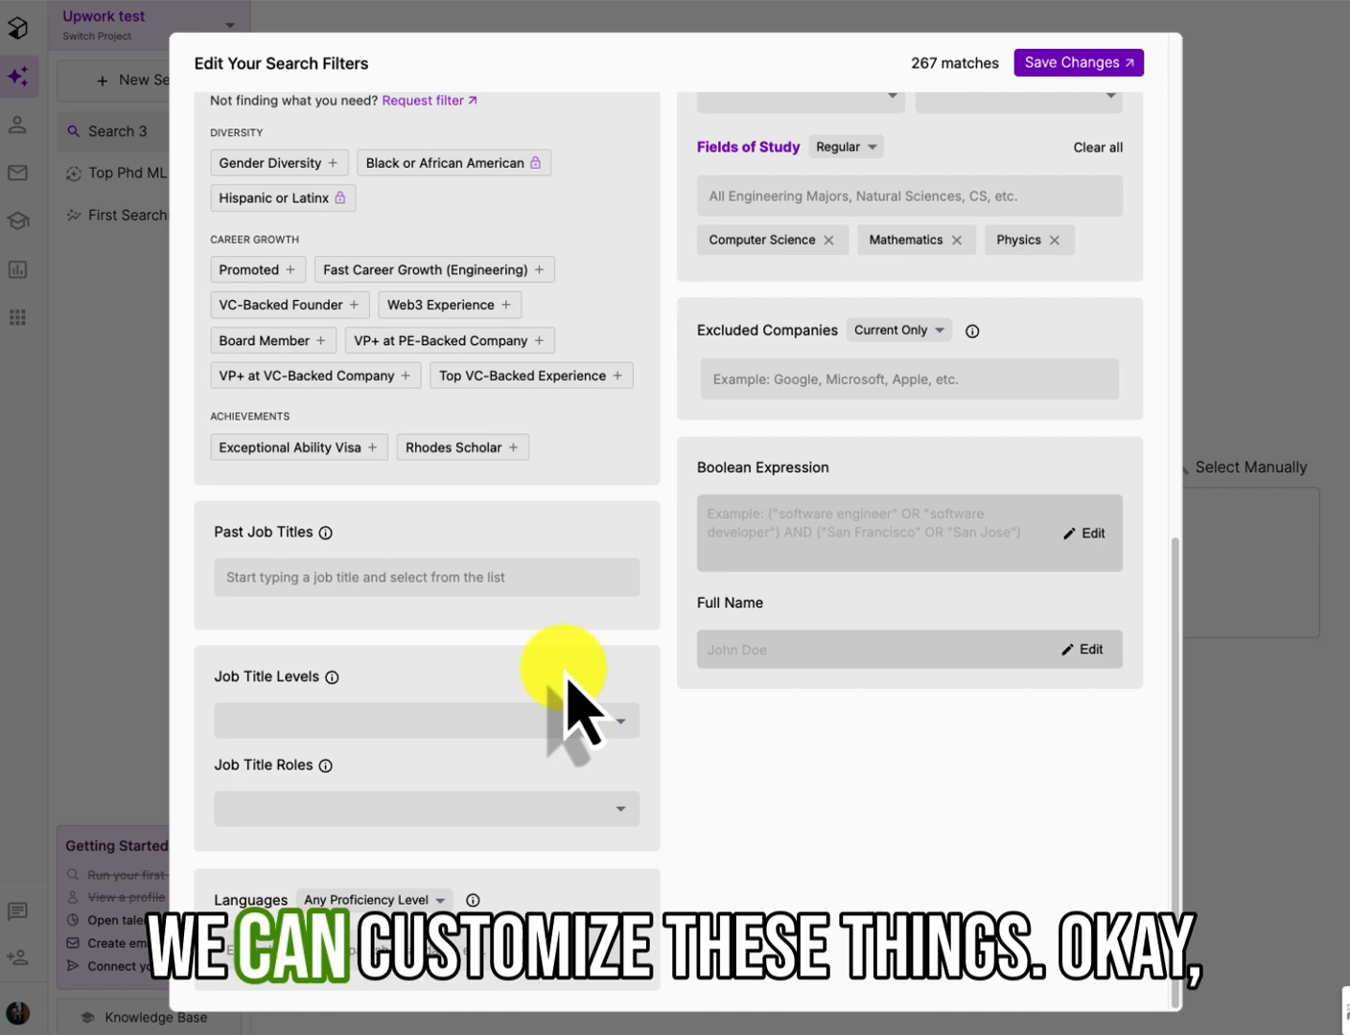
scroll(up, 3)
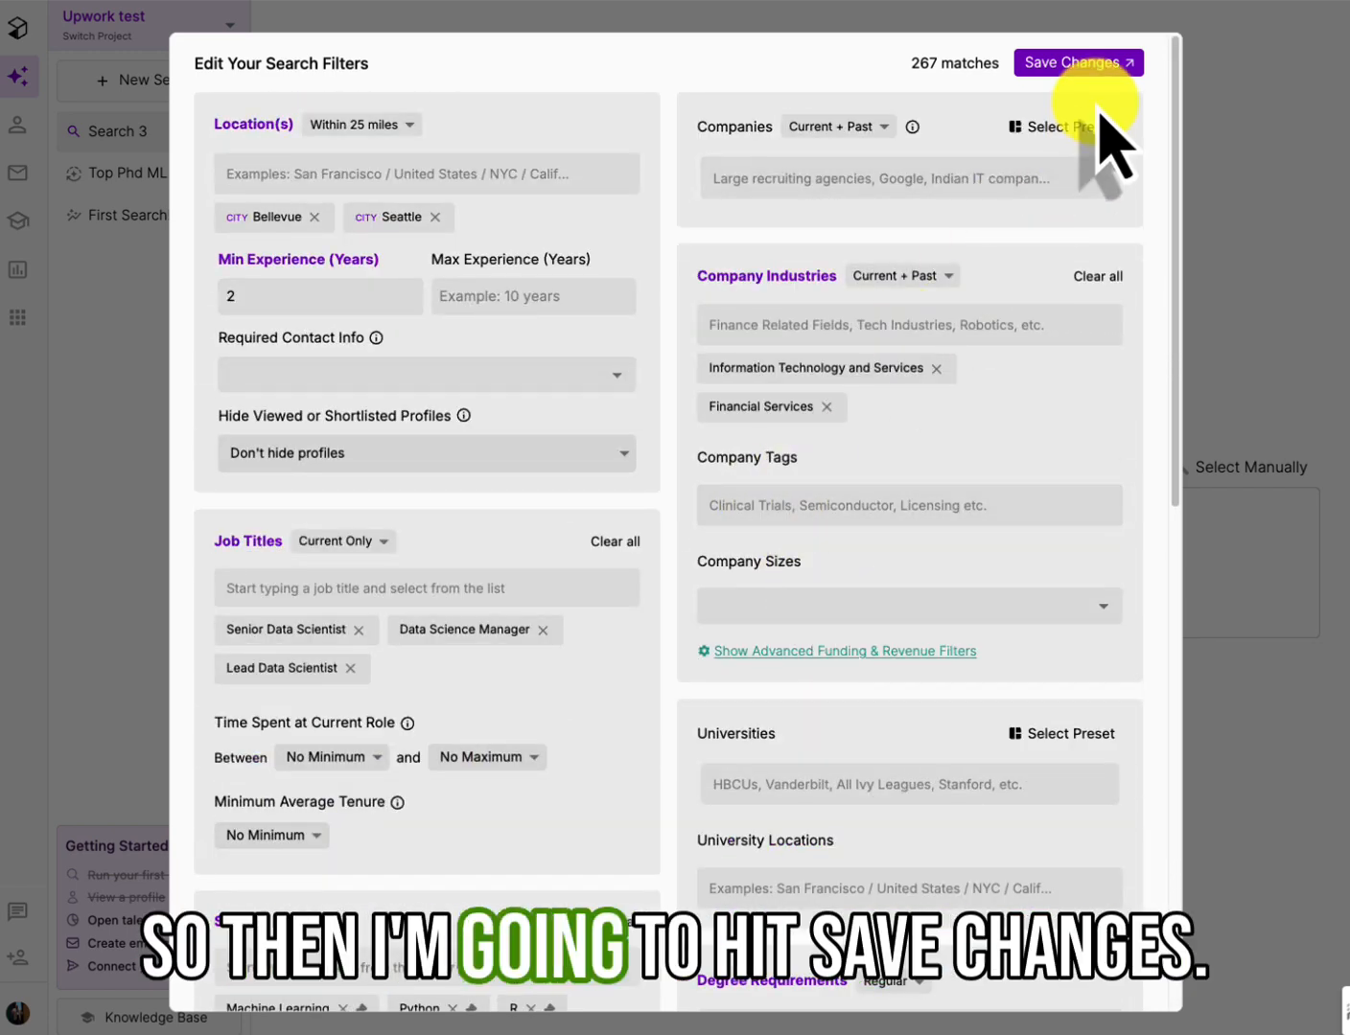
click(1077, 62)
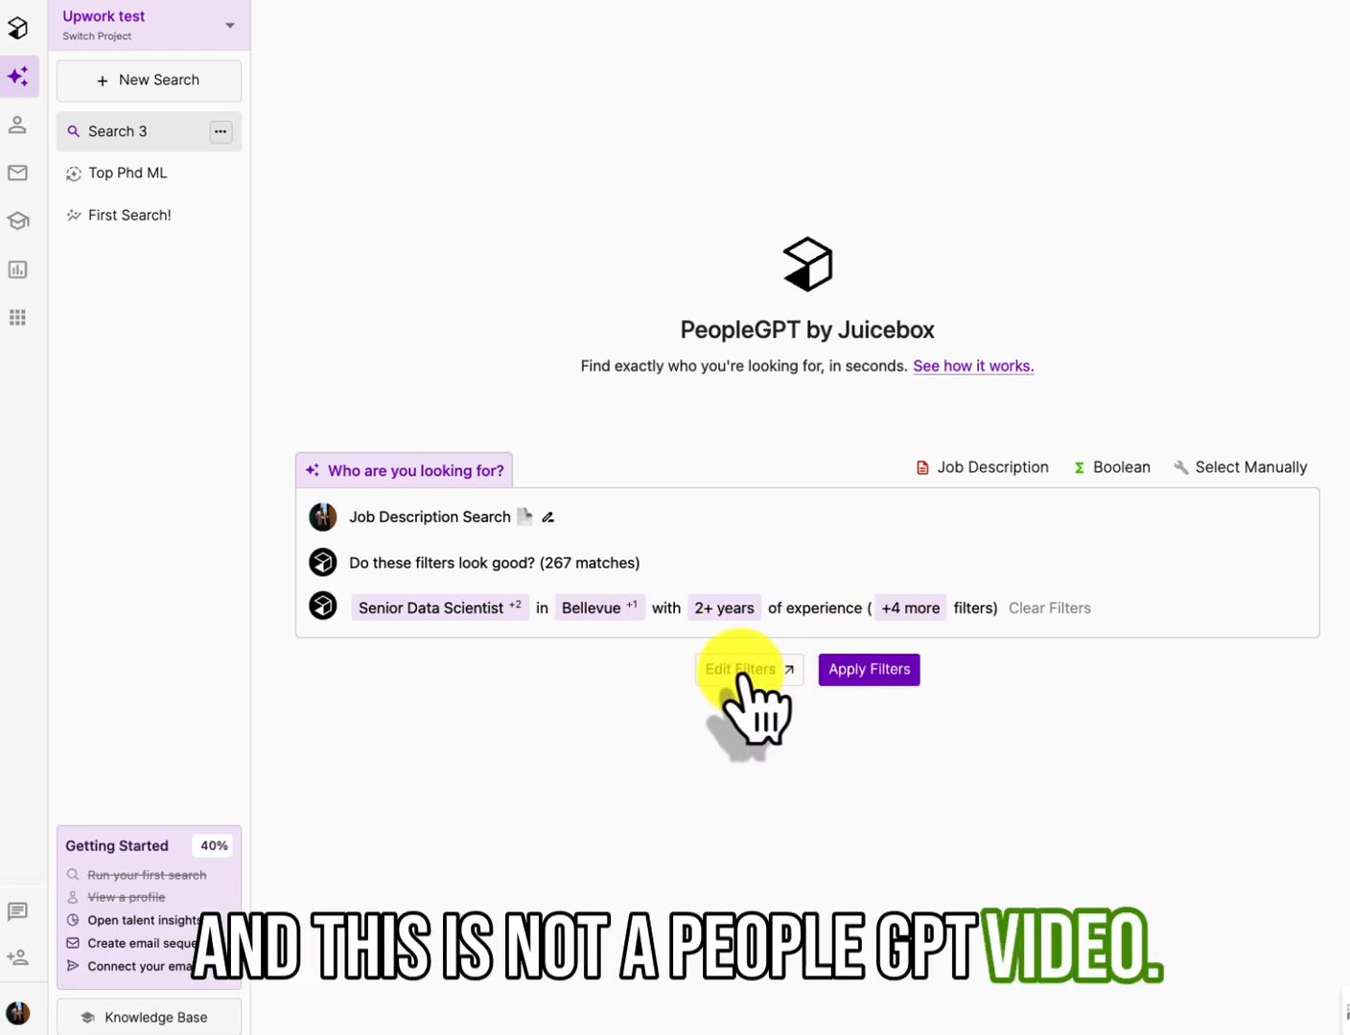
click(738, 669)
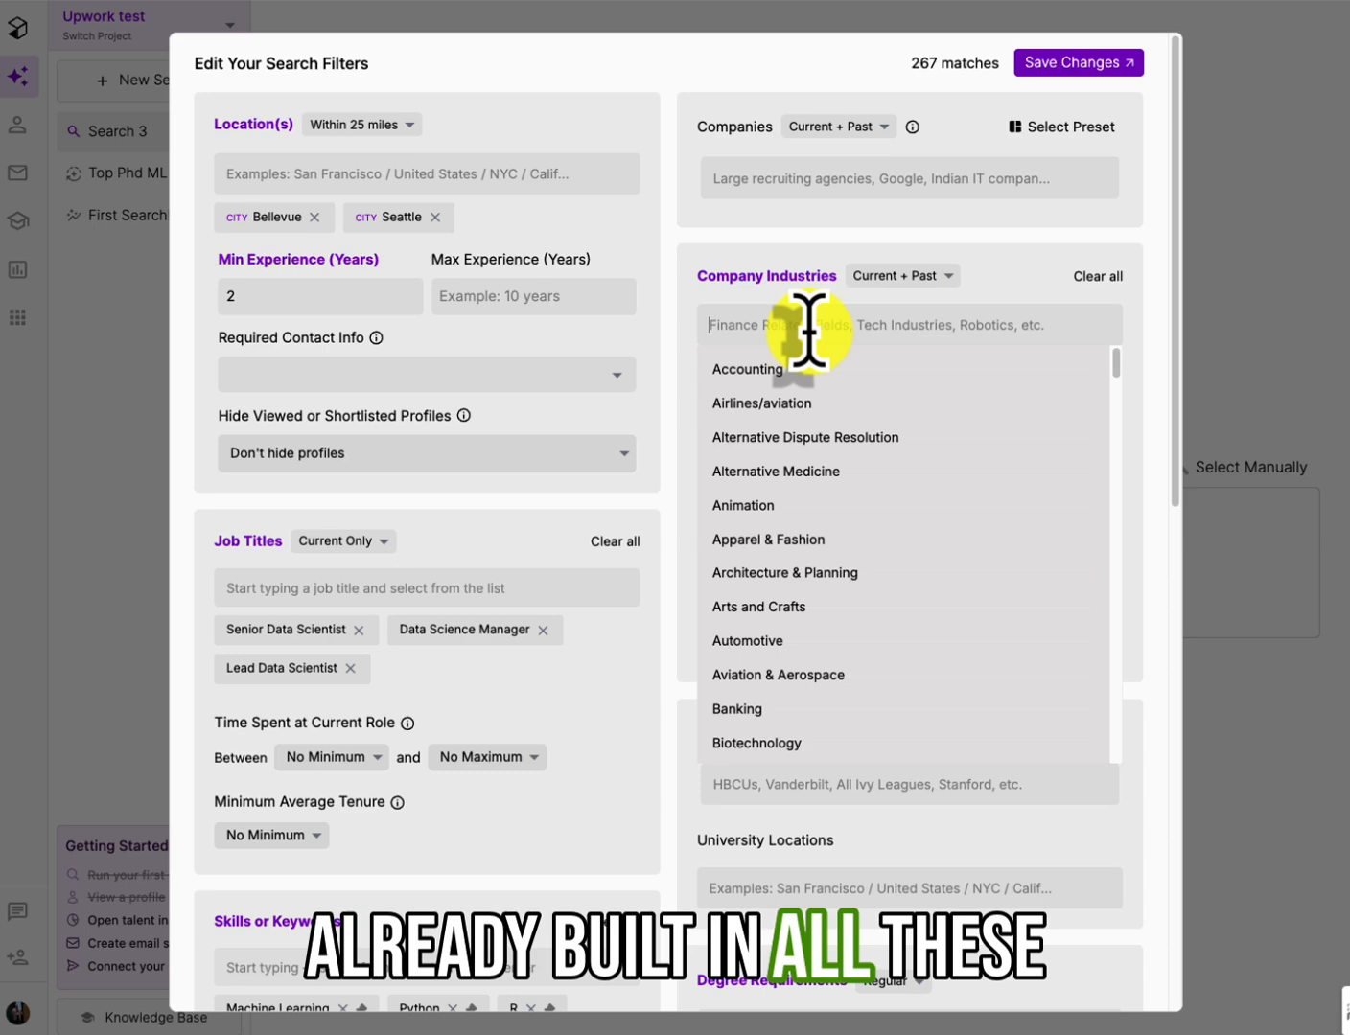
scroll(down, 3)
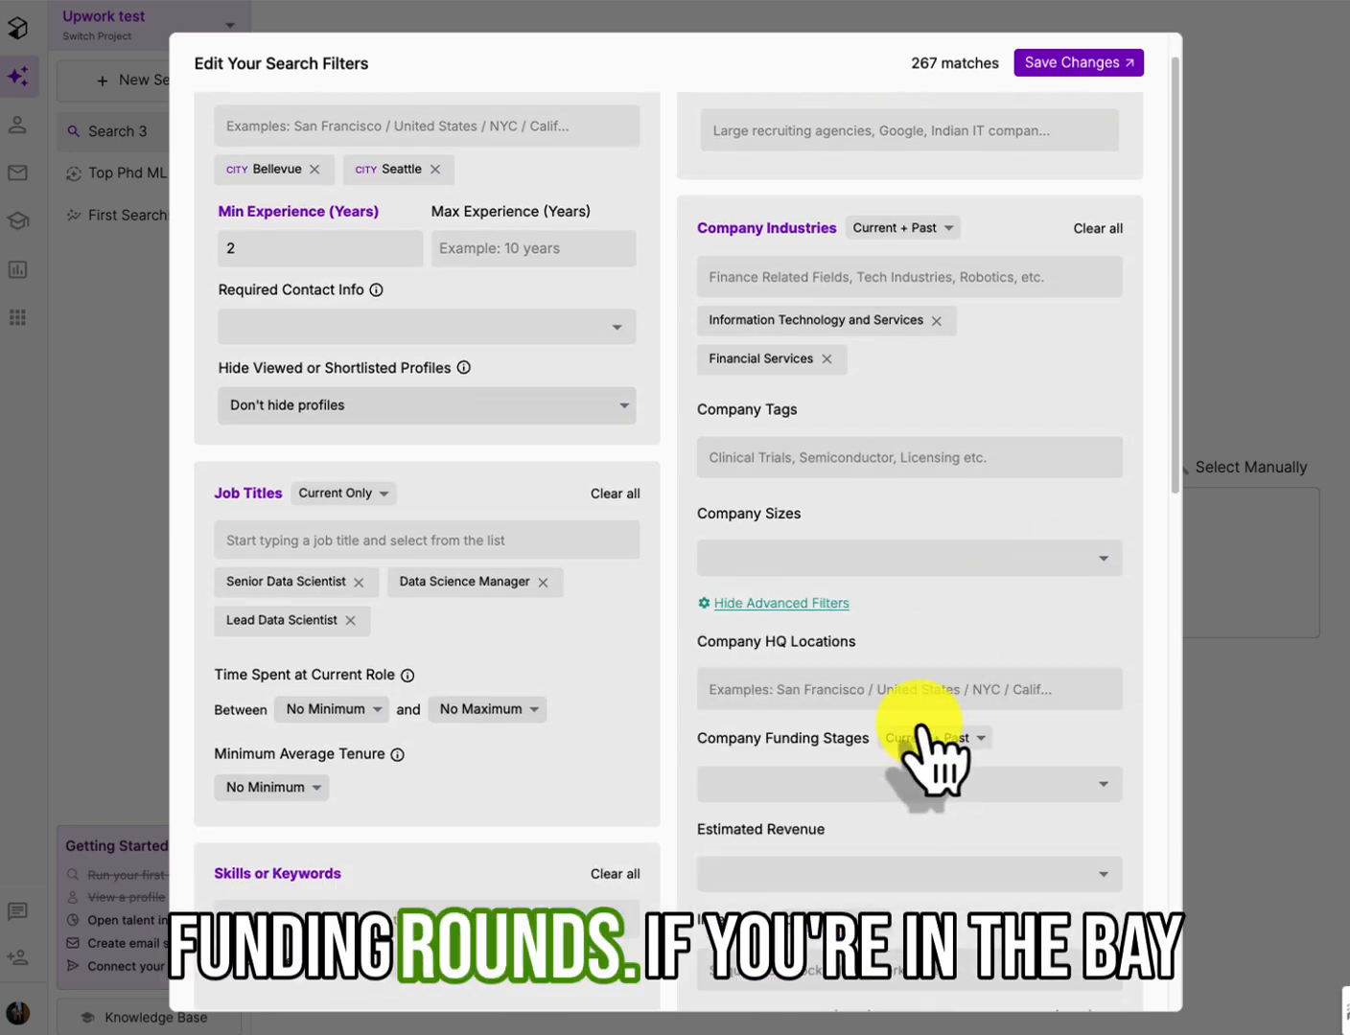
click(907, 783)
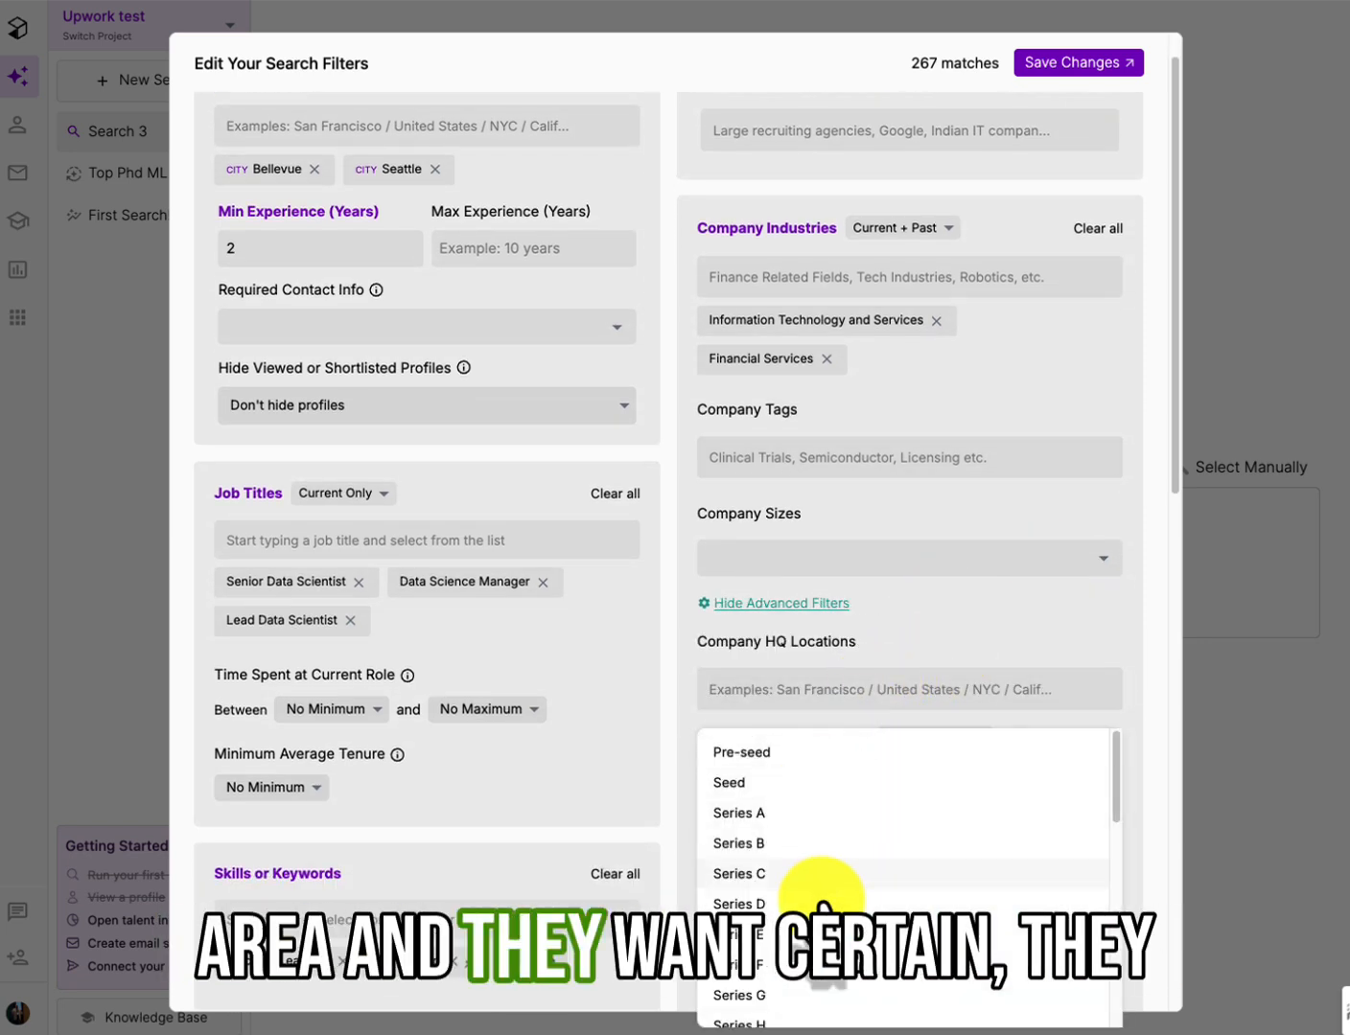
mouse_move(805, 844)
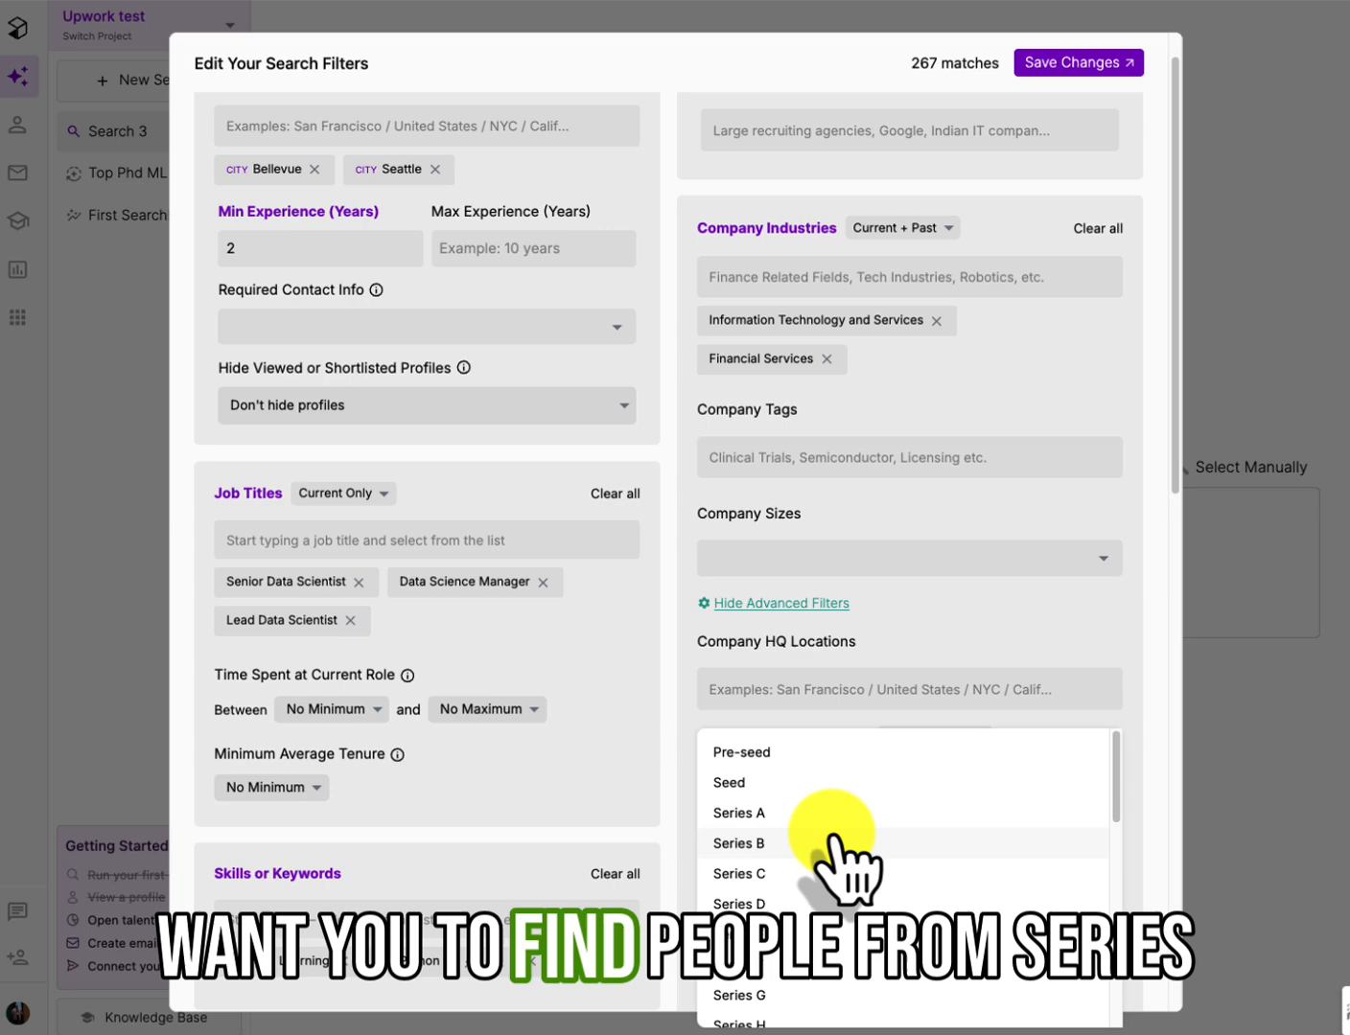
mouse_move(997, 690)
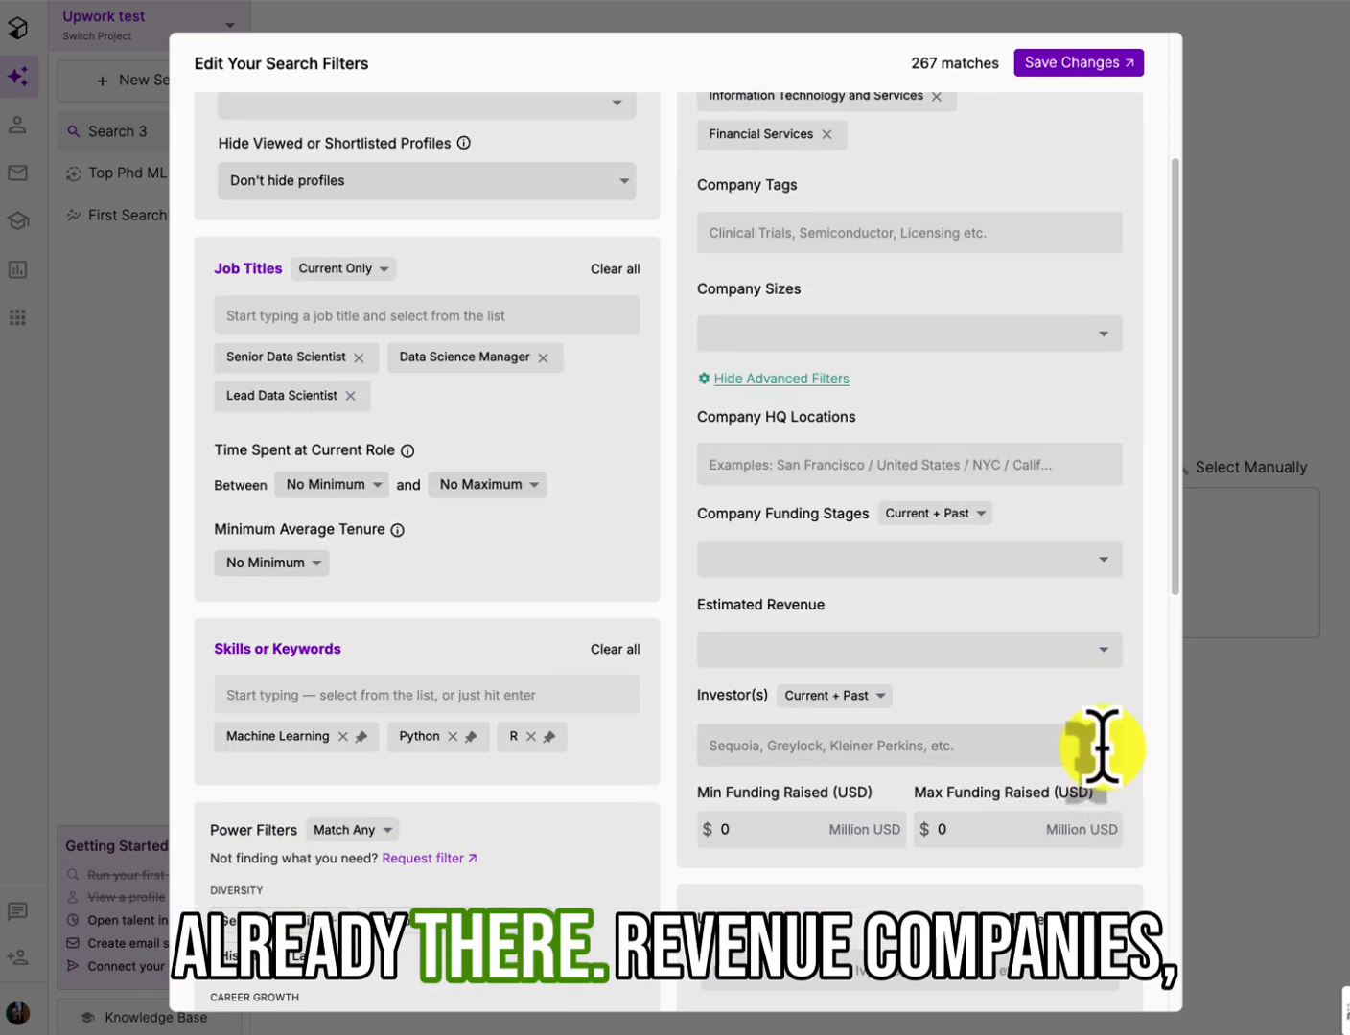
scroll(down, 3)
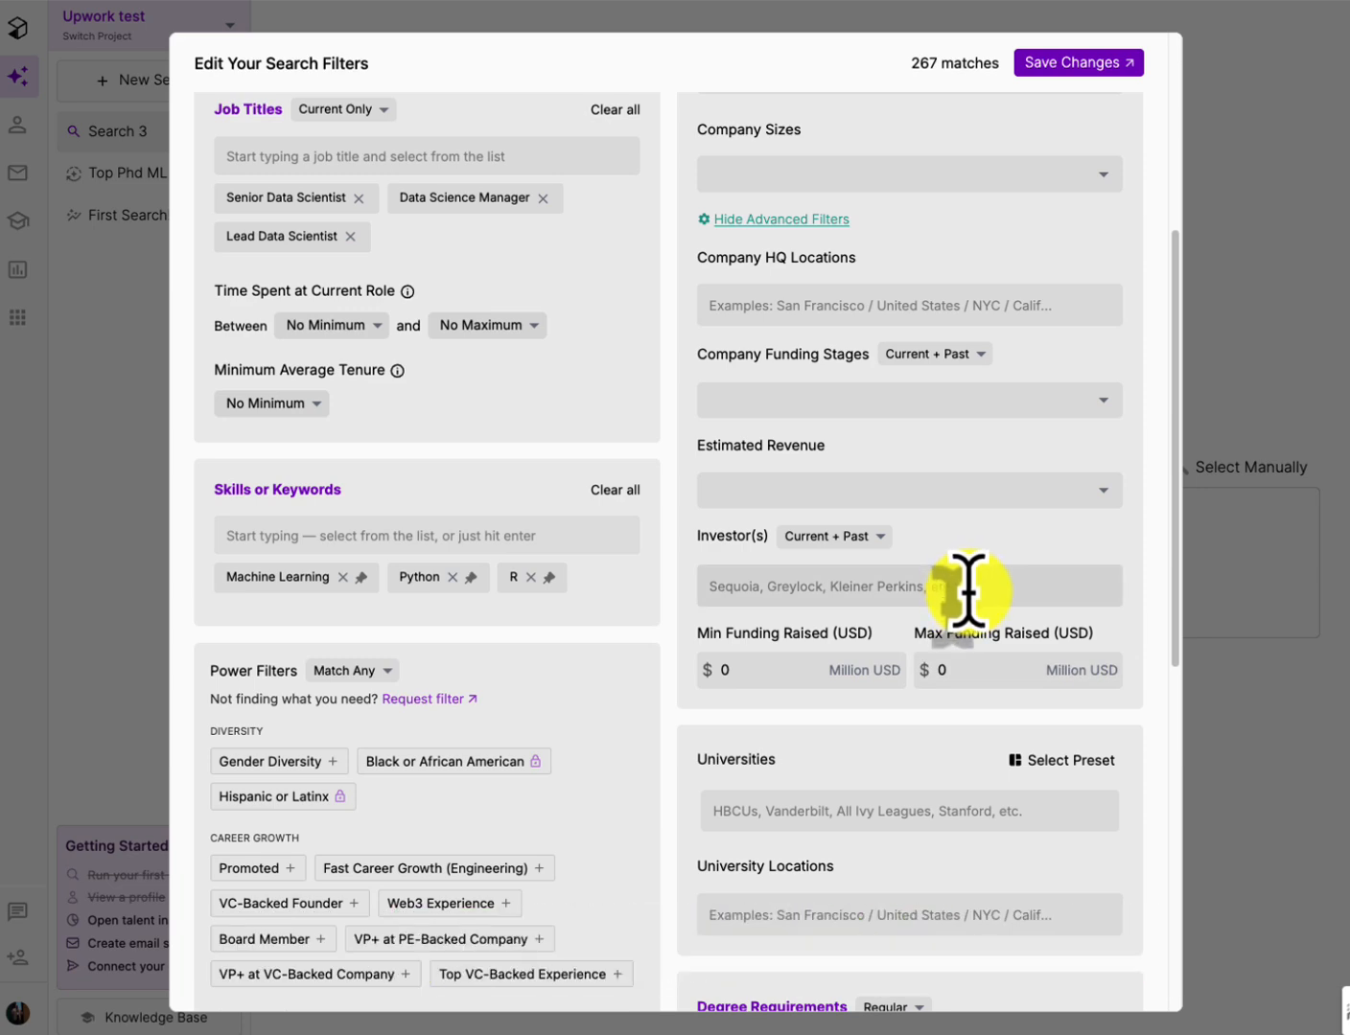
scroll(down, 3)
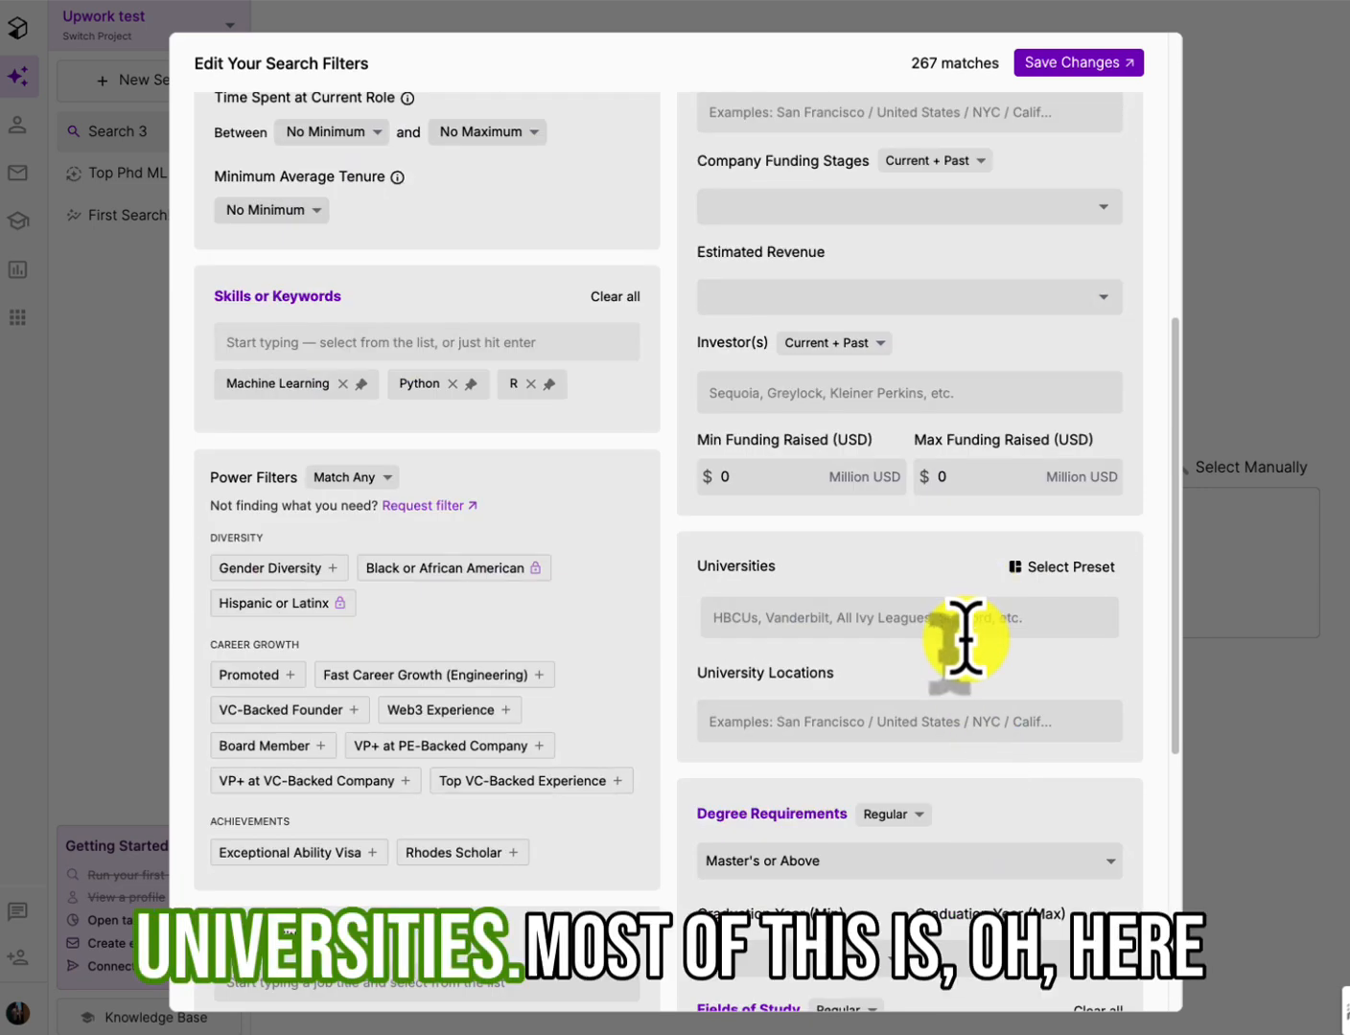
scroll(down, 3)
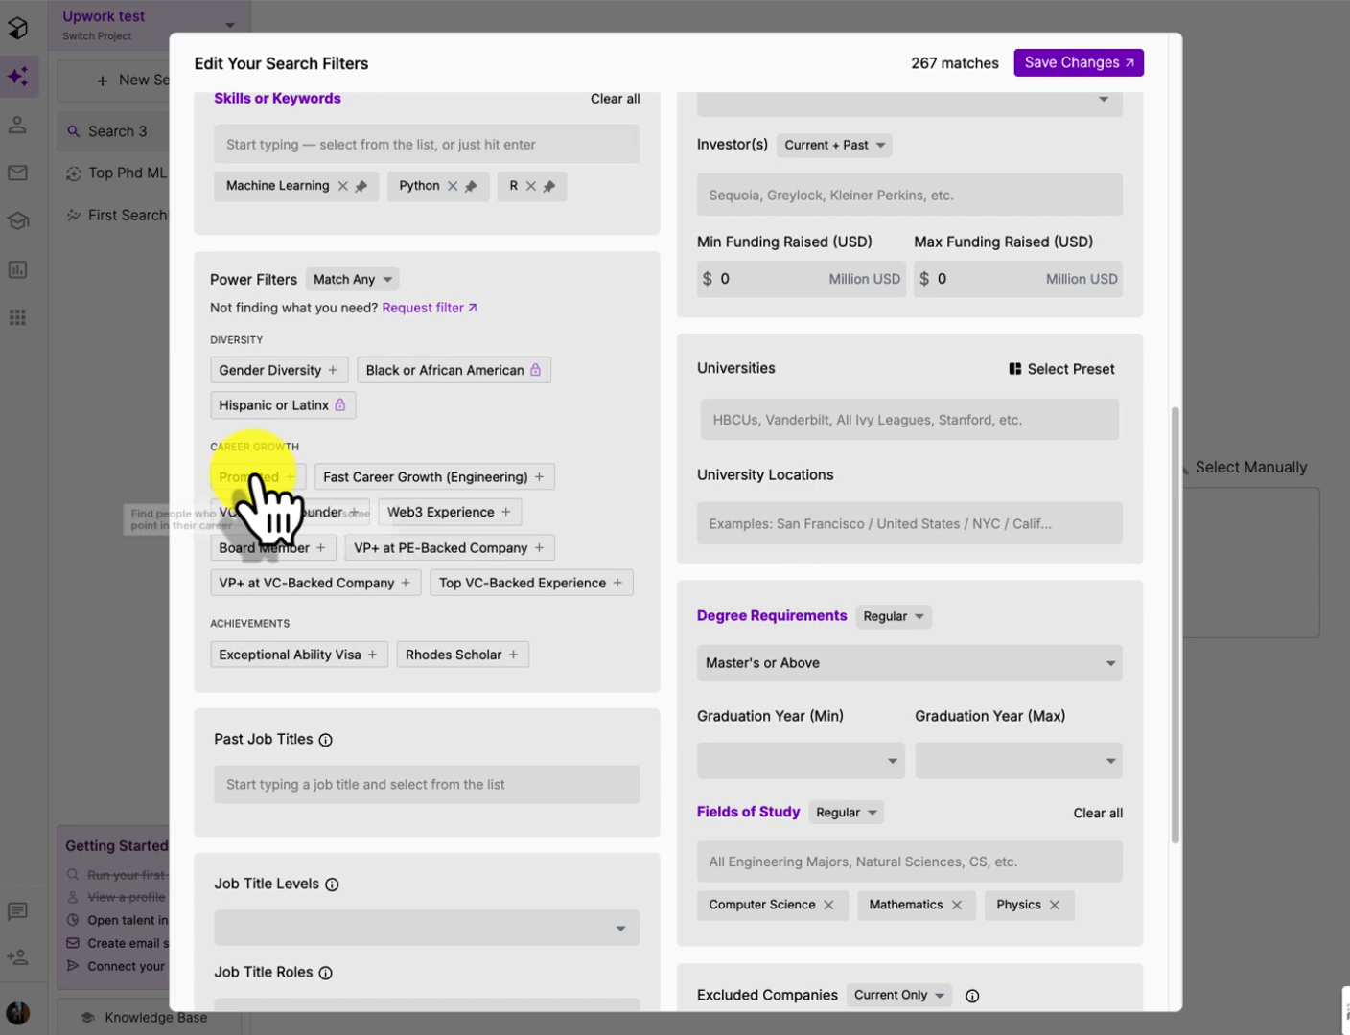
mouse_move(628, 489)
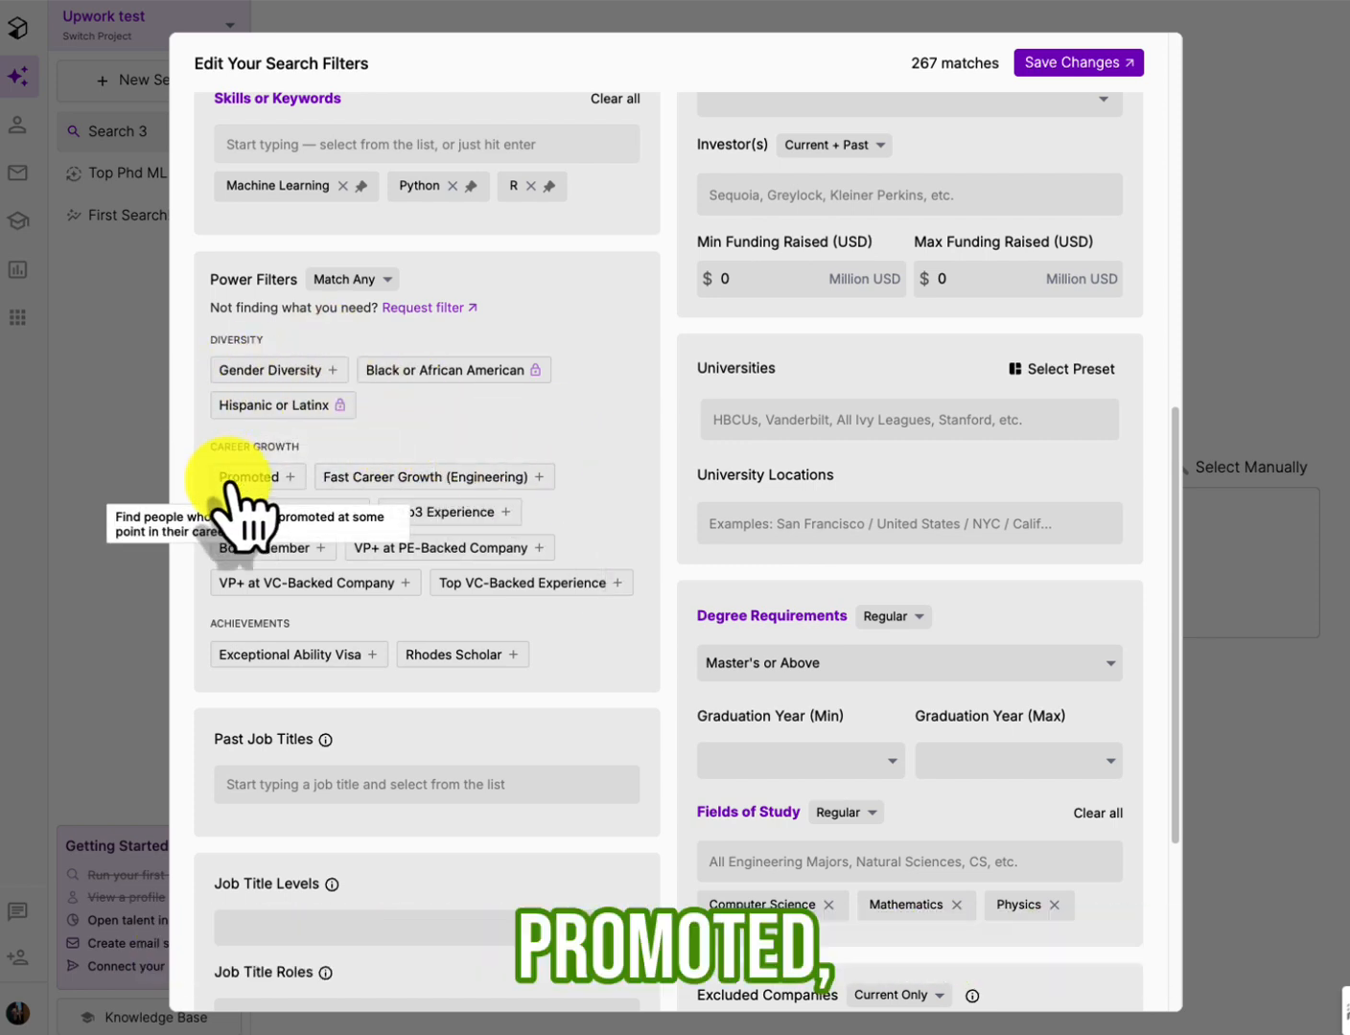
mouse_move(396, 505)
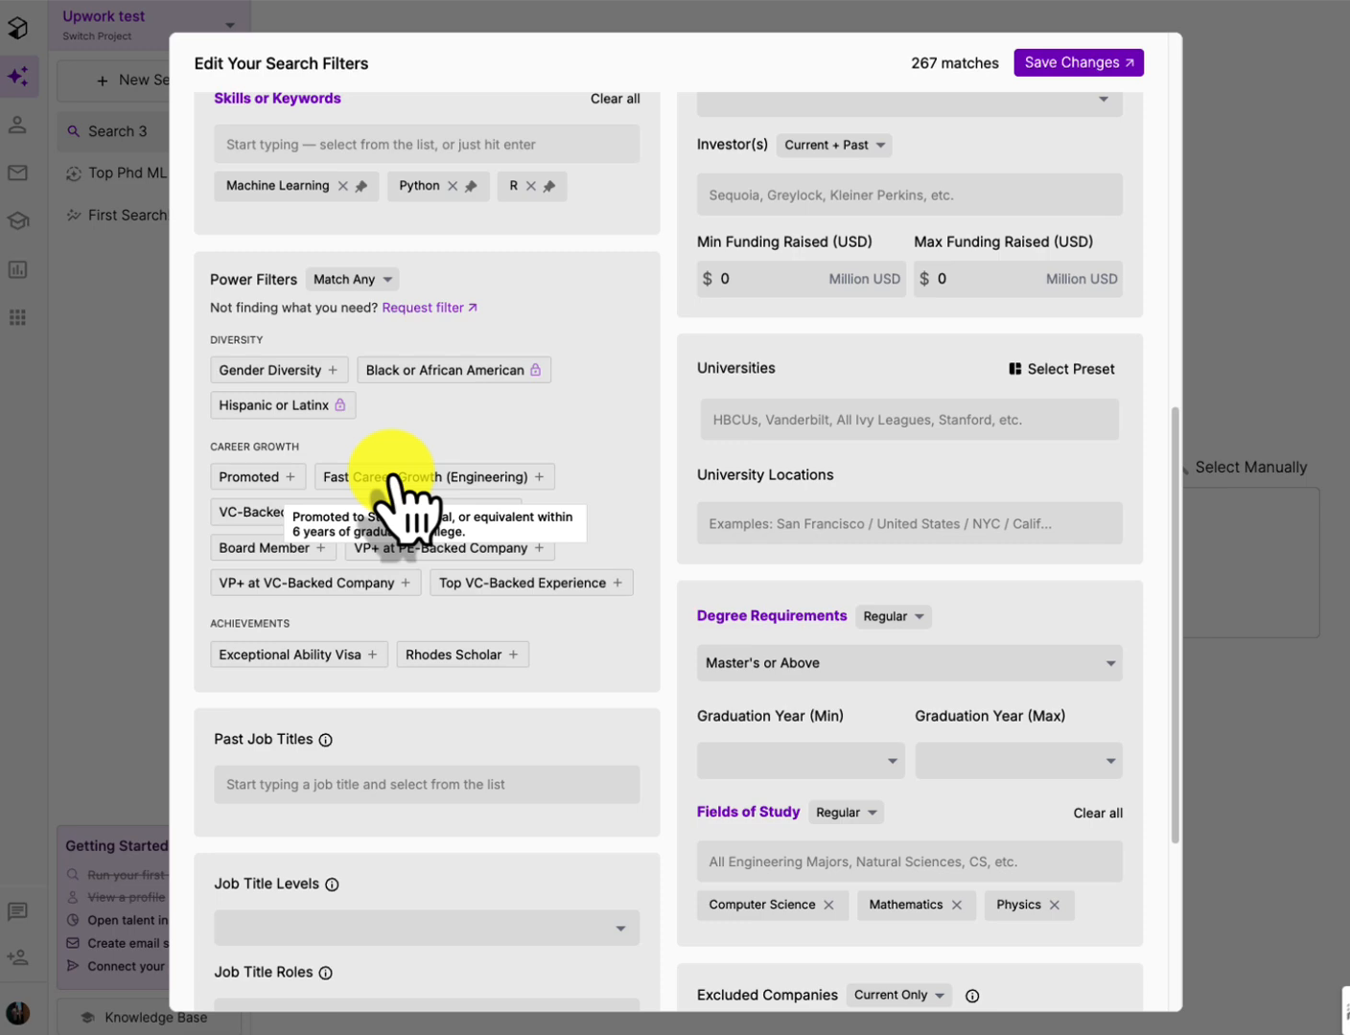
mouse_move(299, 654)
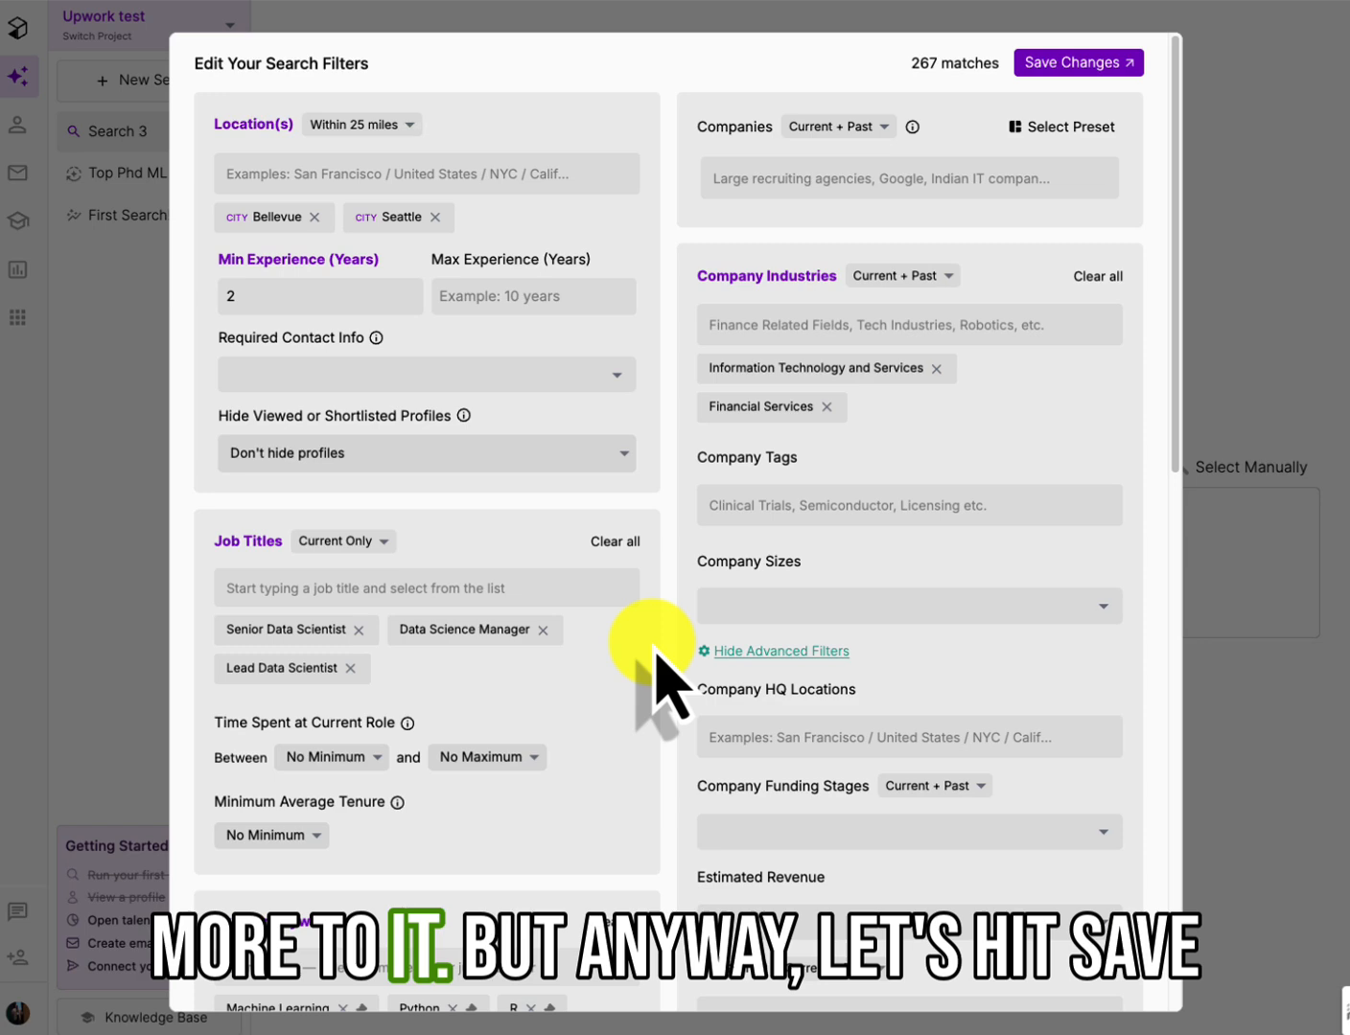
click(1077, 62)
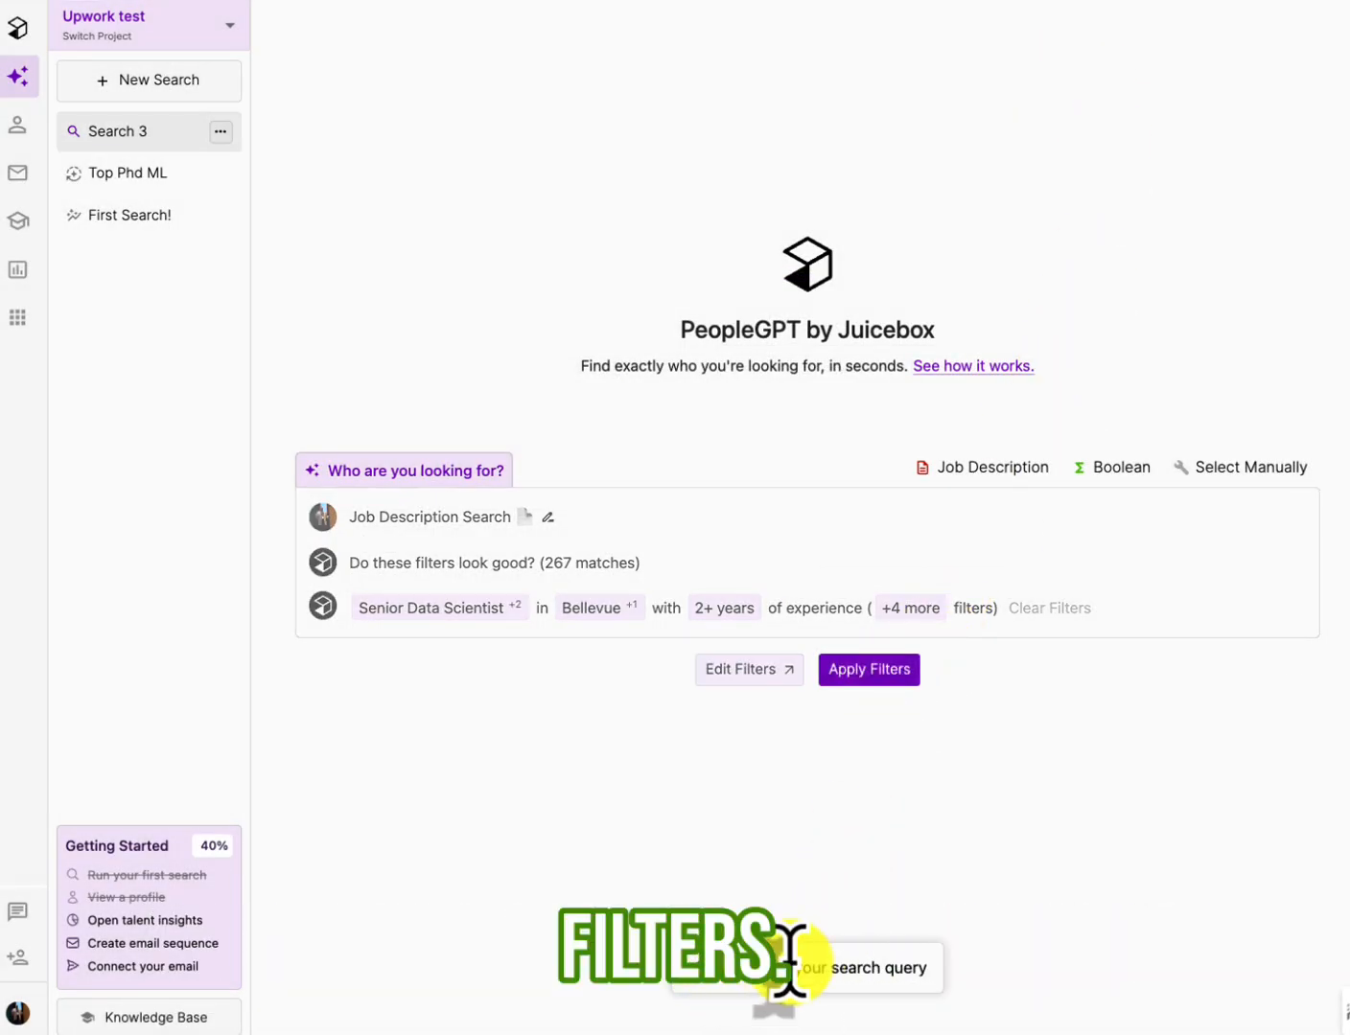
click(868, 670)
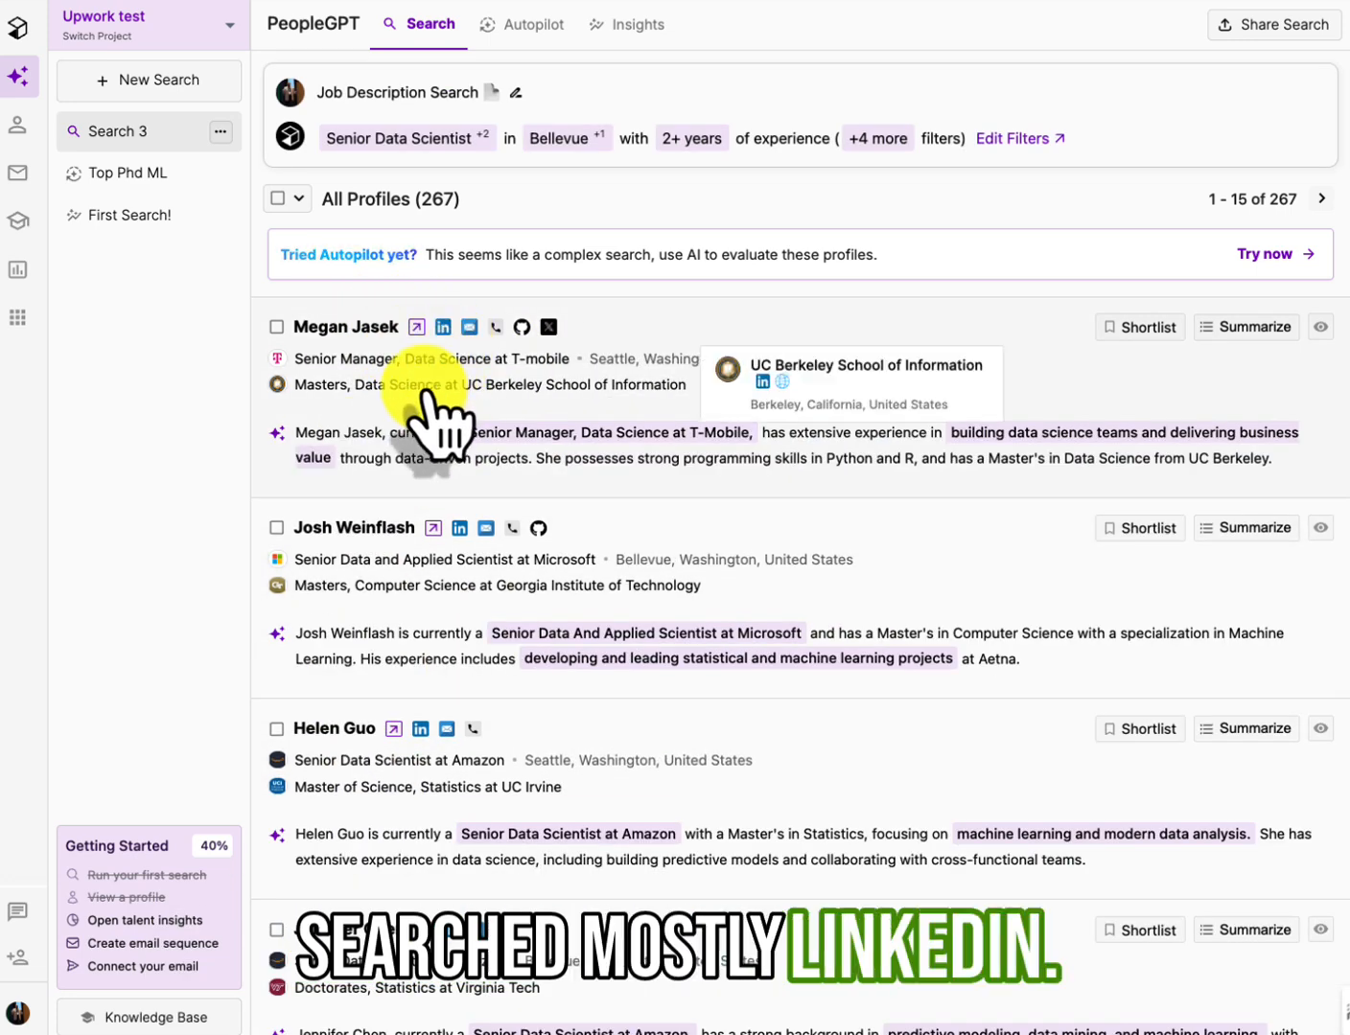
mouse_move(690, 316)
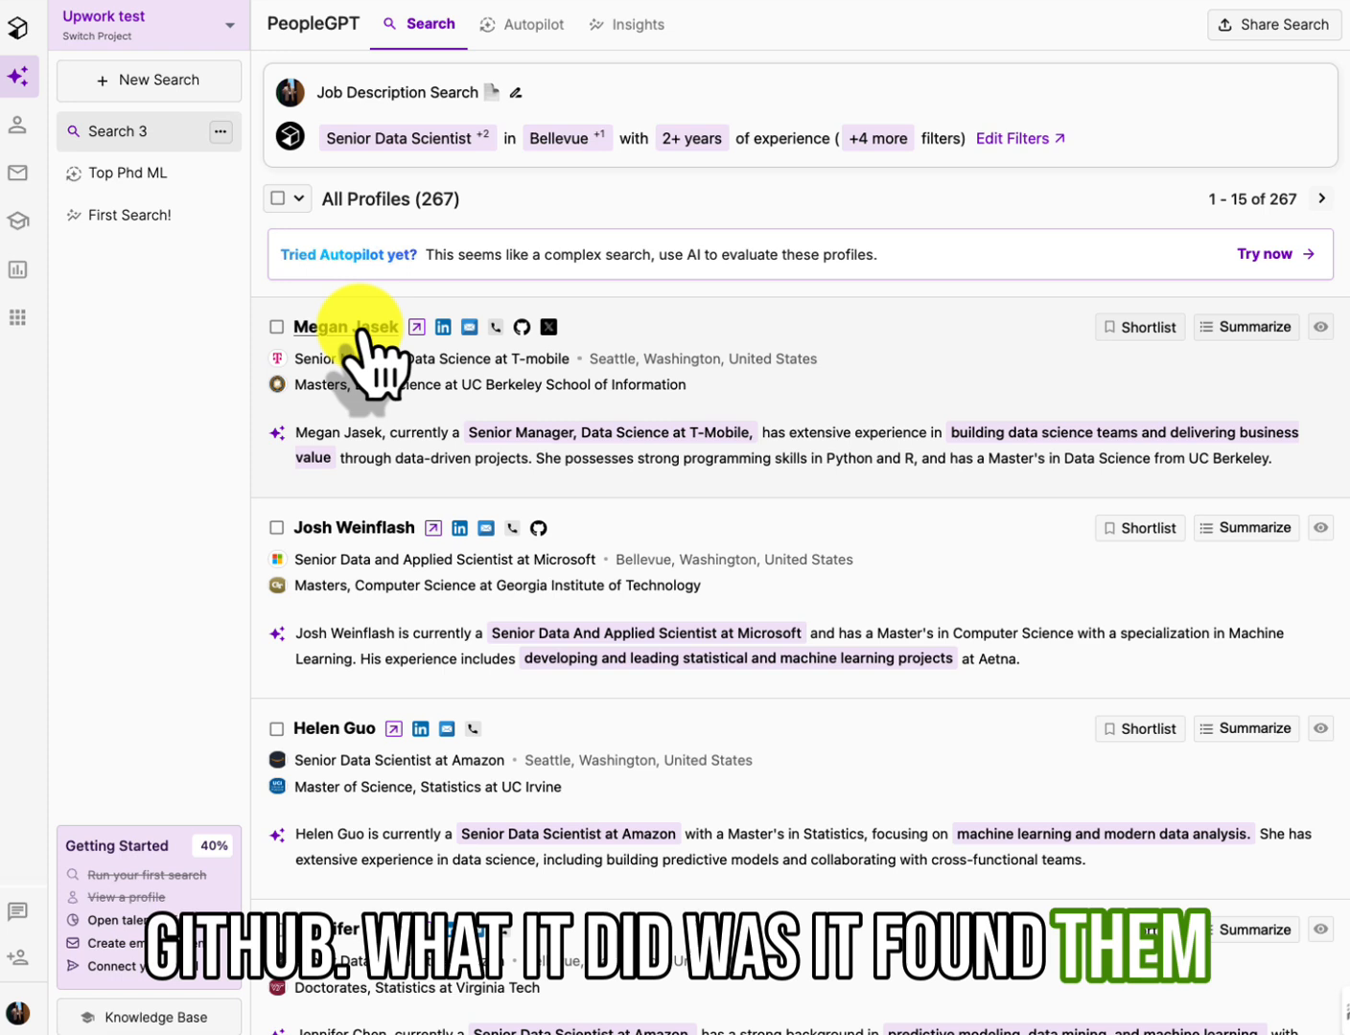
mouse_move(460, 345)
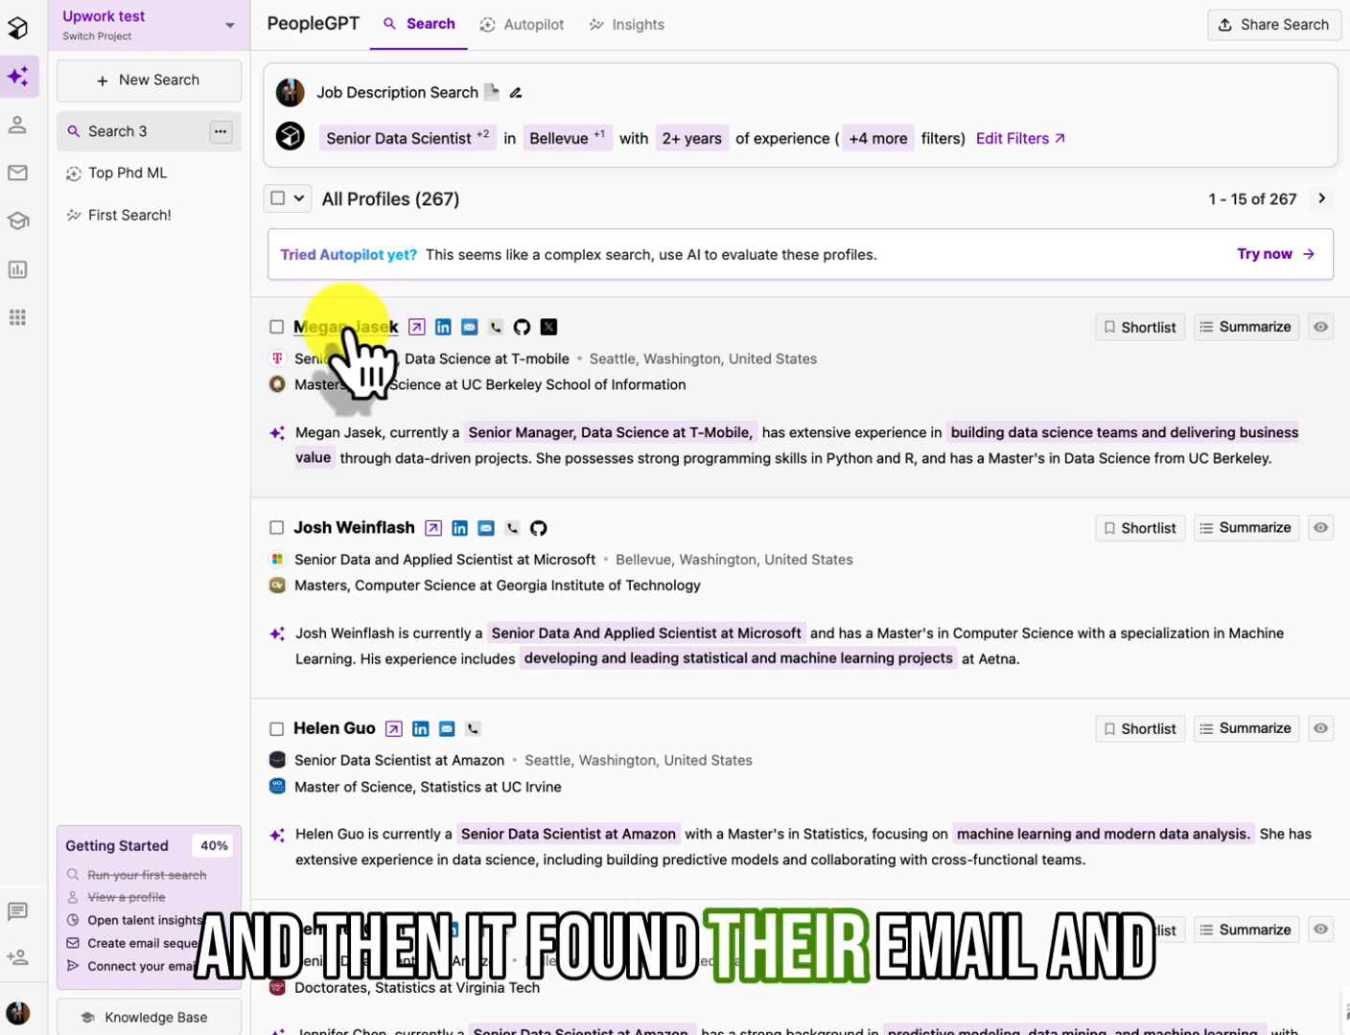
mouse_move(458, 359)
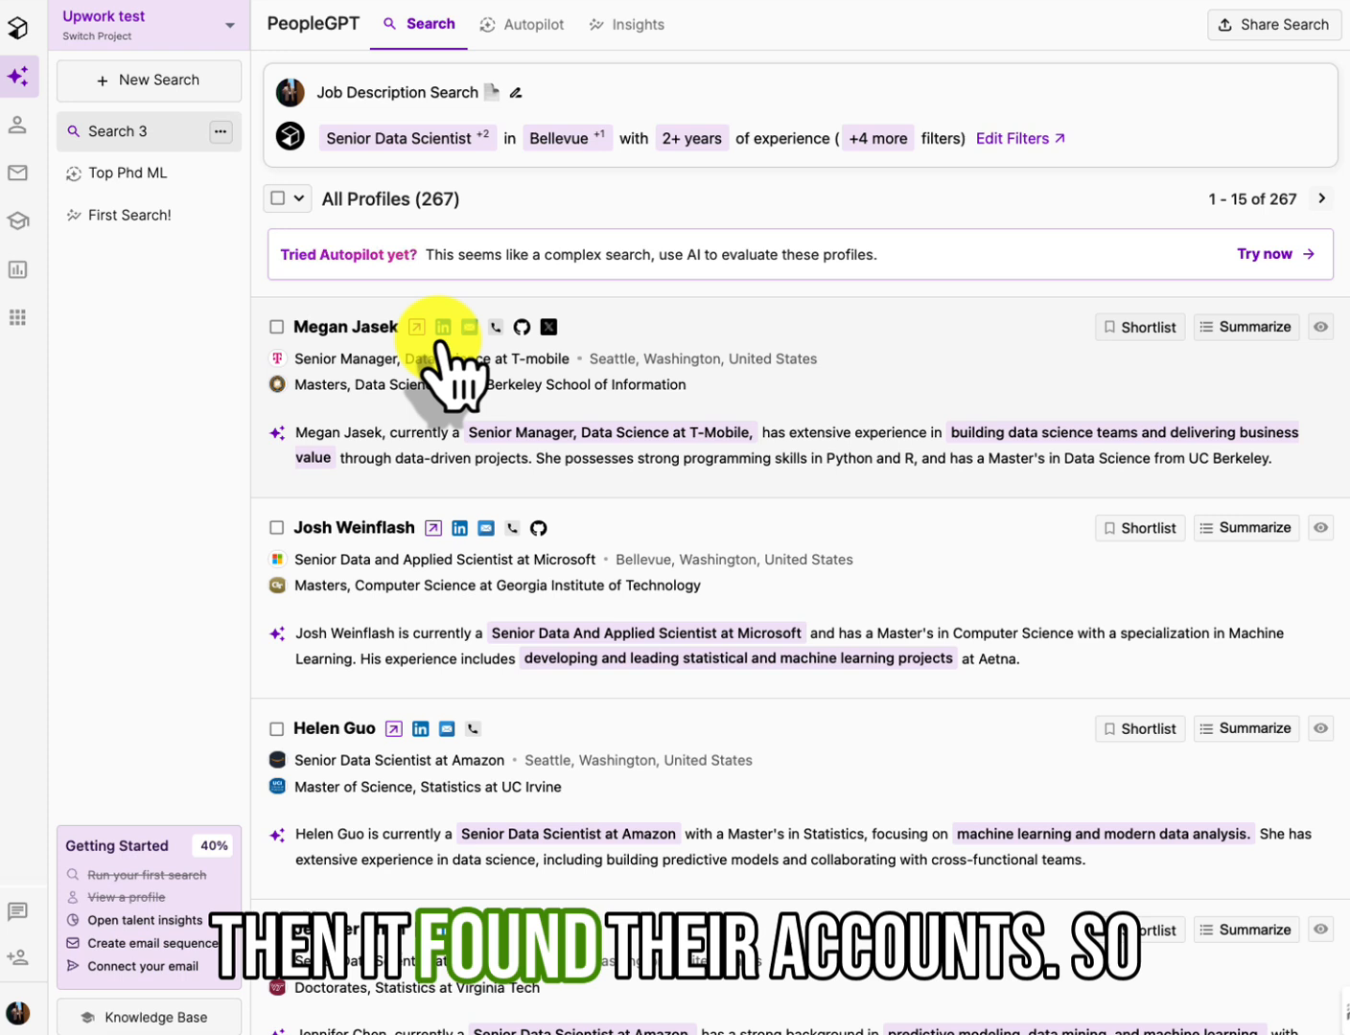
mouse_move(522, 355)
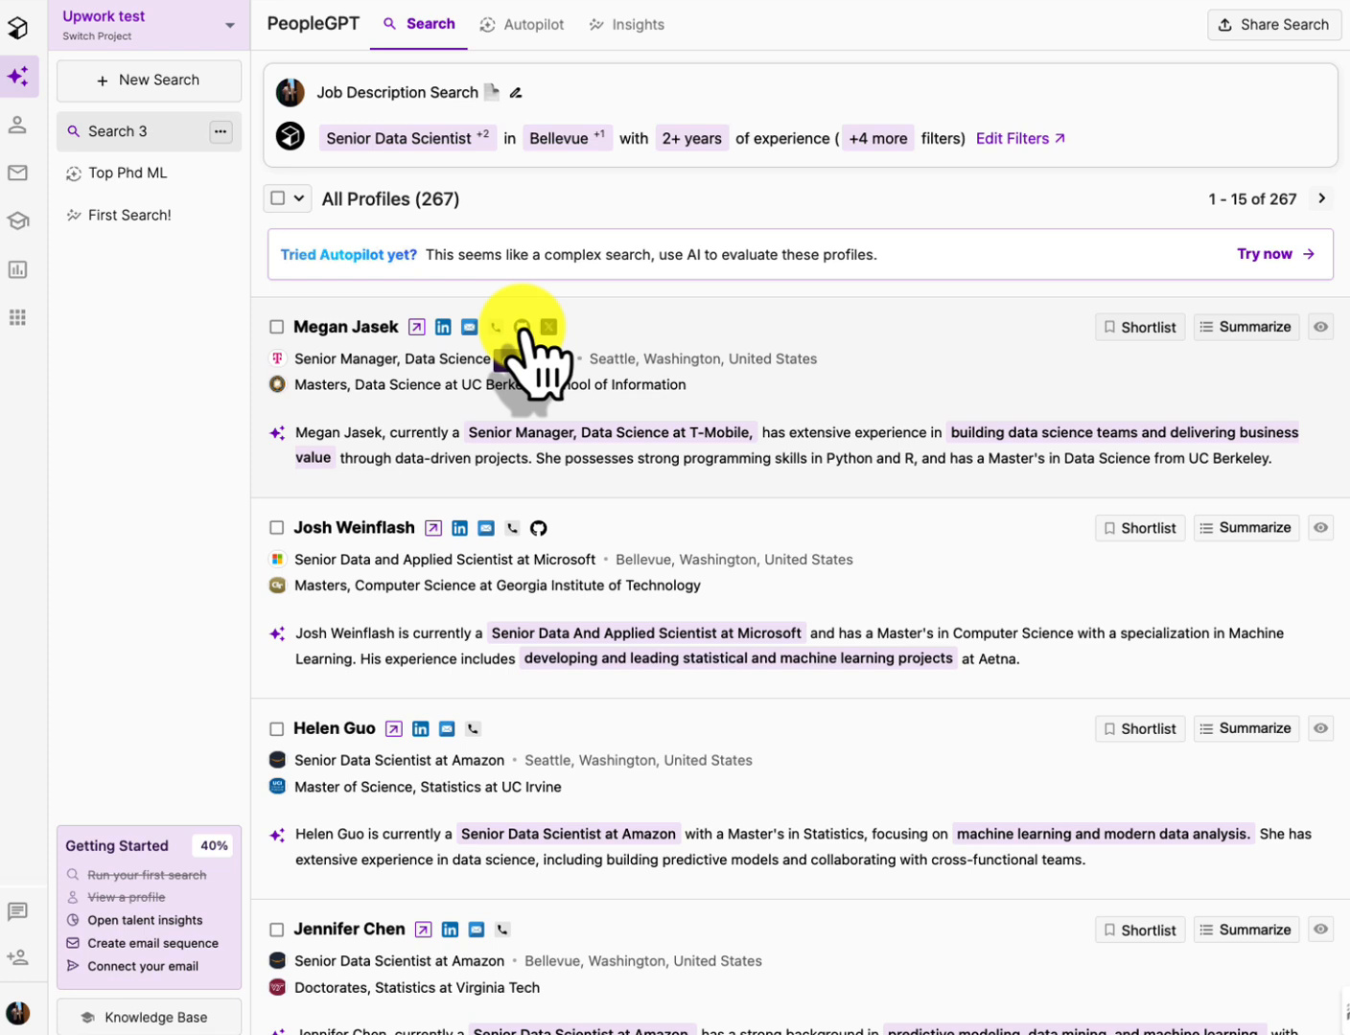
mouse_move(661, 336)
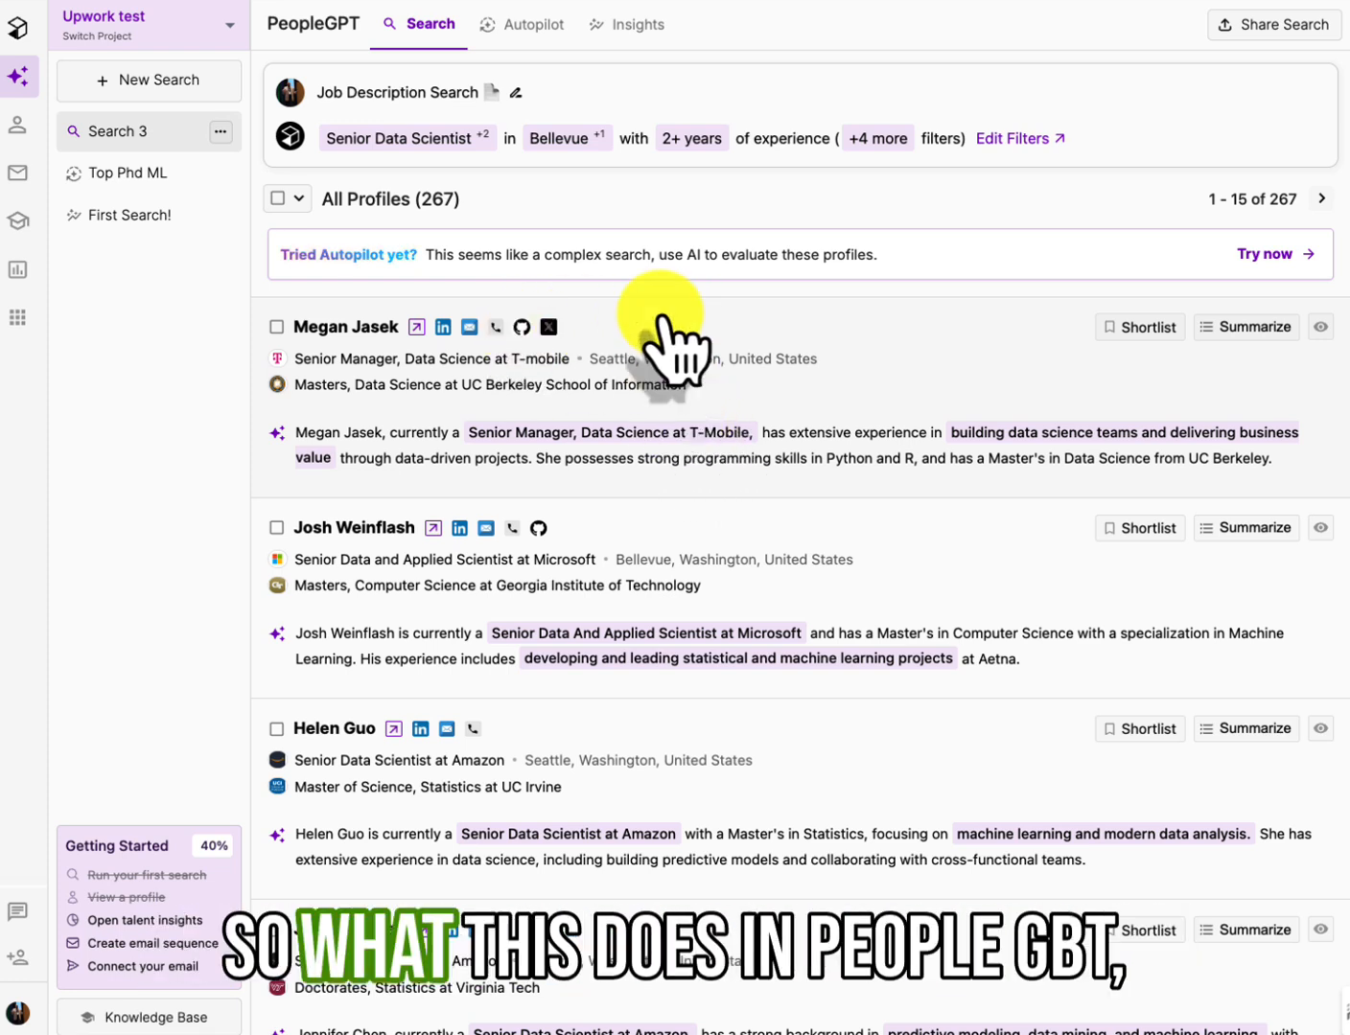
mouse_move(442, 370)
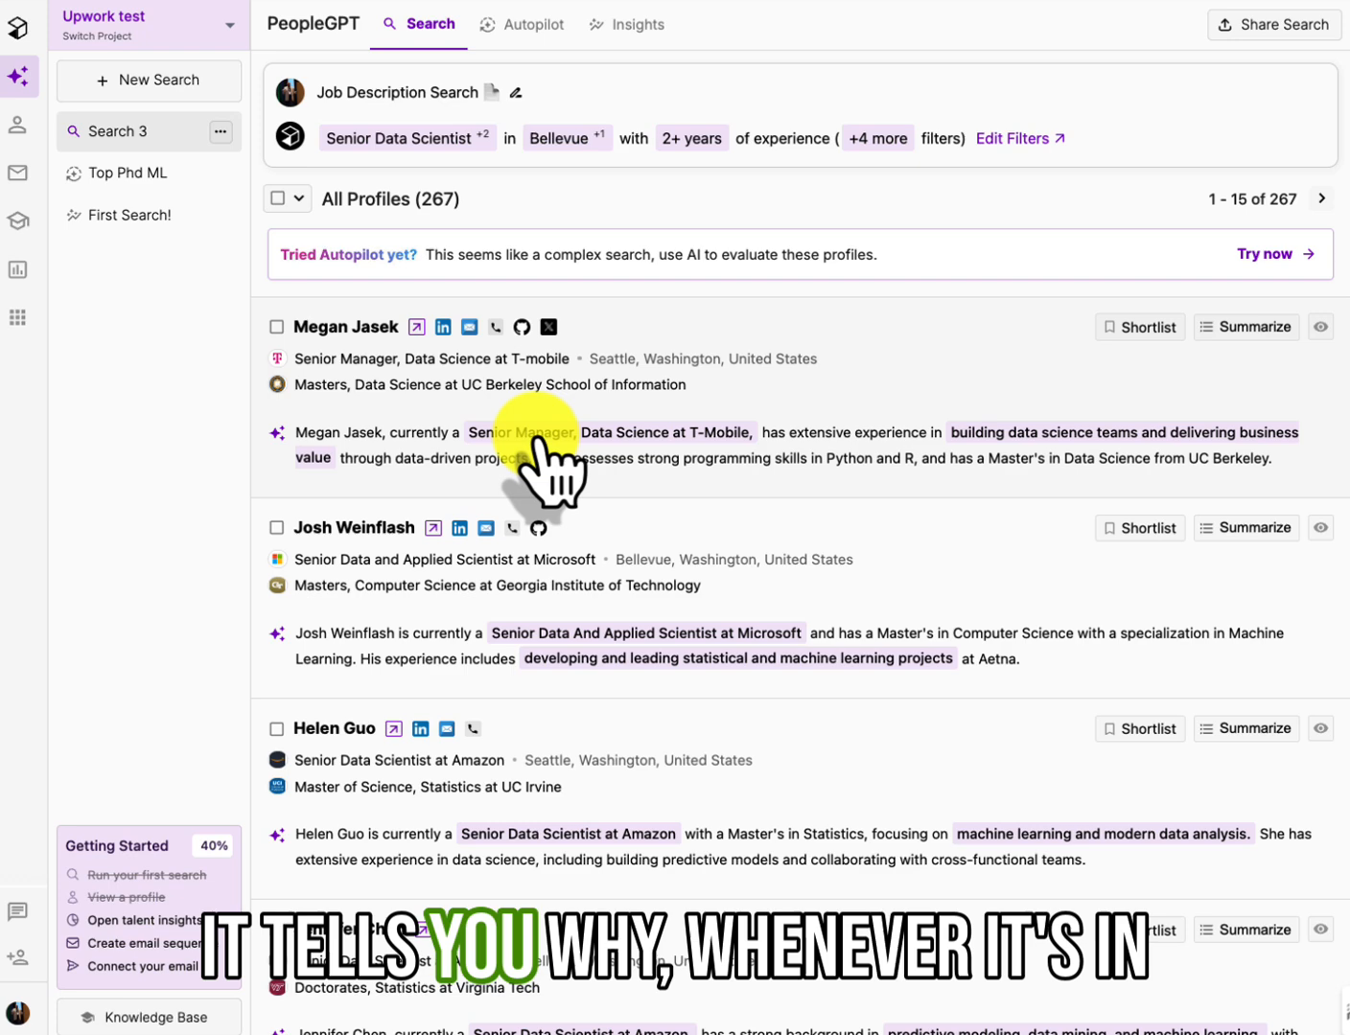
mouse_move(935, 469)
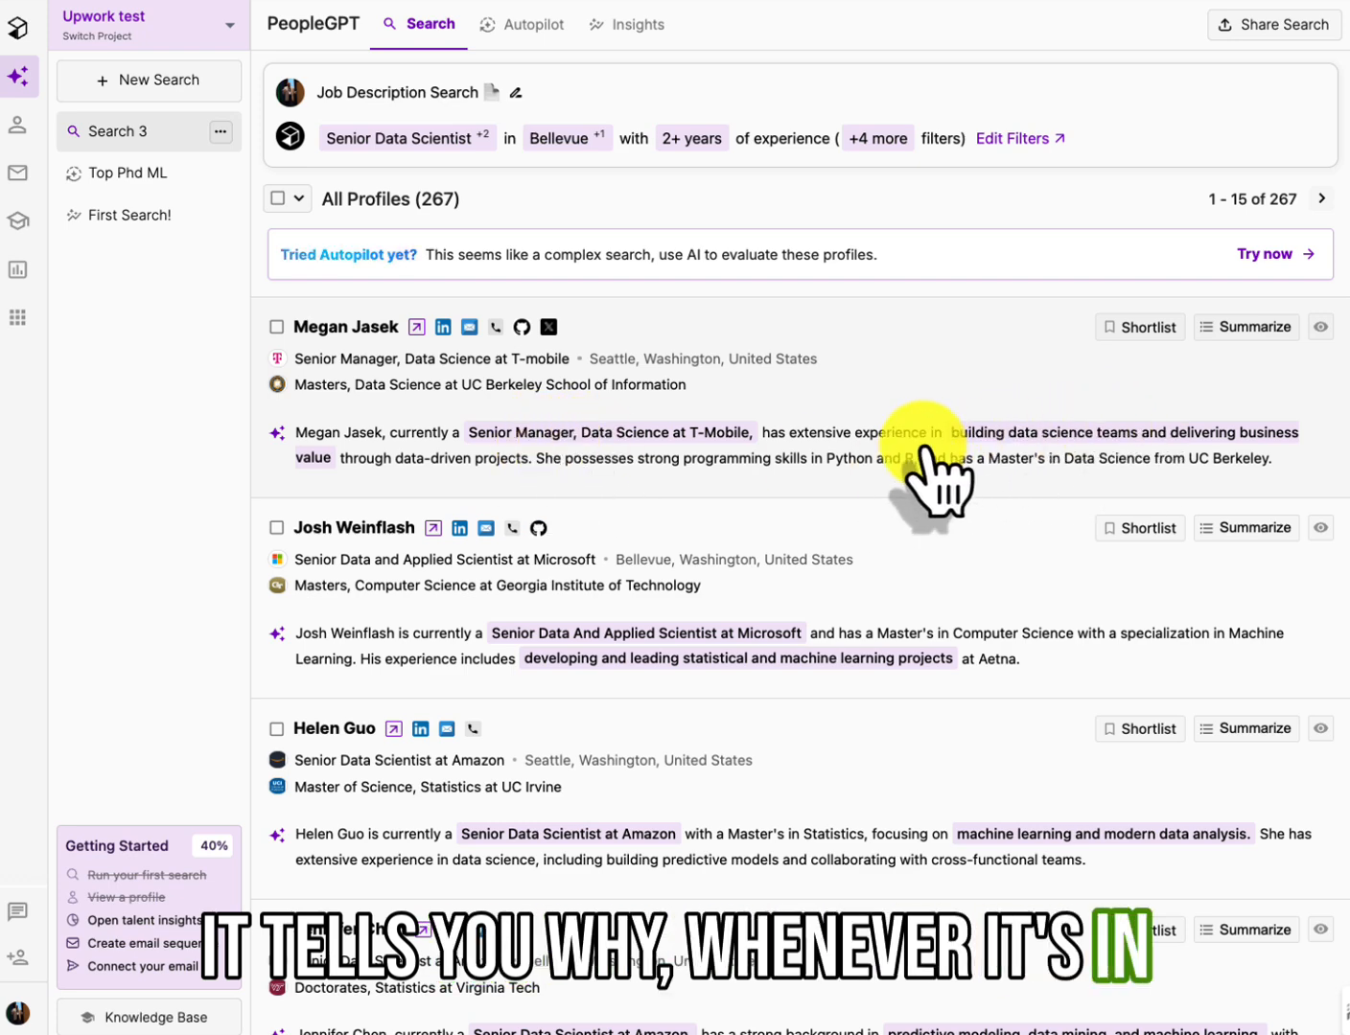
mouse_move(599, 470)
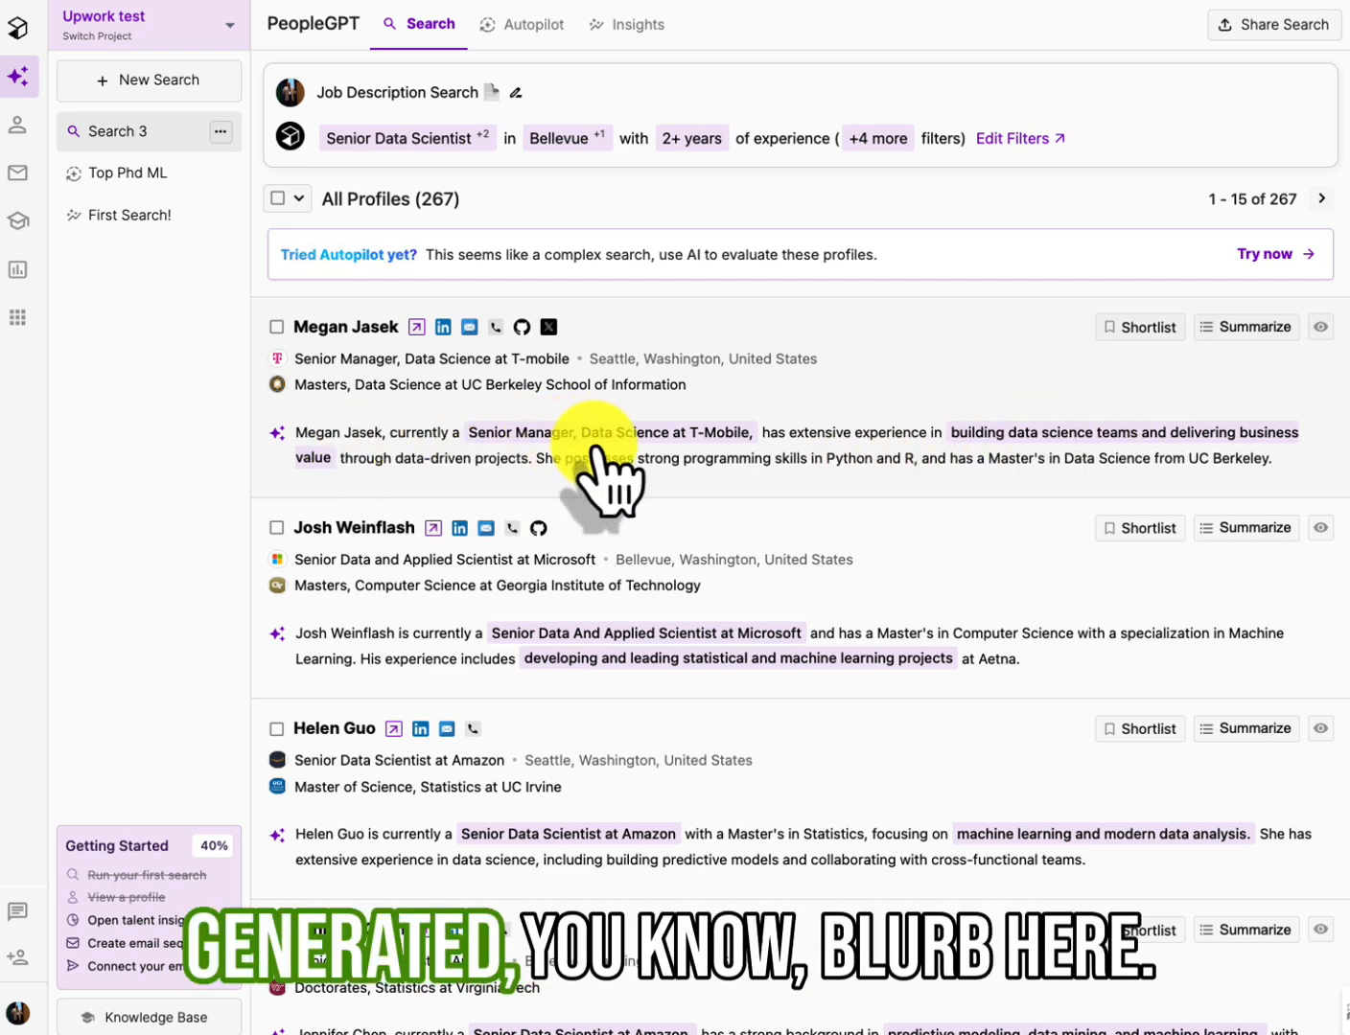
scroll(down, 3)
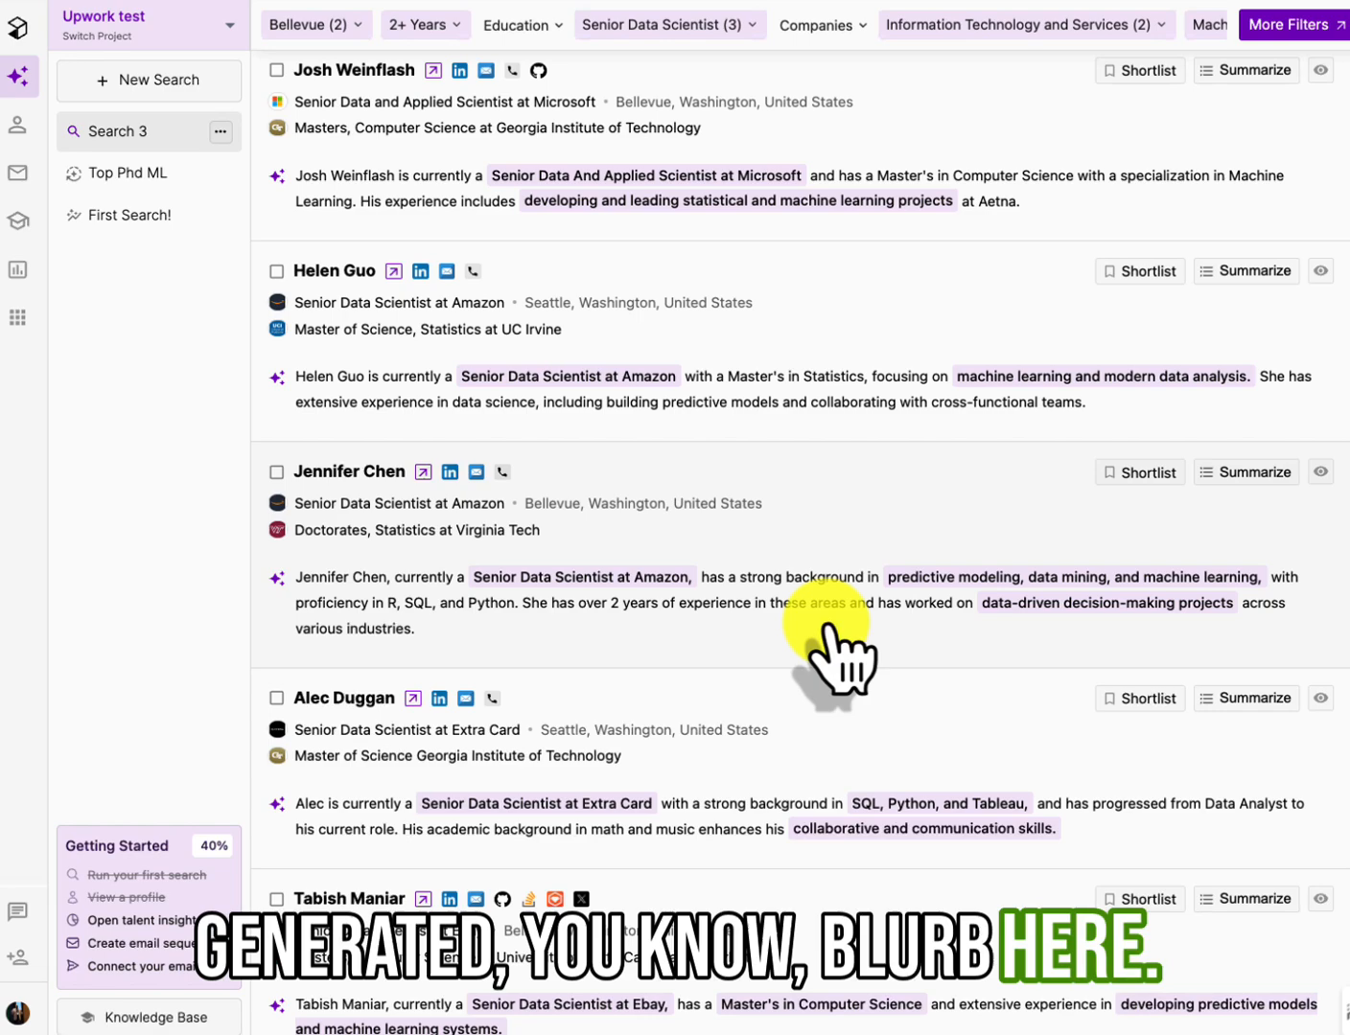
scroll(up, 3)
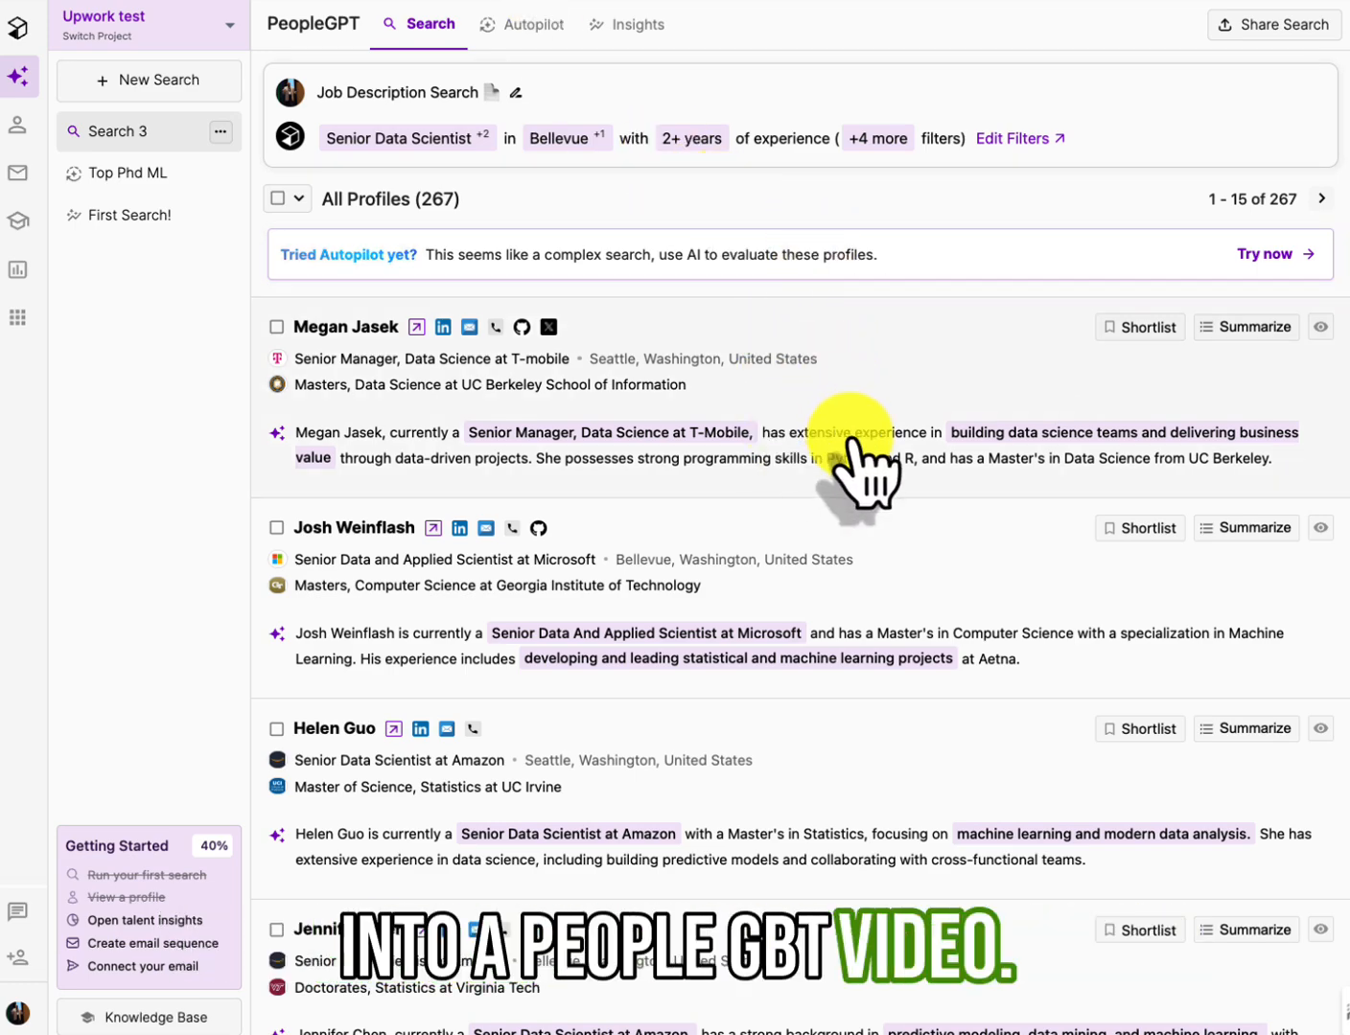
mouse_move(810, 532)
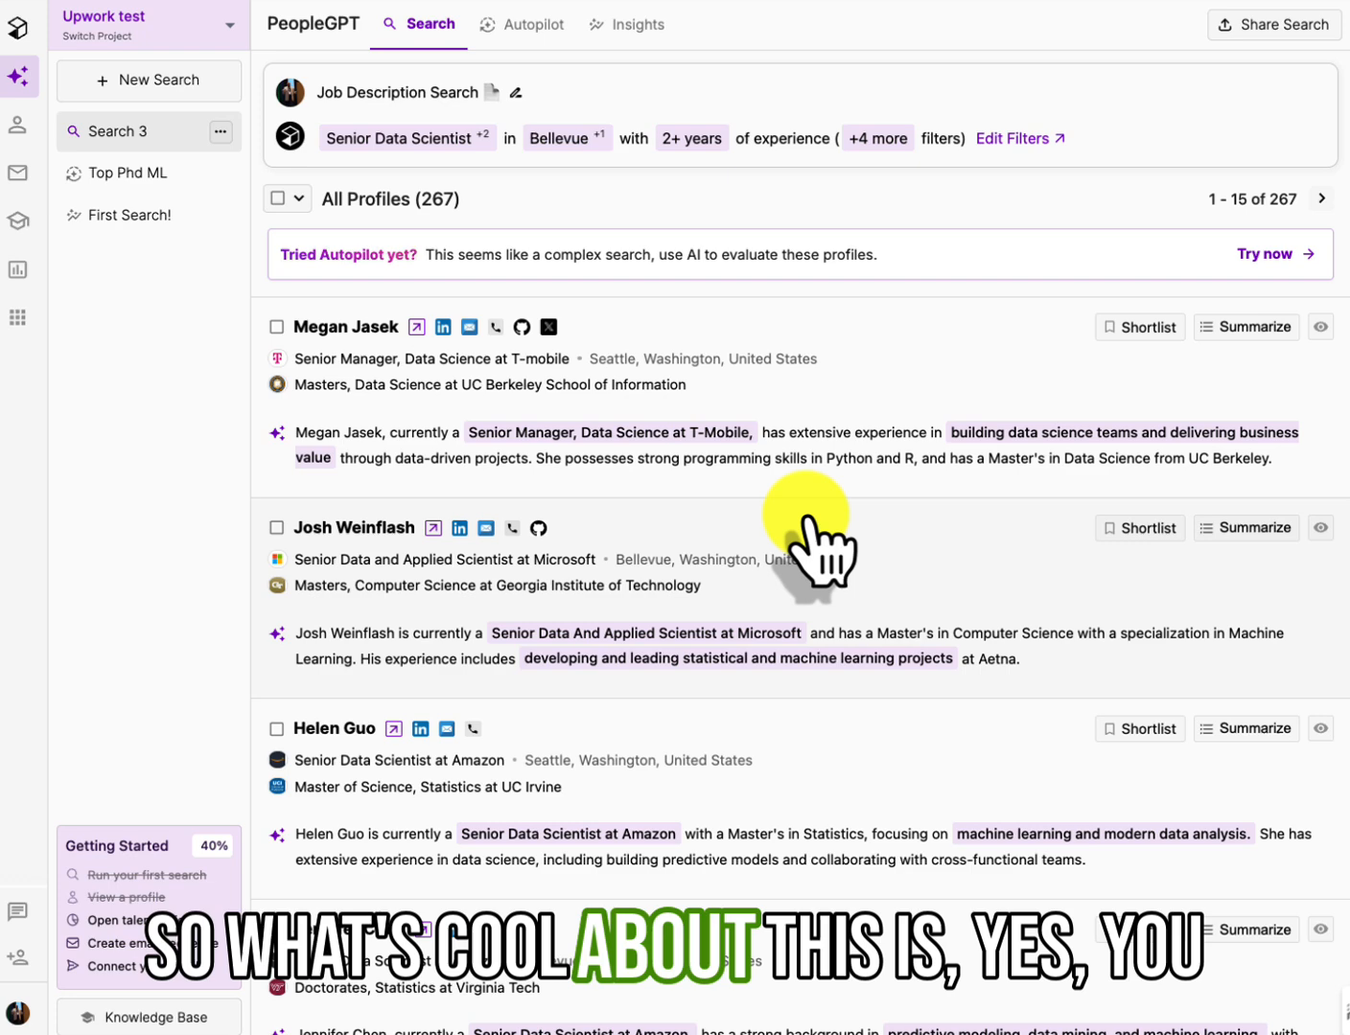
click(347, 327)
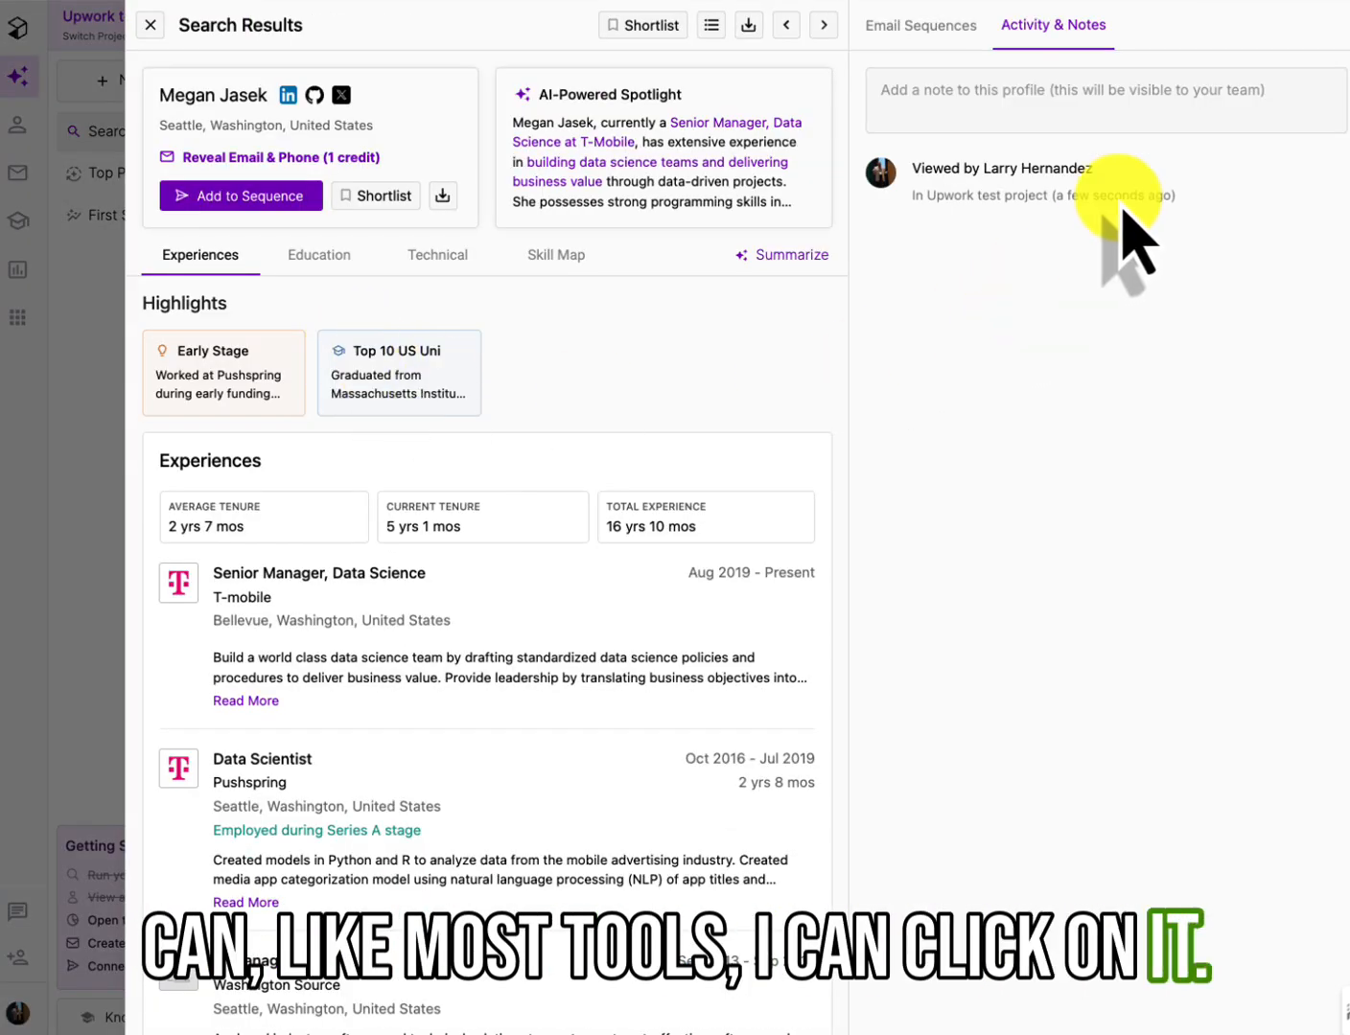
scroll(down, 3)
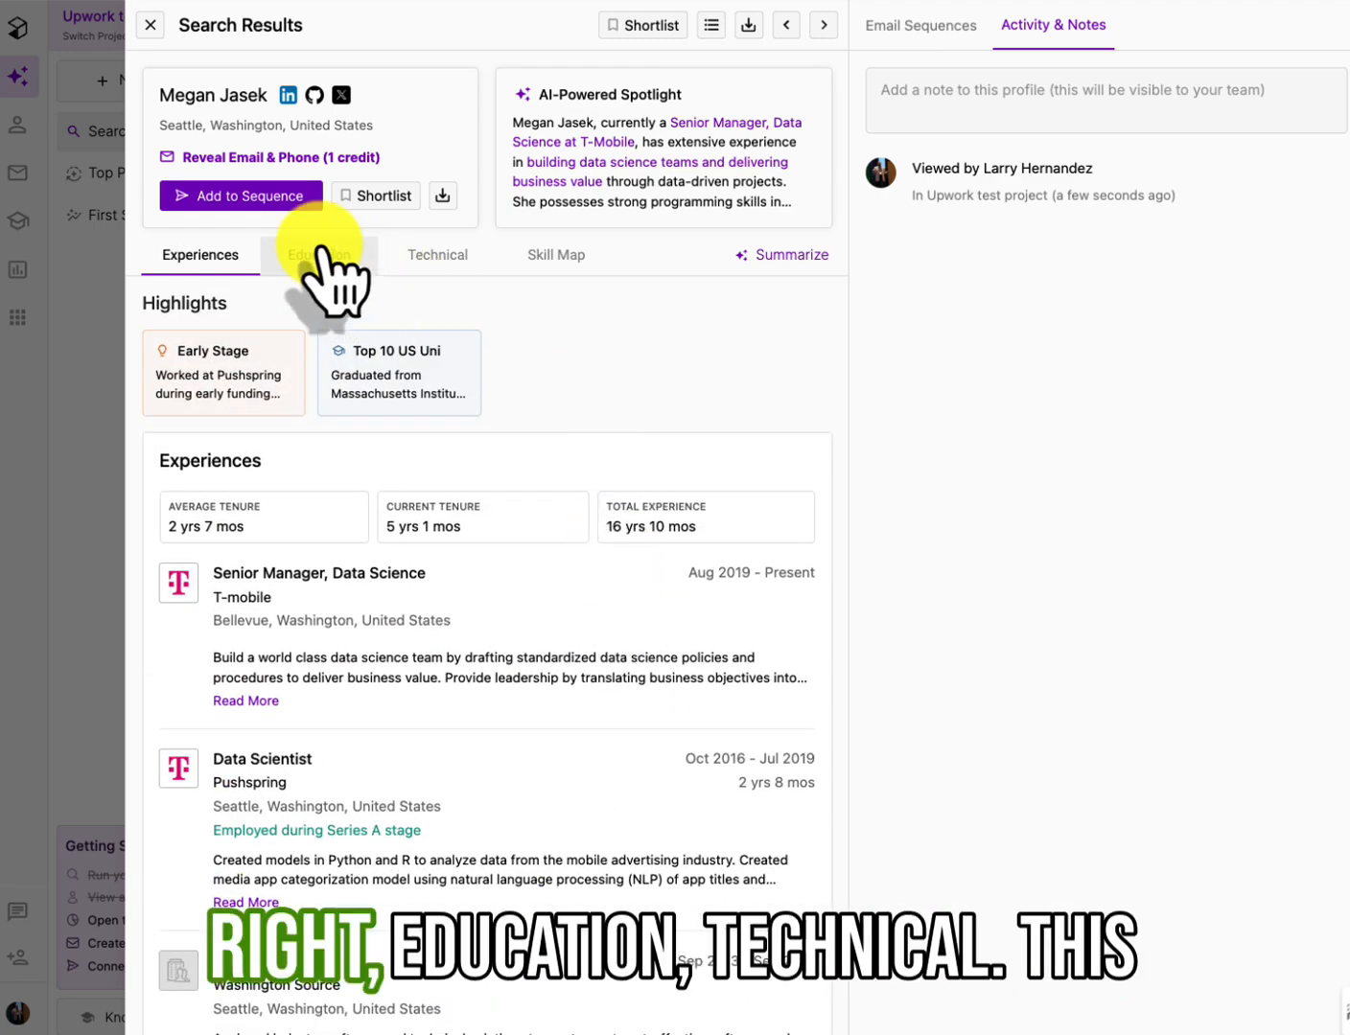
click(556, 255)
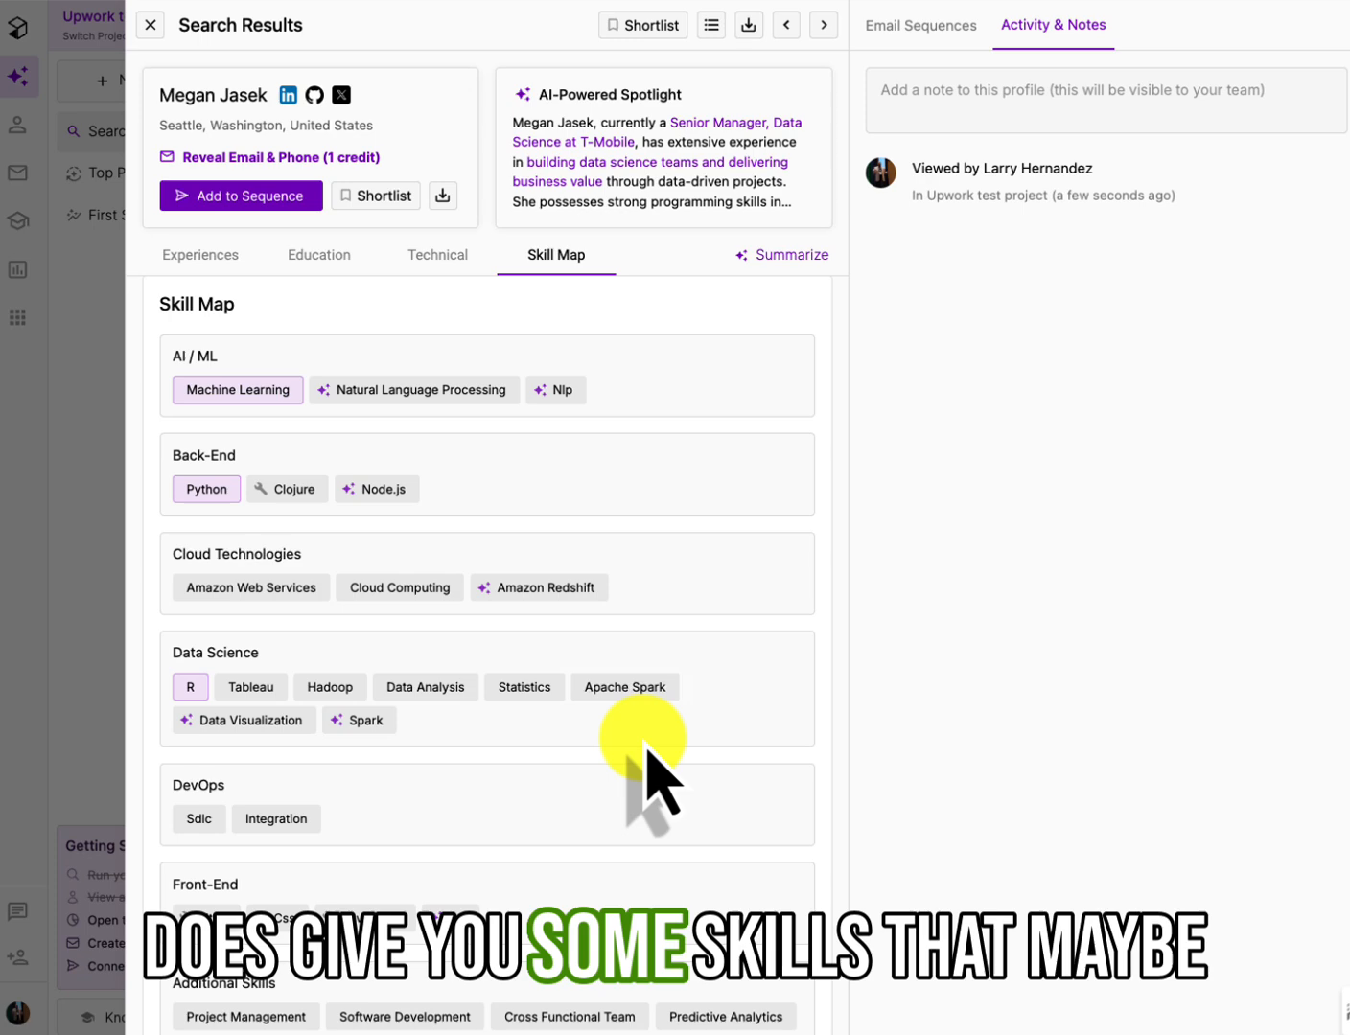
scroll(up, 3)
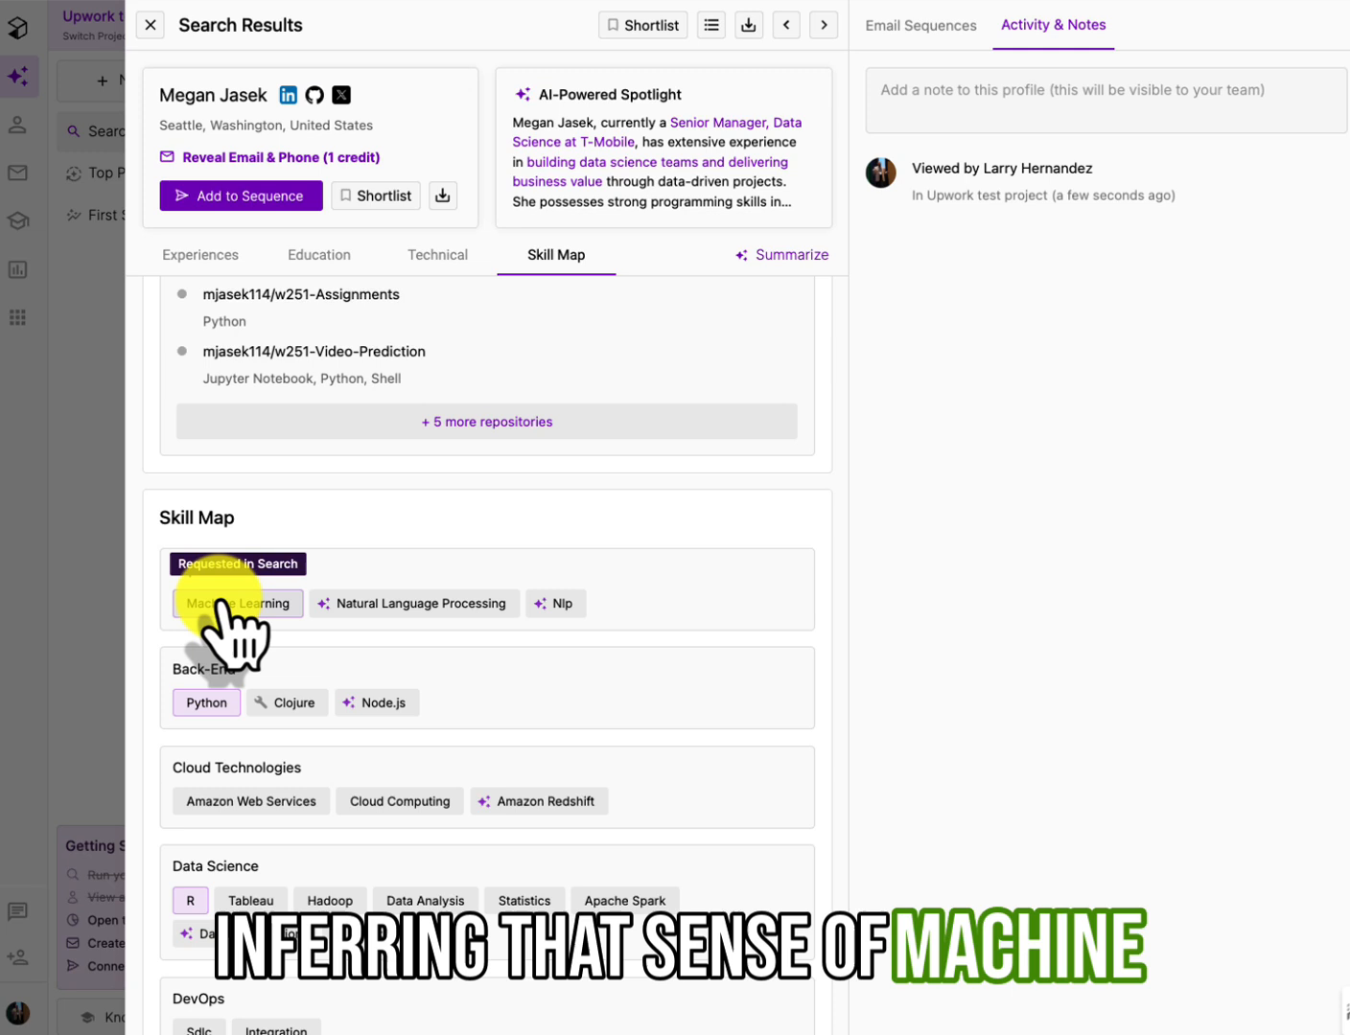
mouse_move(345, 628)
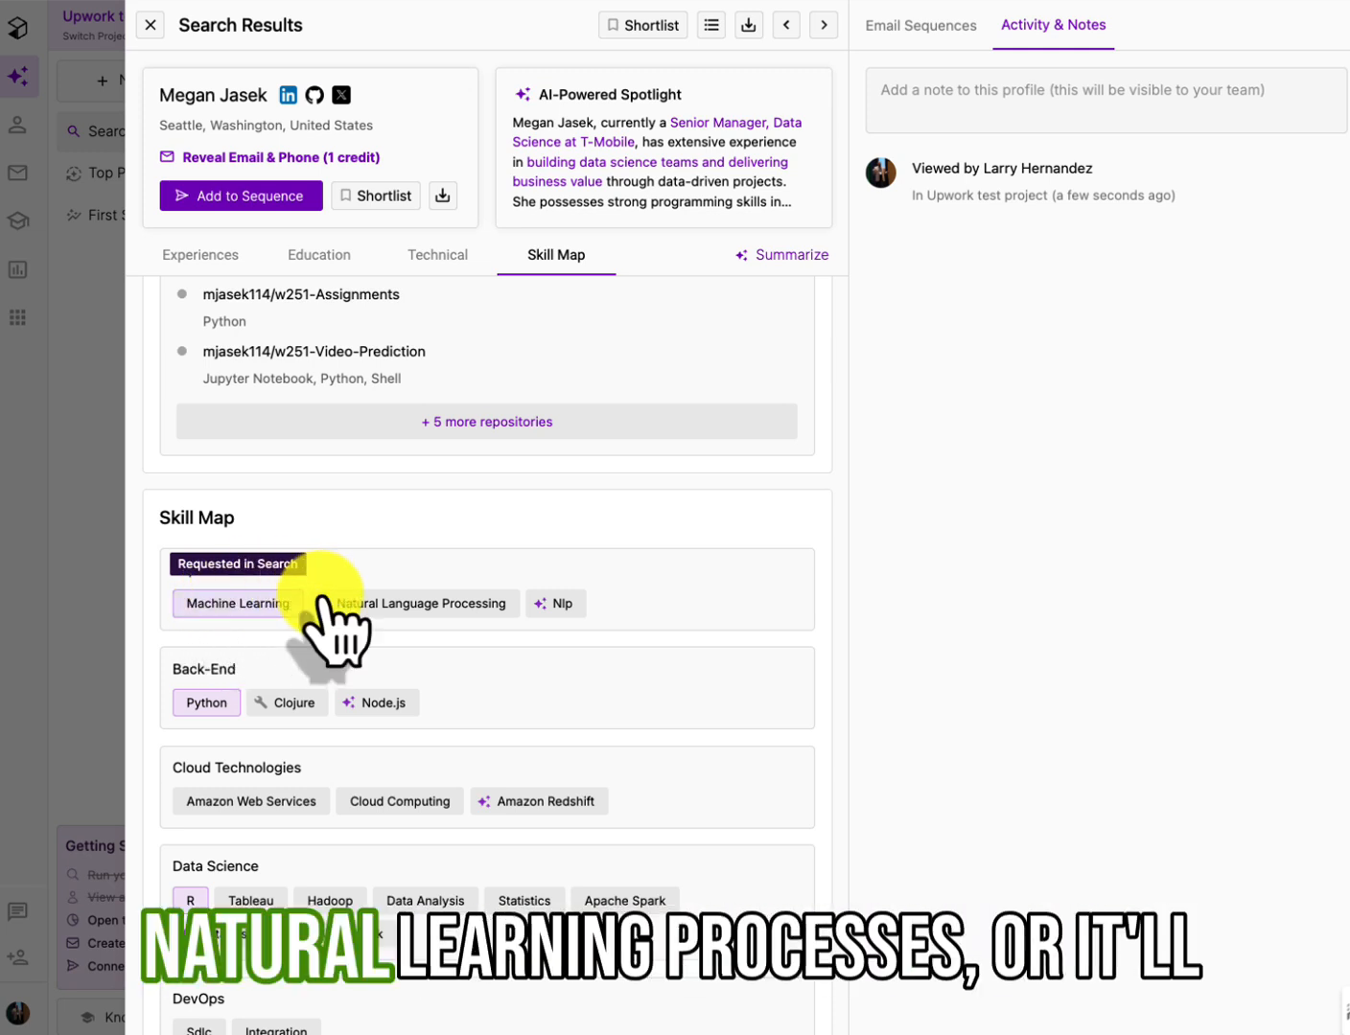
mouse_move(556, 604)
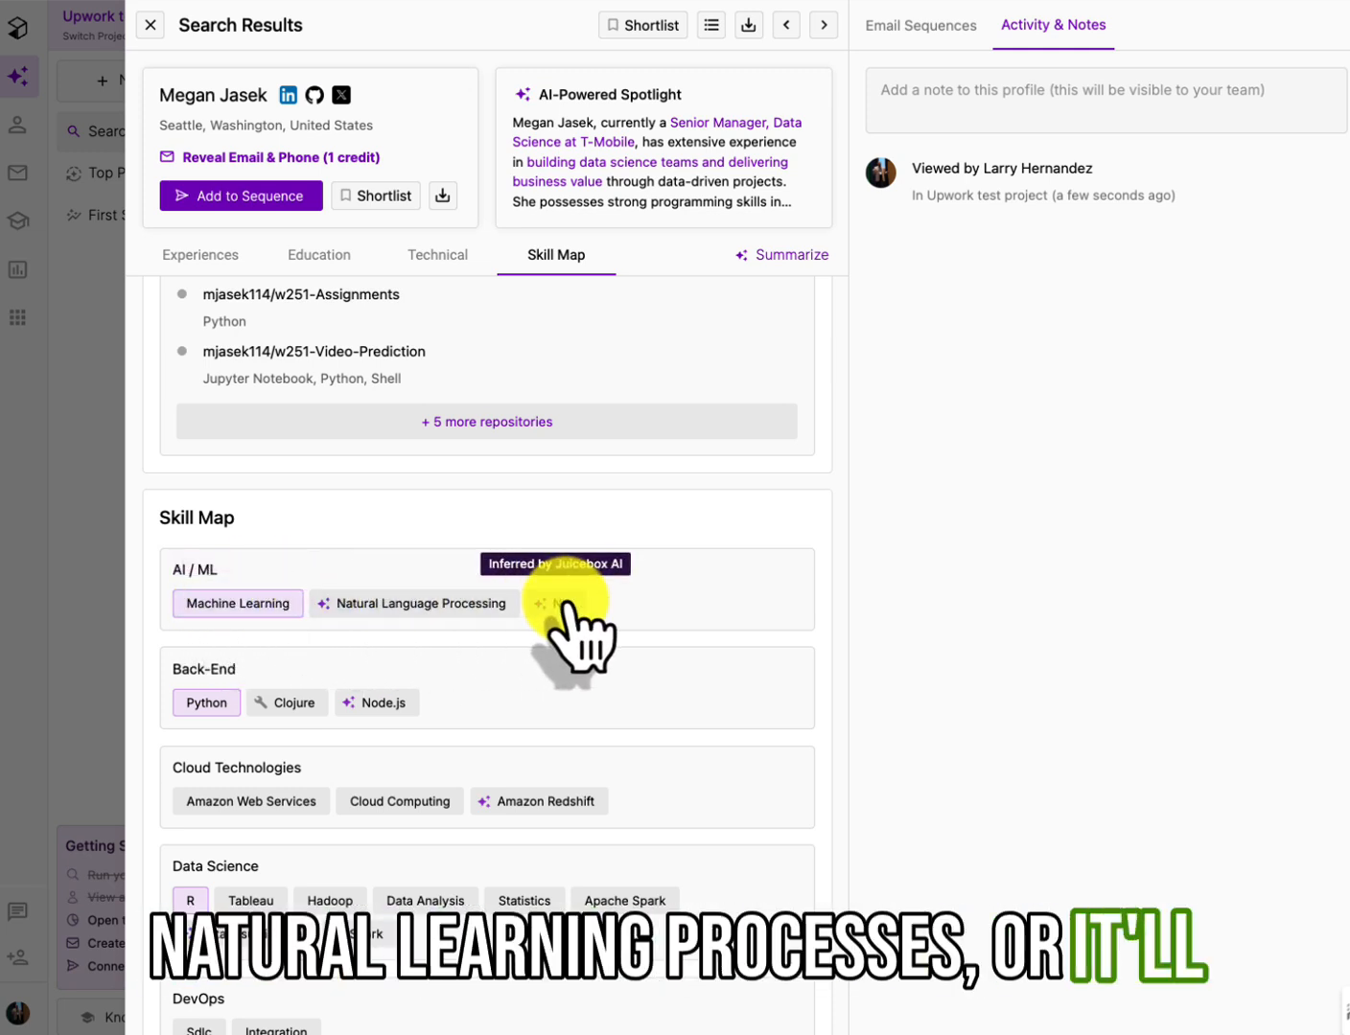
mouse_move(537, 590)
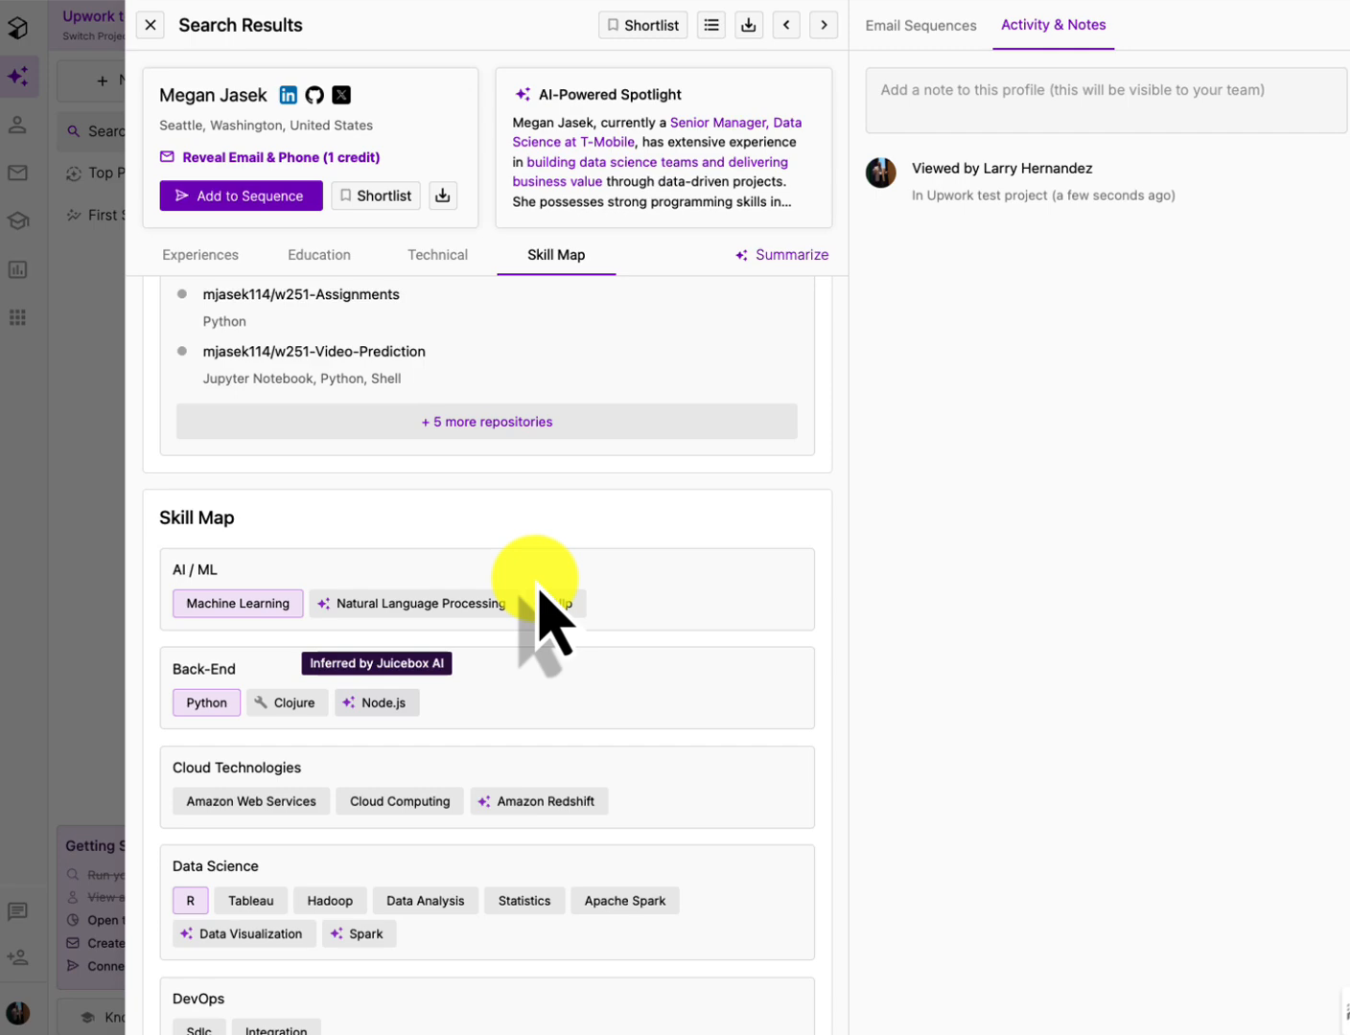
click(781, 255)
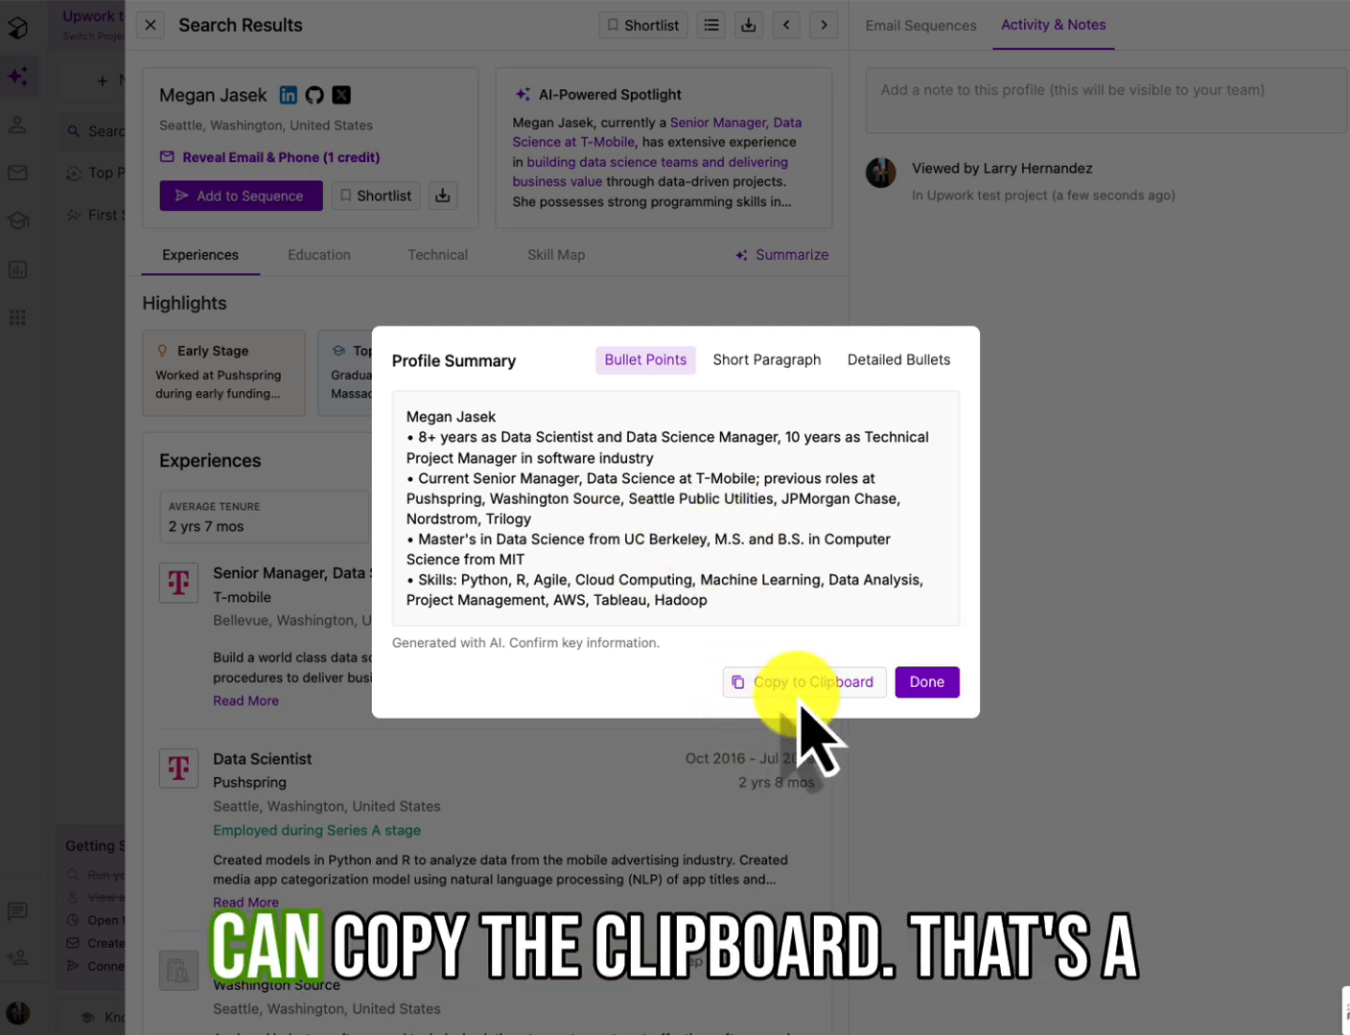
mouse_move(705, 561)
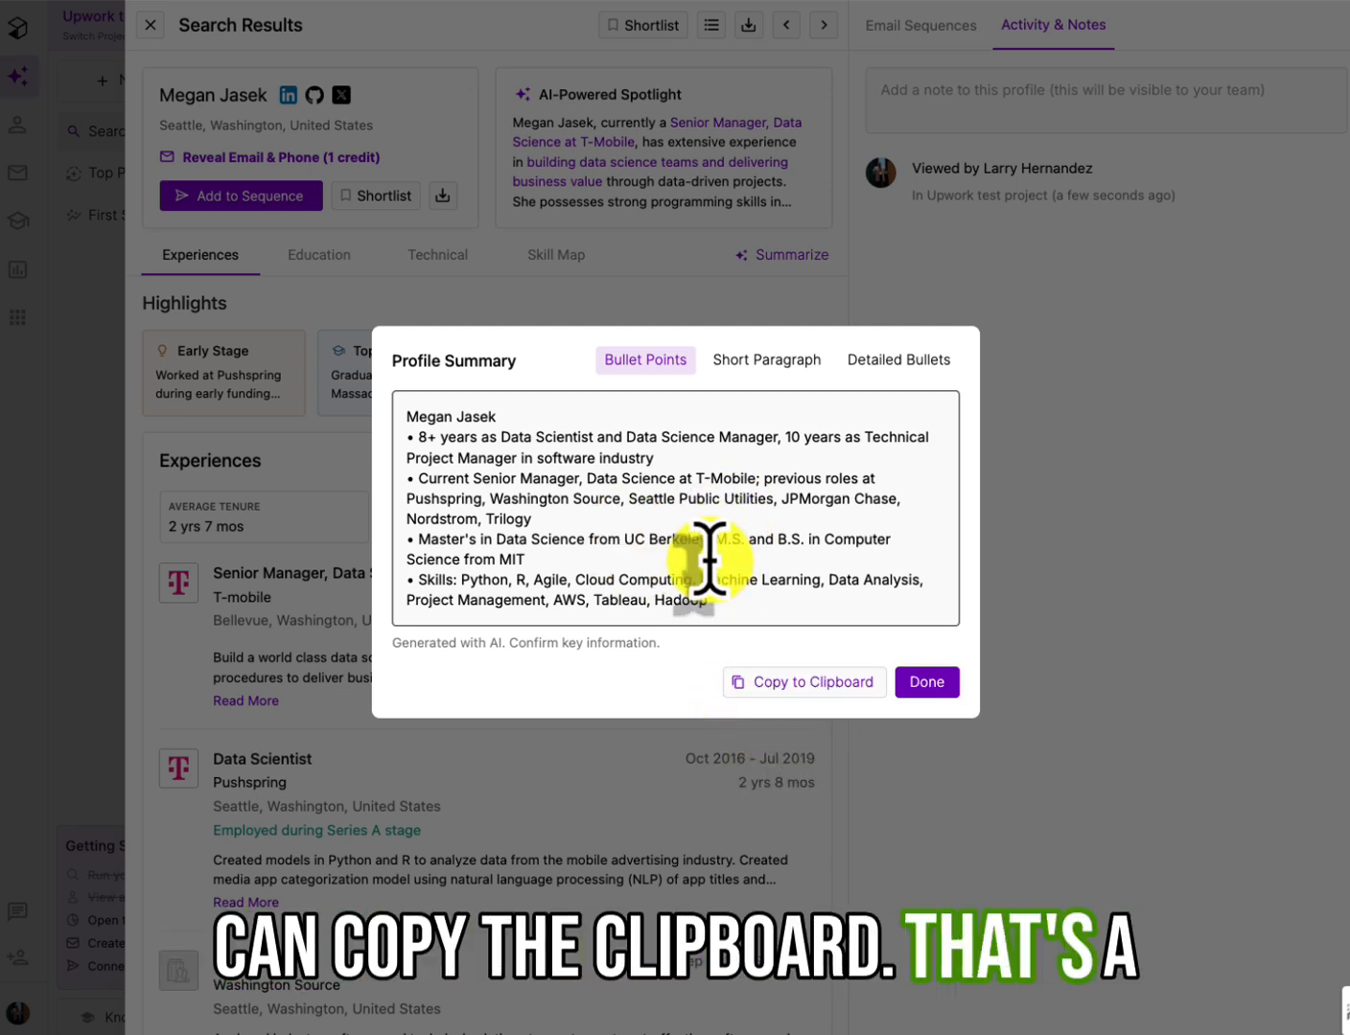
mouse_move(743, 403)
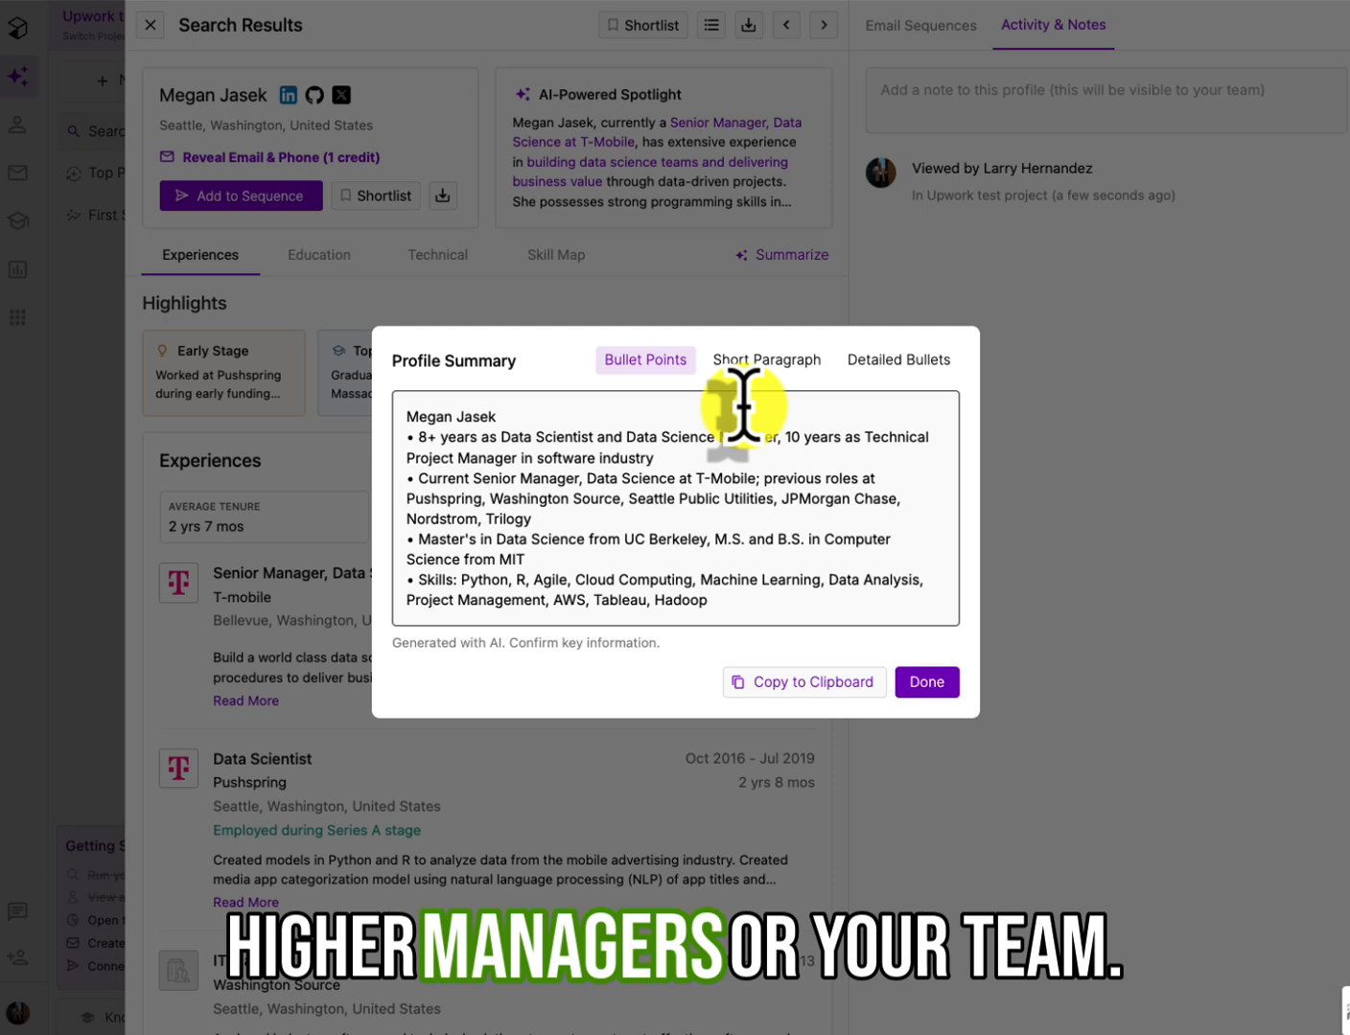
click(766, 359)
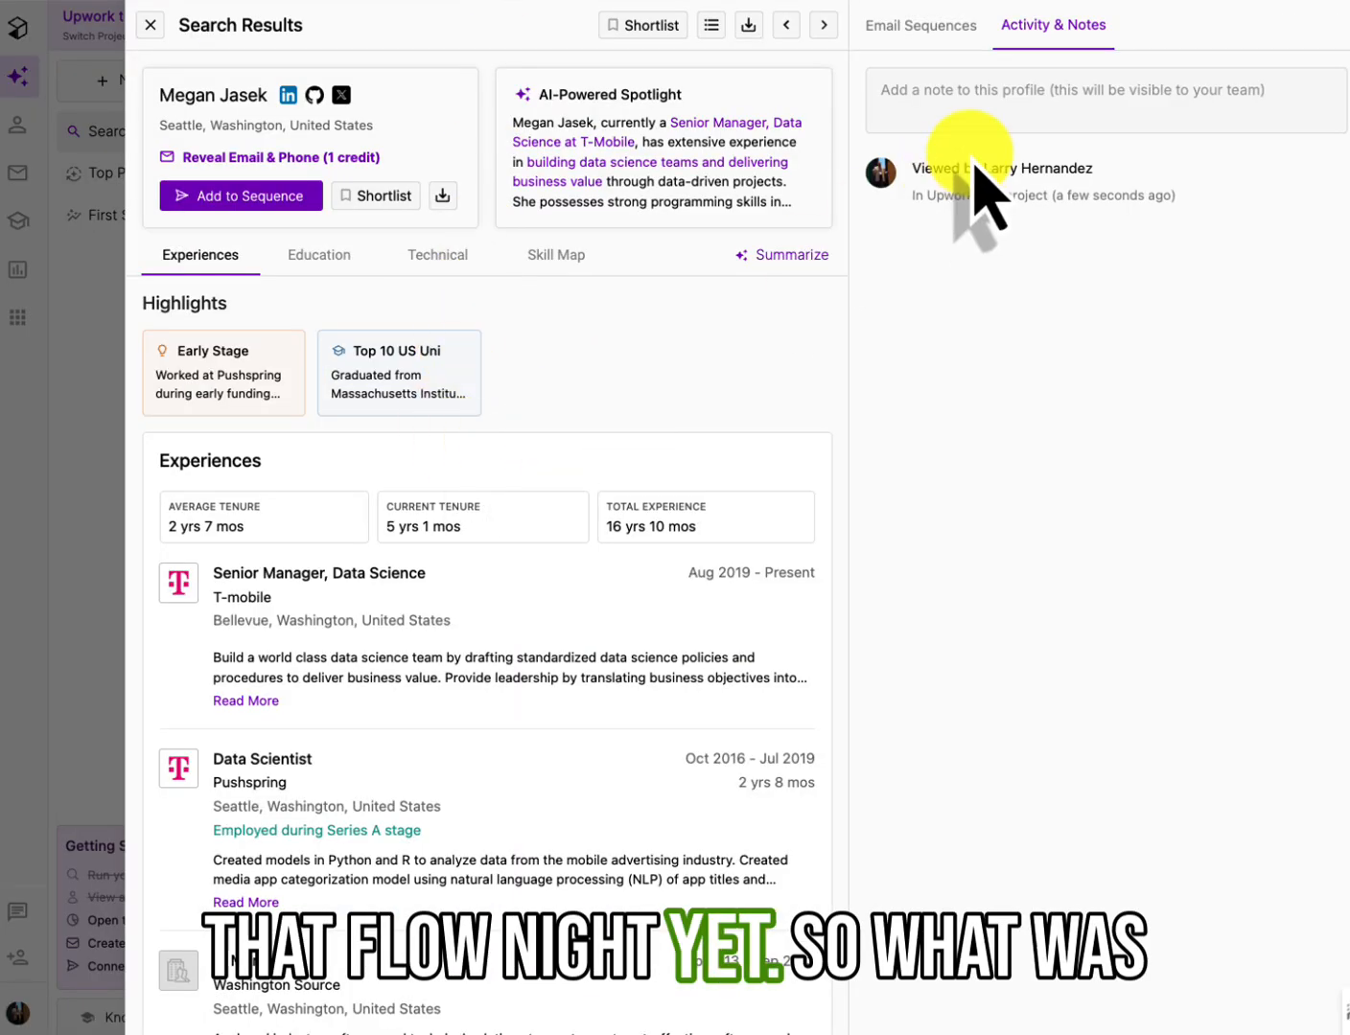
click(149, 25)
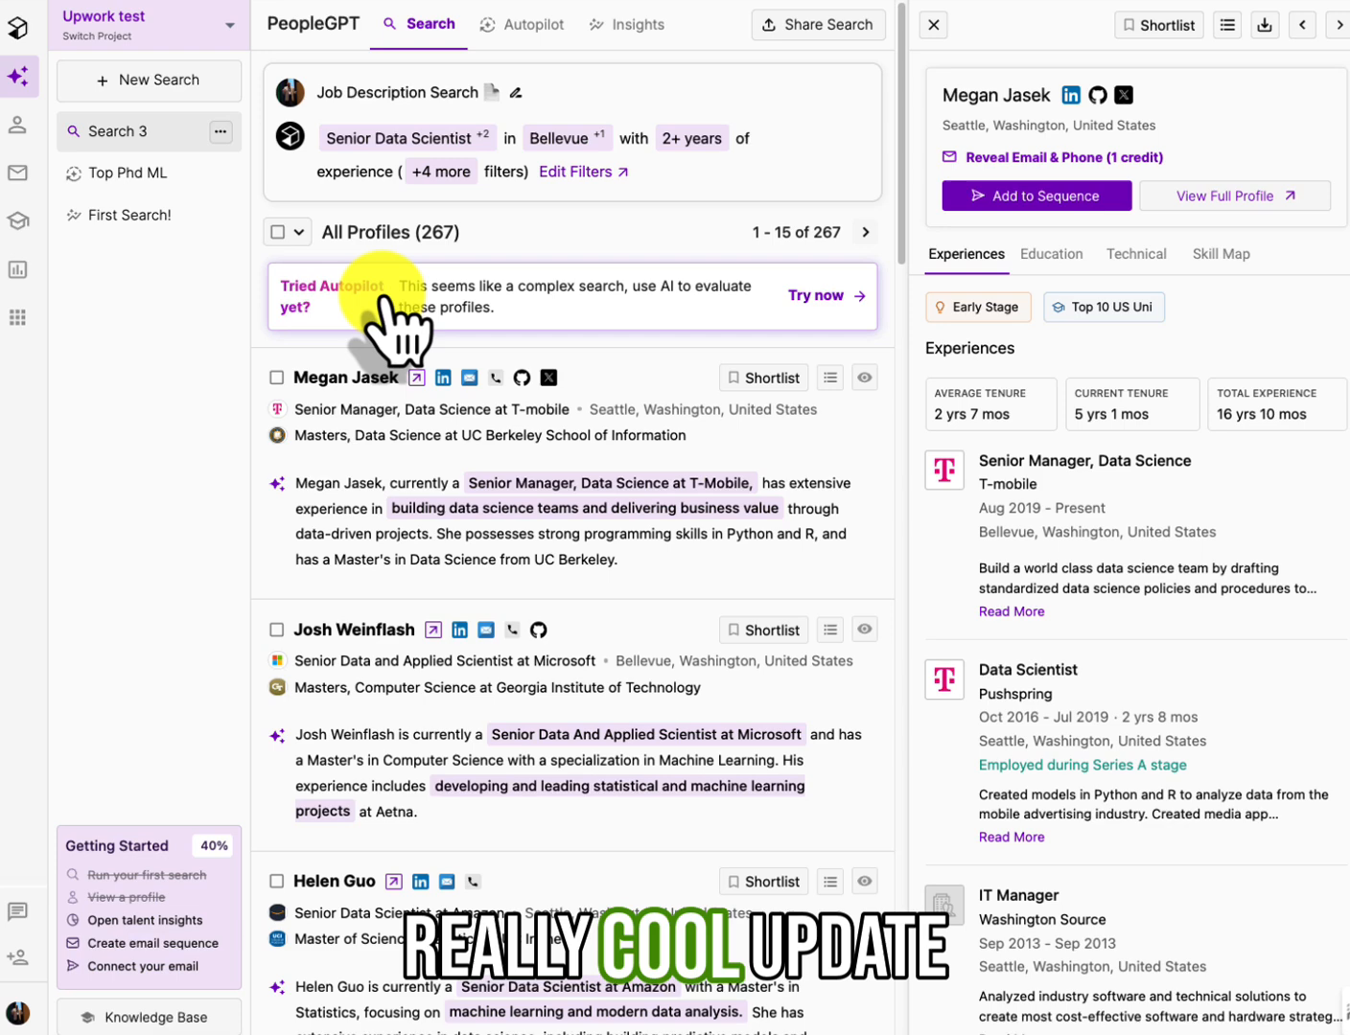
mouse_move(752, 470)
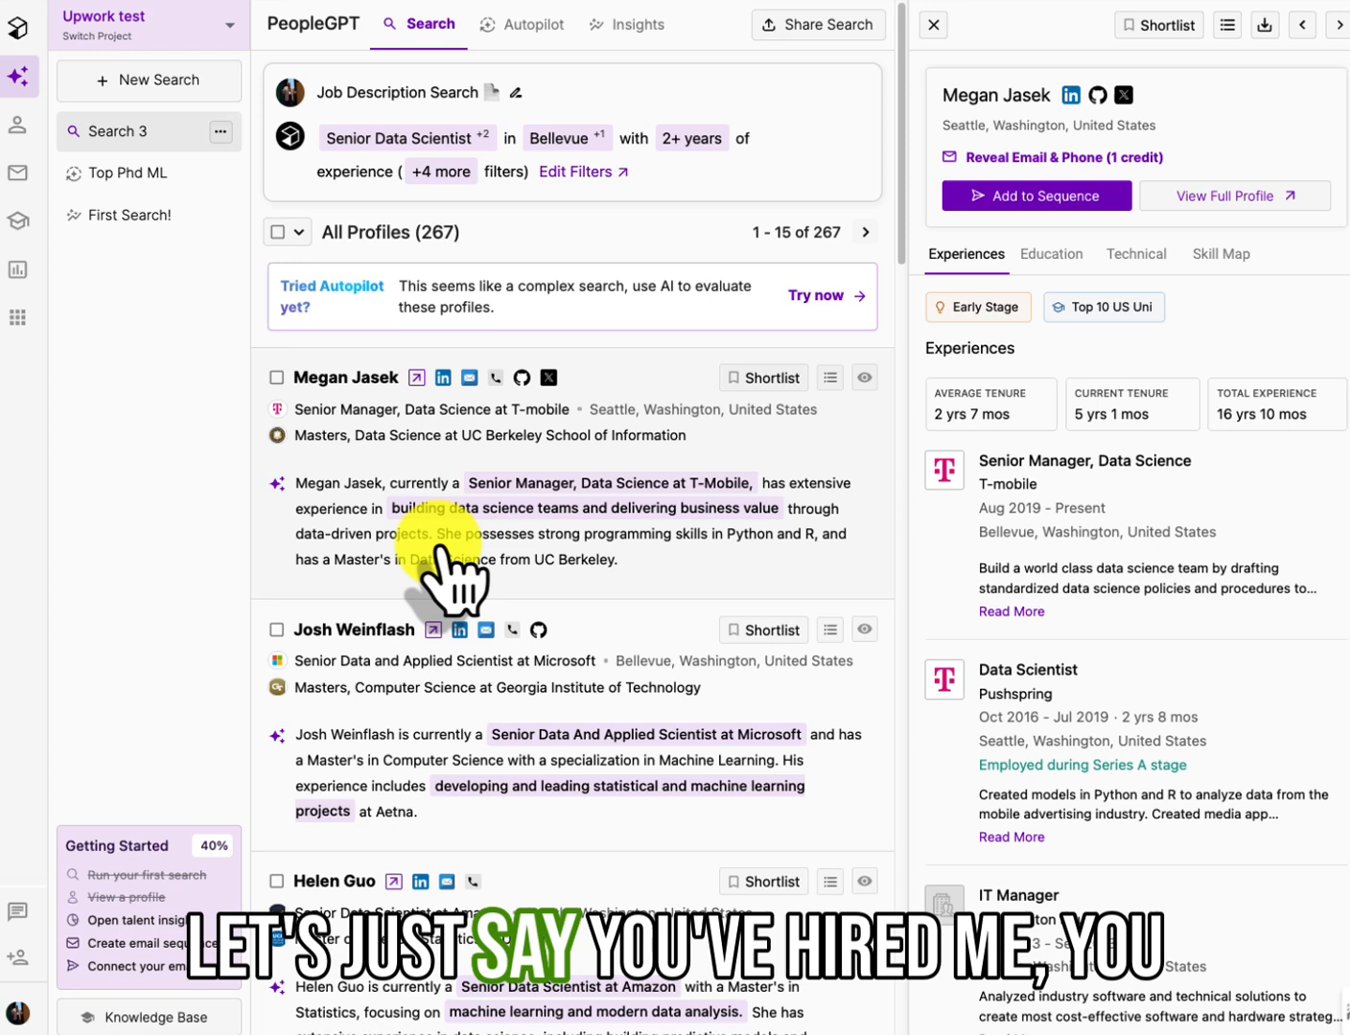
mouse_move(661, 585)
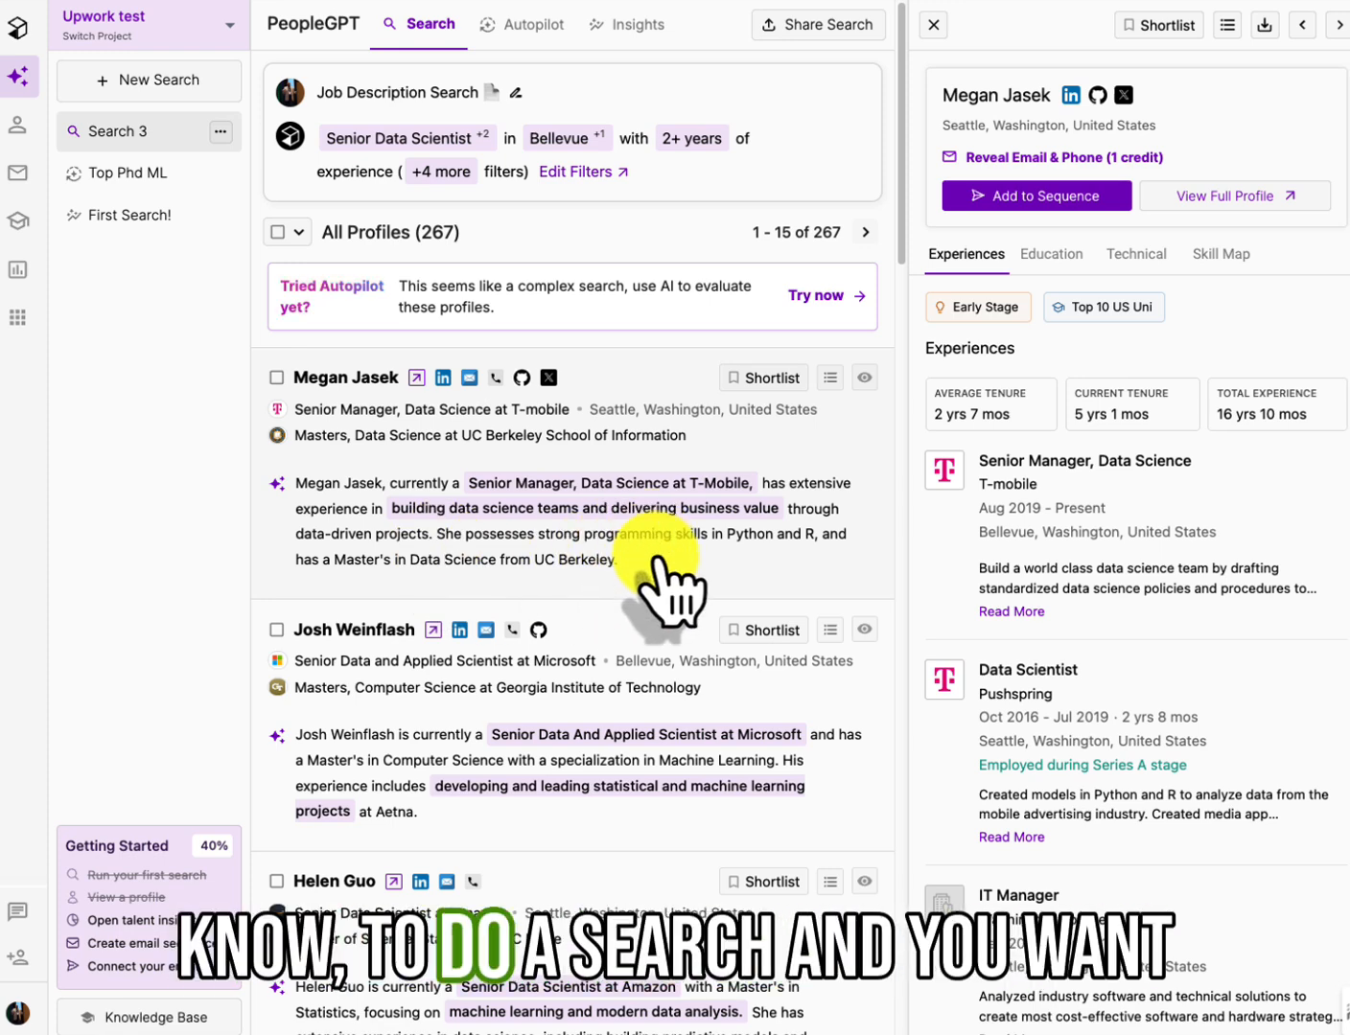
mouse_move(432, 410)
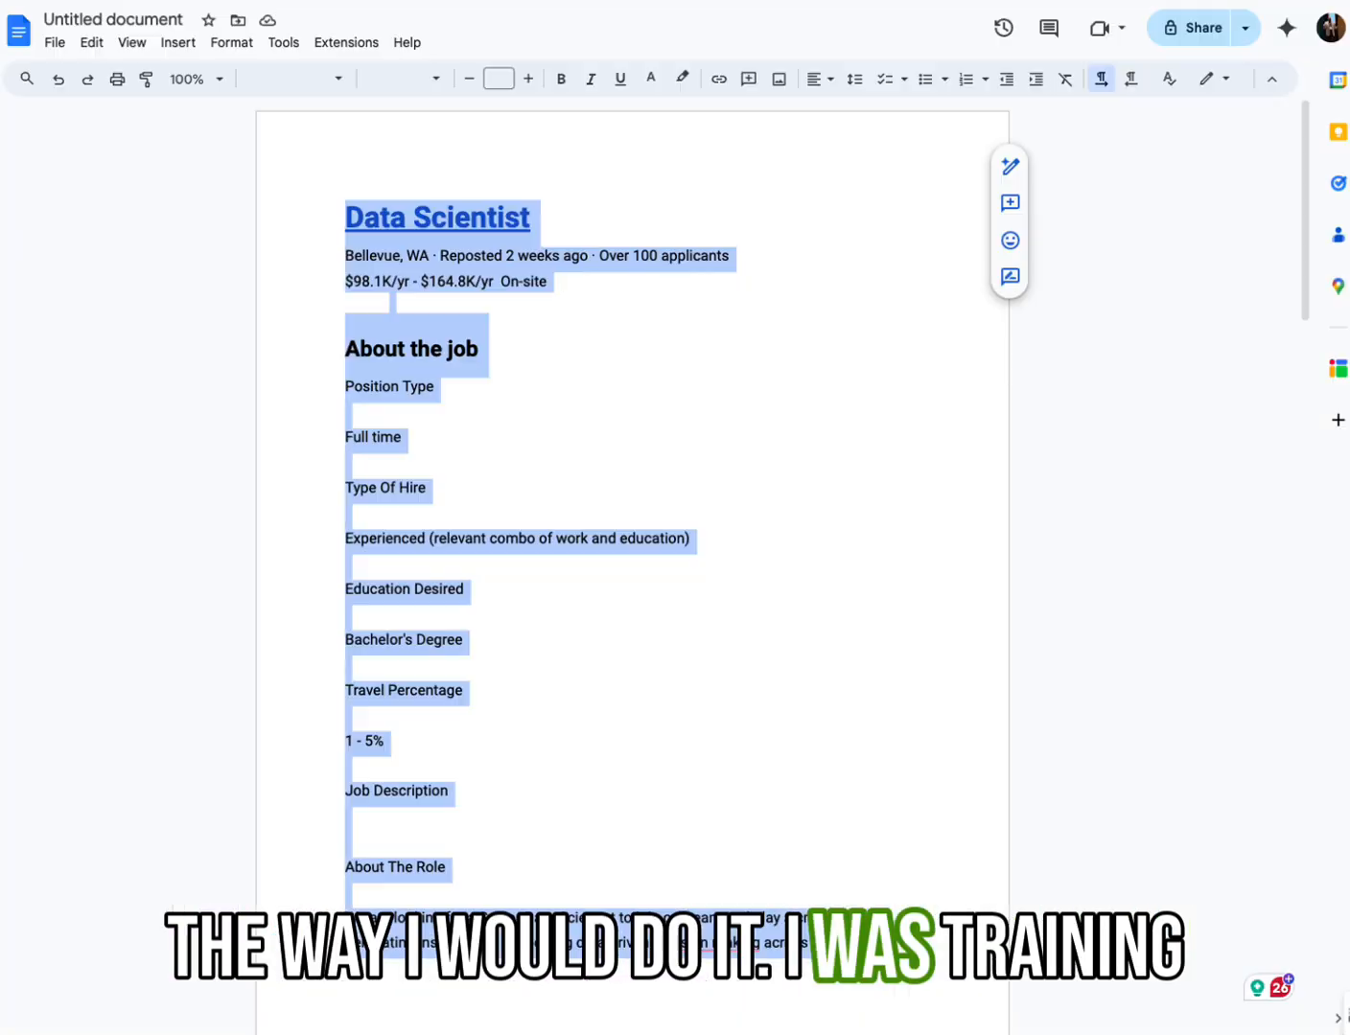
Scroll through the Data Scientist job description's duties and requirements, deselecting text
scroll(down, 3)
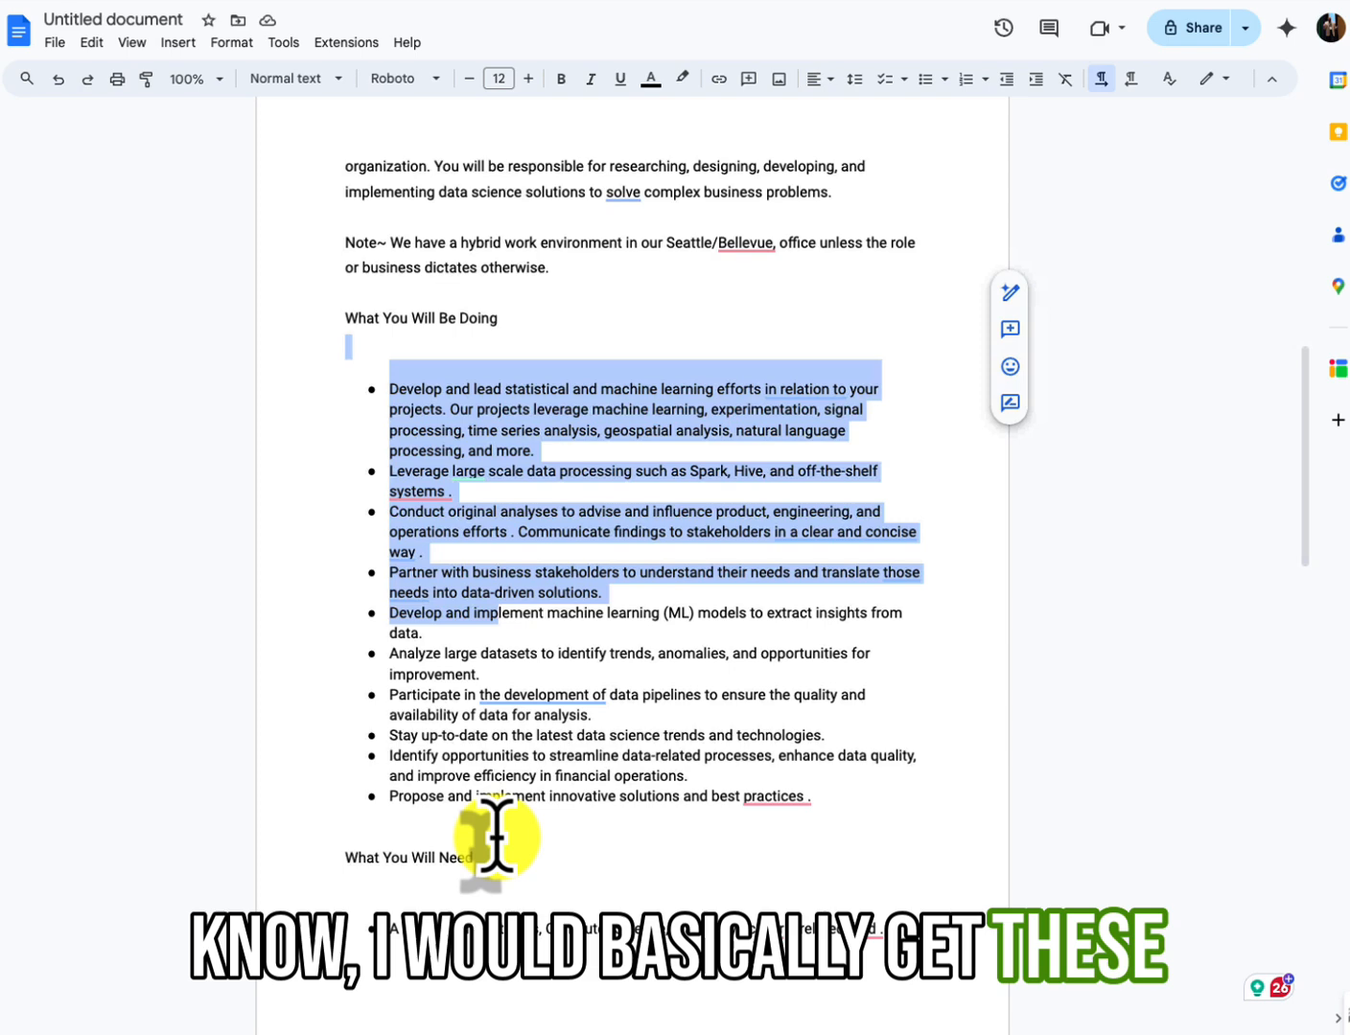
scroll(down, 3)
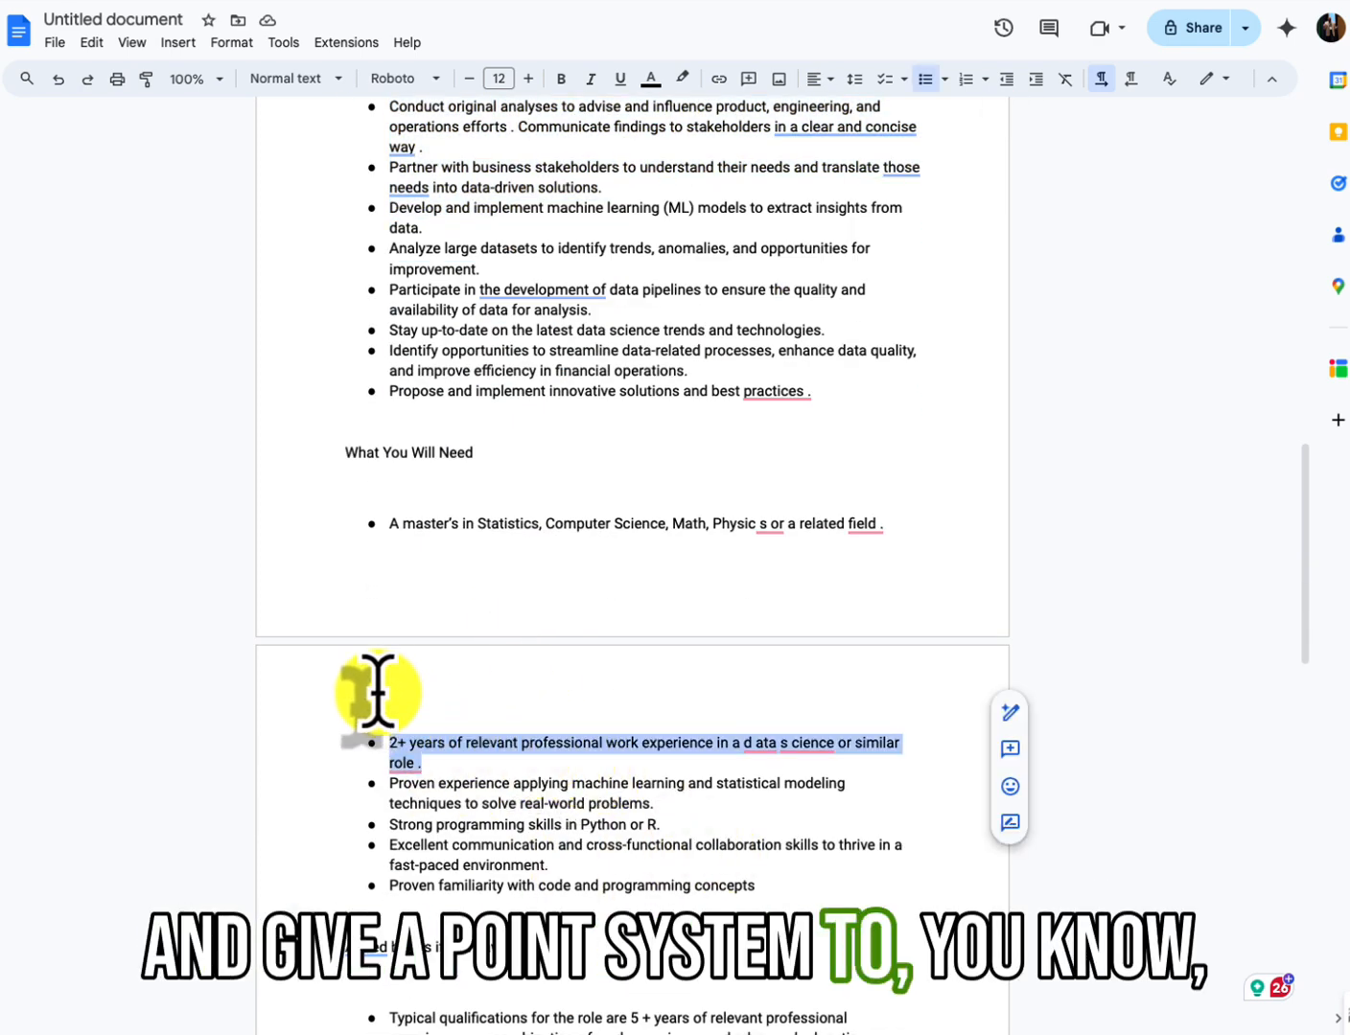
click(777, 743)
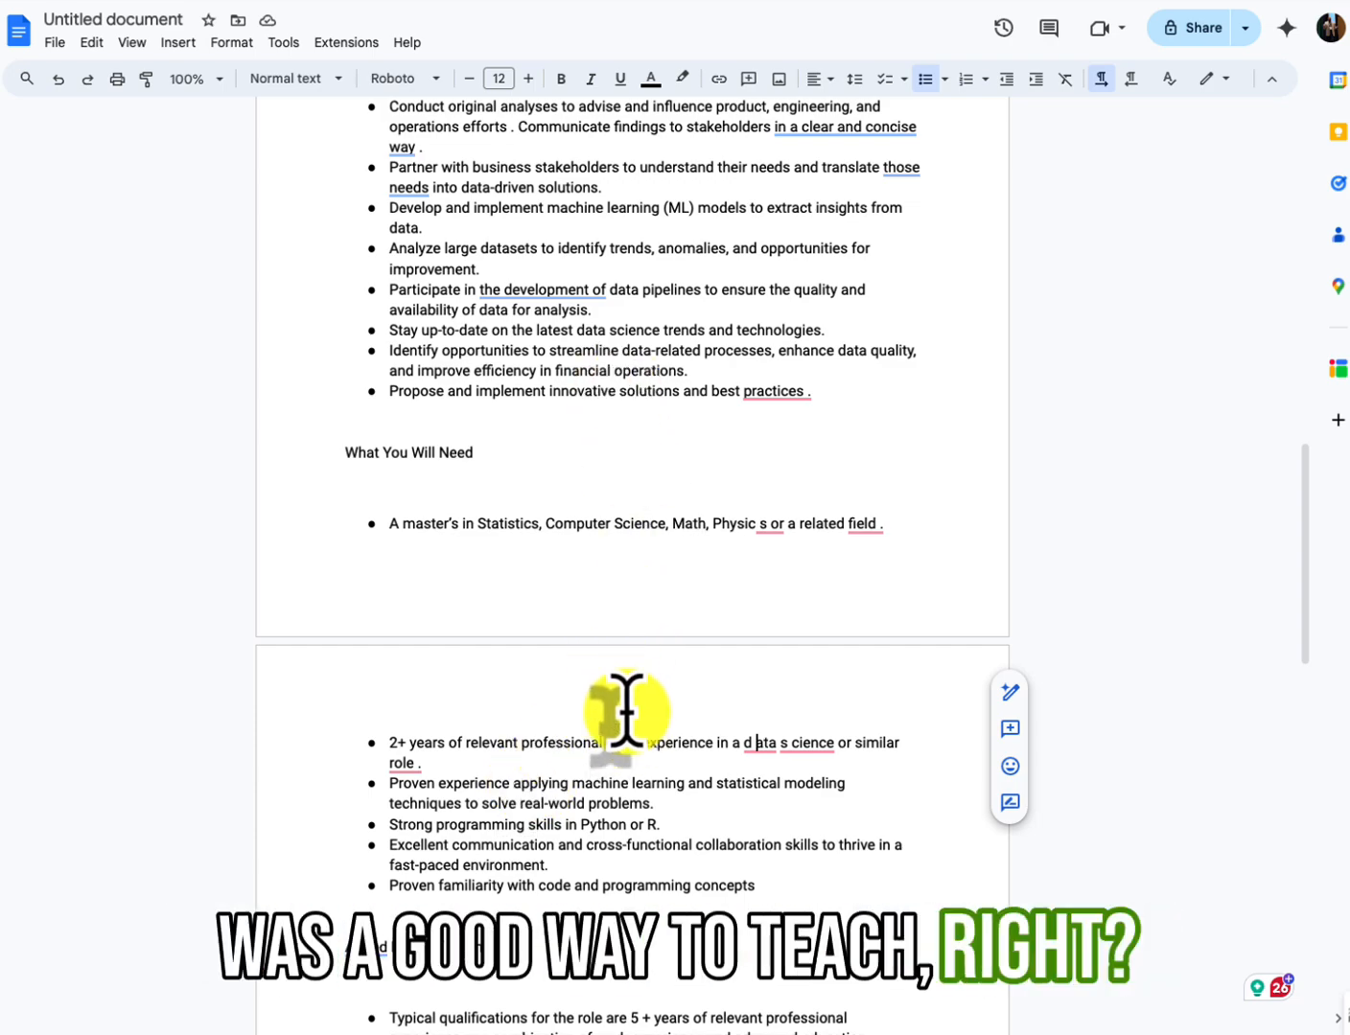
scroll(down, 3)
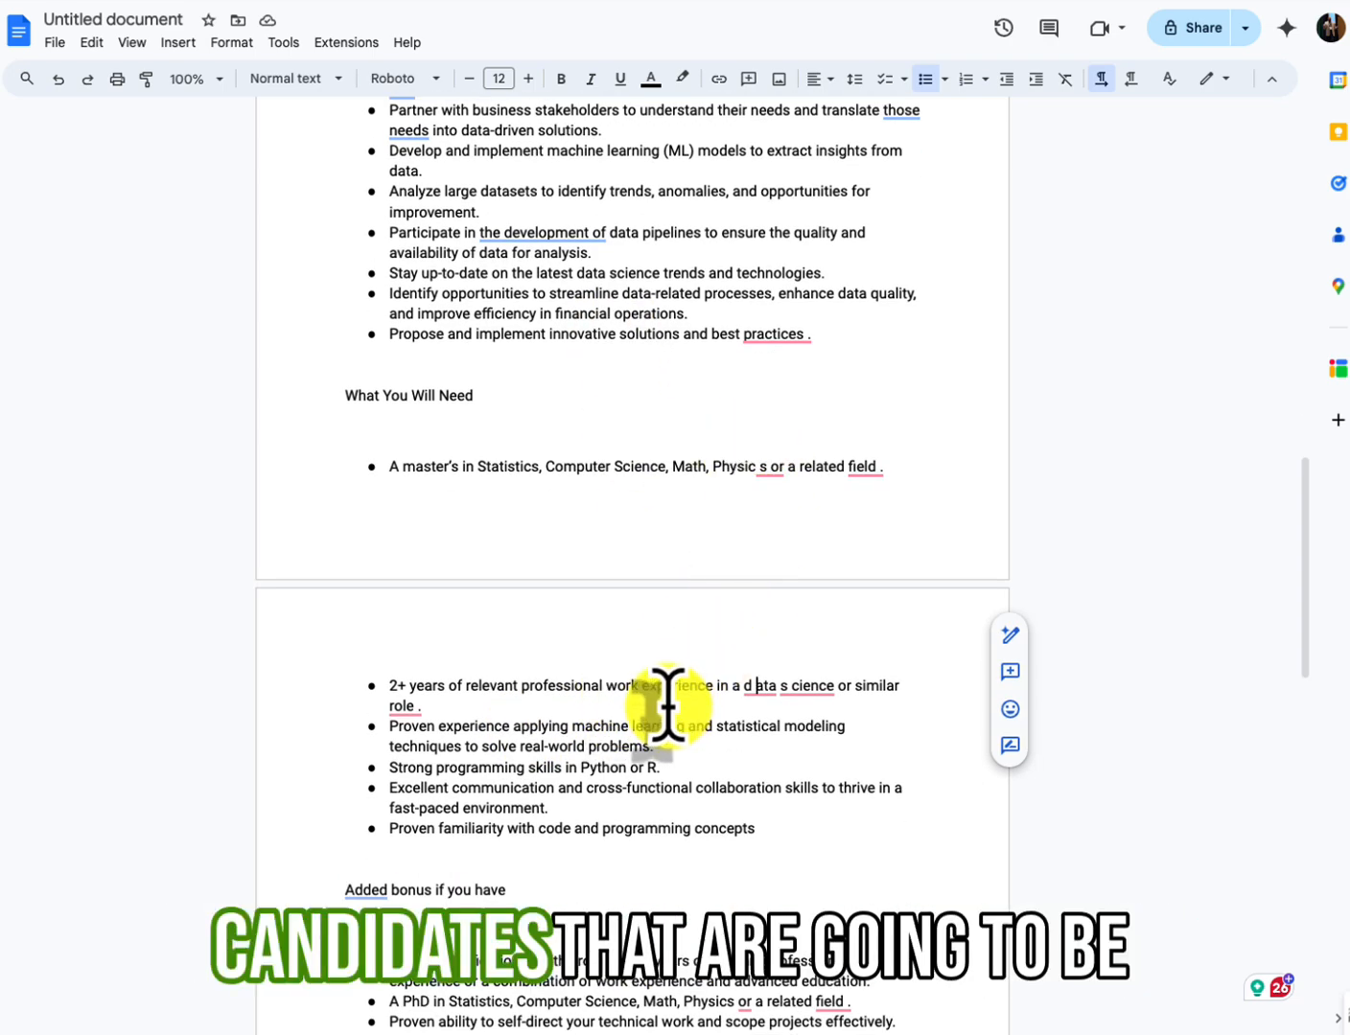
scroll(up, 3)
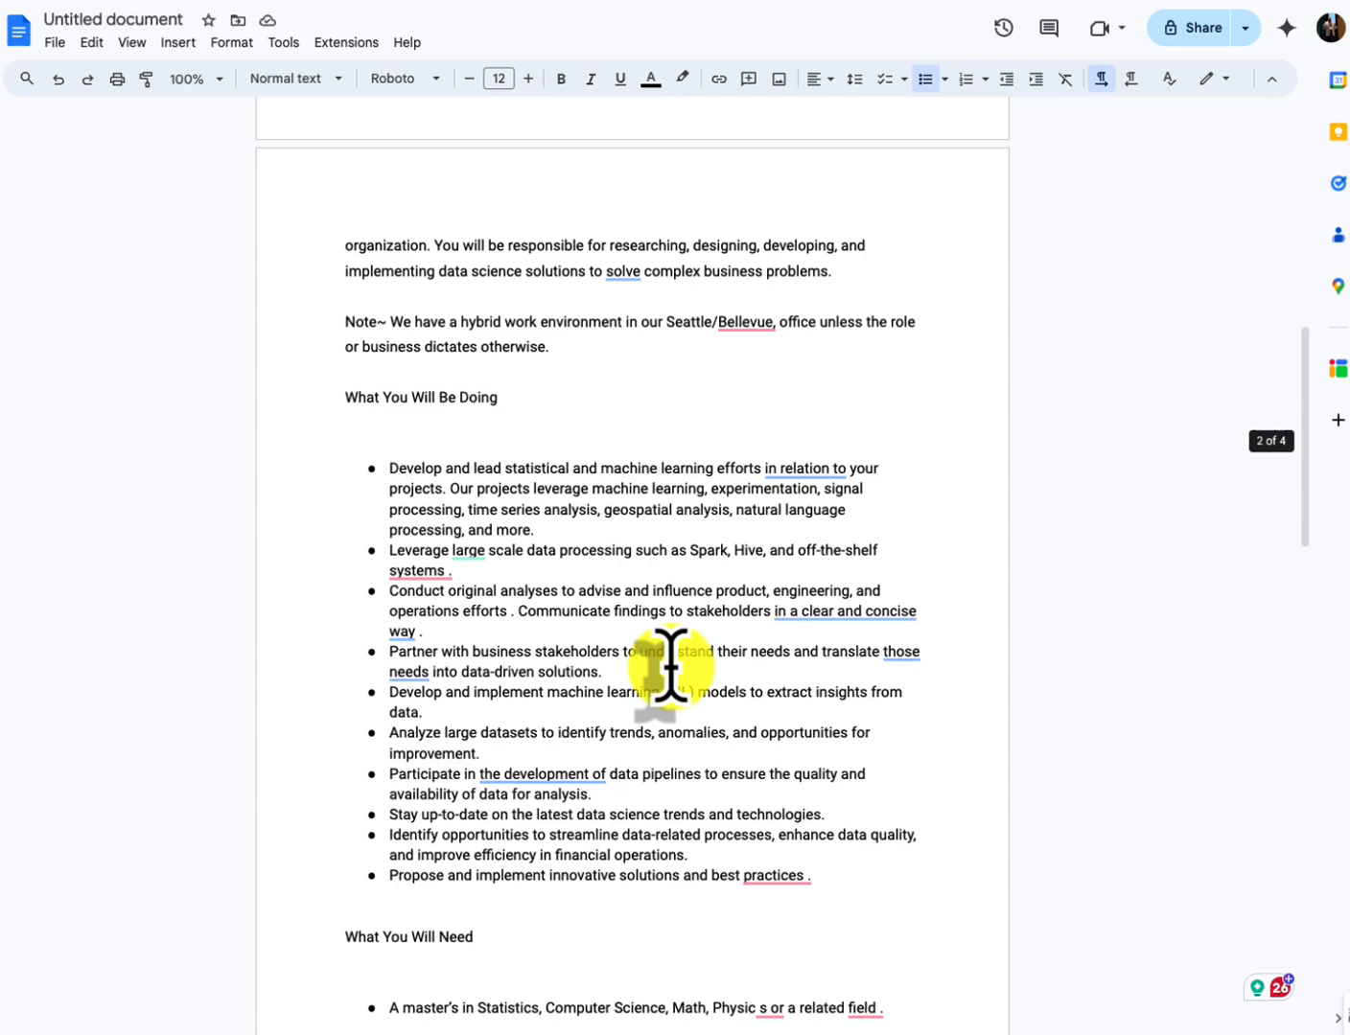
scroll(up, 3)
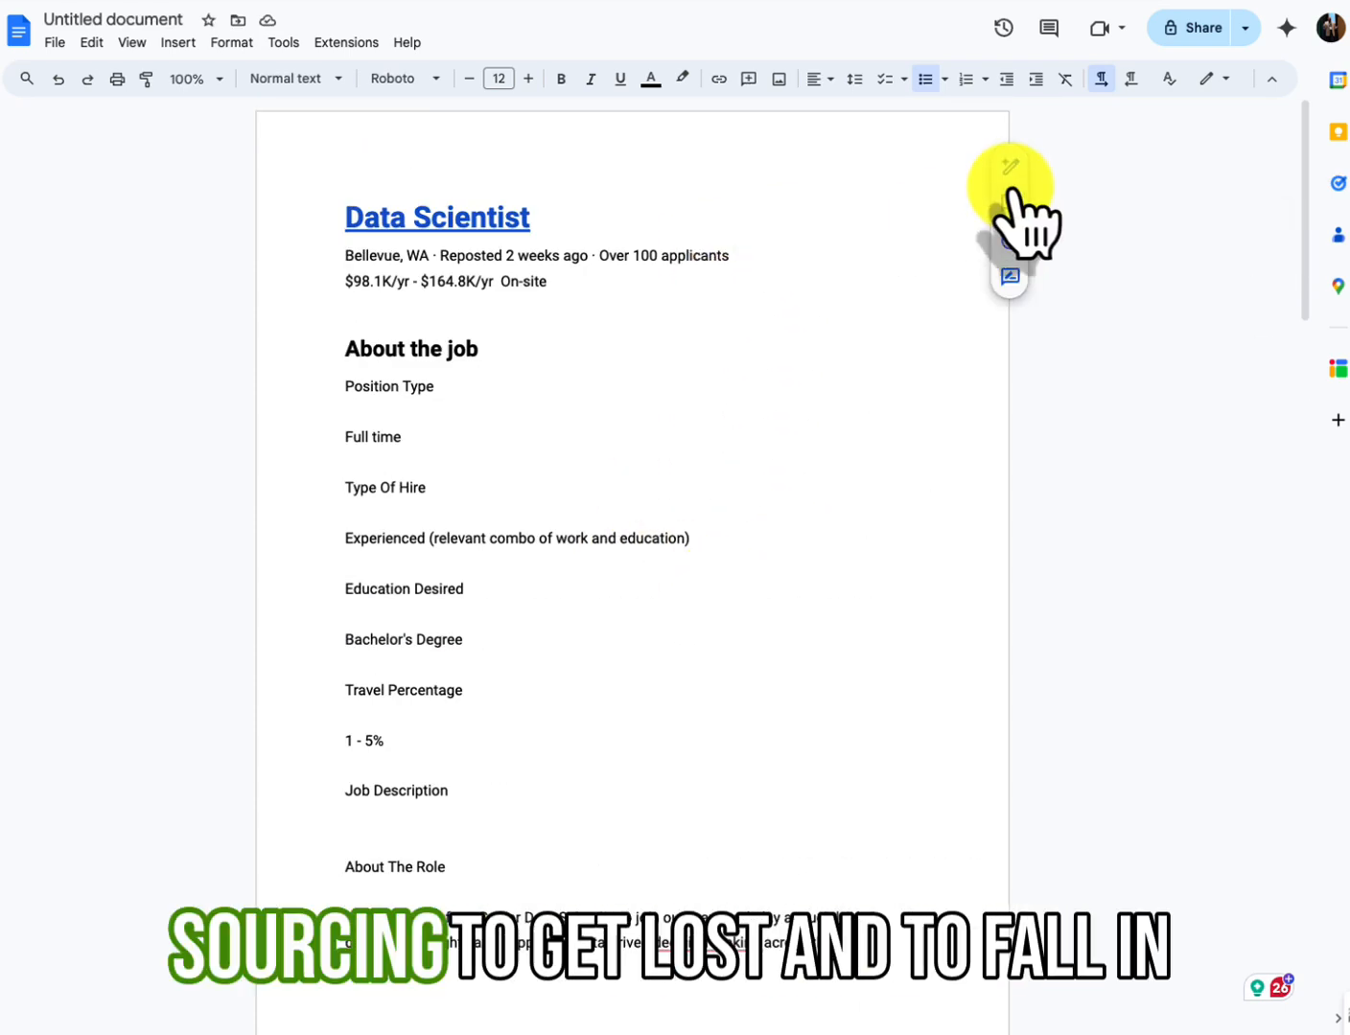
mouse_move(572, 401)
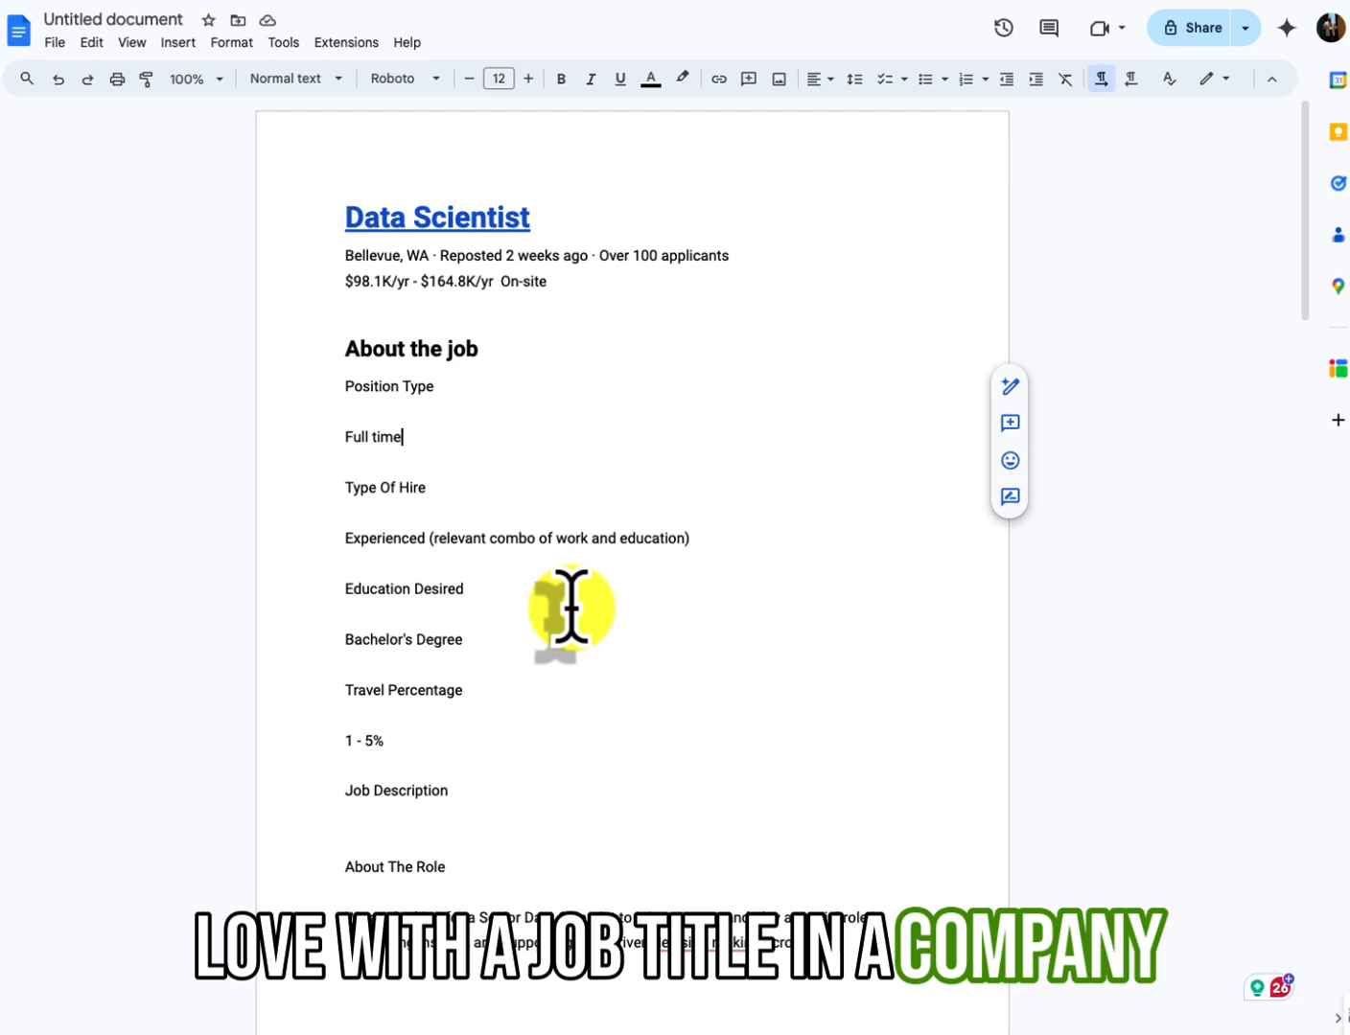
scroll(down, 3)
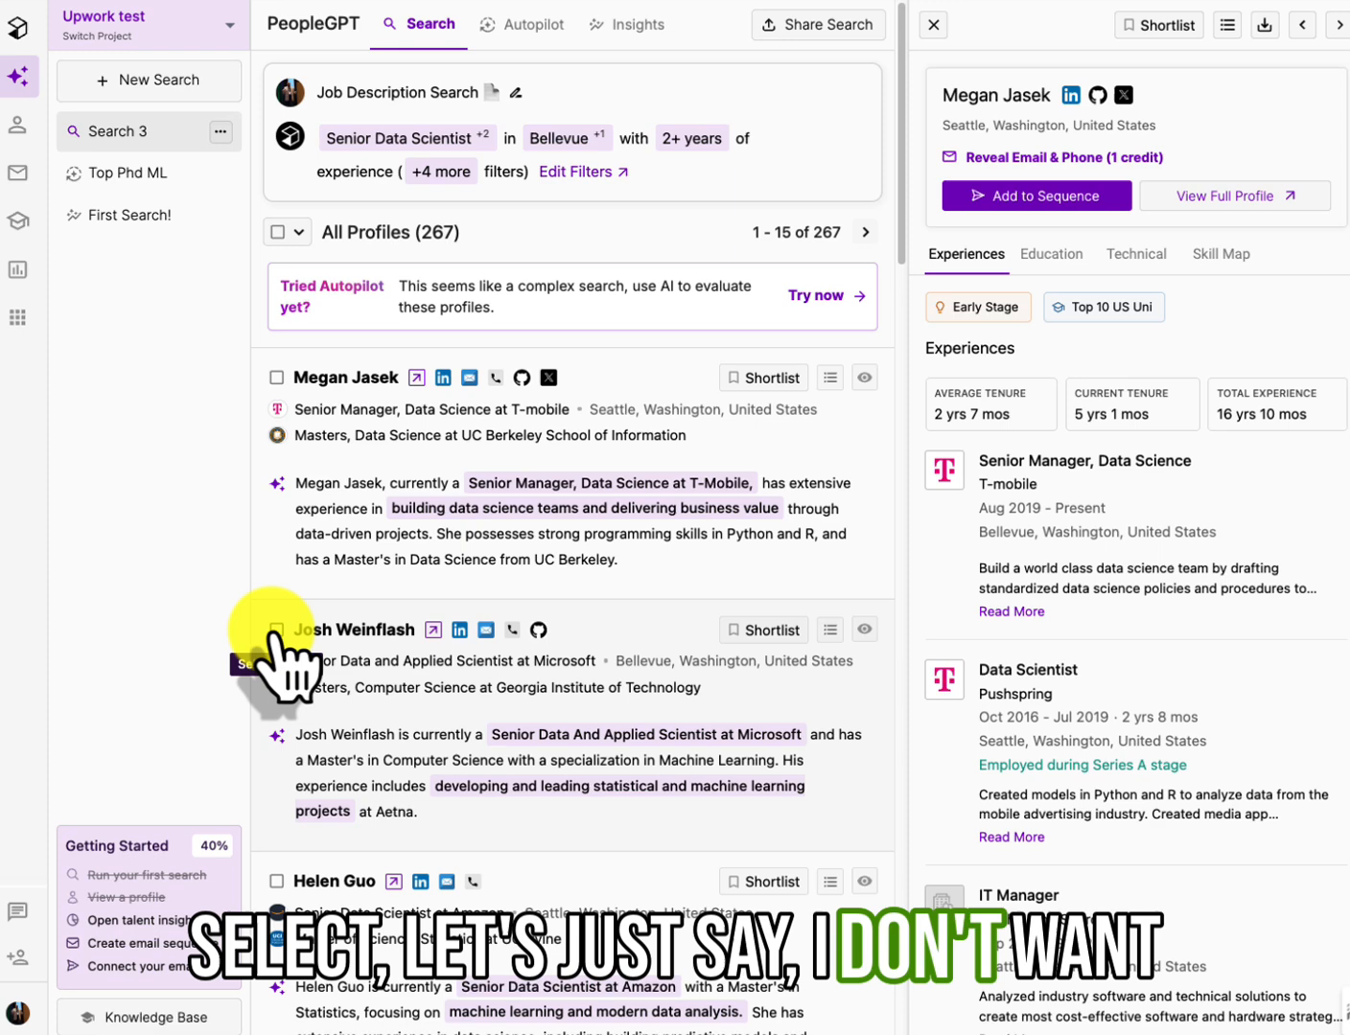
Select the top three candidate profiles and launch Autopilot's suggested evaluation criteria
click(276, 630)
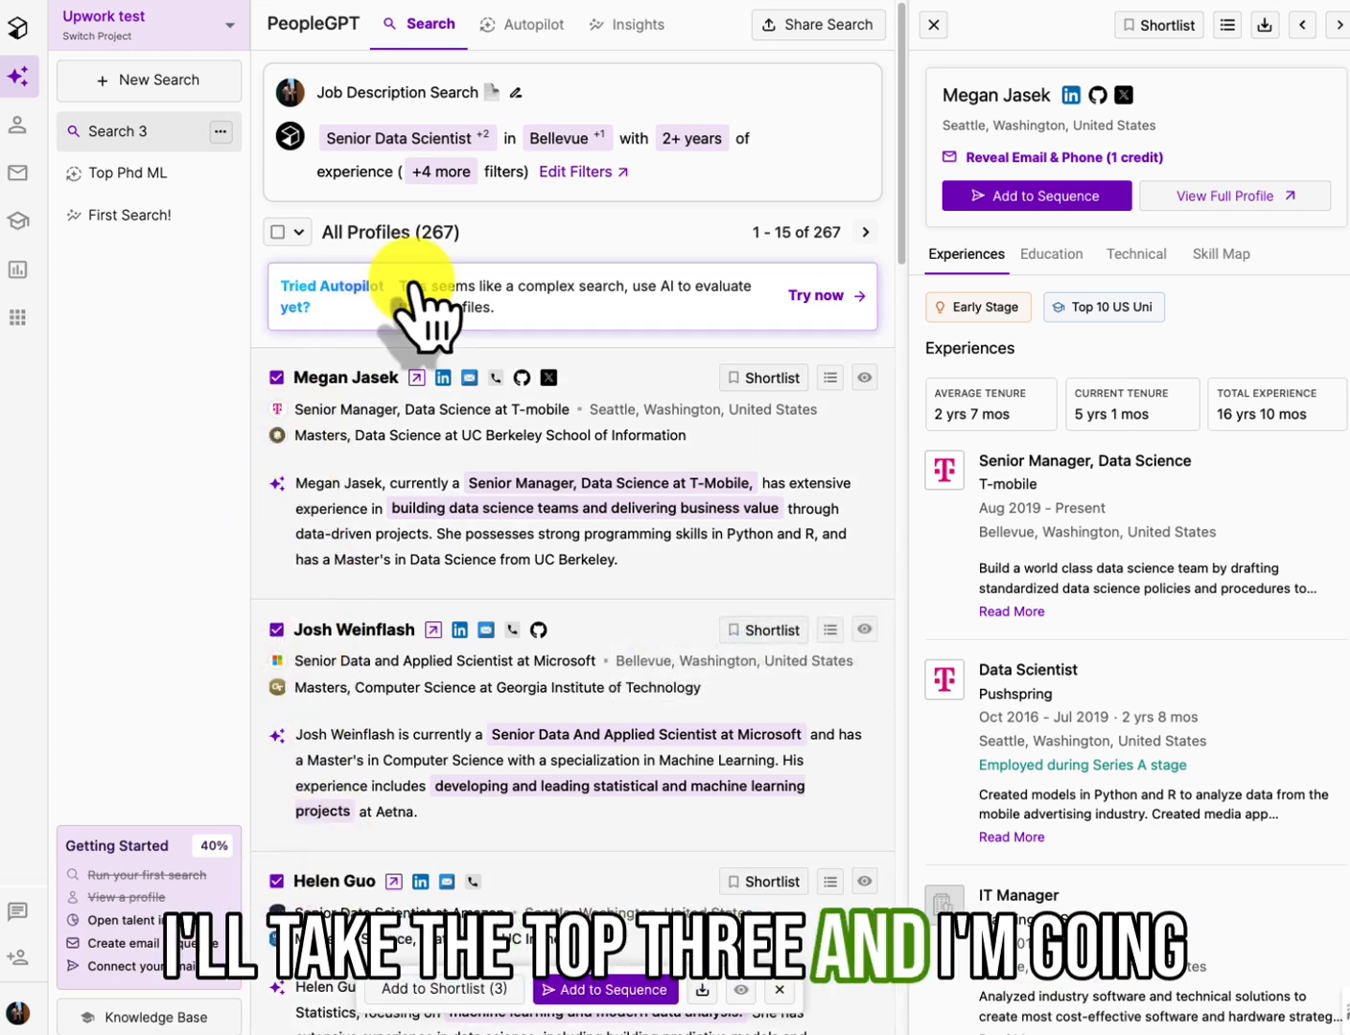
click(533, 24)
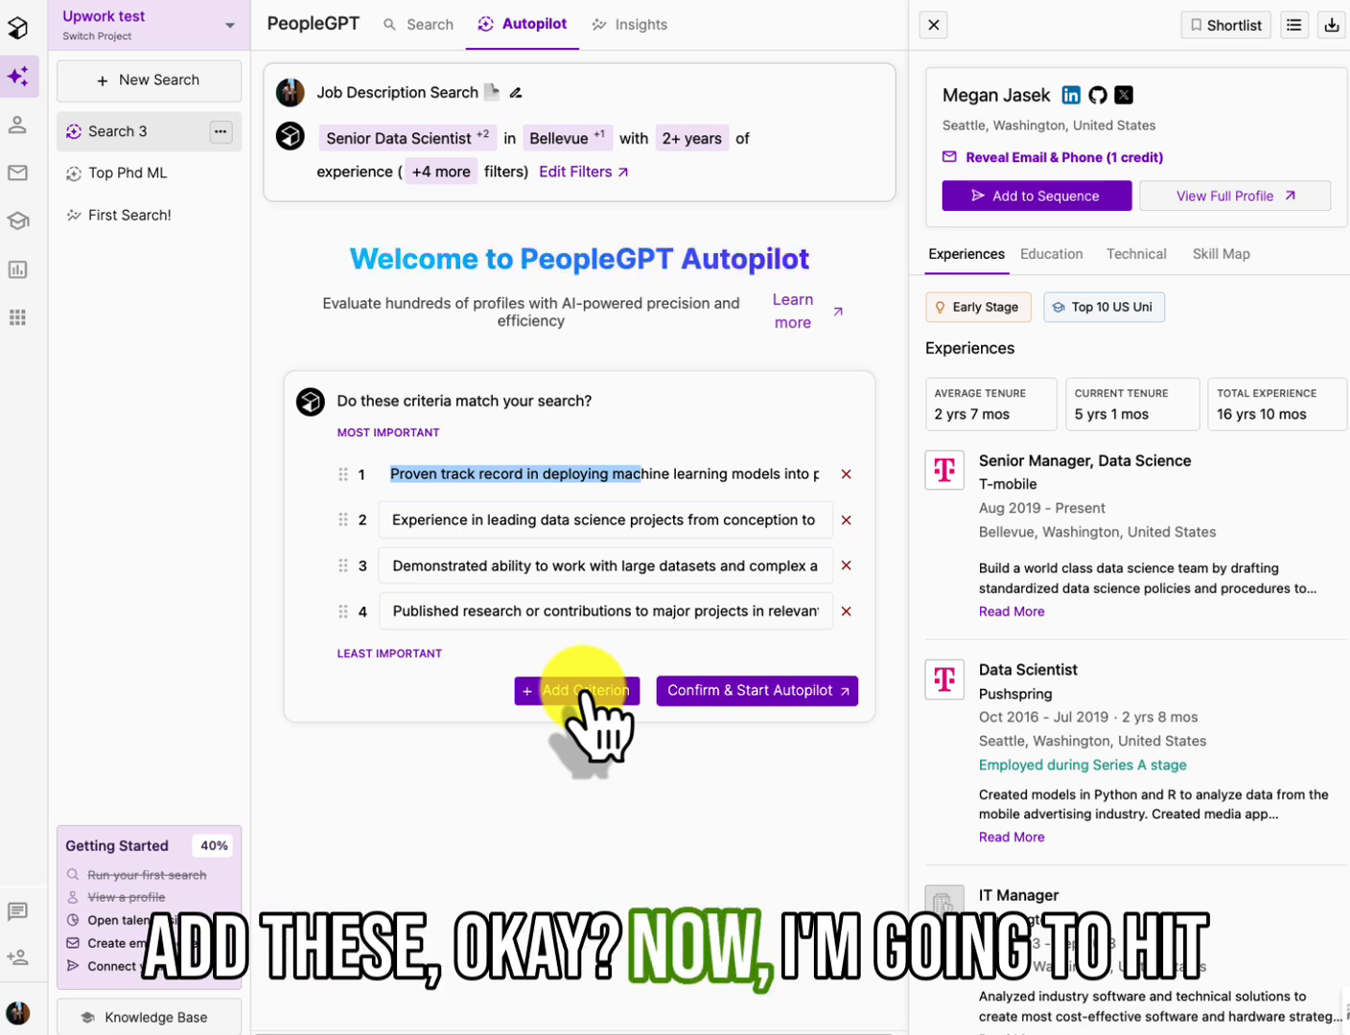
Confirm the four suggested criteria and run Autopilot across all 267 profiles
click(754, 690)
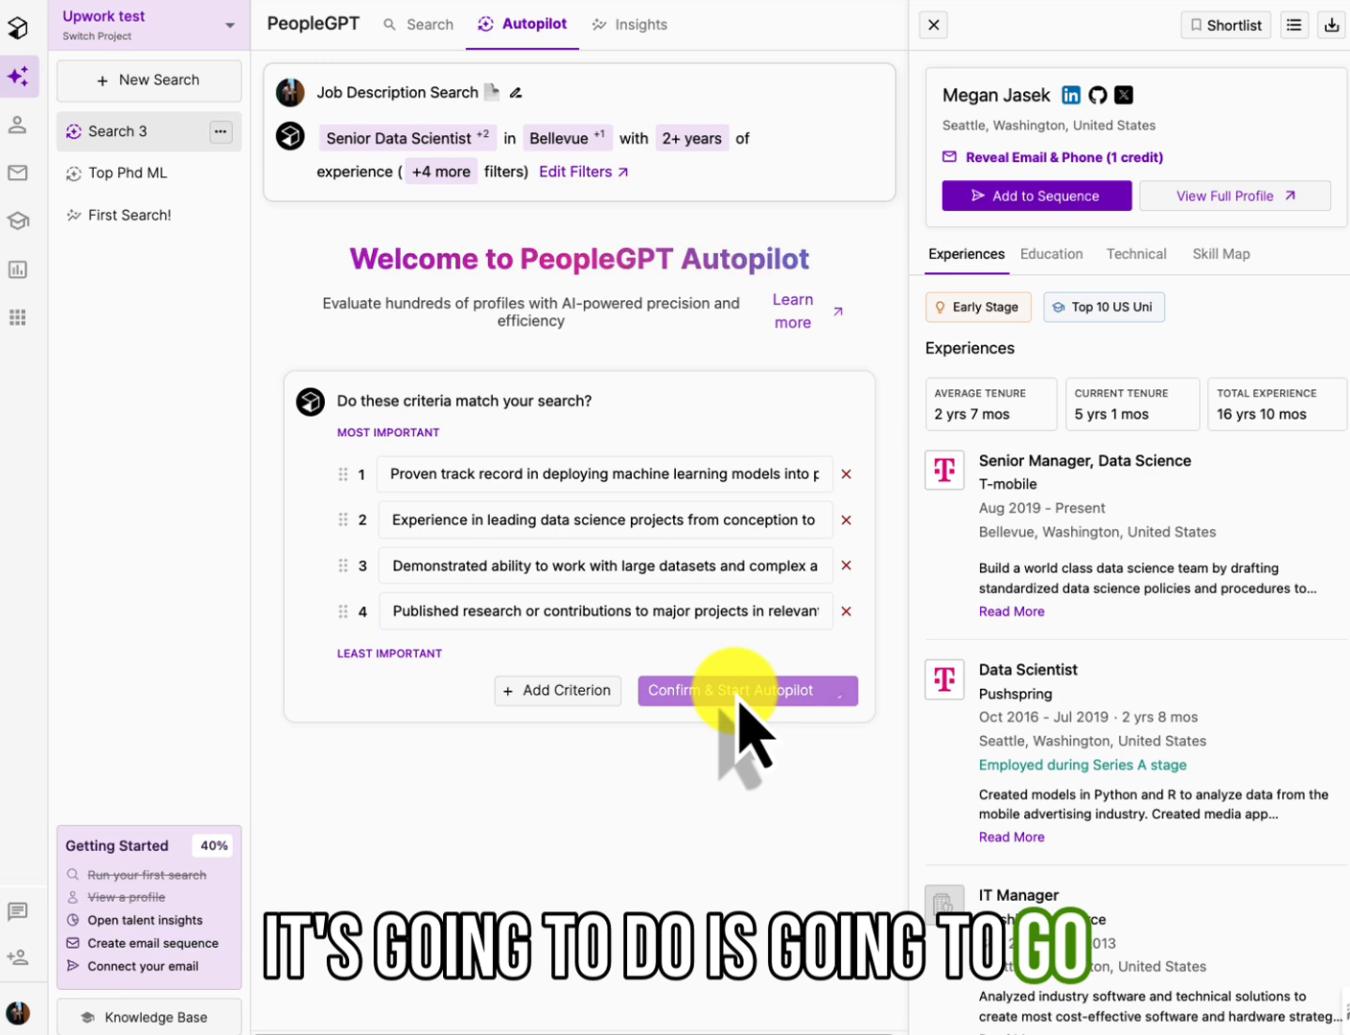
click(747, 690)
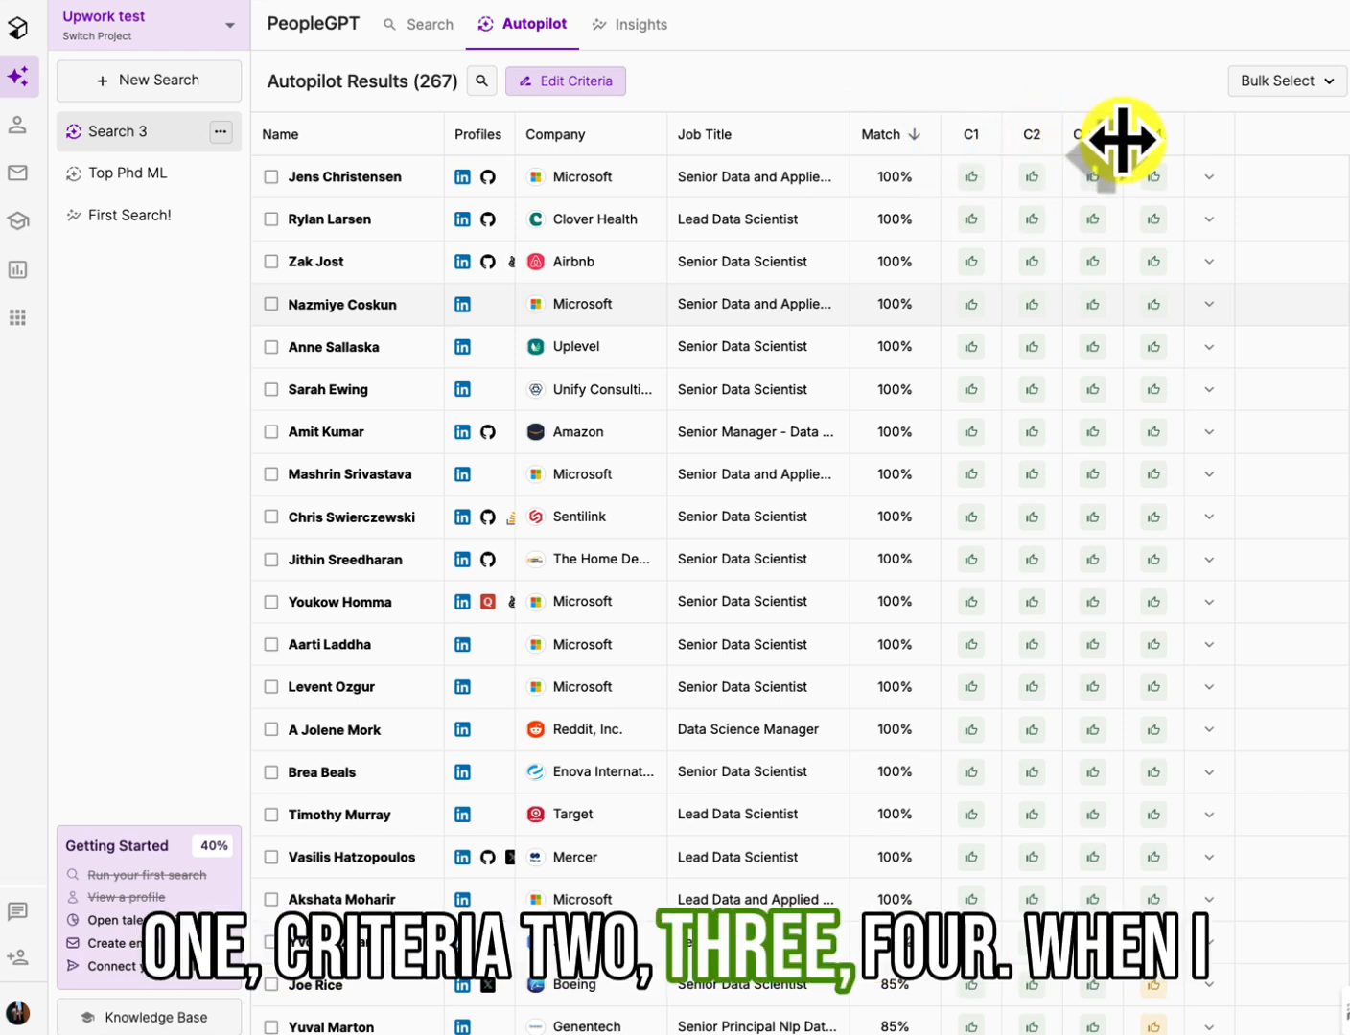
mouse_move(1074, 105)
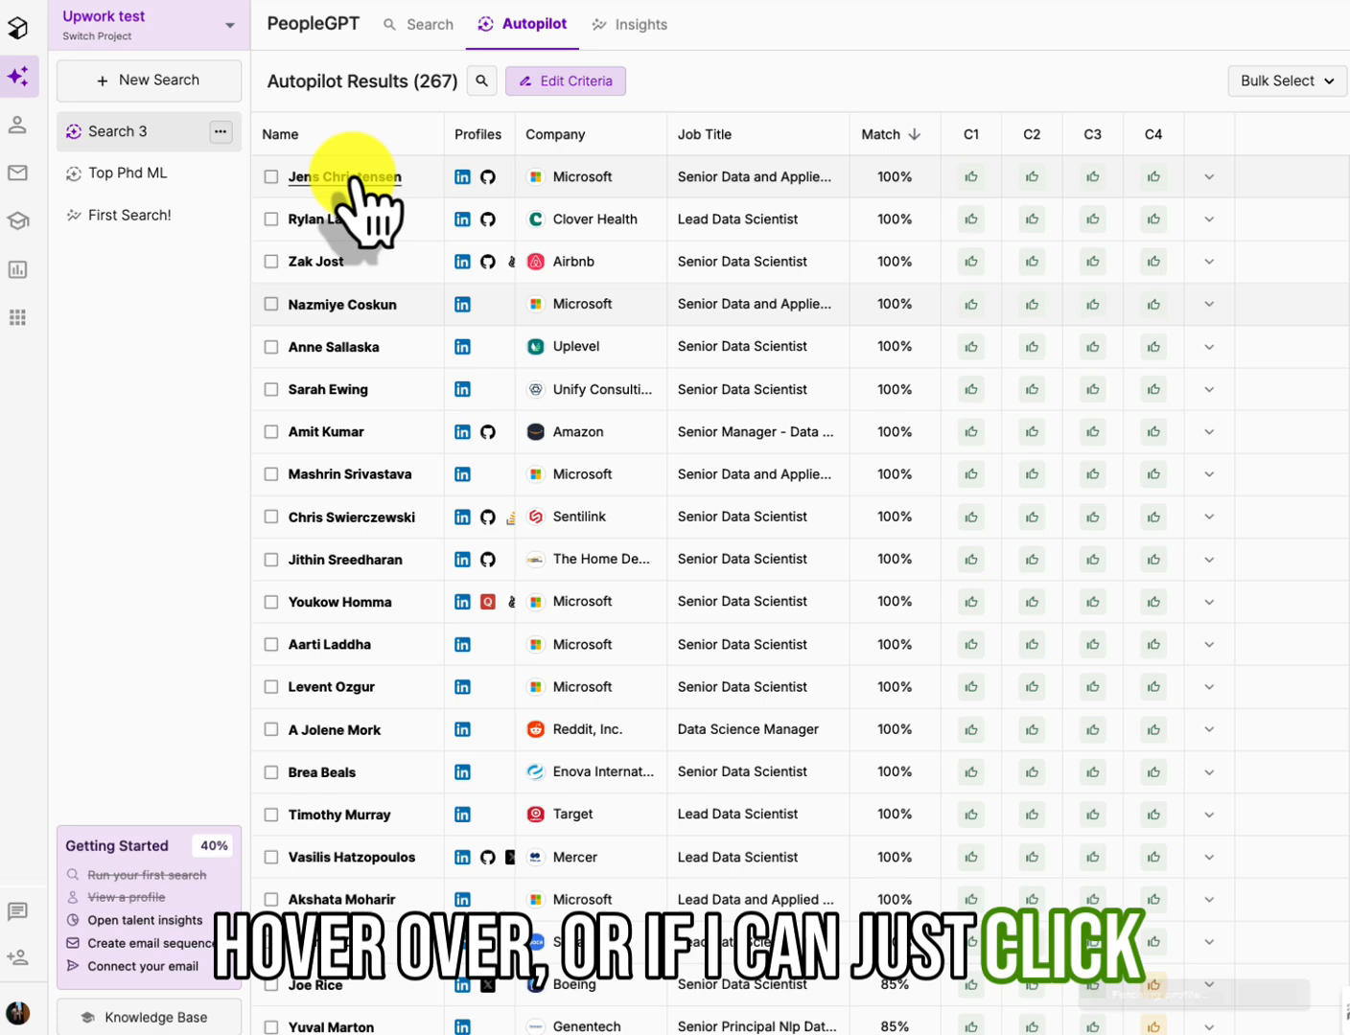
click(343, 177)
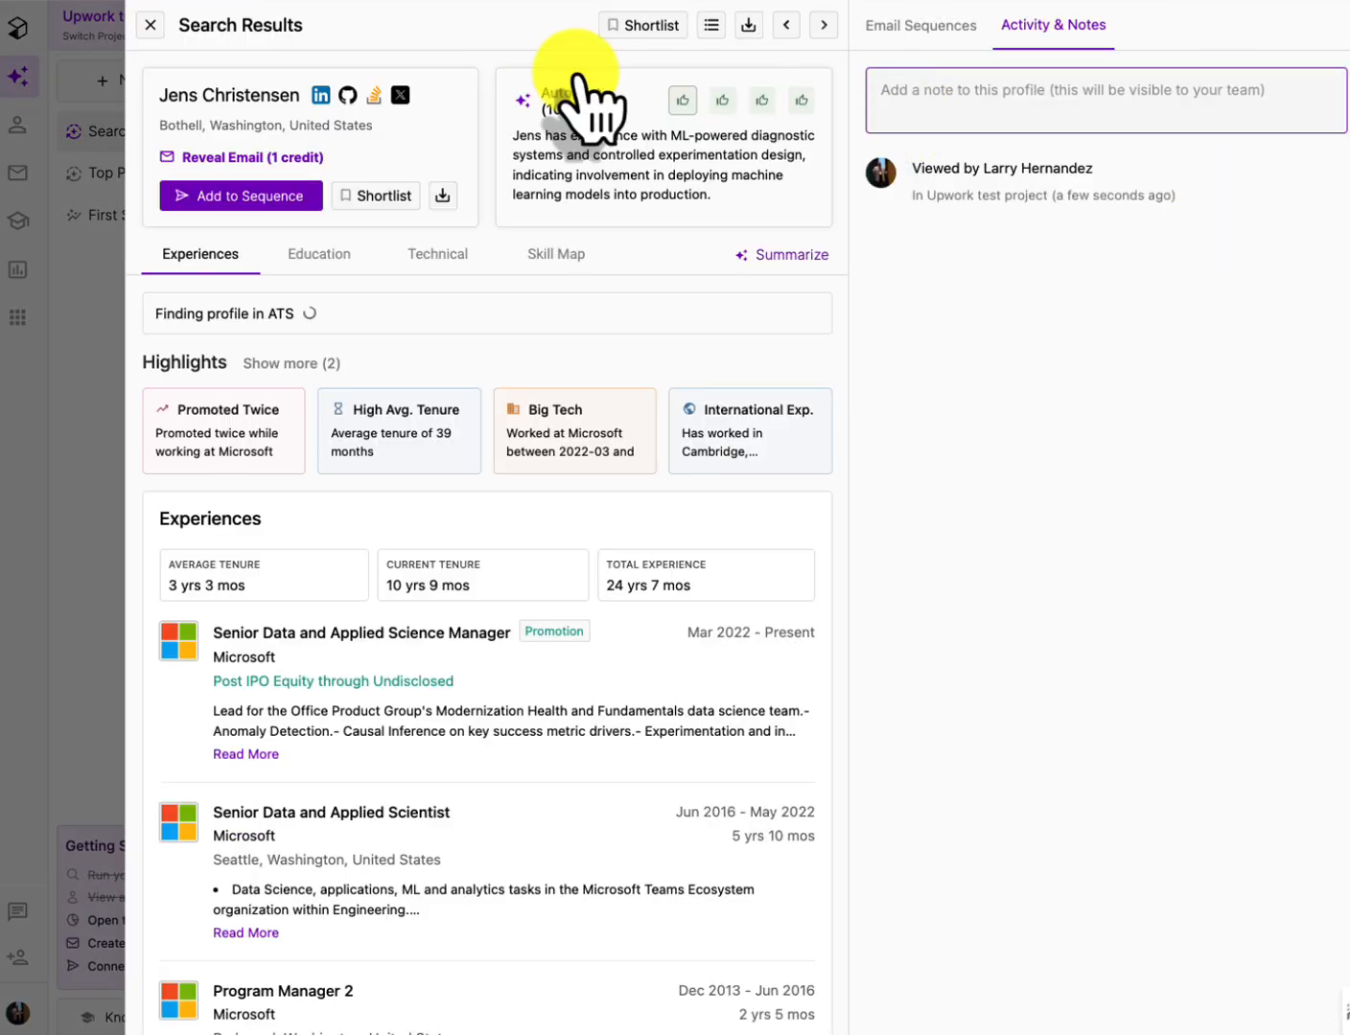
click(150, 25)
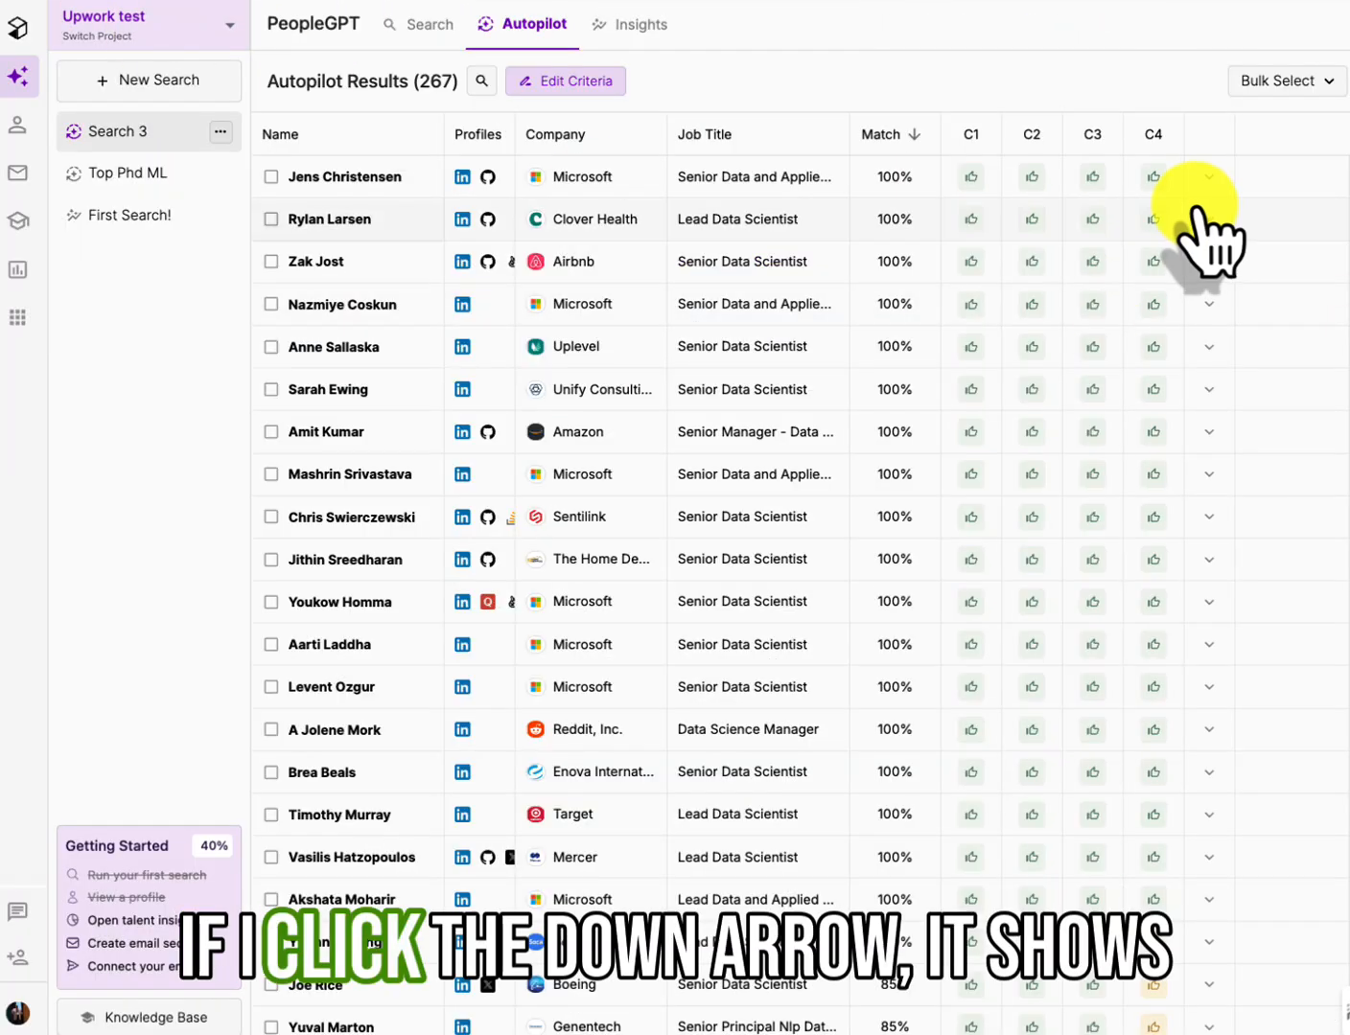
click(1209, 177)
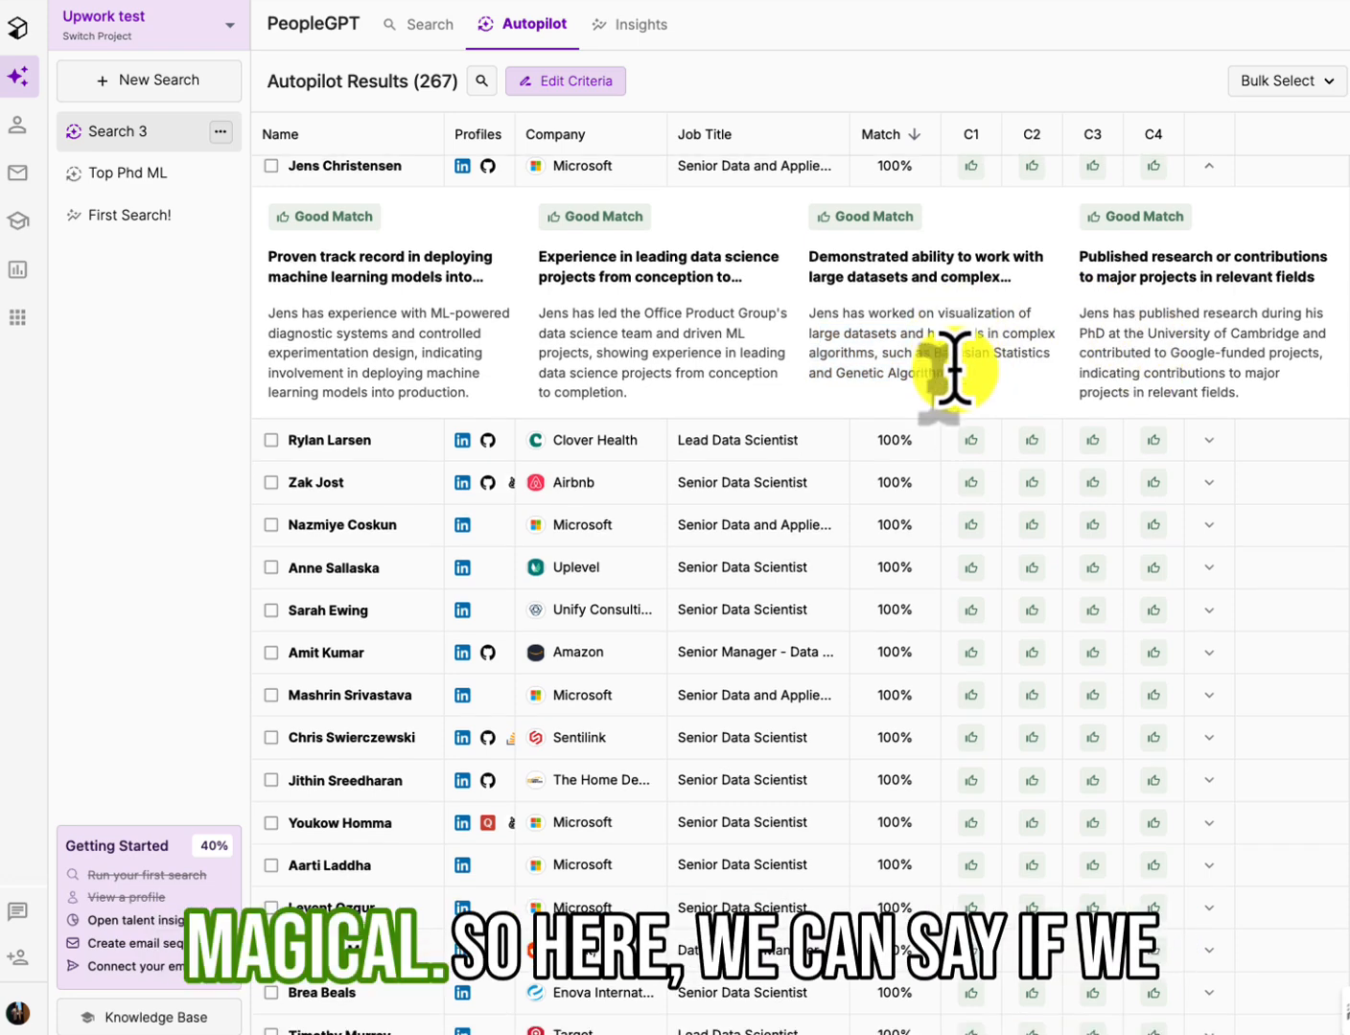
Expand the first 85% match's C1–C4 reasons, then switch to Insights
scroll(down, 3)
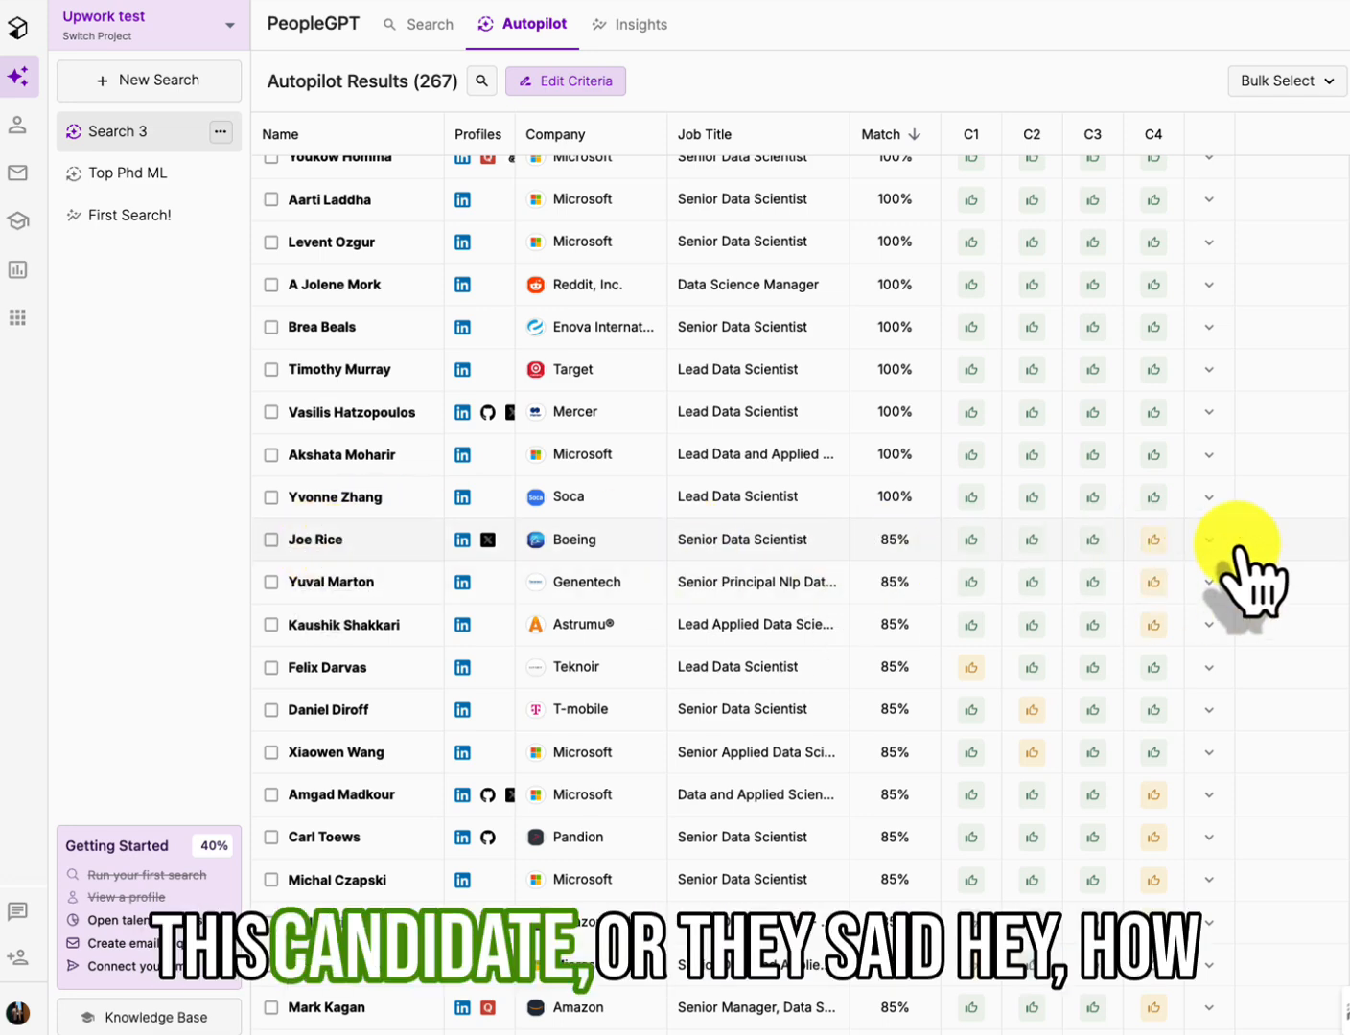
click(1208, 538)
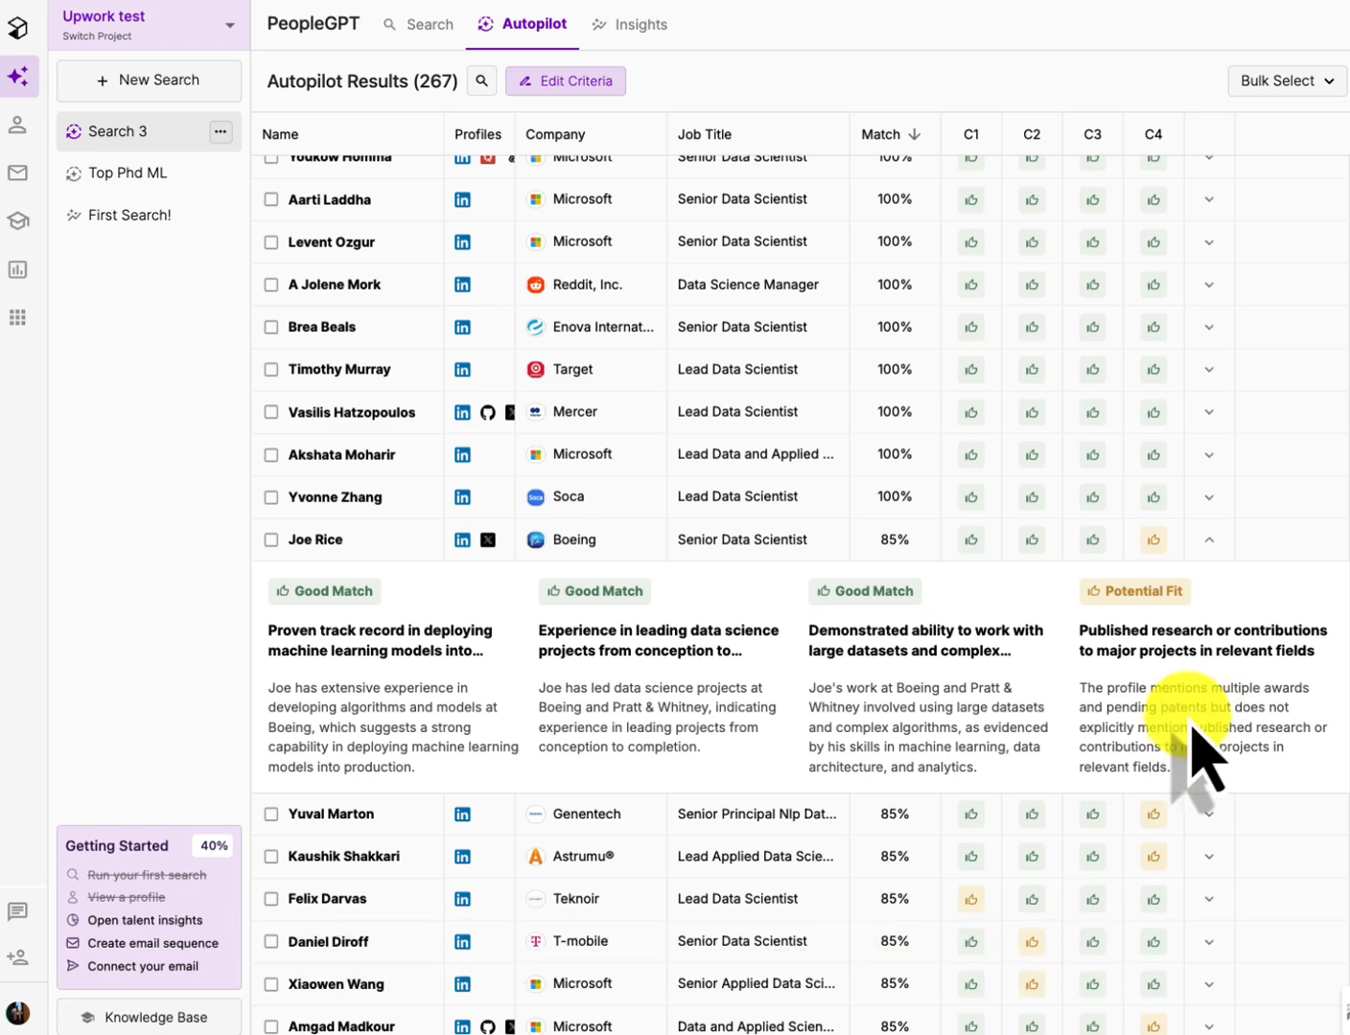
mouse_move(1170, 662)
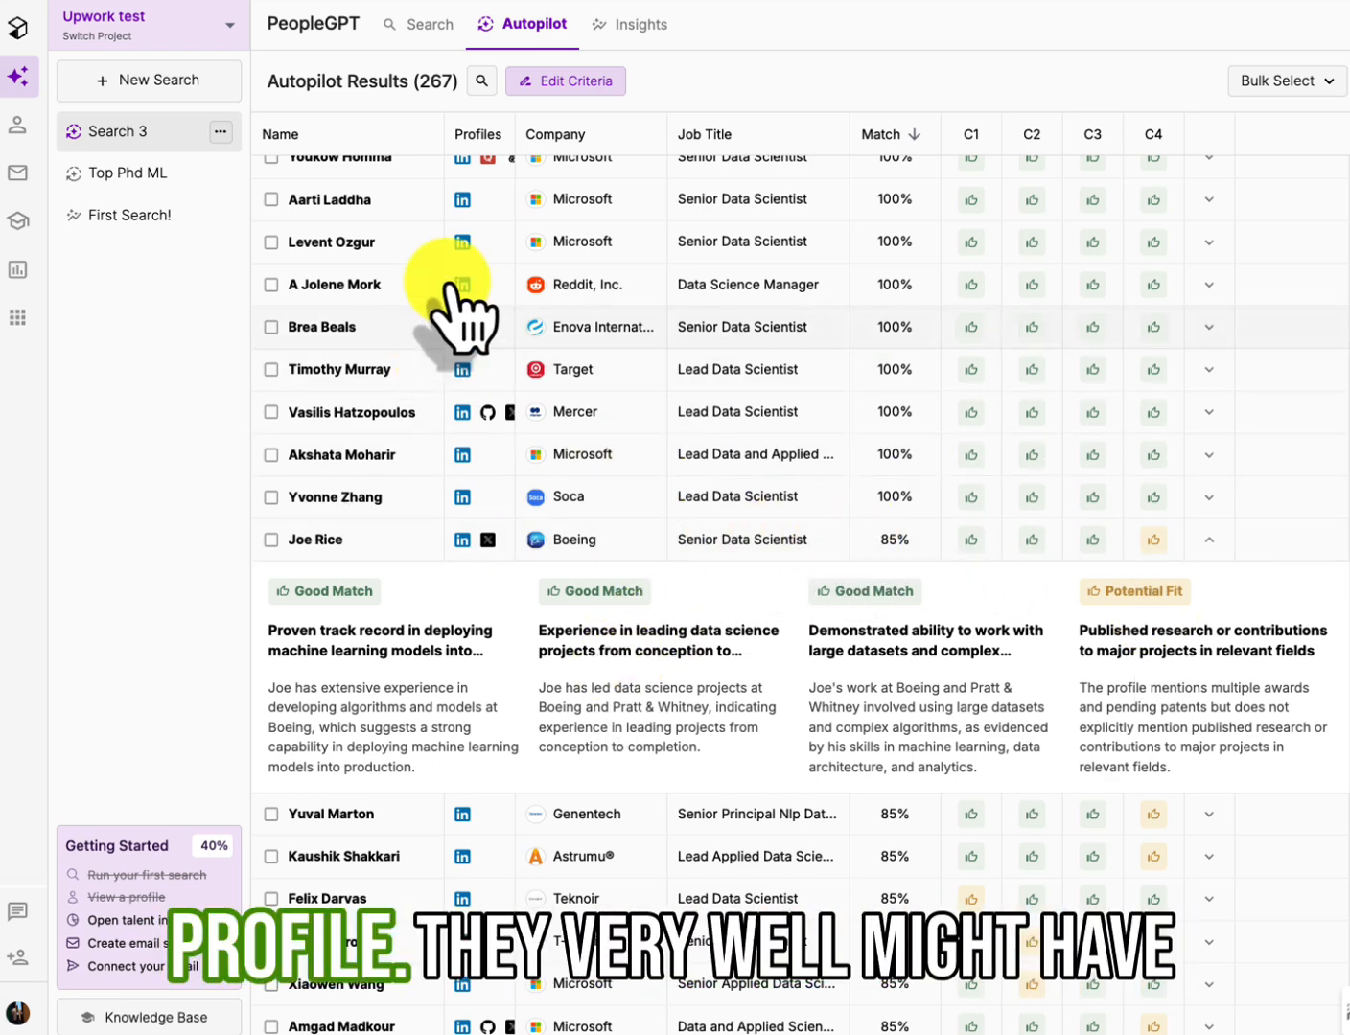
mouse_move(1093, 680)
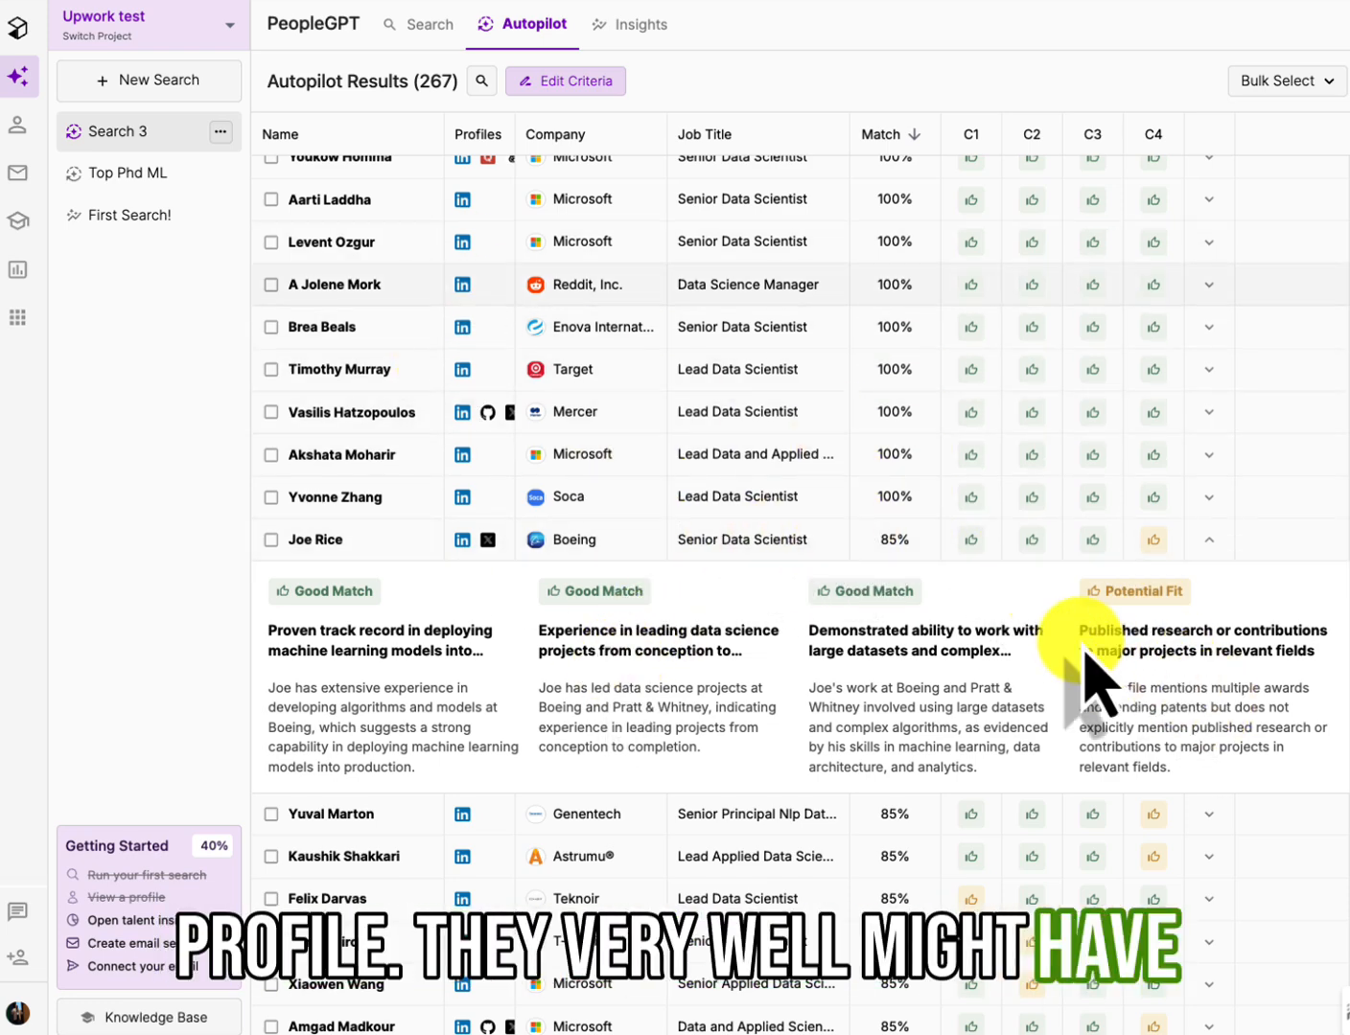
mouse_move(1179, 708)
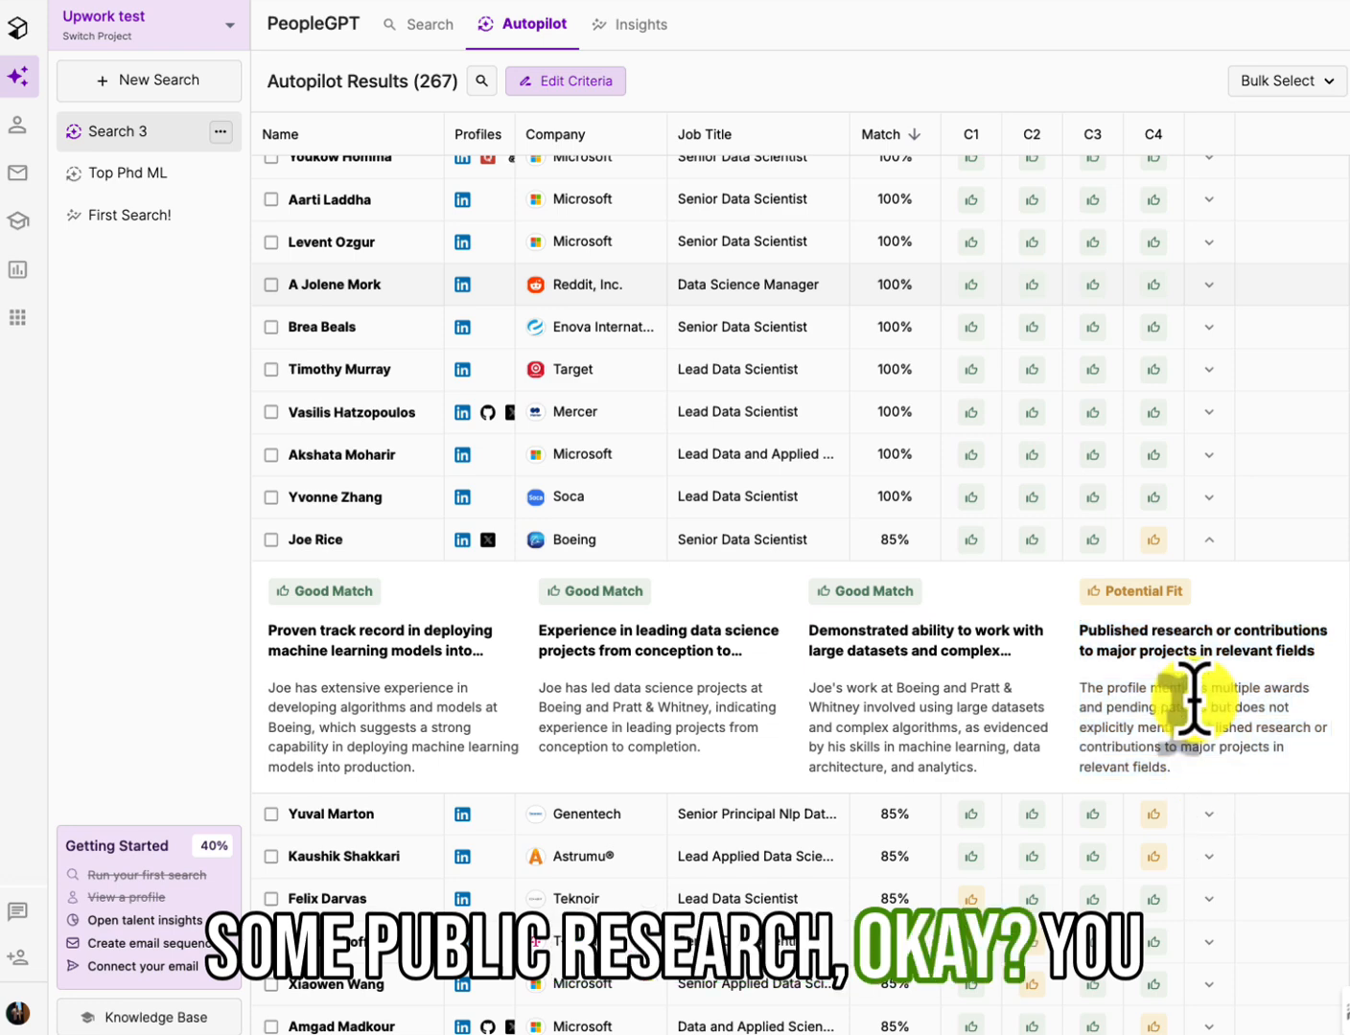
scroll(down, 3)
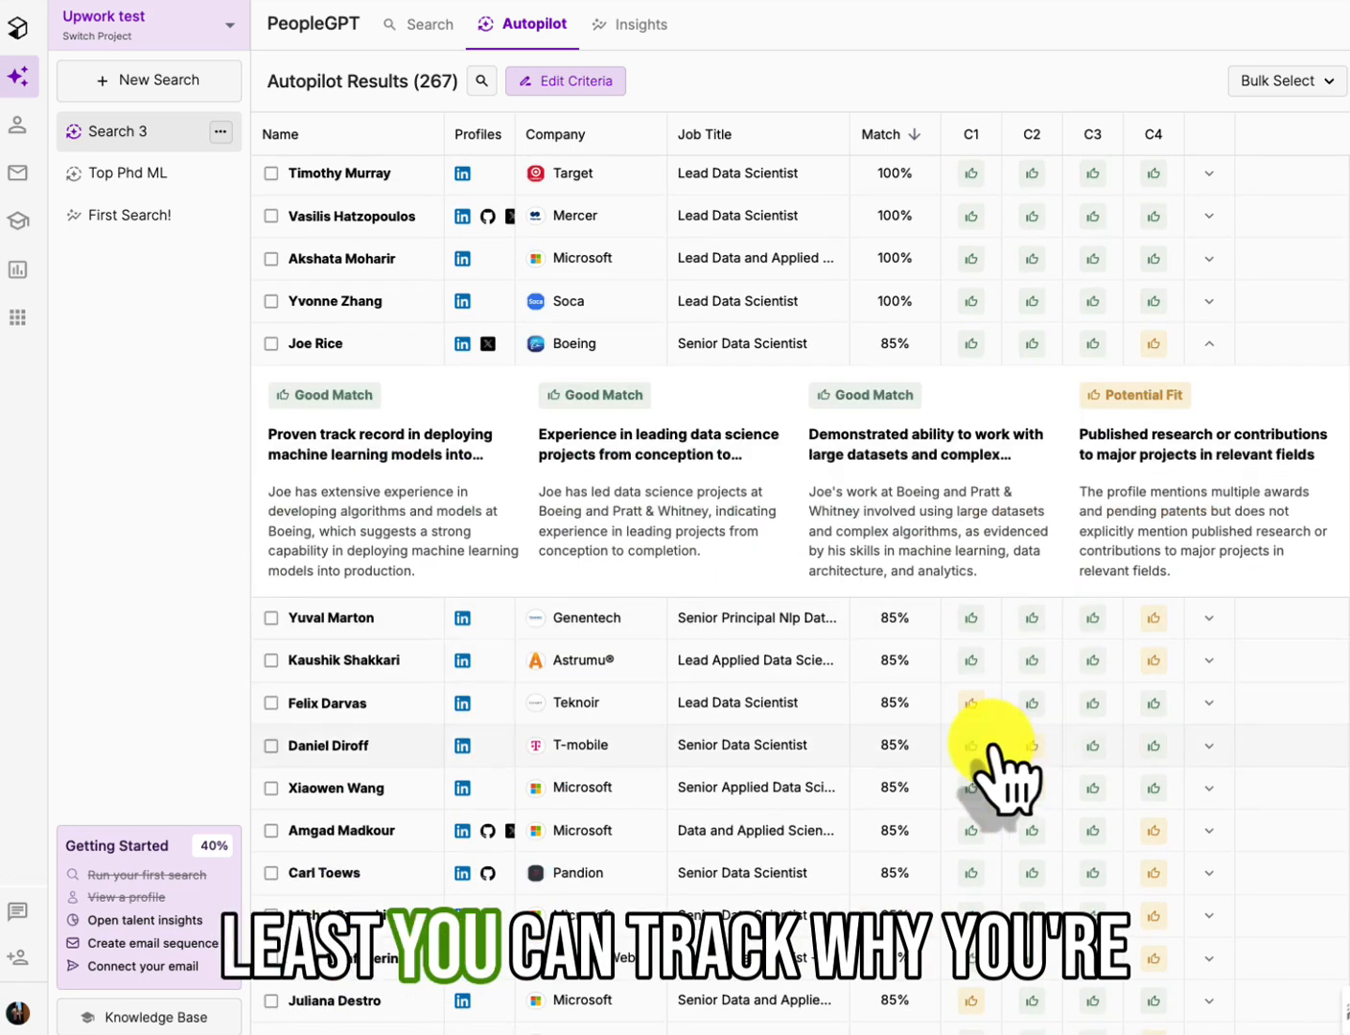
mouse_move(949, 862)
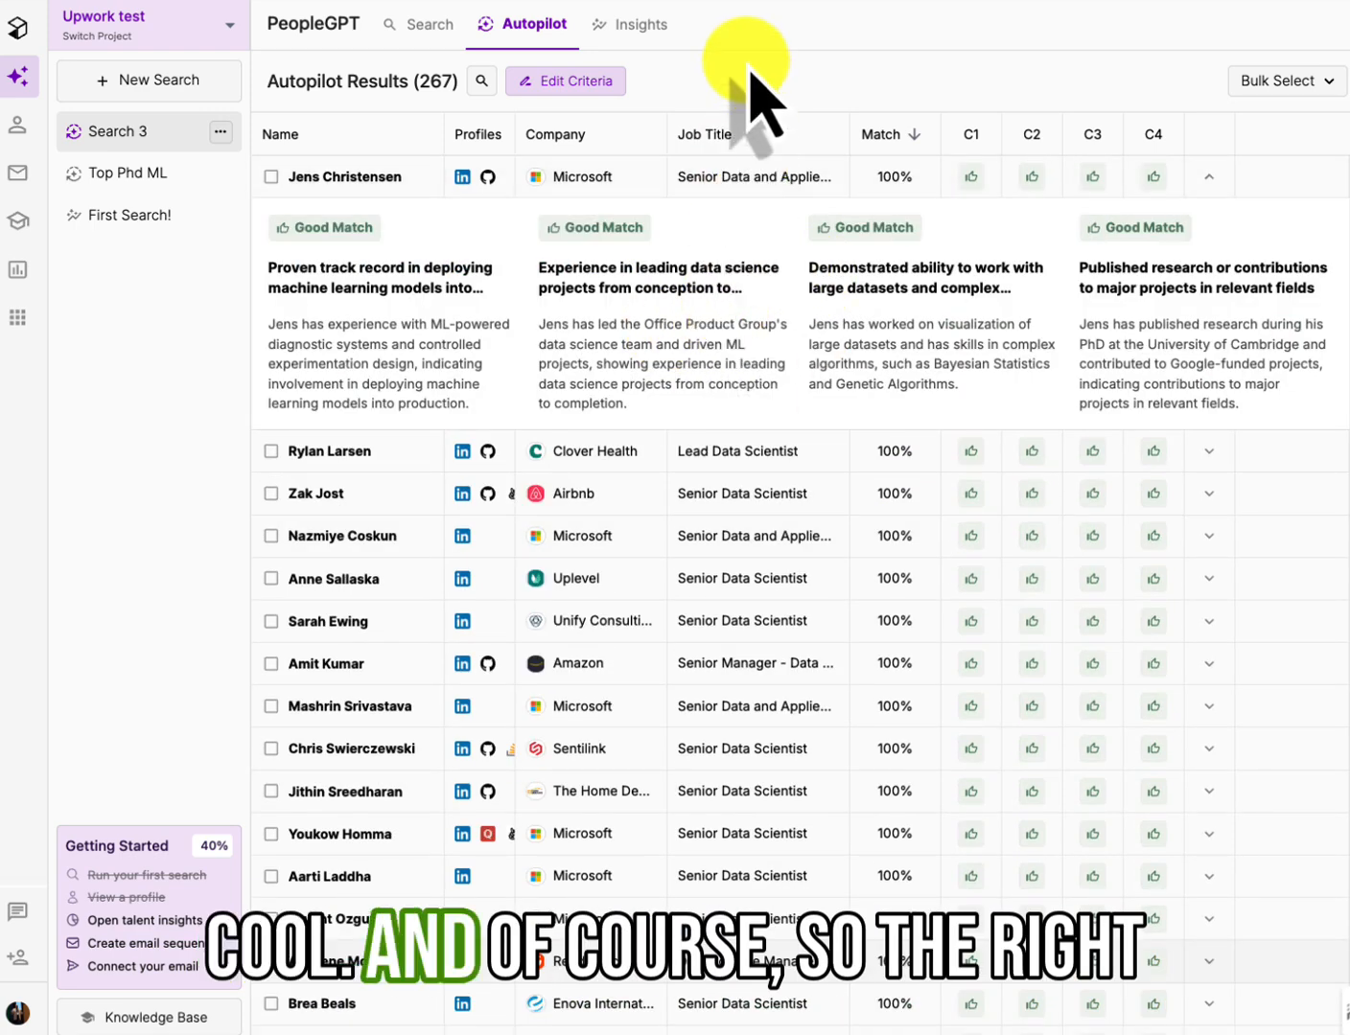
mouse_move(721, 326)
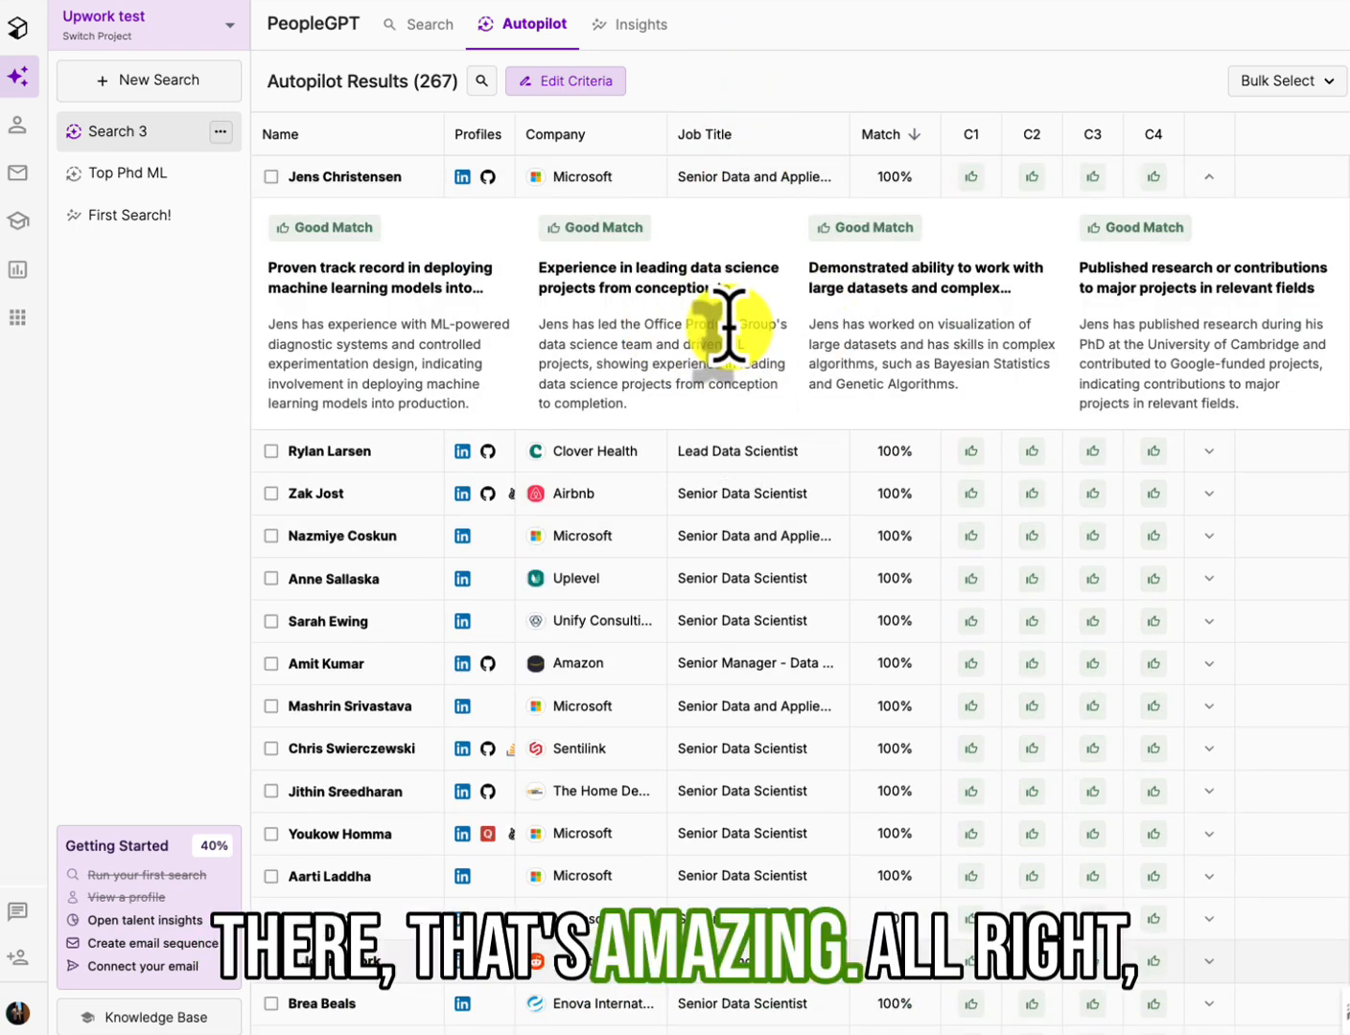
mouse_move(494, 595)
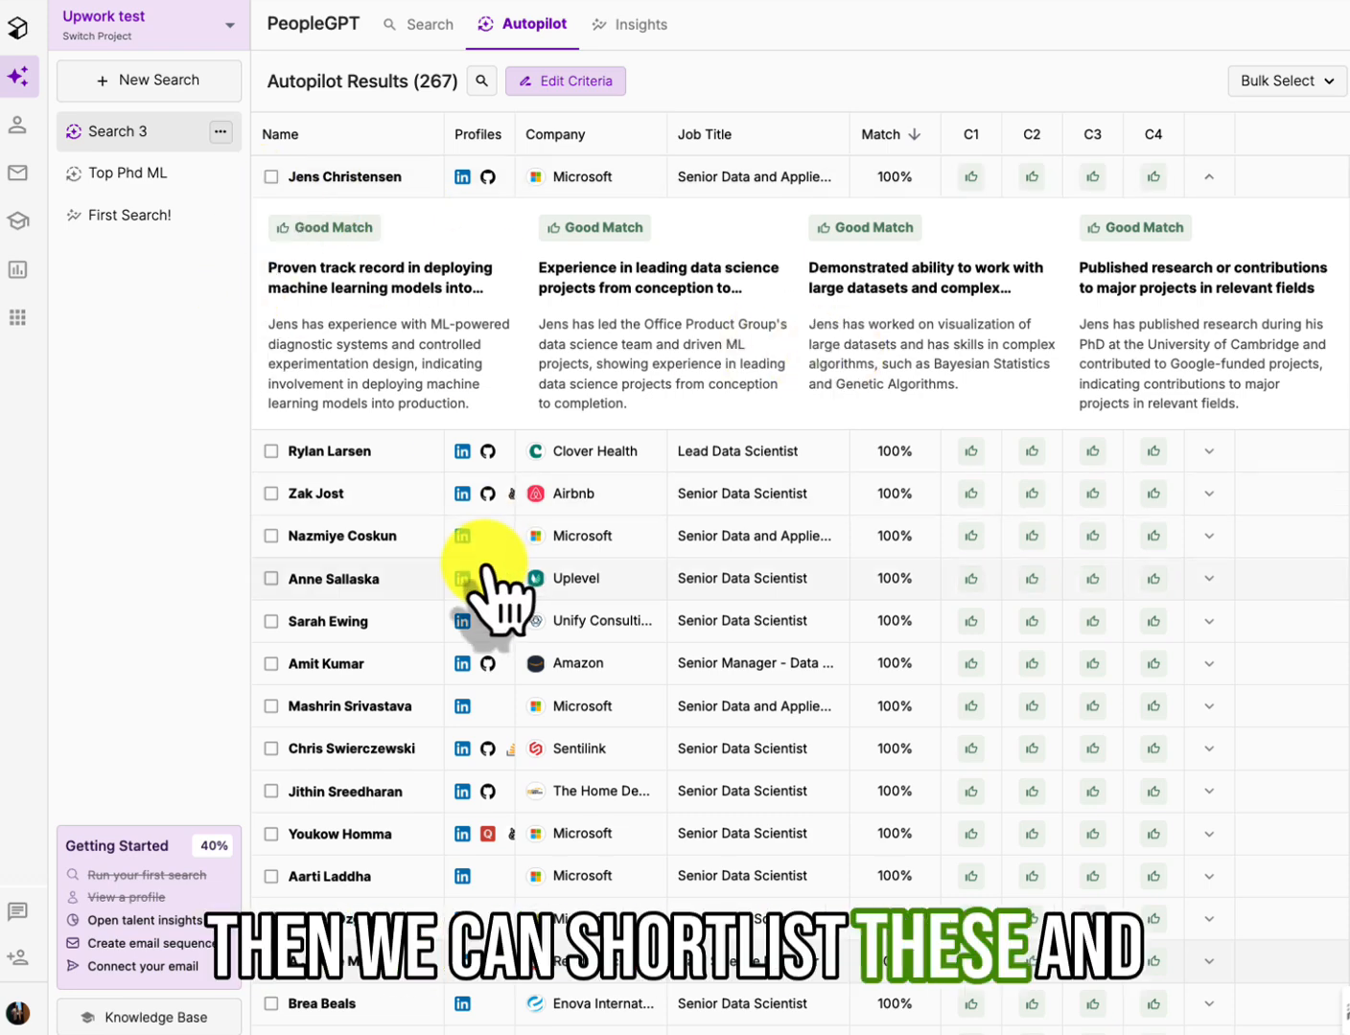
click(638, 24)
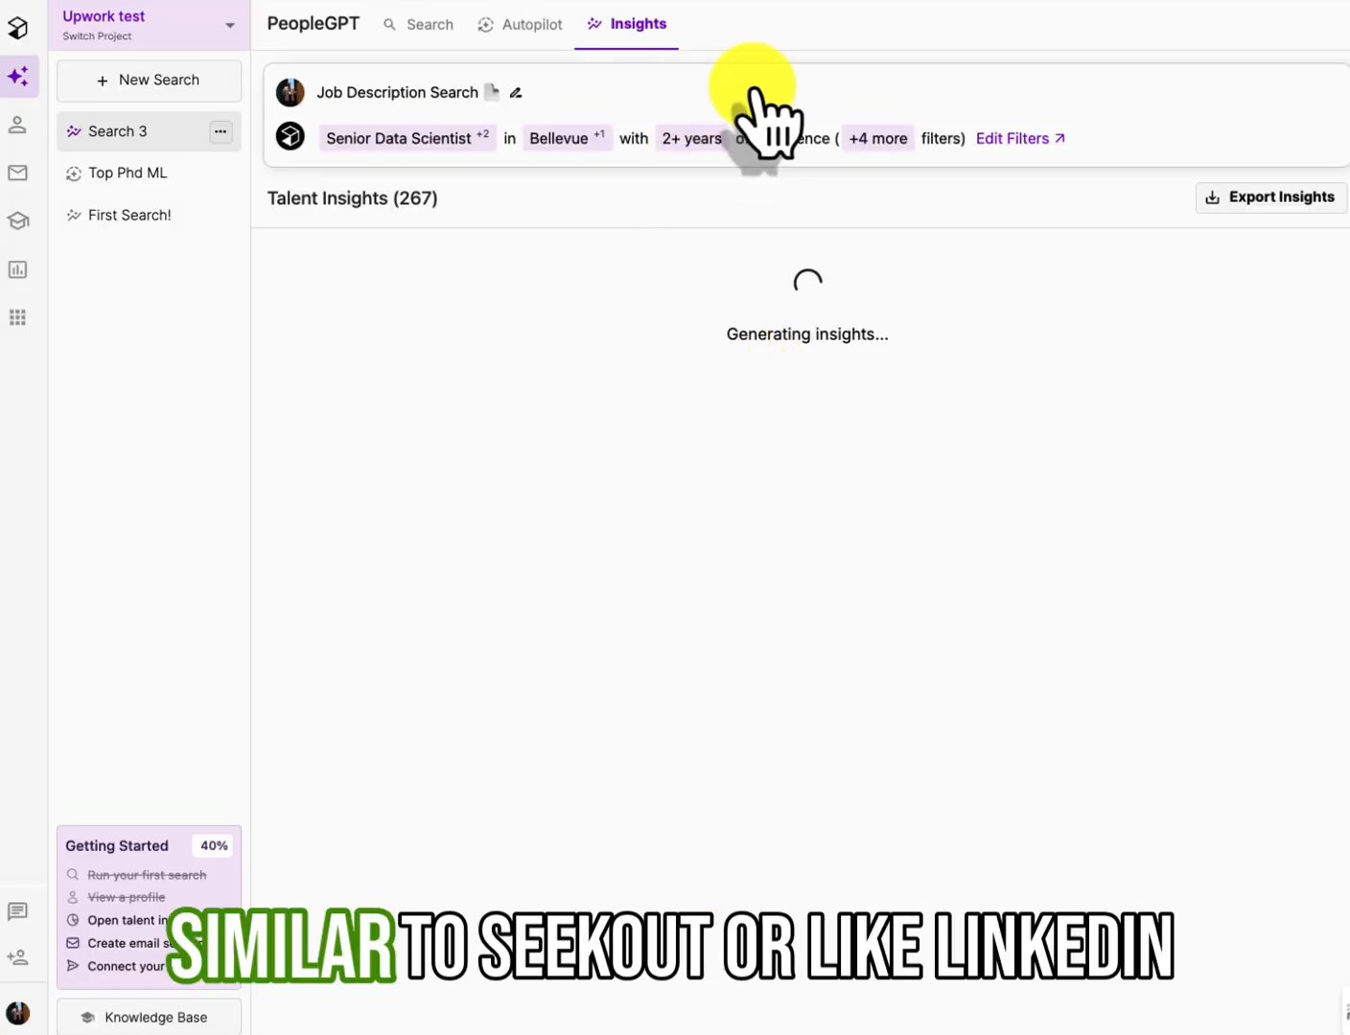
mouse_move(945, 105)
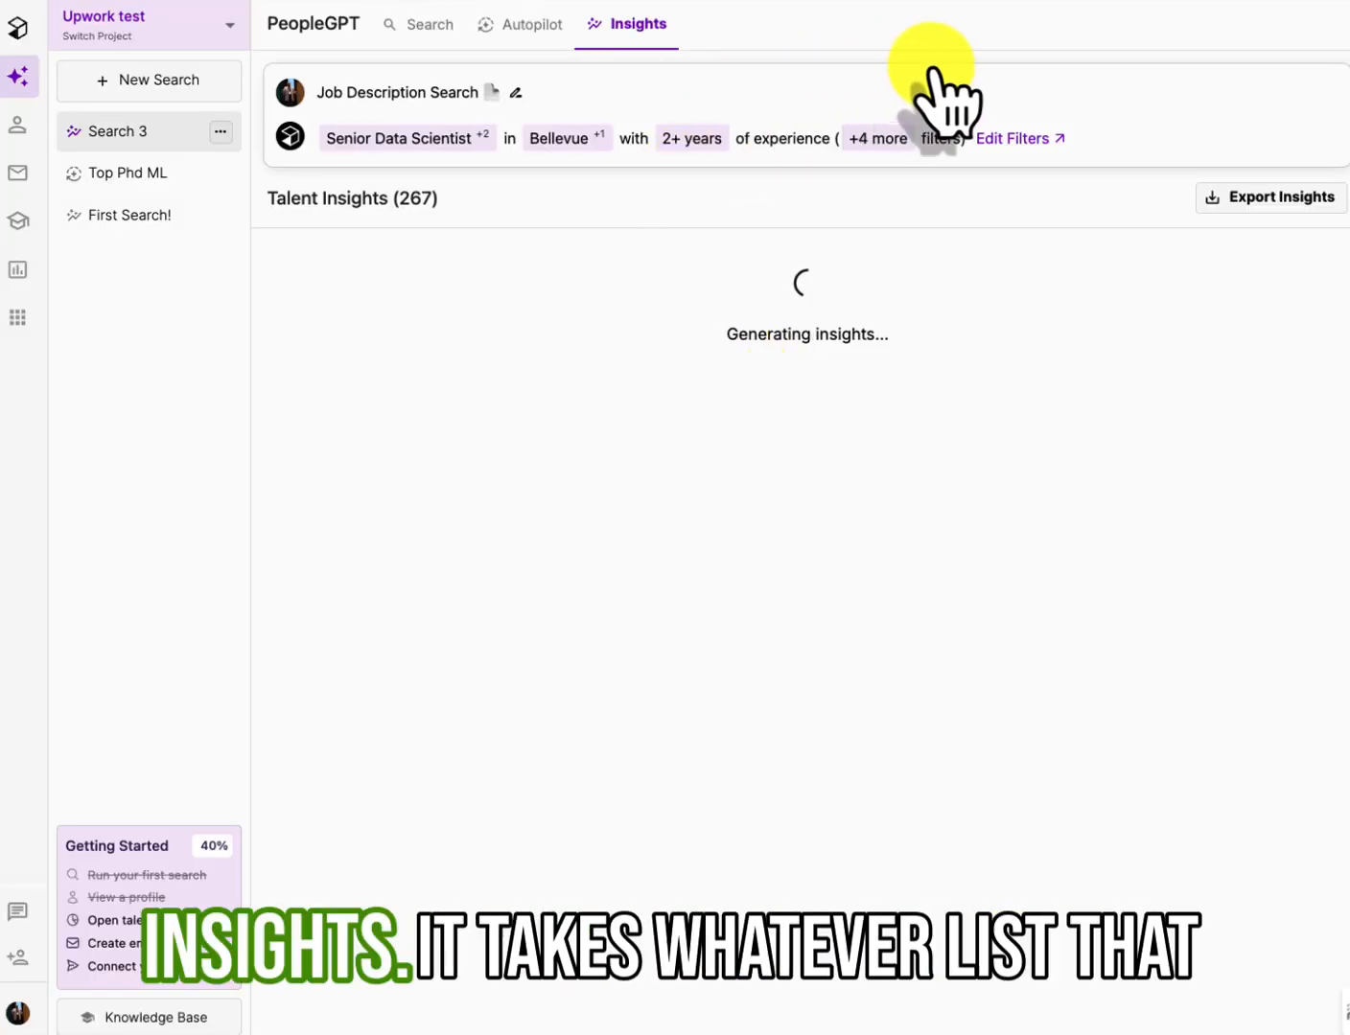
mouse_move(714, 115)
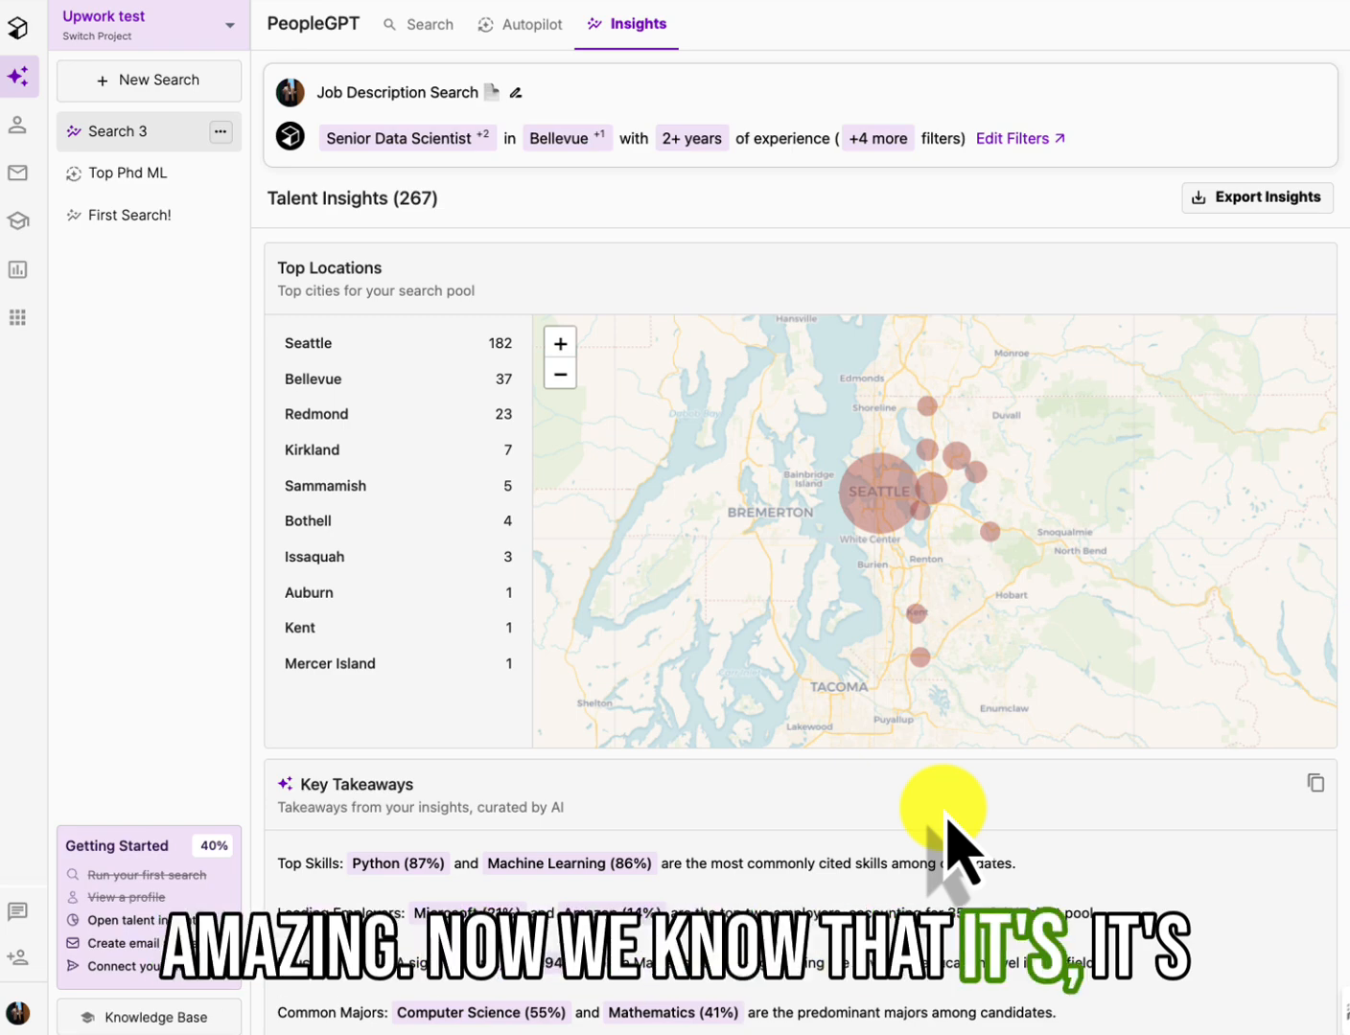
Scroll through the locations map, AI takeaways, experience, skills and employer charts
scroll(down, 3)
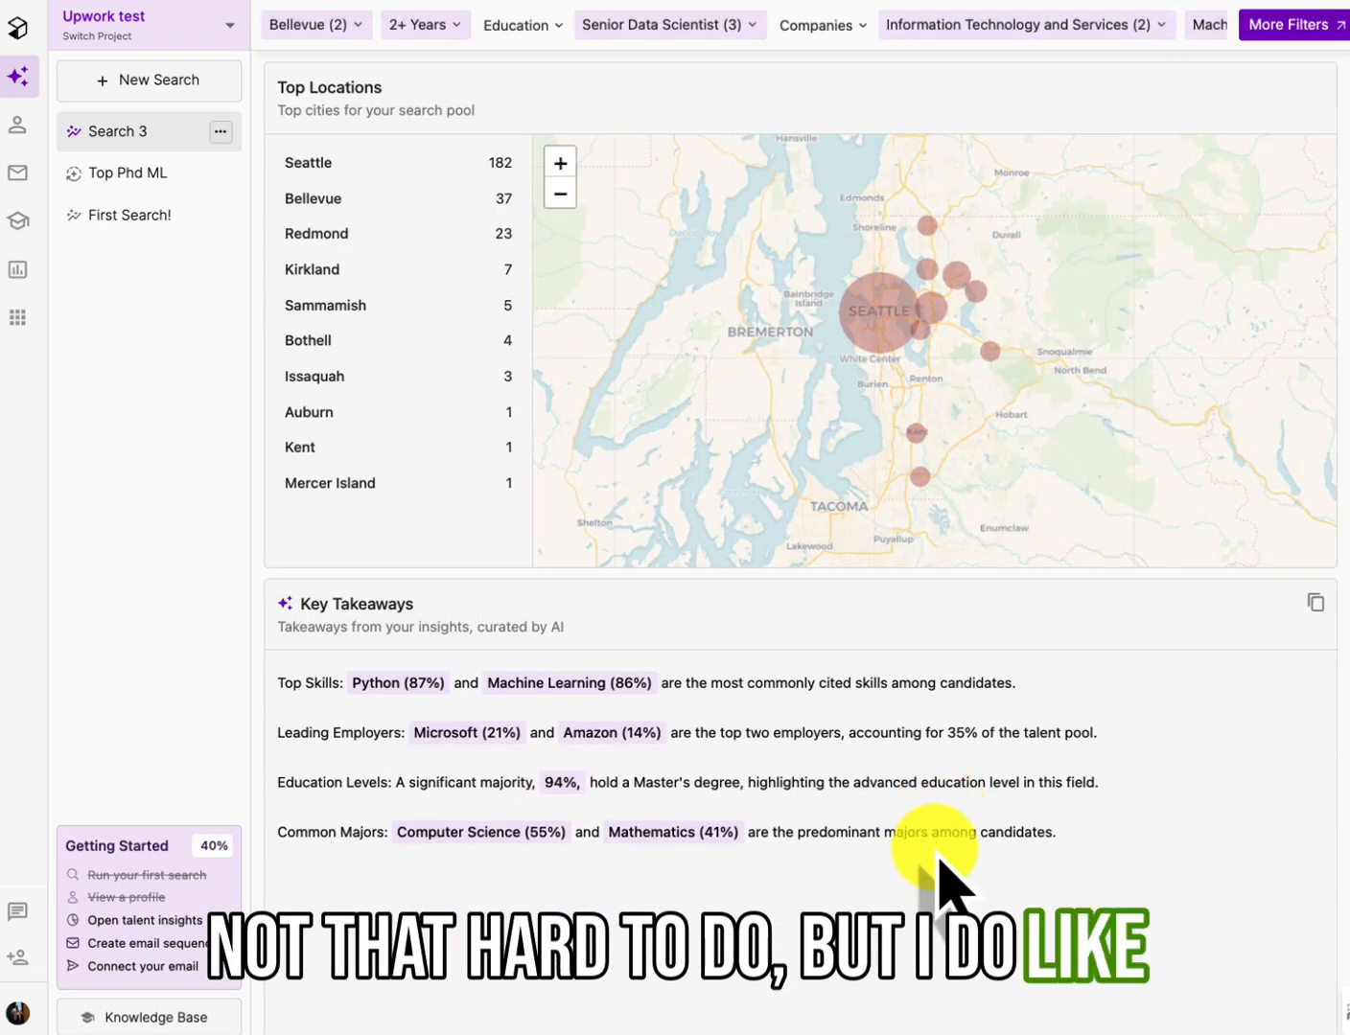
mouse_move(300, 699)
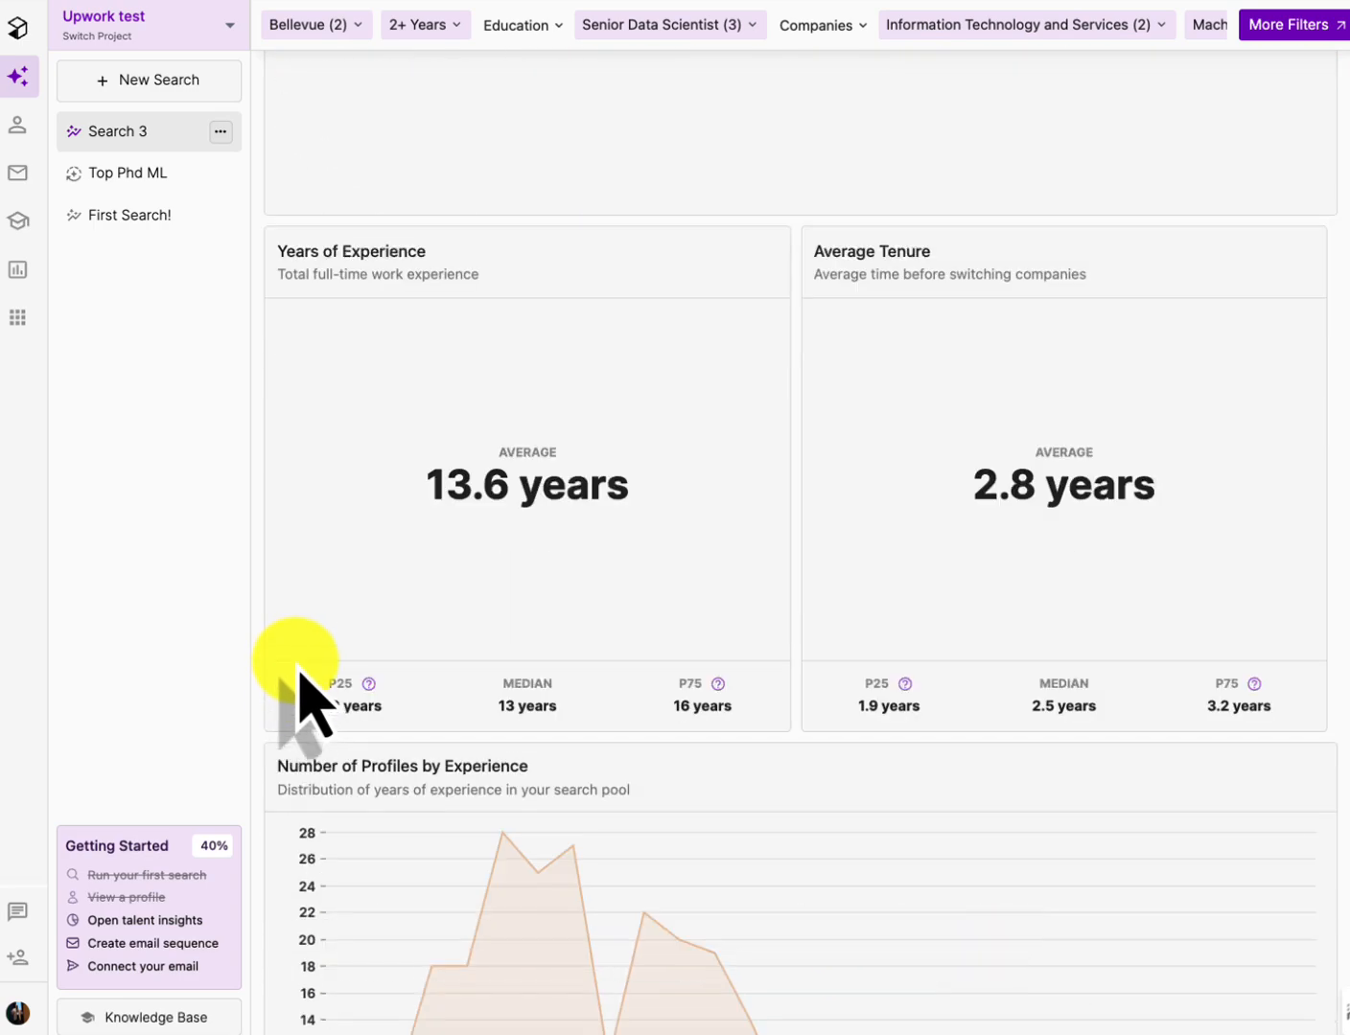
scroll(down, 3)
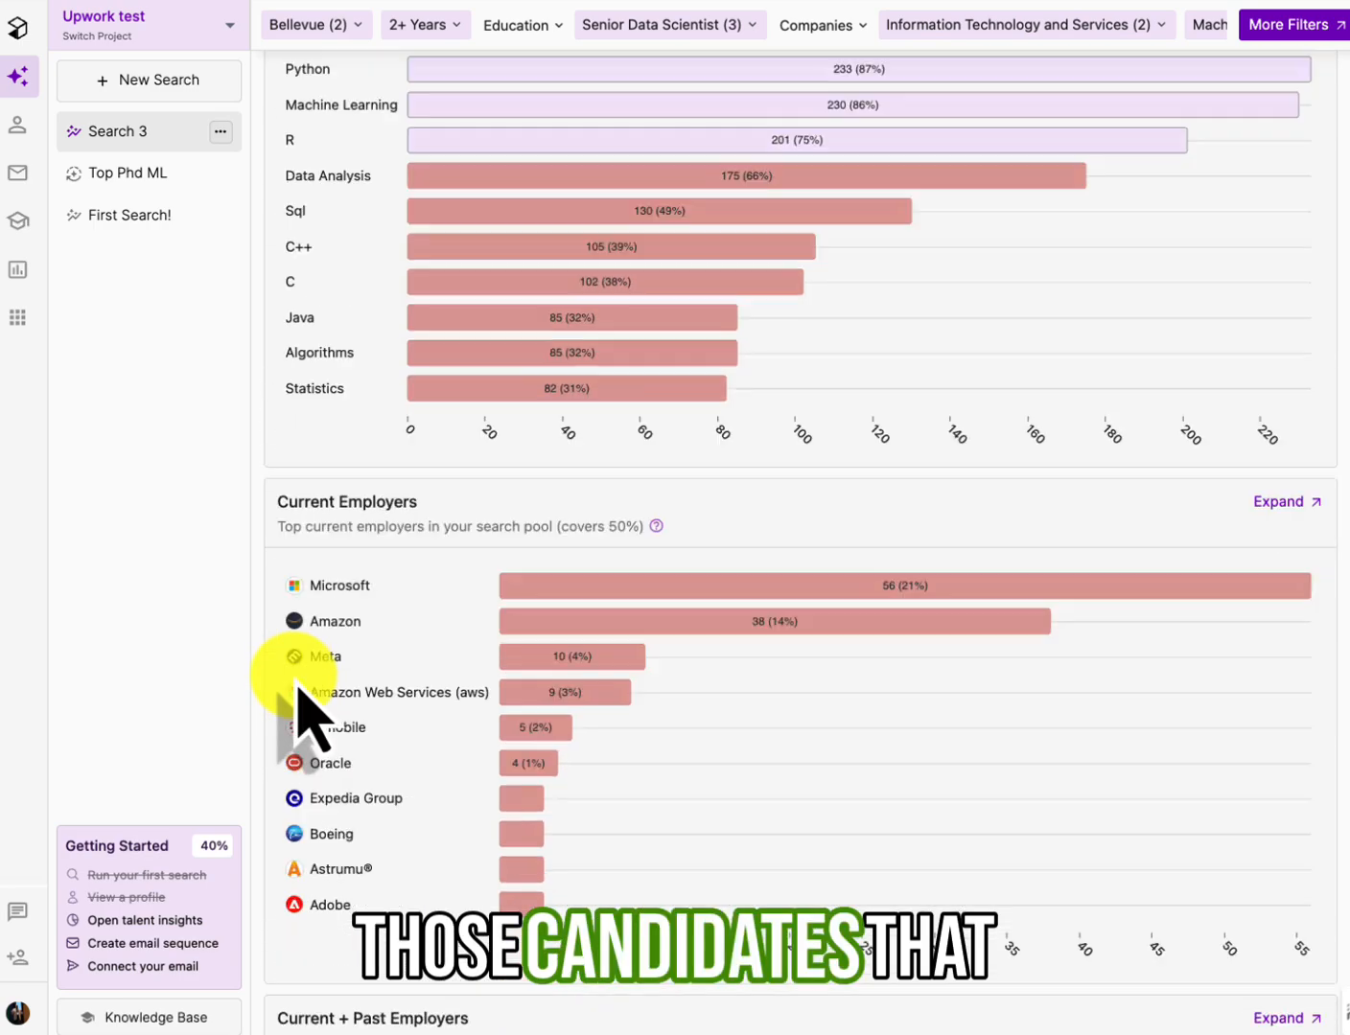
scroll(down, 3)
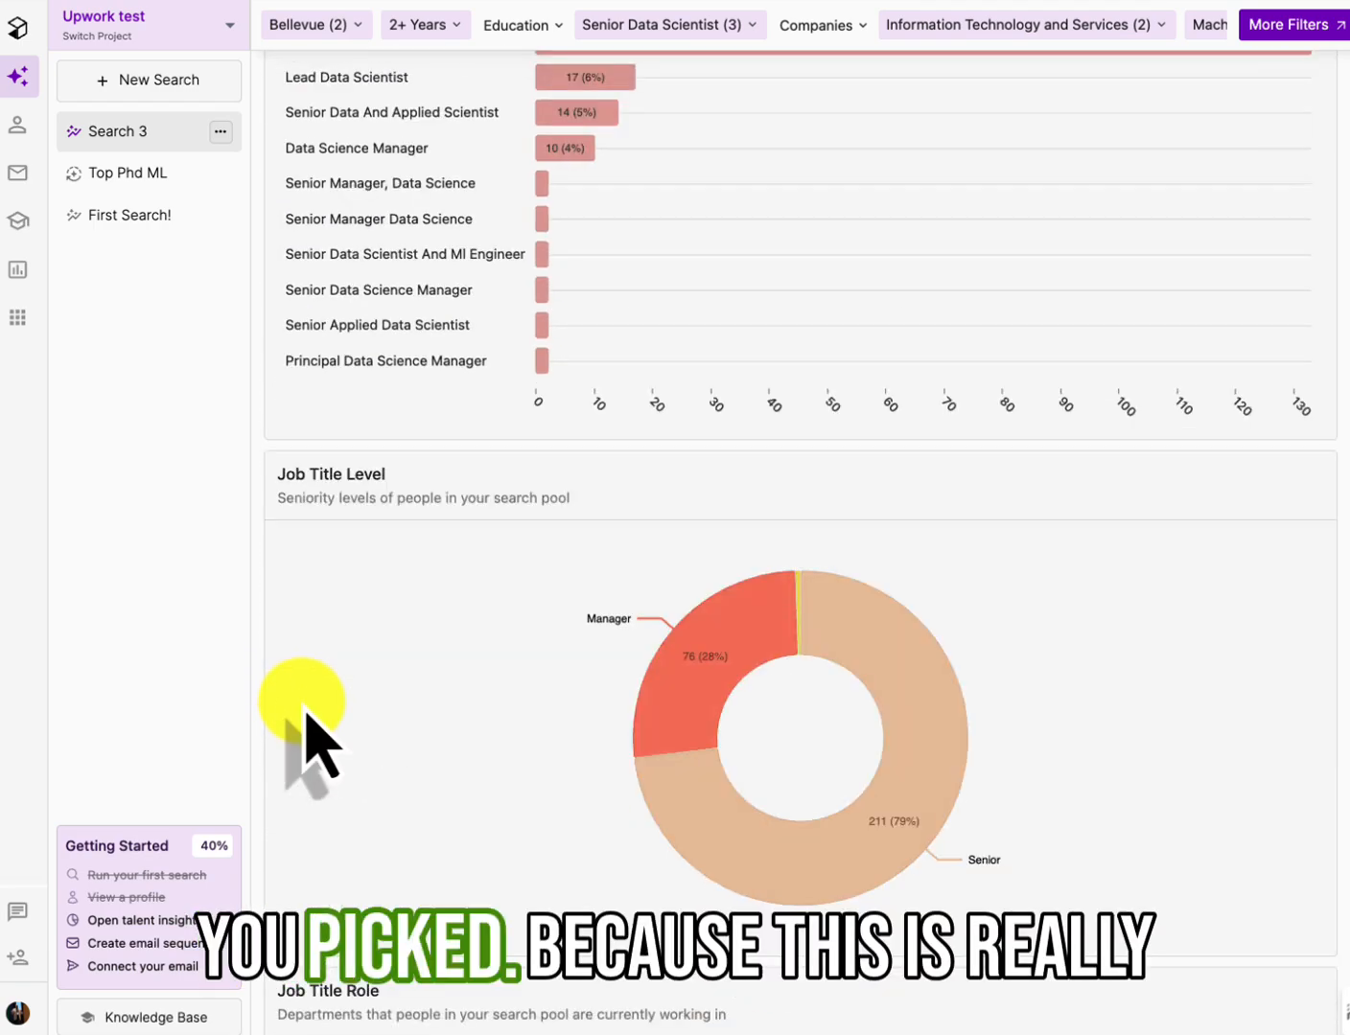
scroll(down, 3)
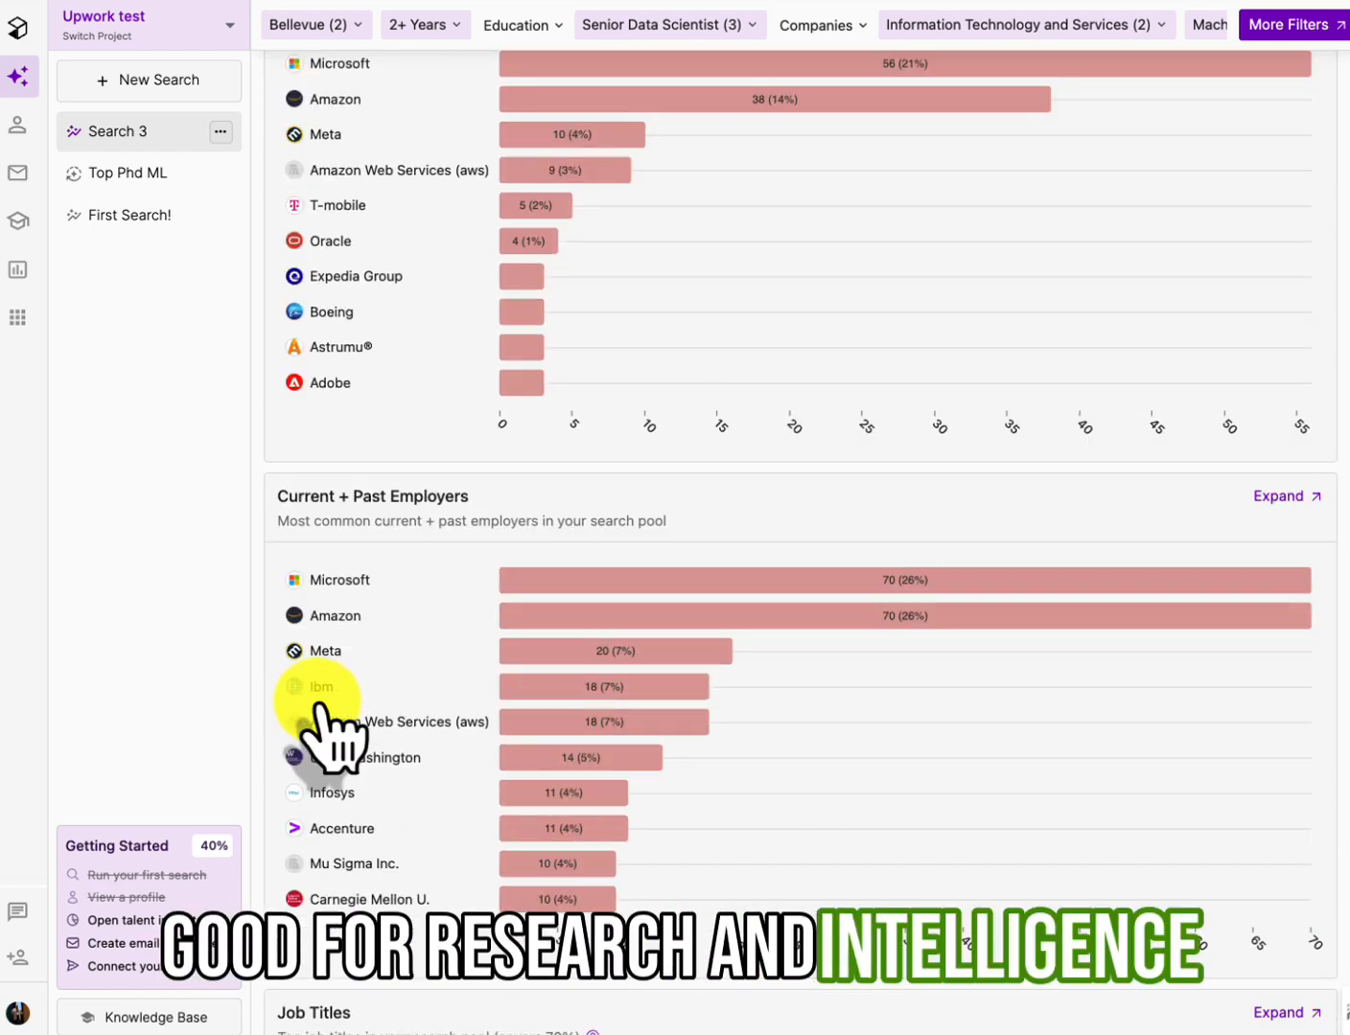
scroll(up, 3)
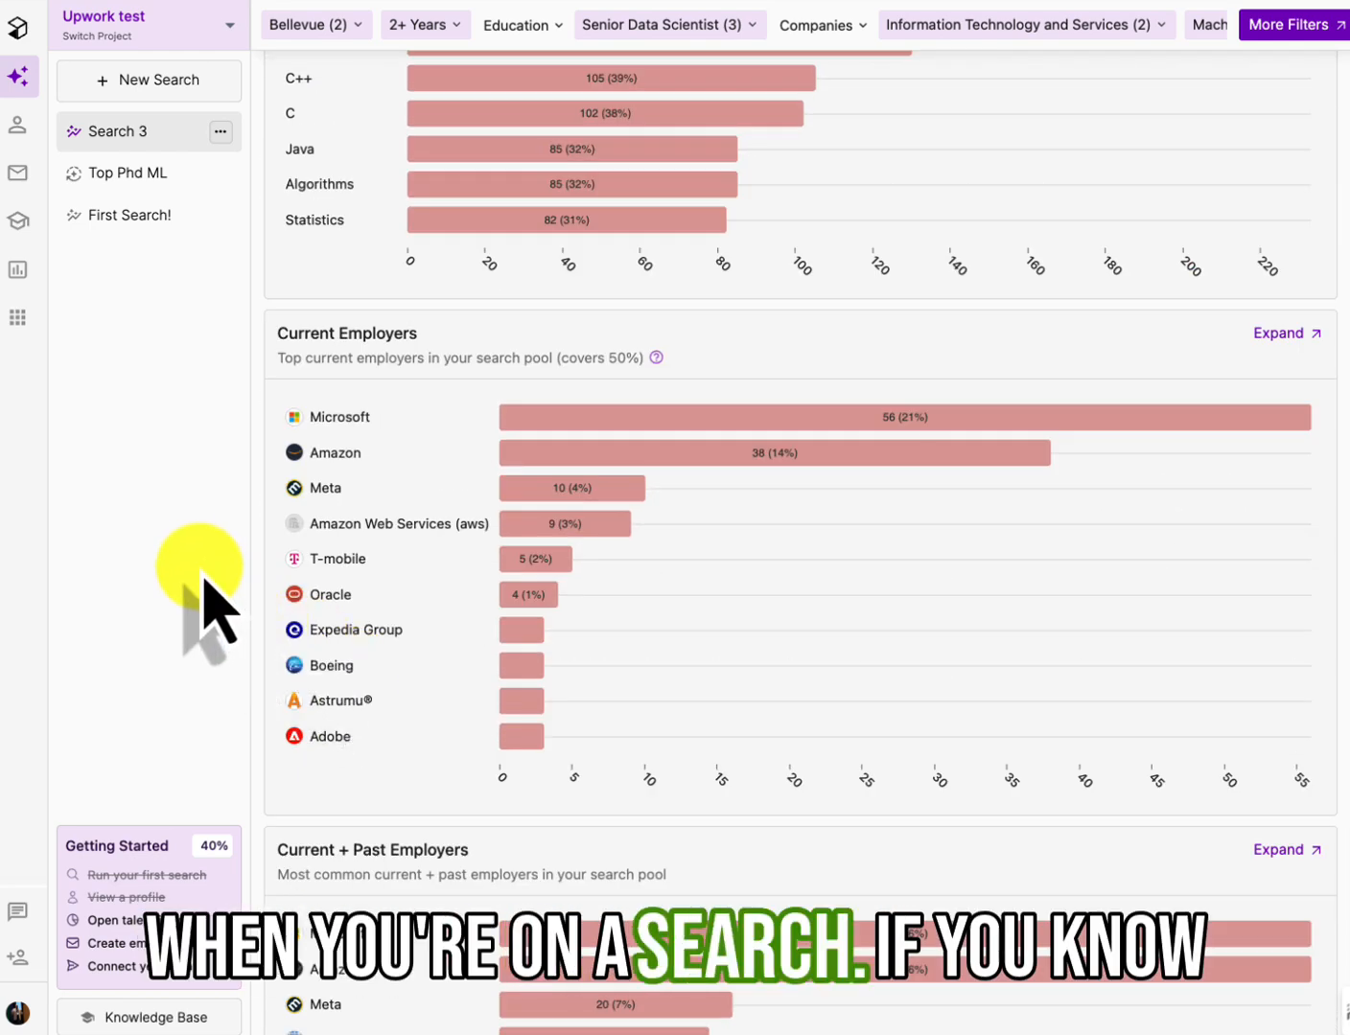
scroll(down, 3)
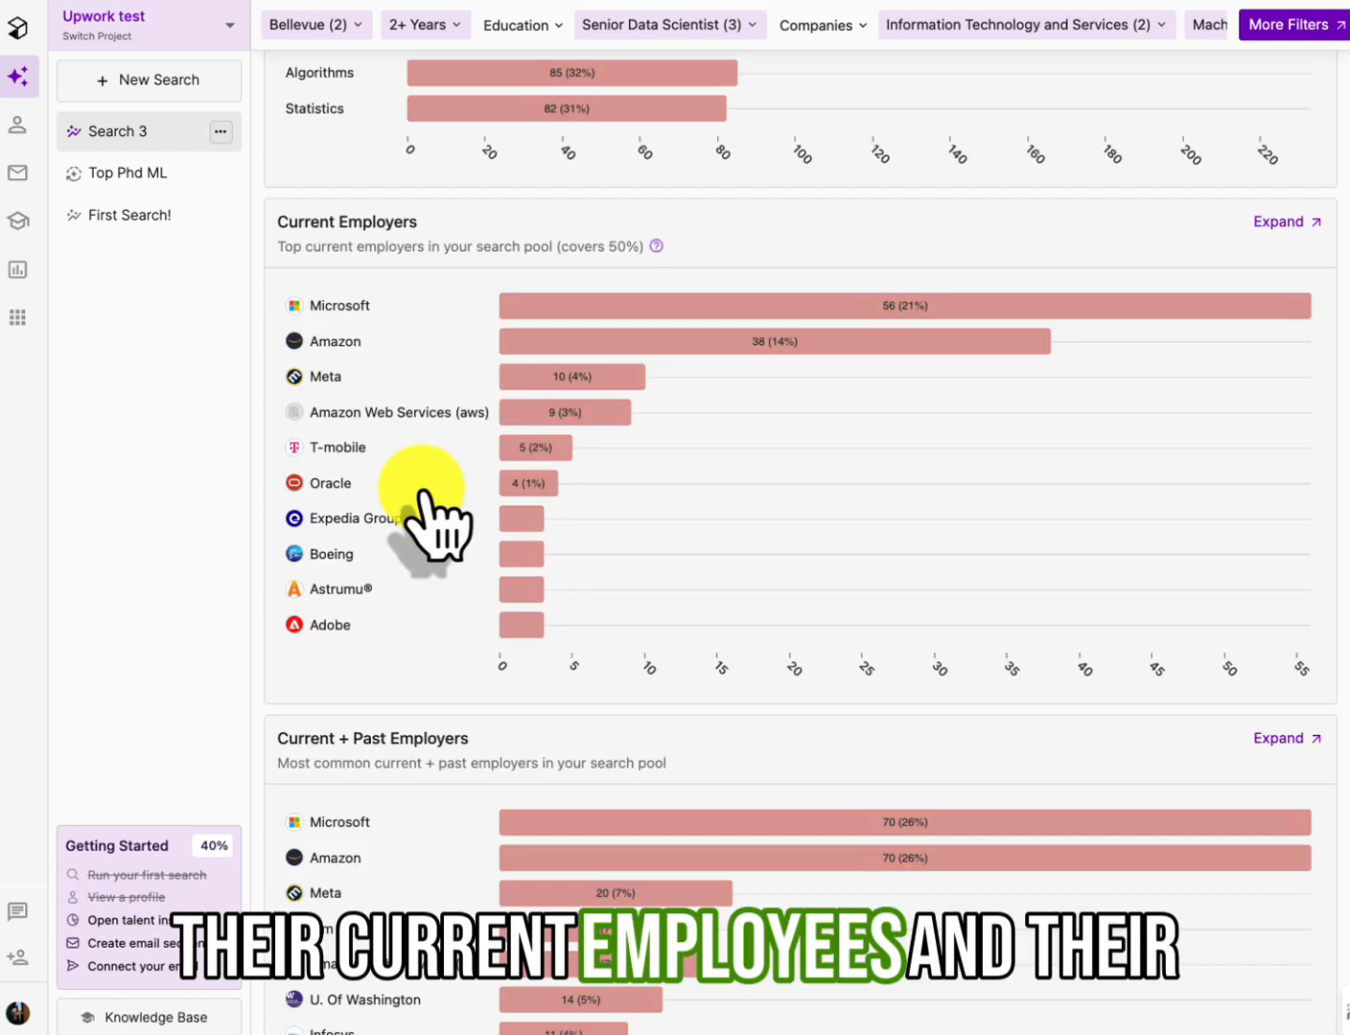
scroll(up, 3)
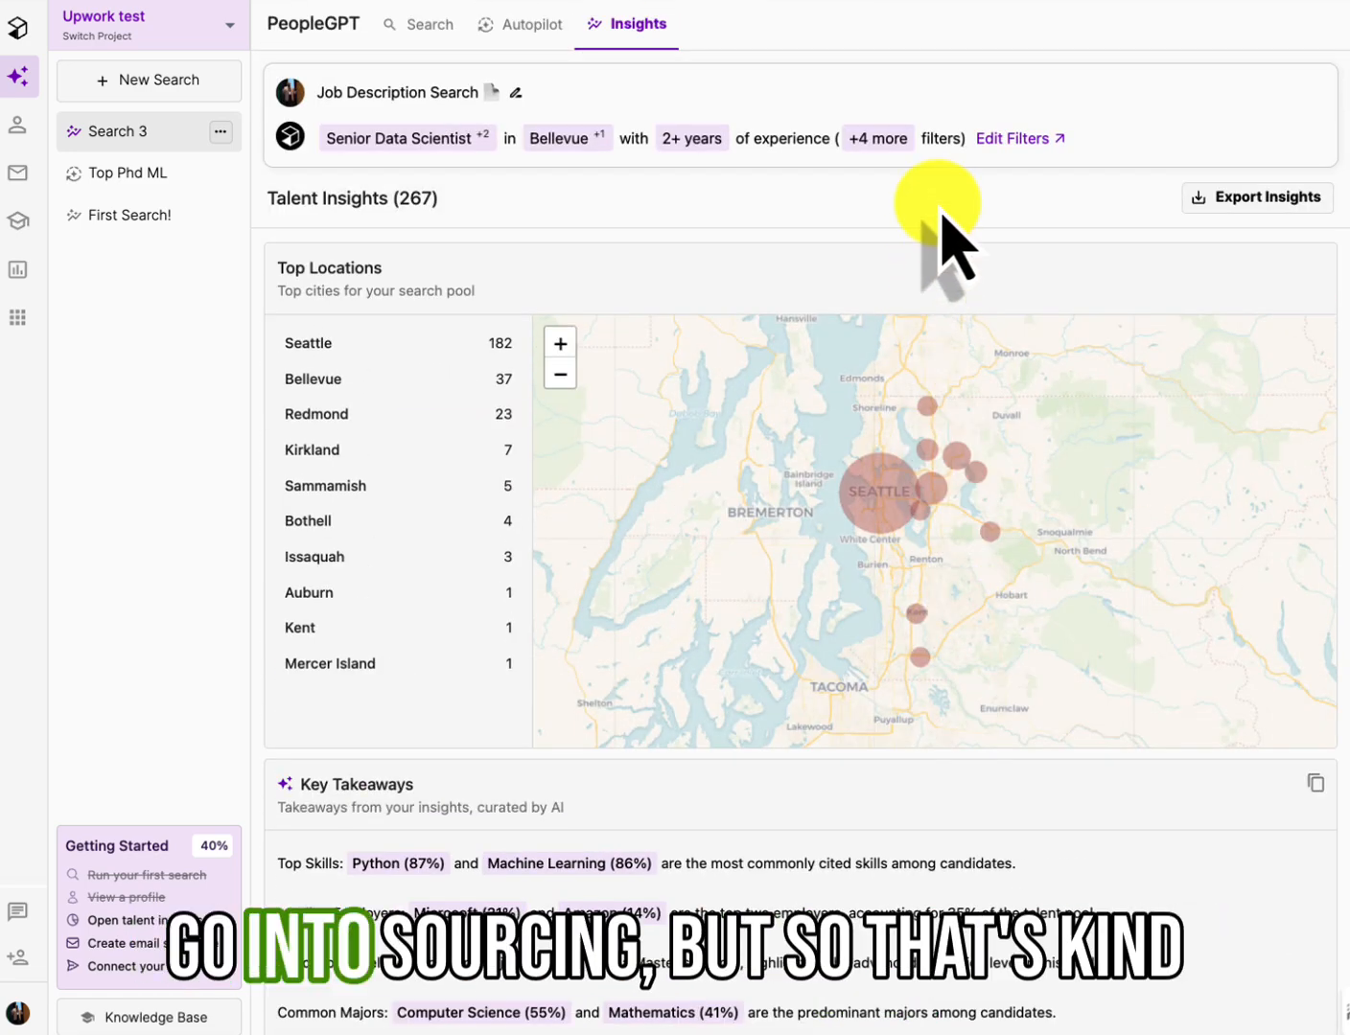
mouse_move(892, 369)
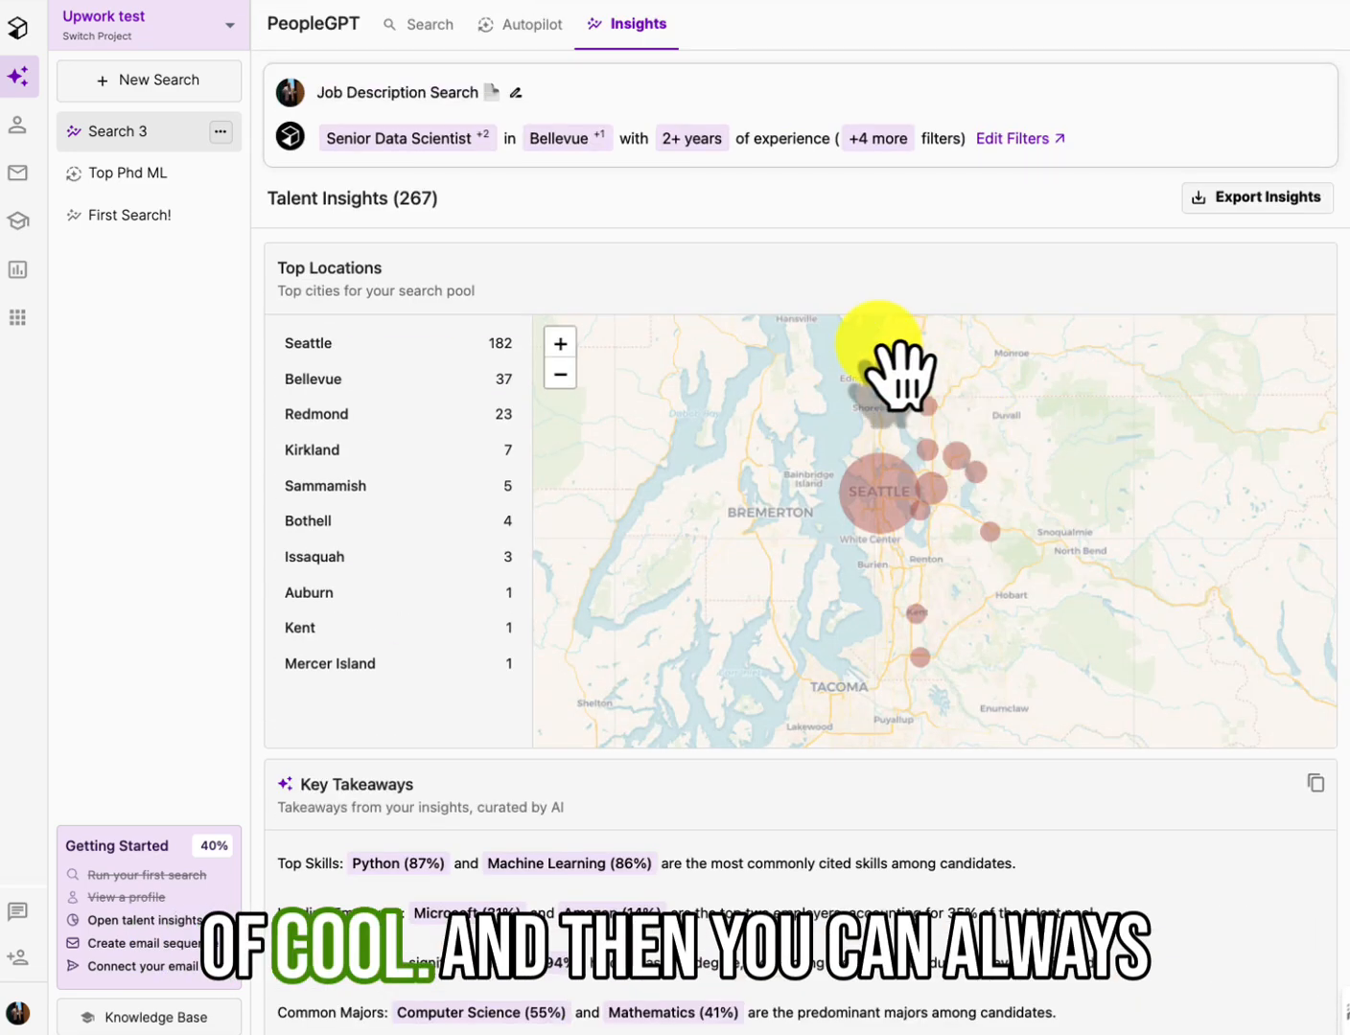
mouse_move(521, 24)
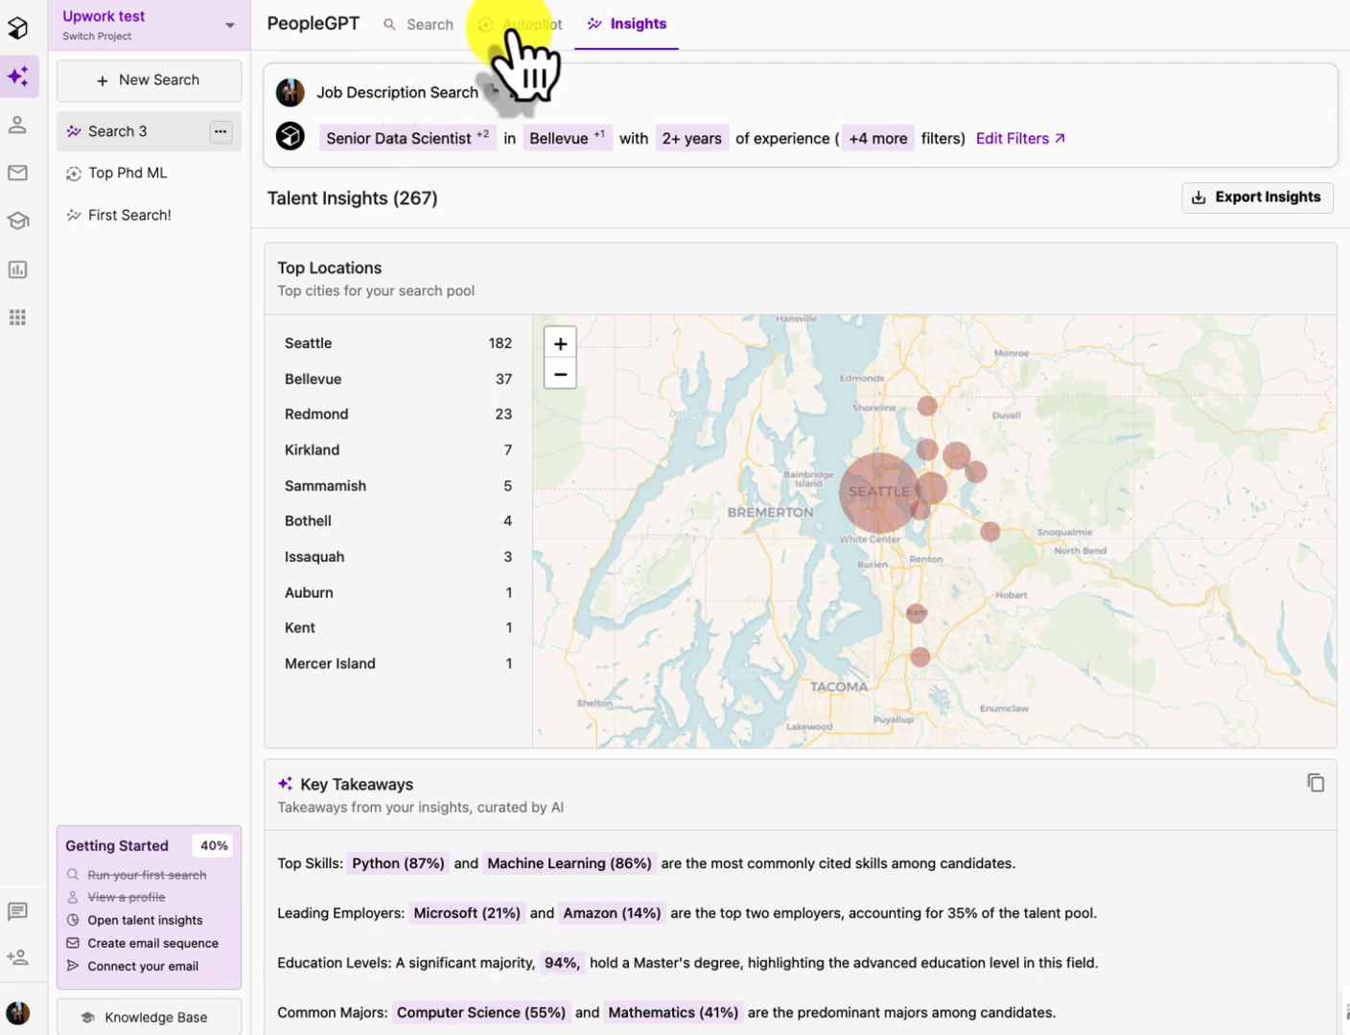
Back on Search, select 50 of 267 profiles and cancel Add to Sequence
click(417, 24)
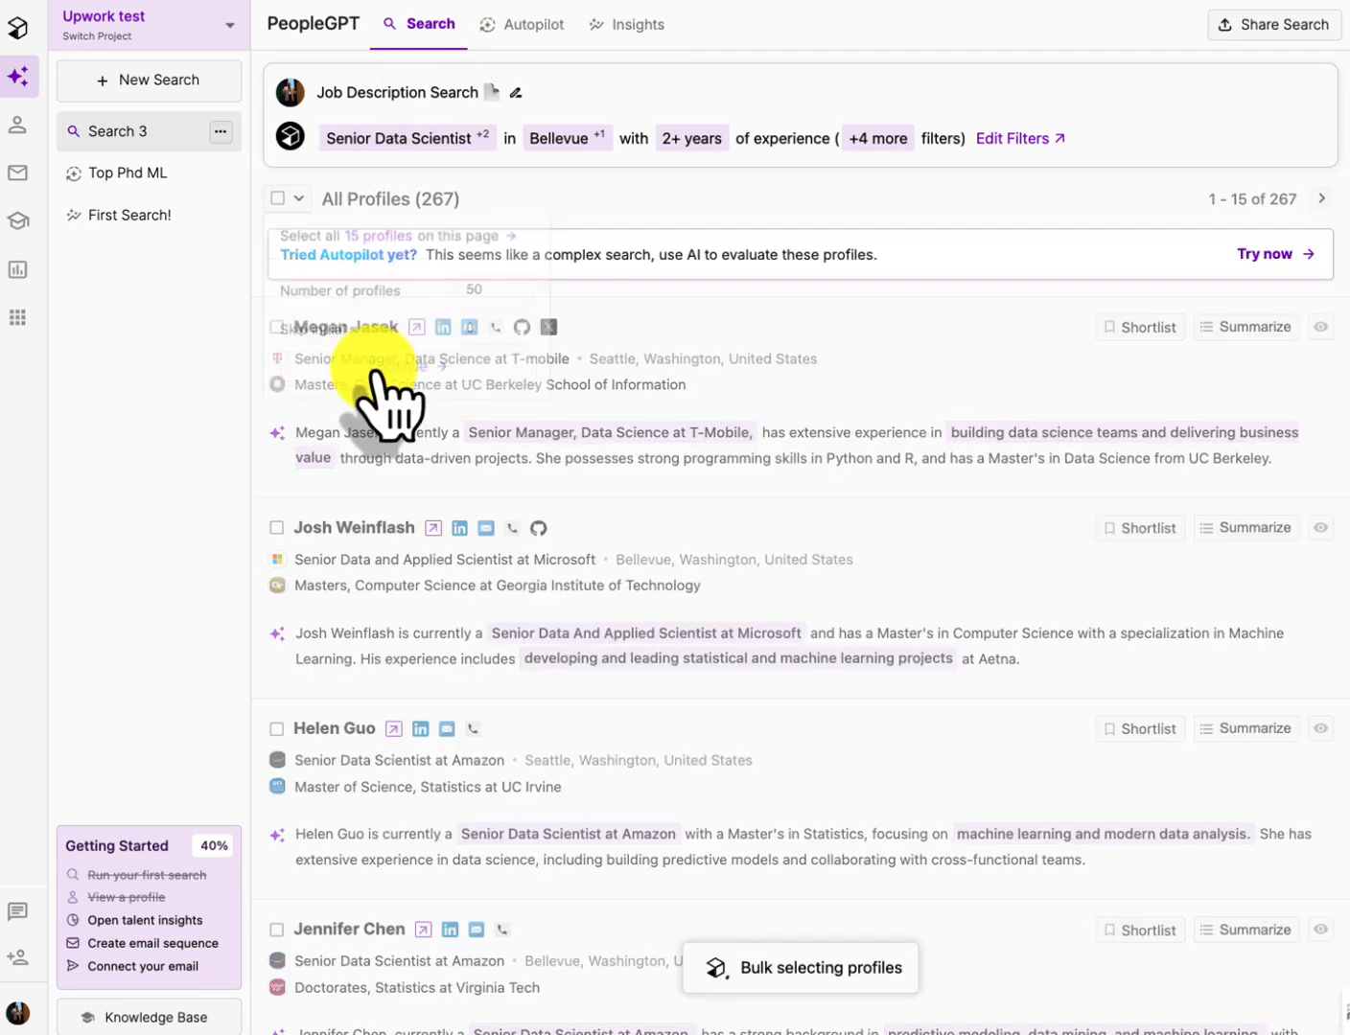
click(278, 198)
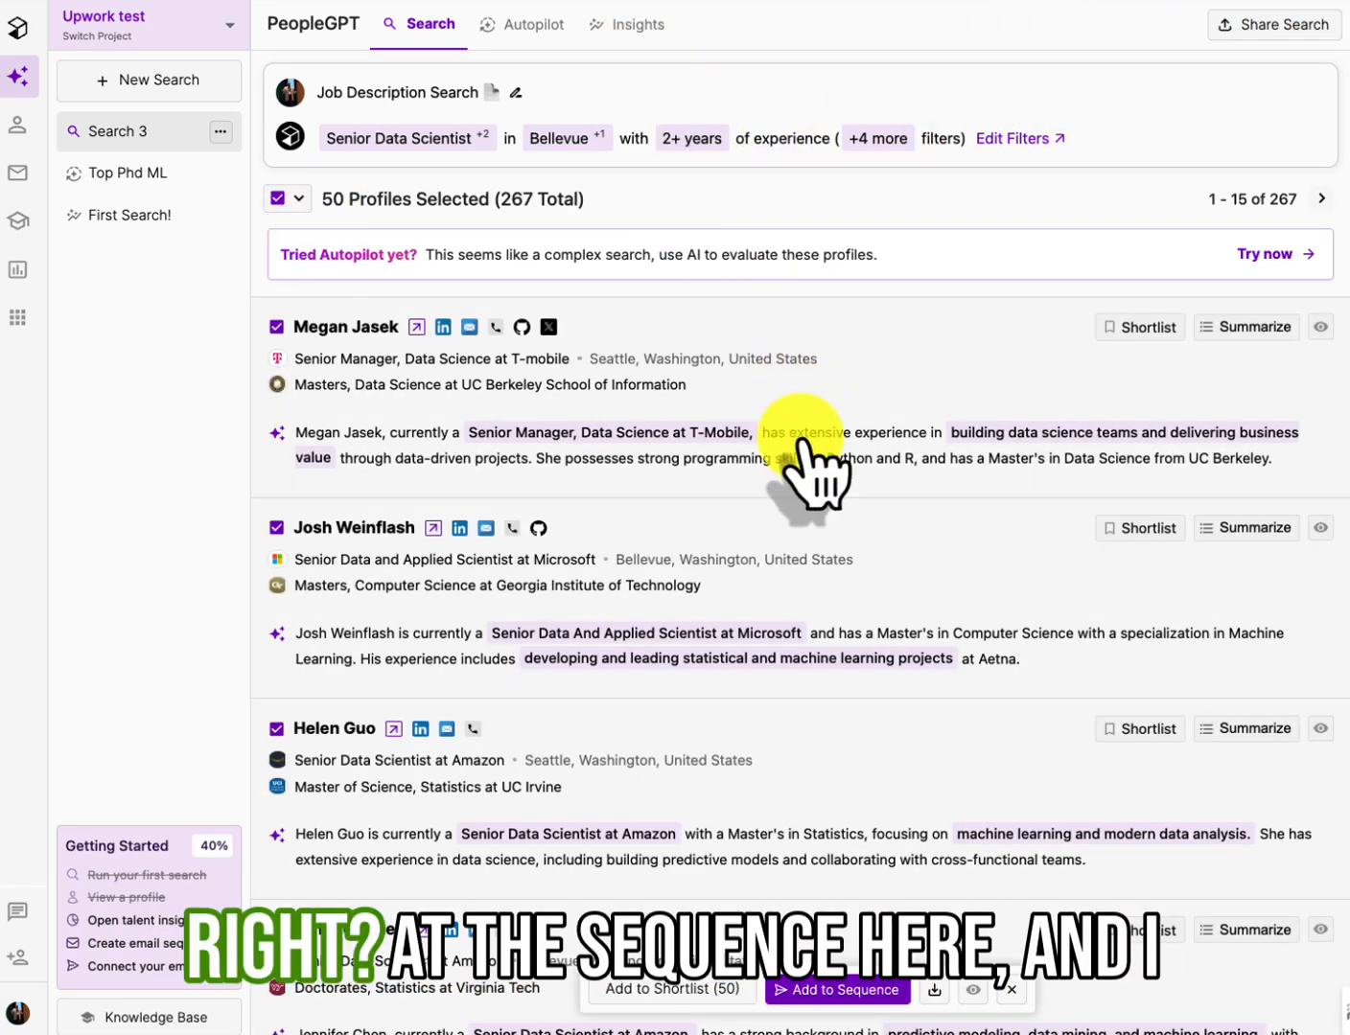
click(836, 991)
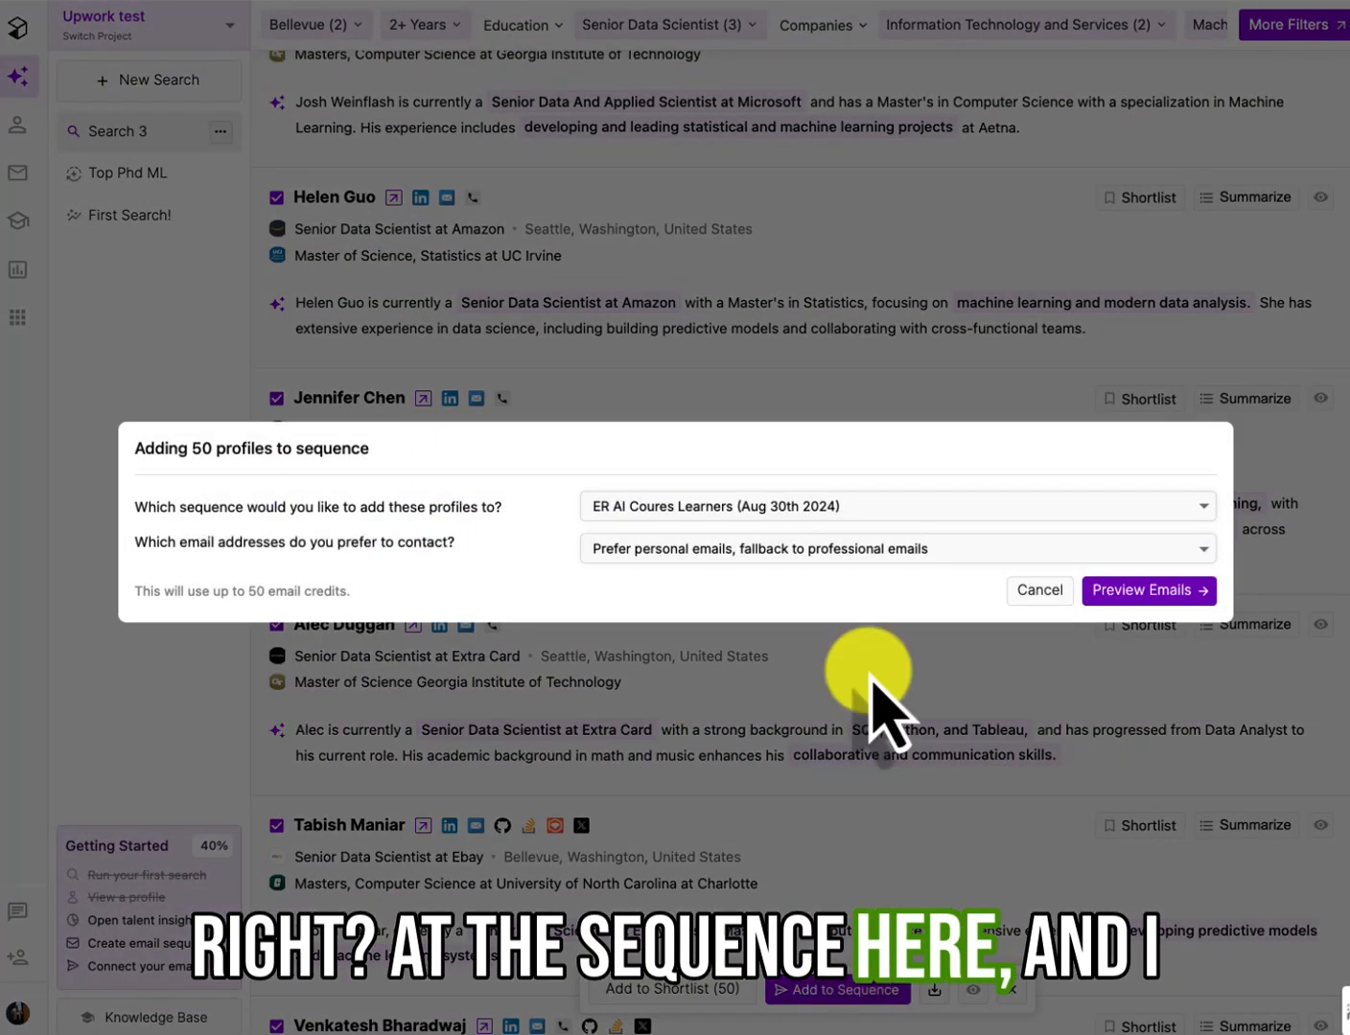
click(1038, 589)
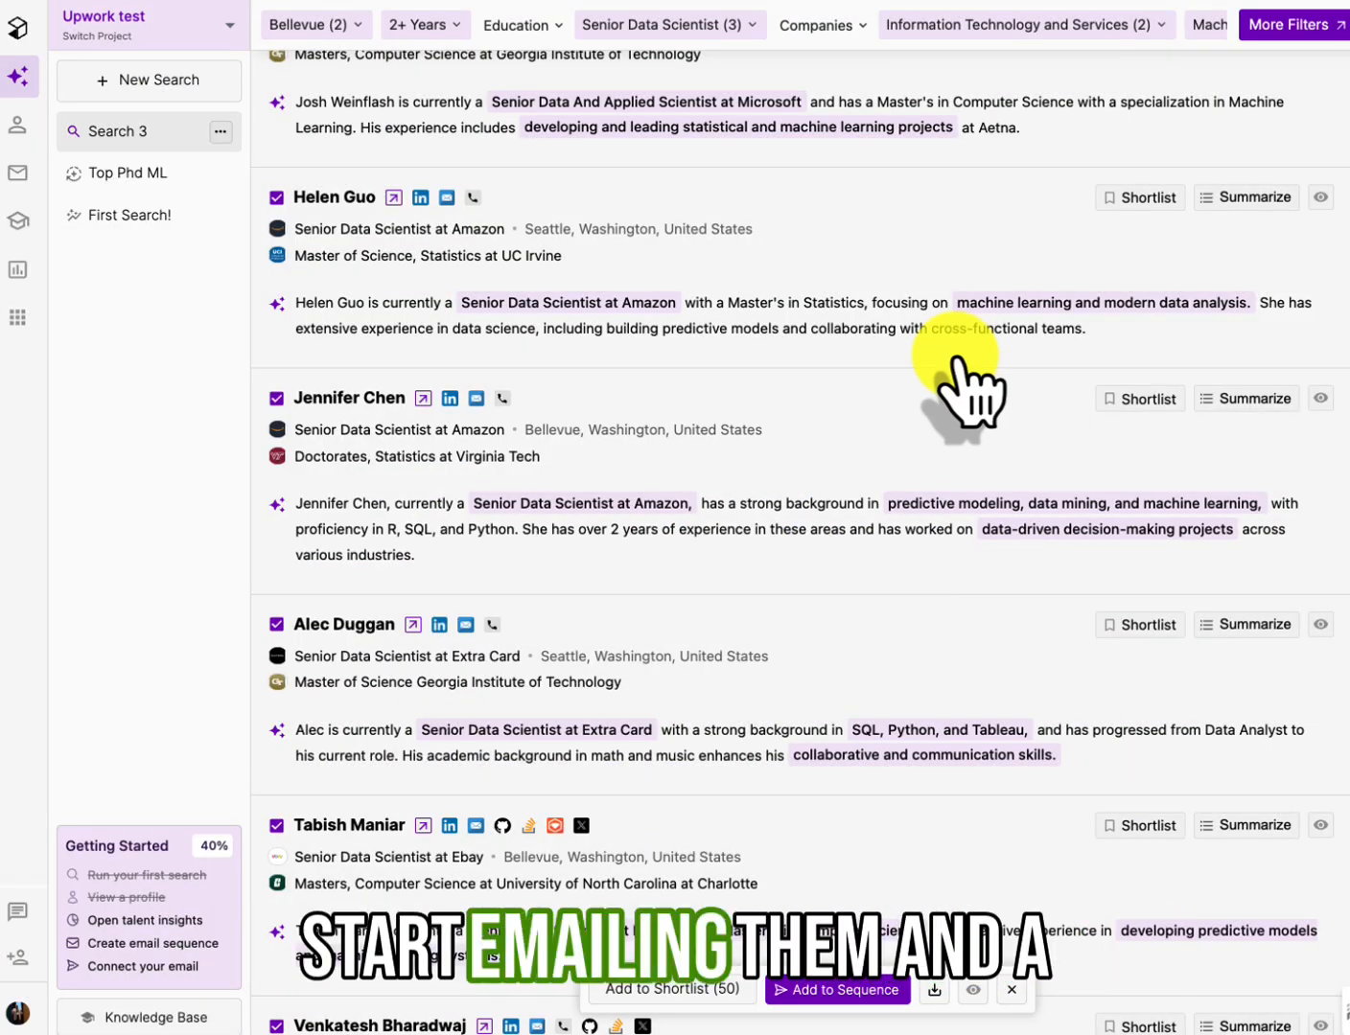
mouse_move(671, 432)
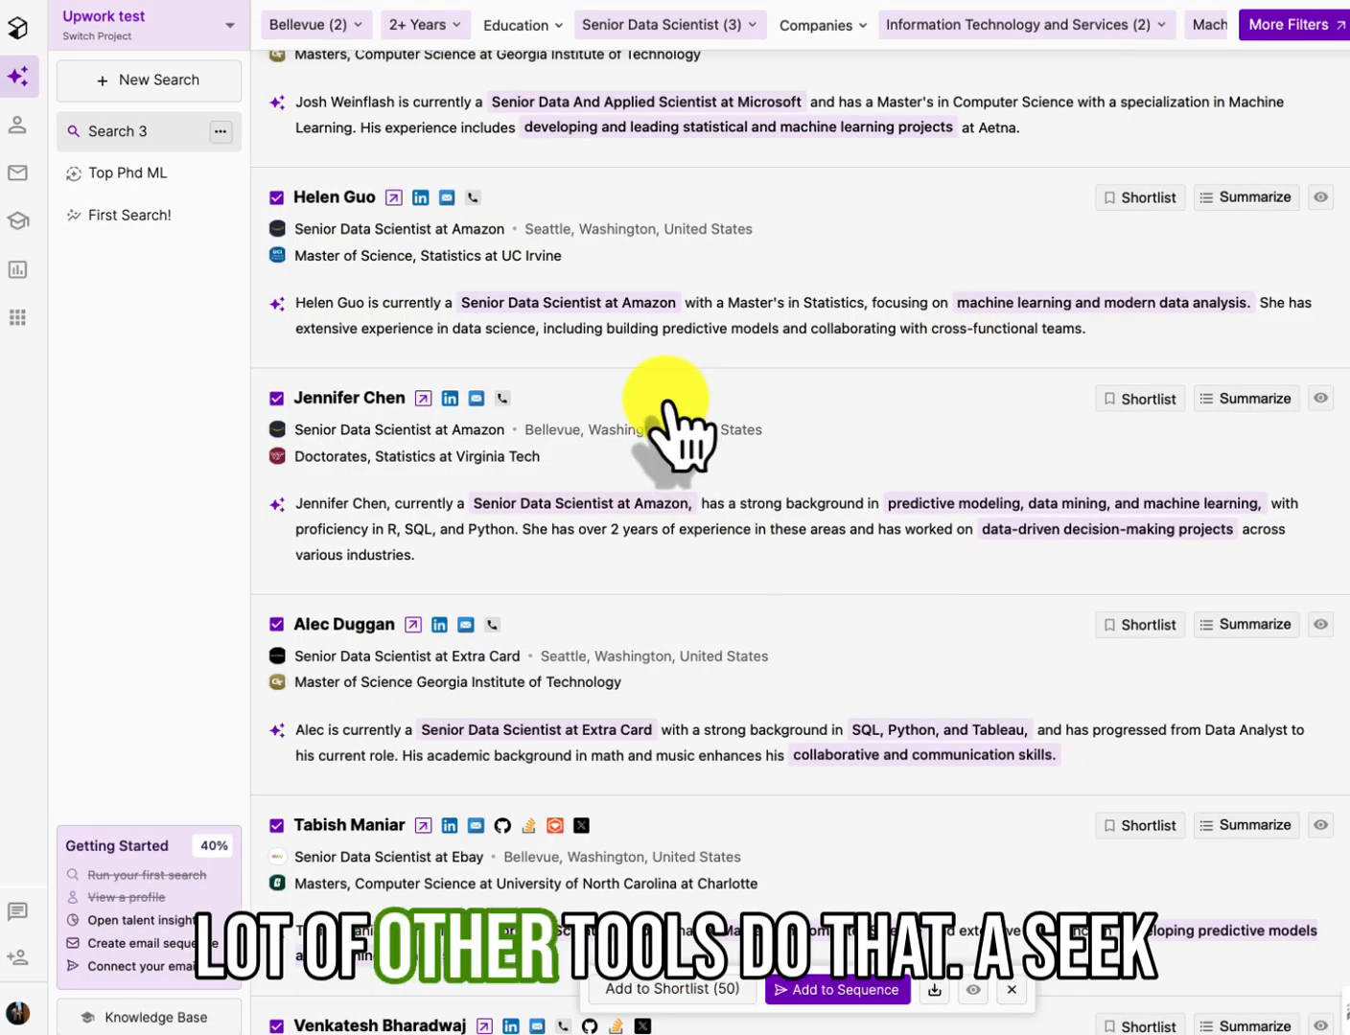
scroll(up, 3)
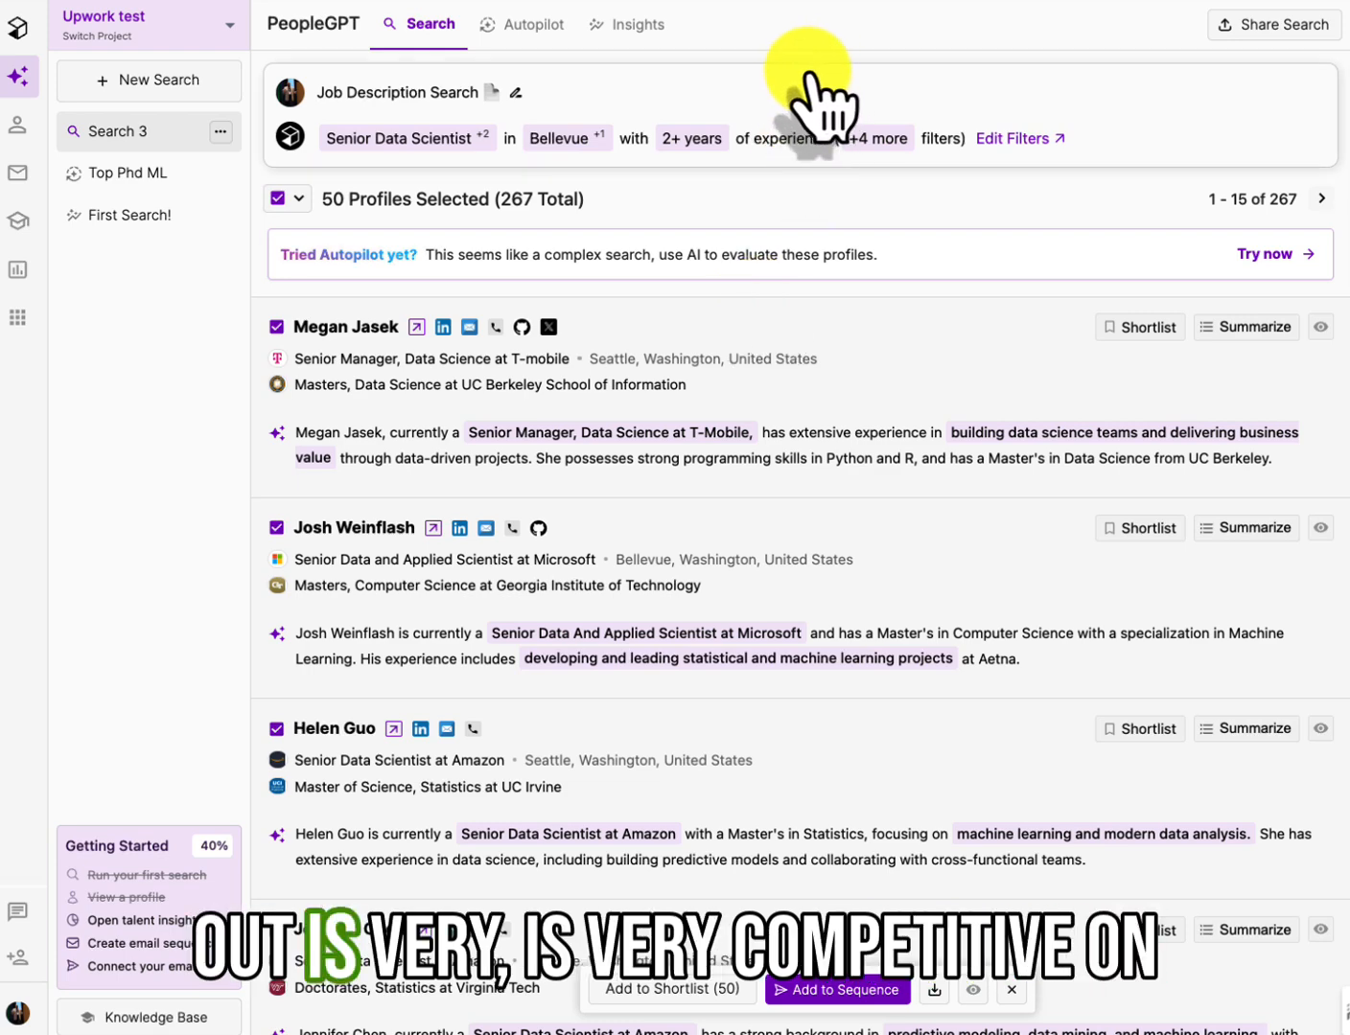
mouse_move(815, 106)
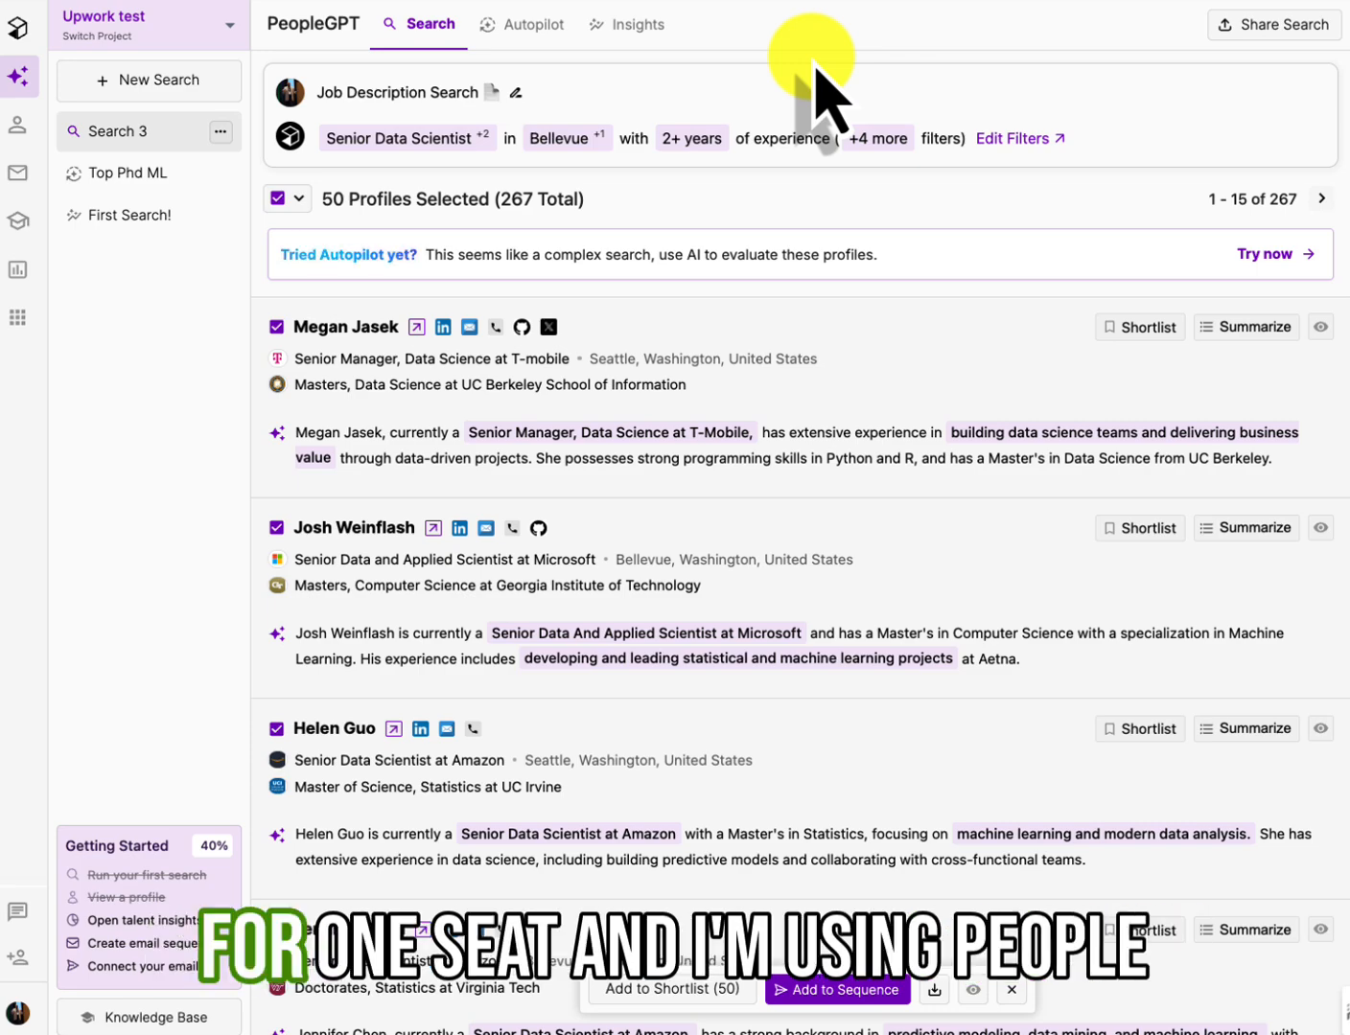
mouse_move(685, 72)
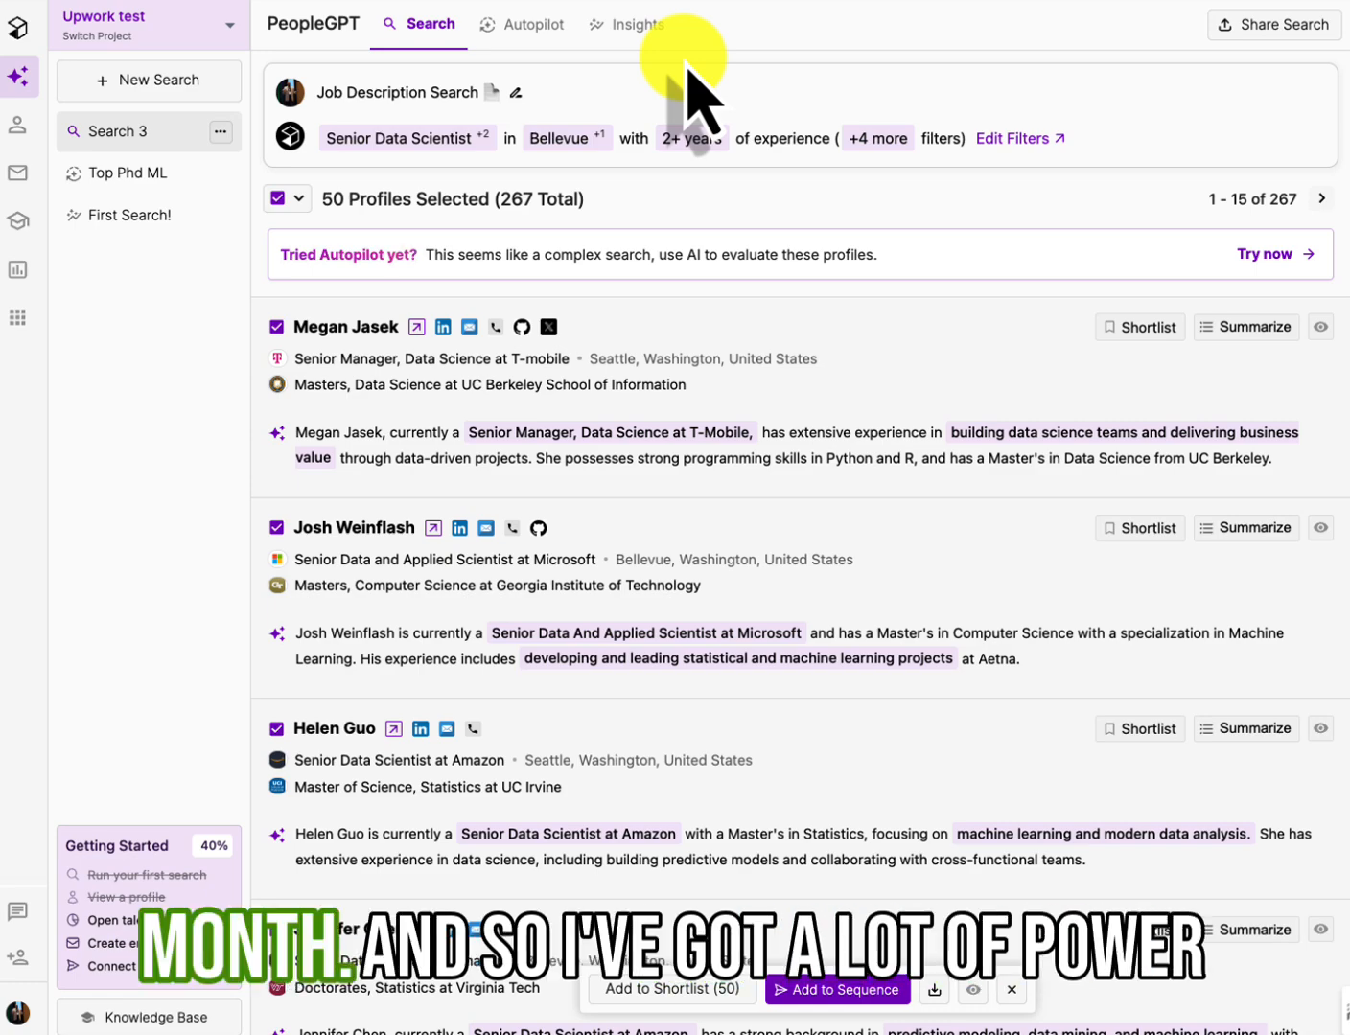
mouse_move(796, 594)
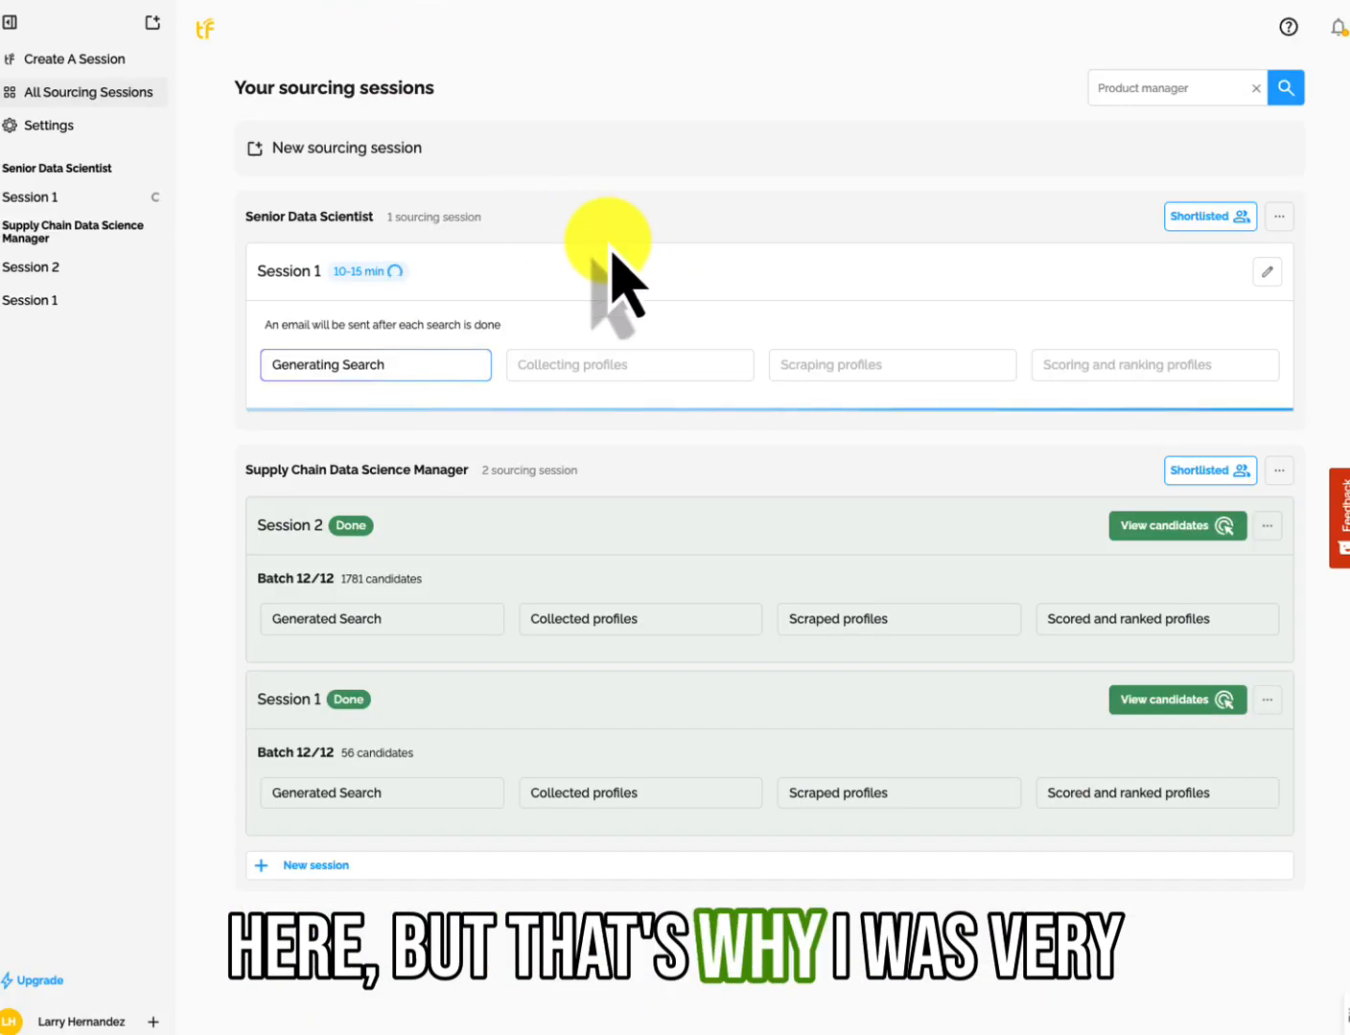
mouse_move(671, 499)
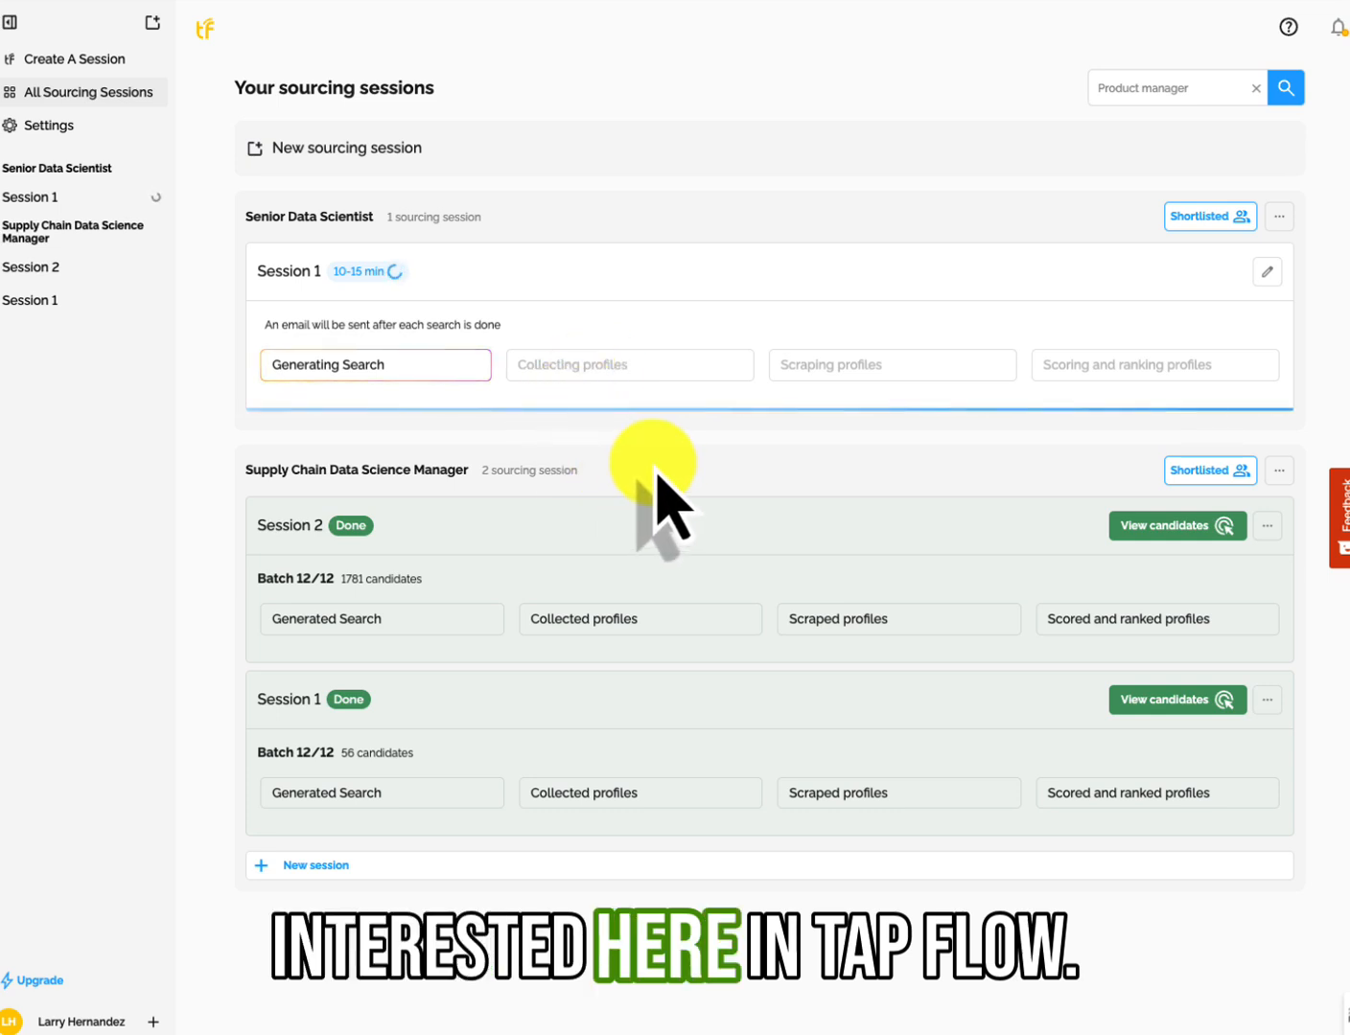
mouse_move(753, 91)
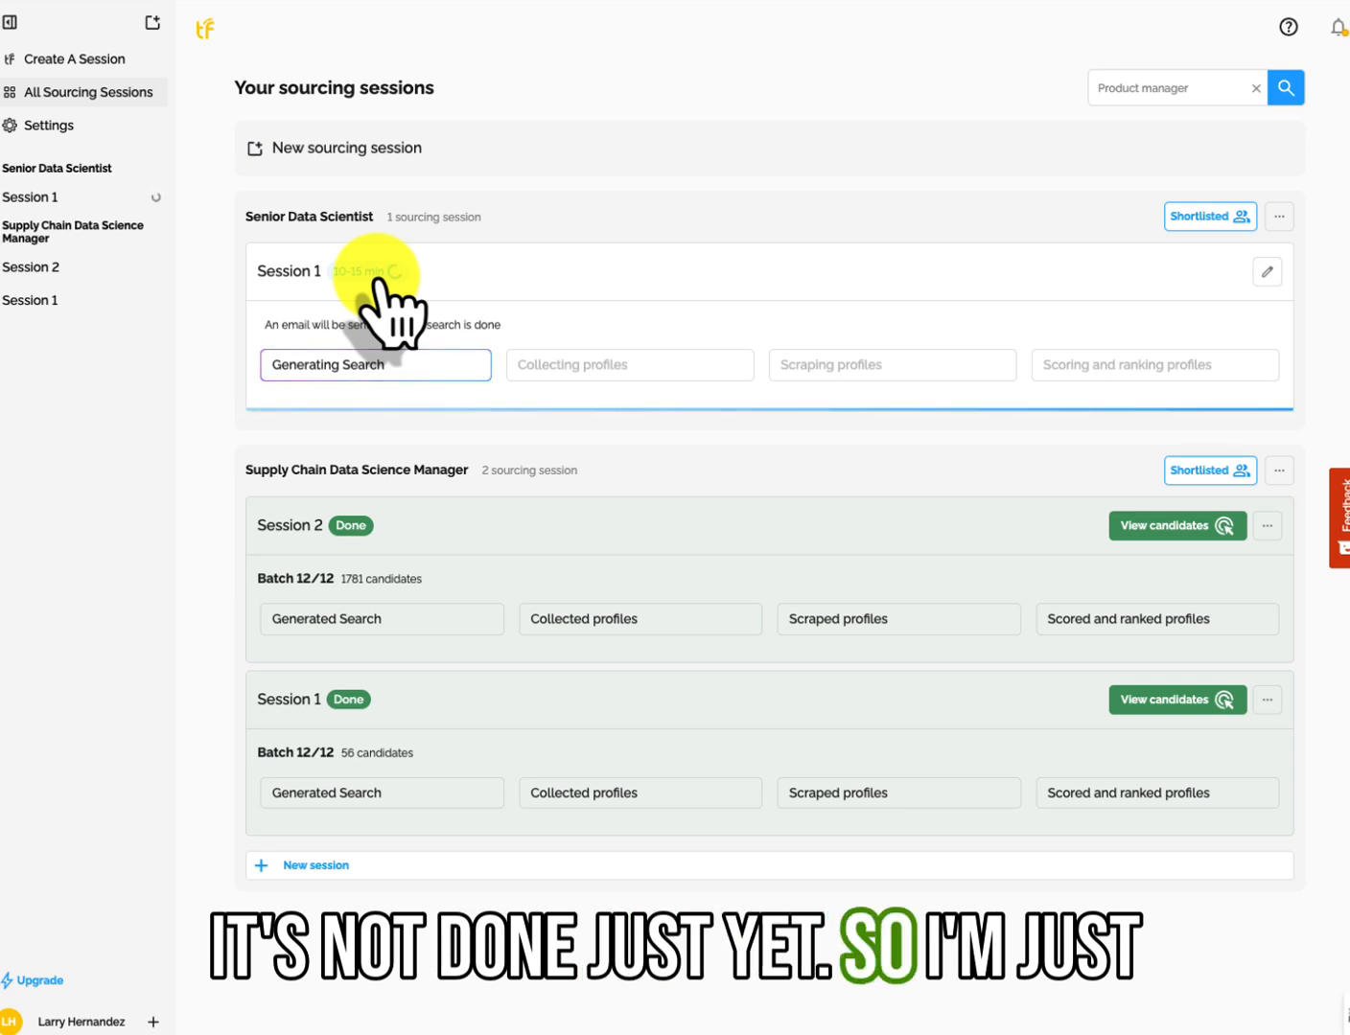
mouse_move(614, 441)
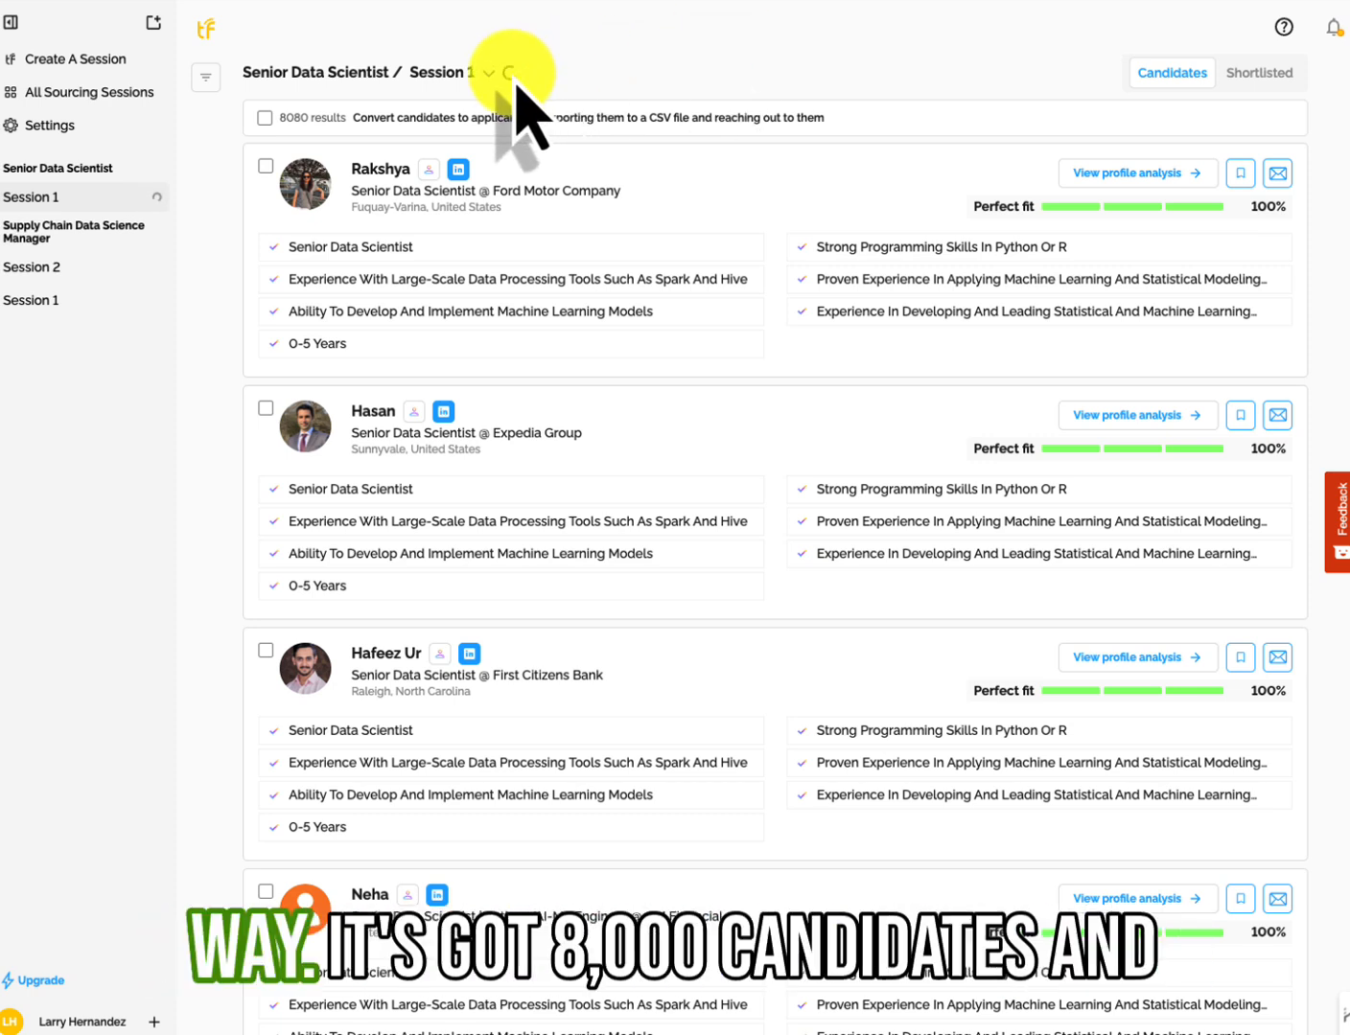
mouse_move(221, 422)
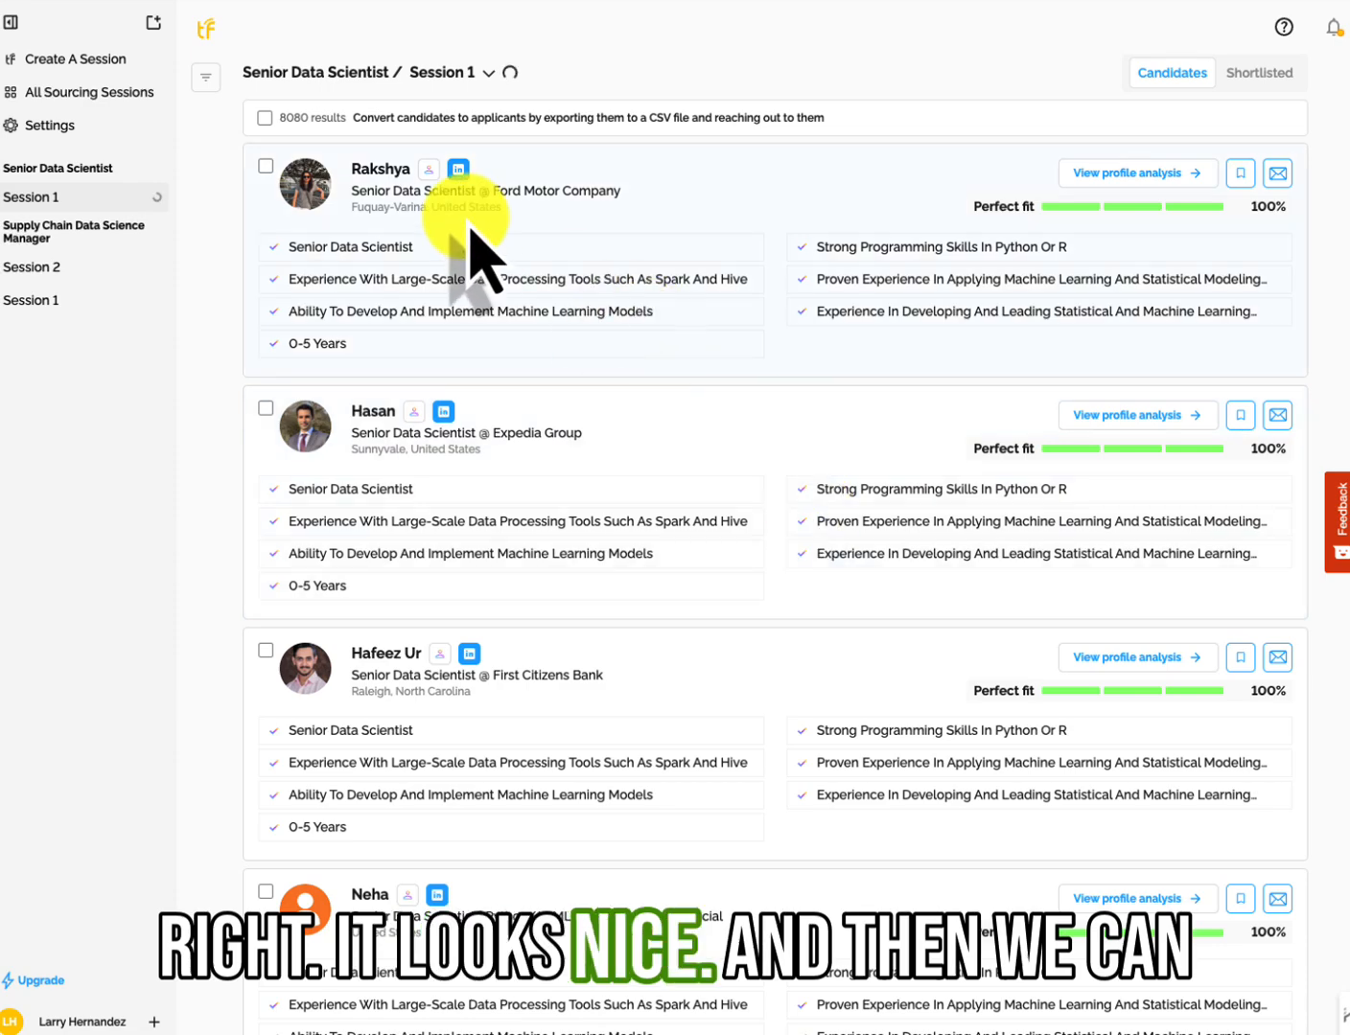
click(379, 168)
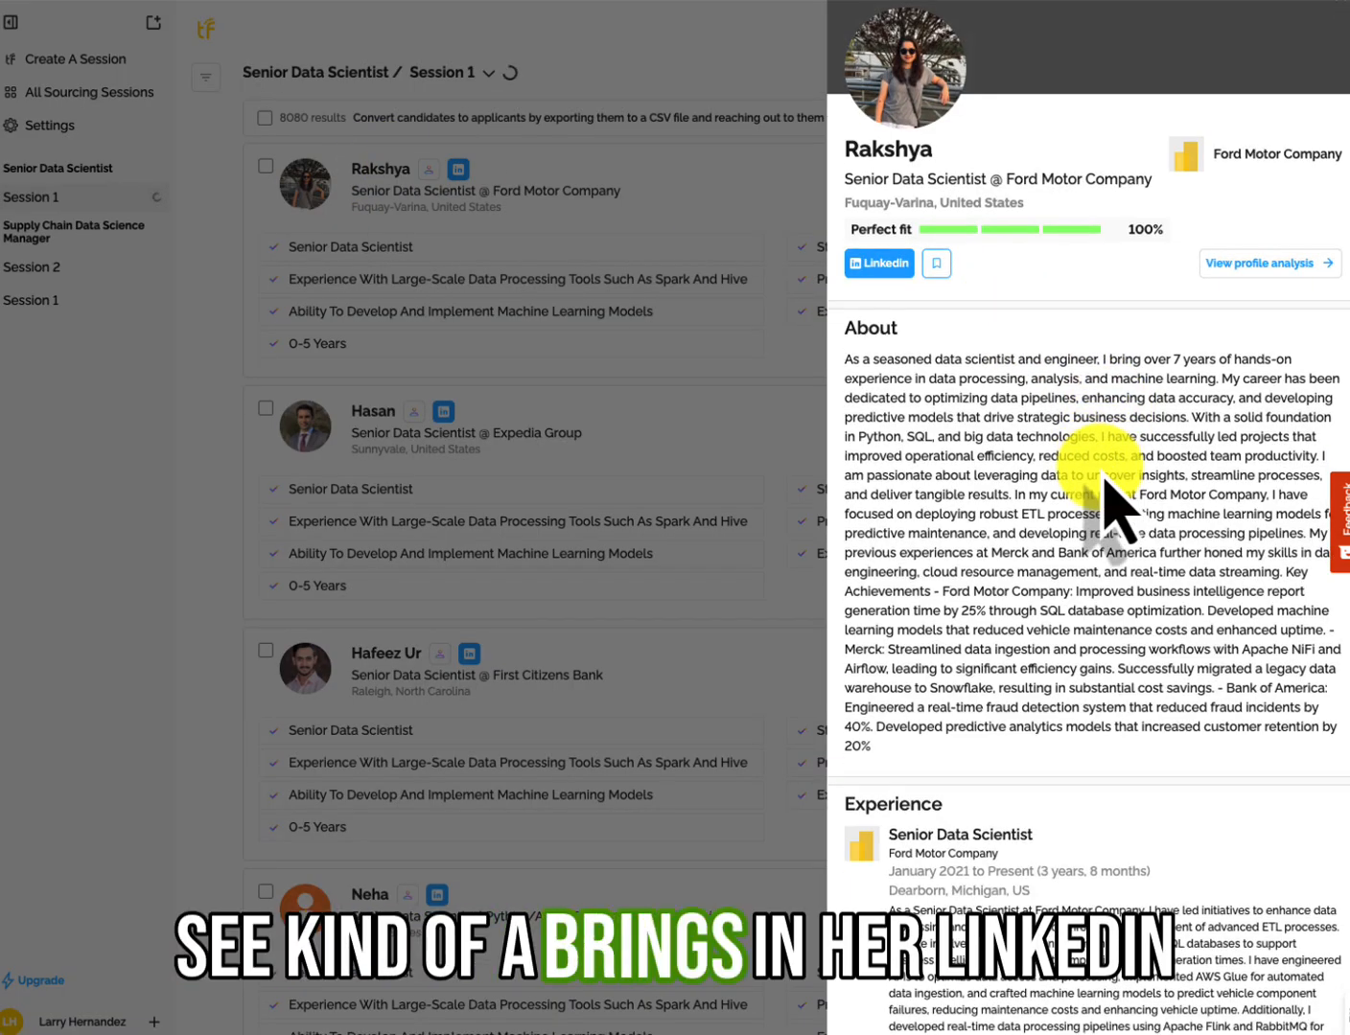
scroll(down, 3)
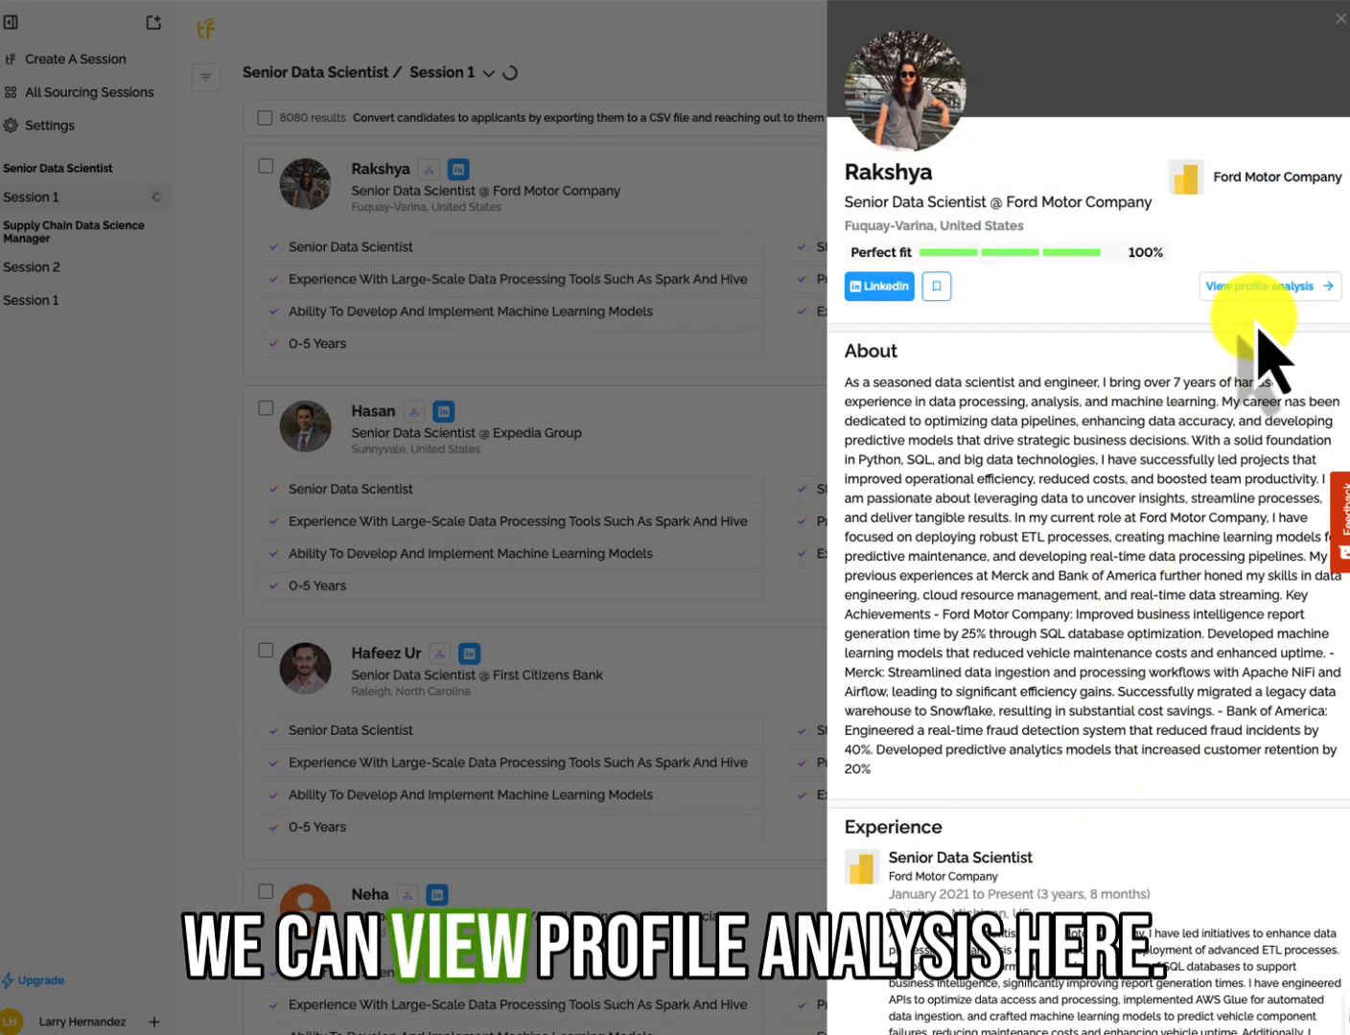
click(1262, 286)
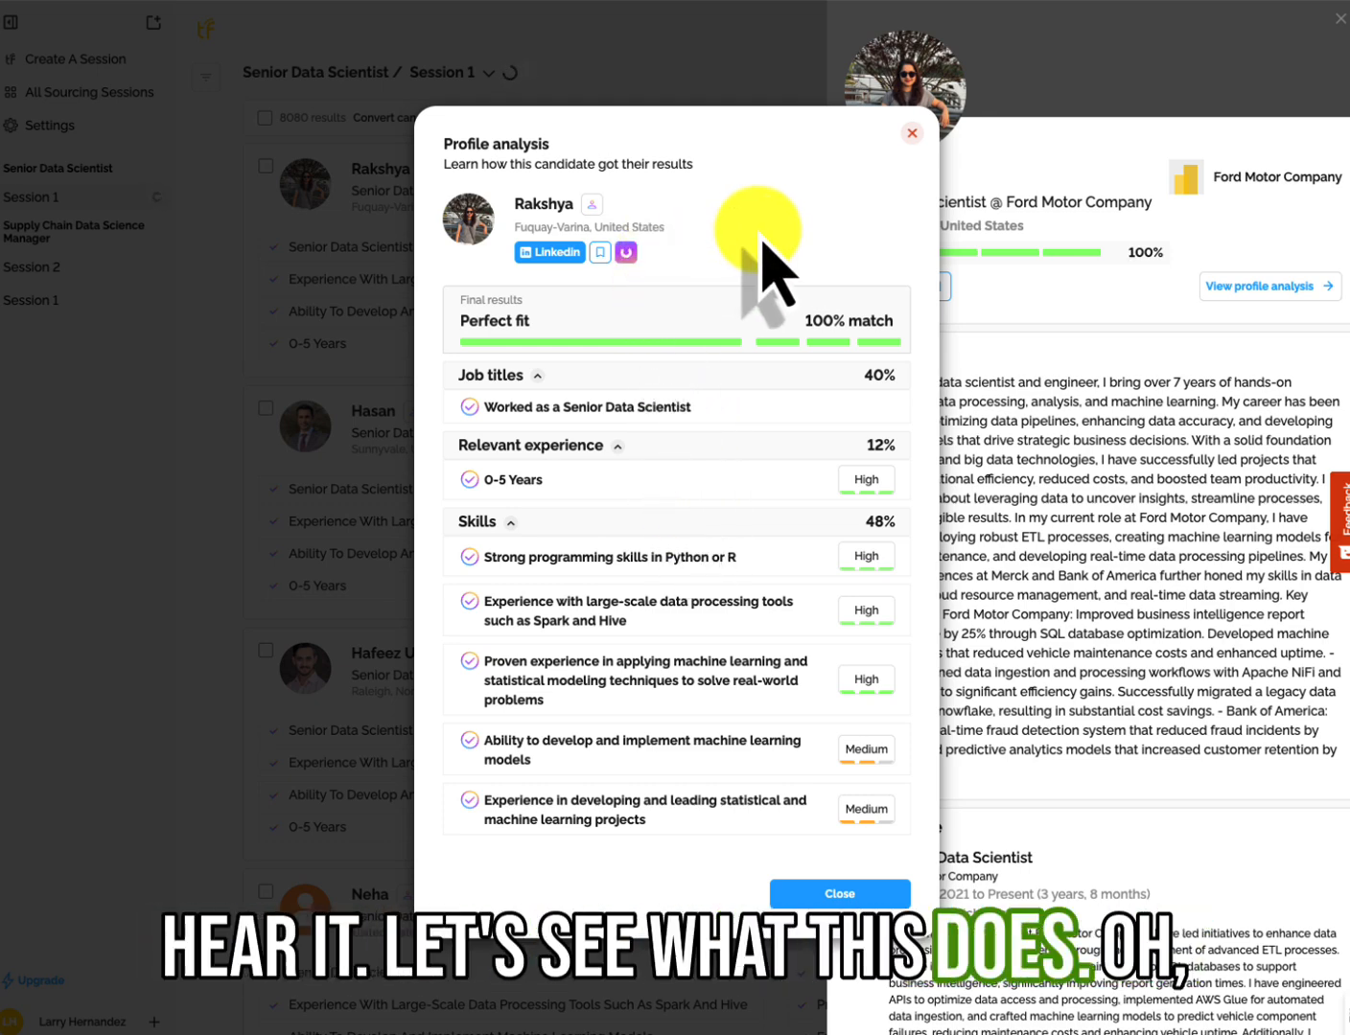
mouse_move(632, 480)
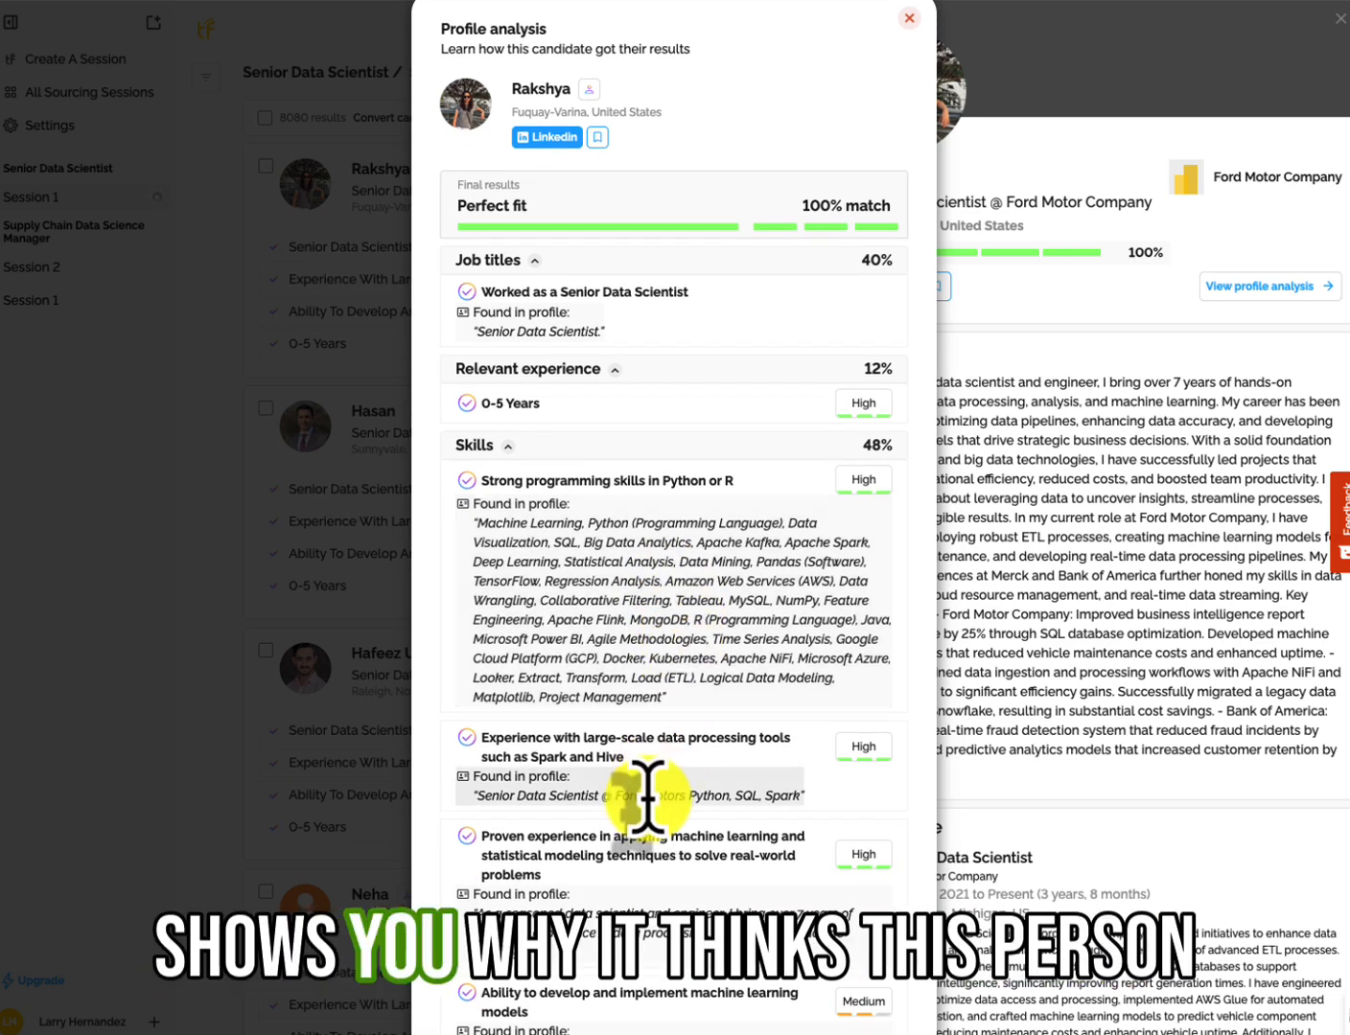
scroll(down, 3)
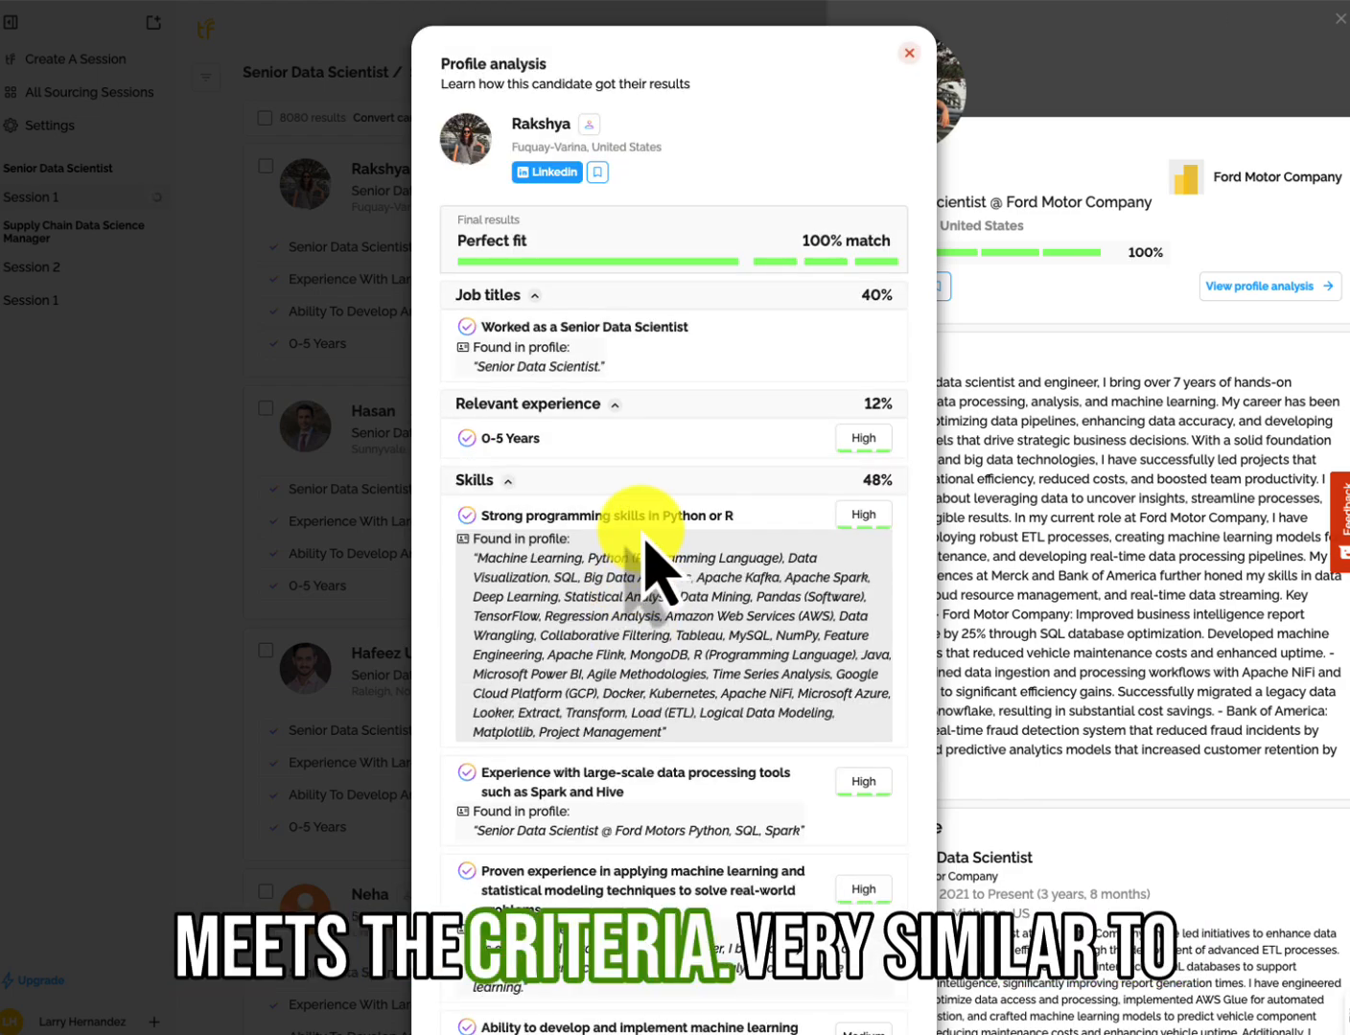
click(909, 53)
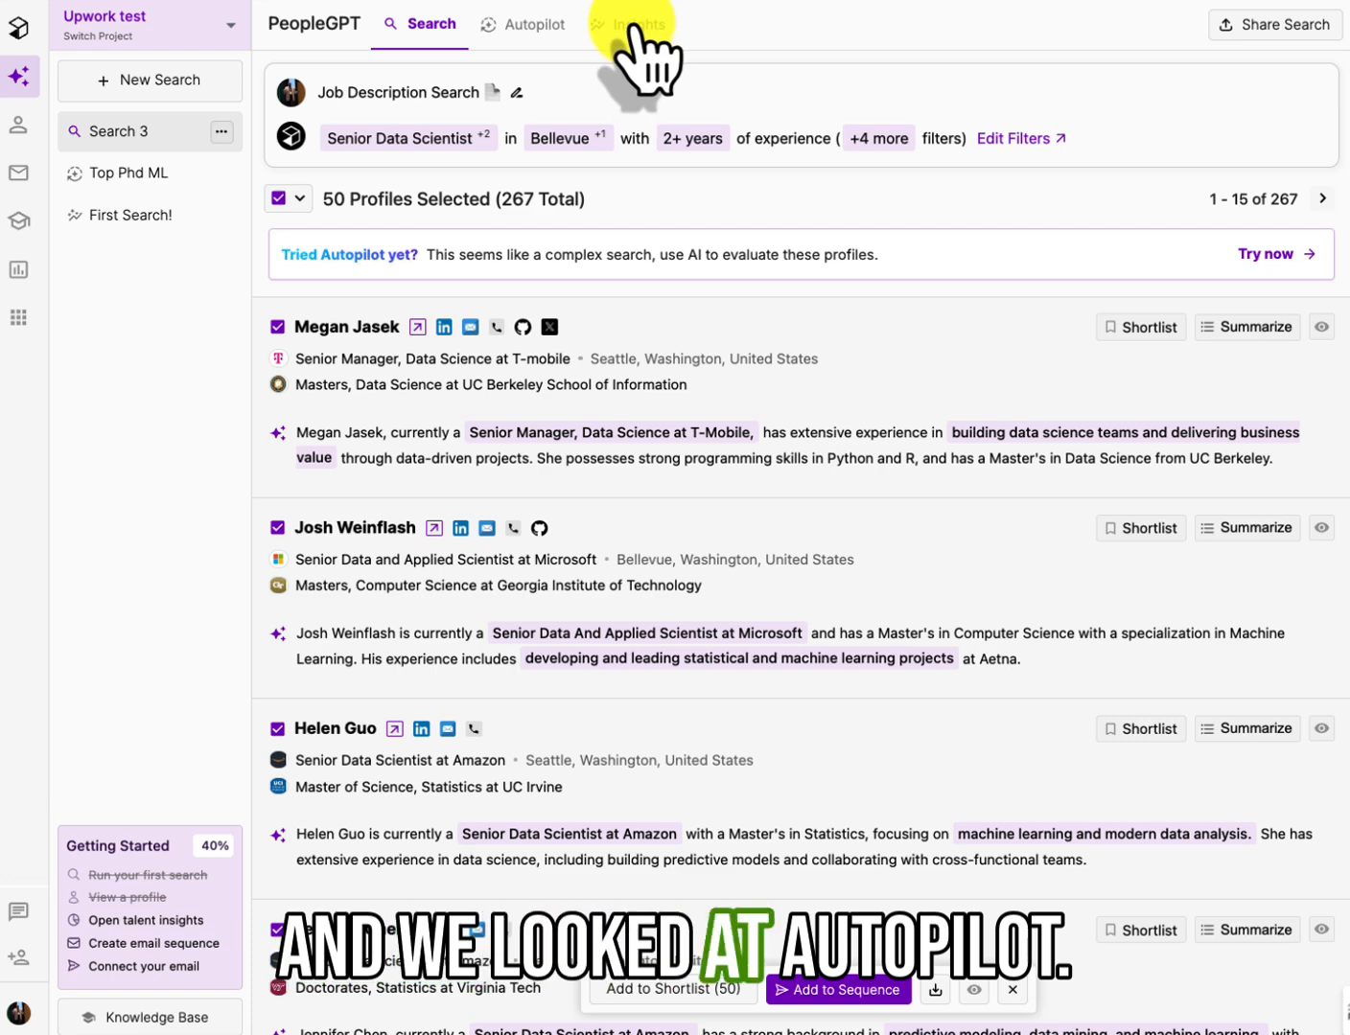
Glance at Search 3's Autopilot scores, then return to Rakshya's TalentFlow match analysis
click(522, 24)
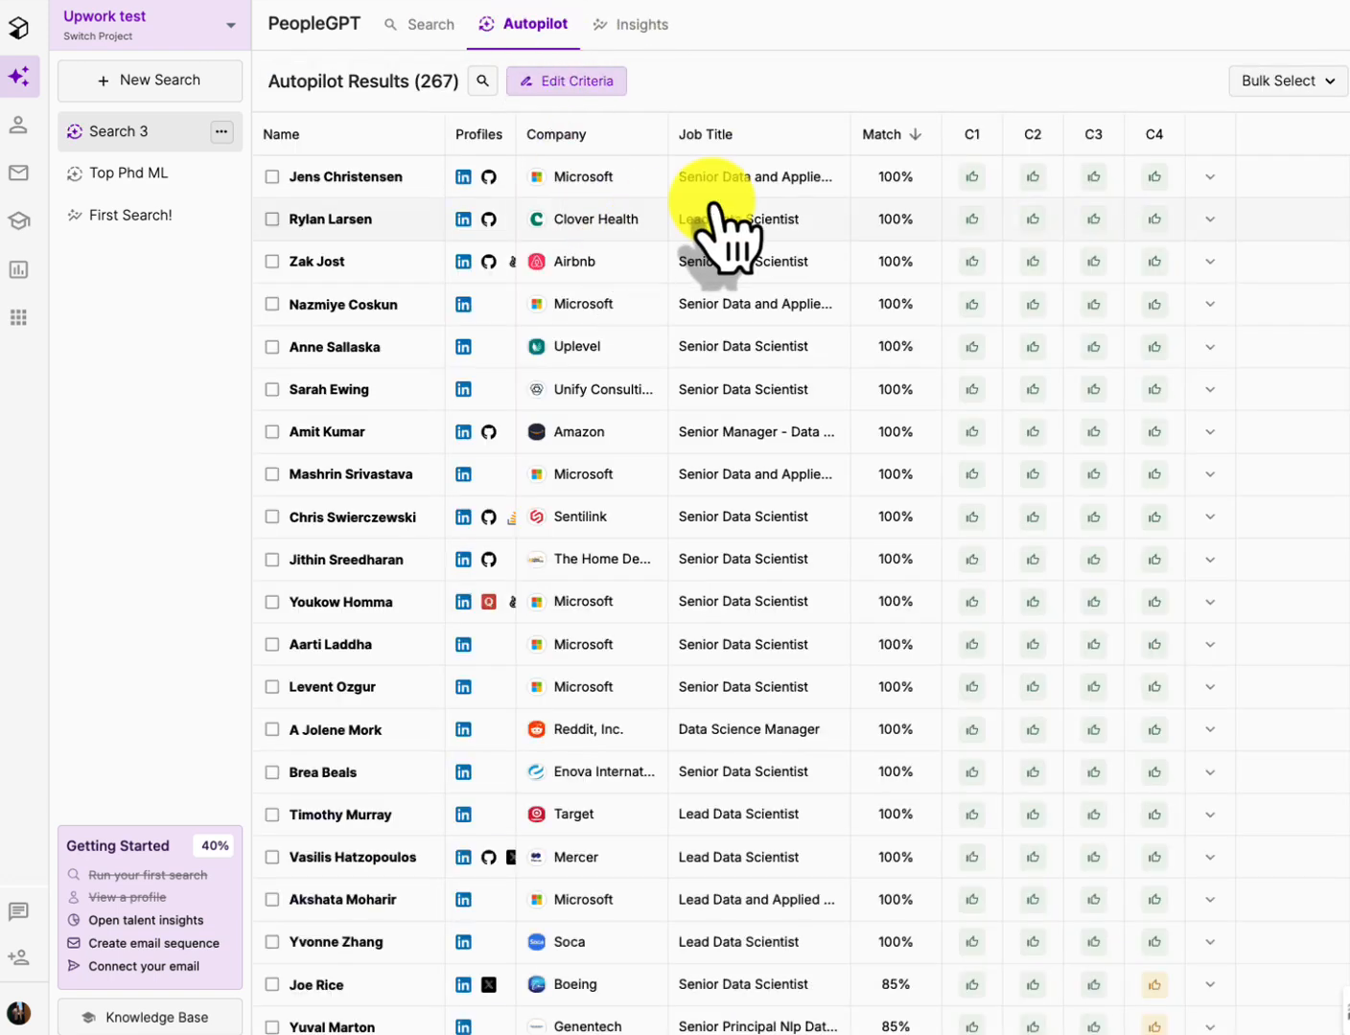
click(1210, 176)
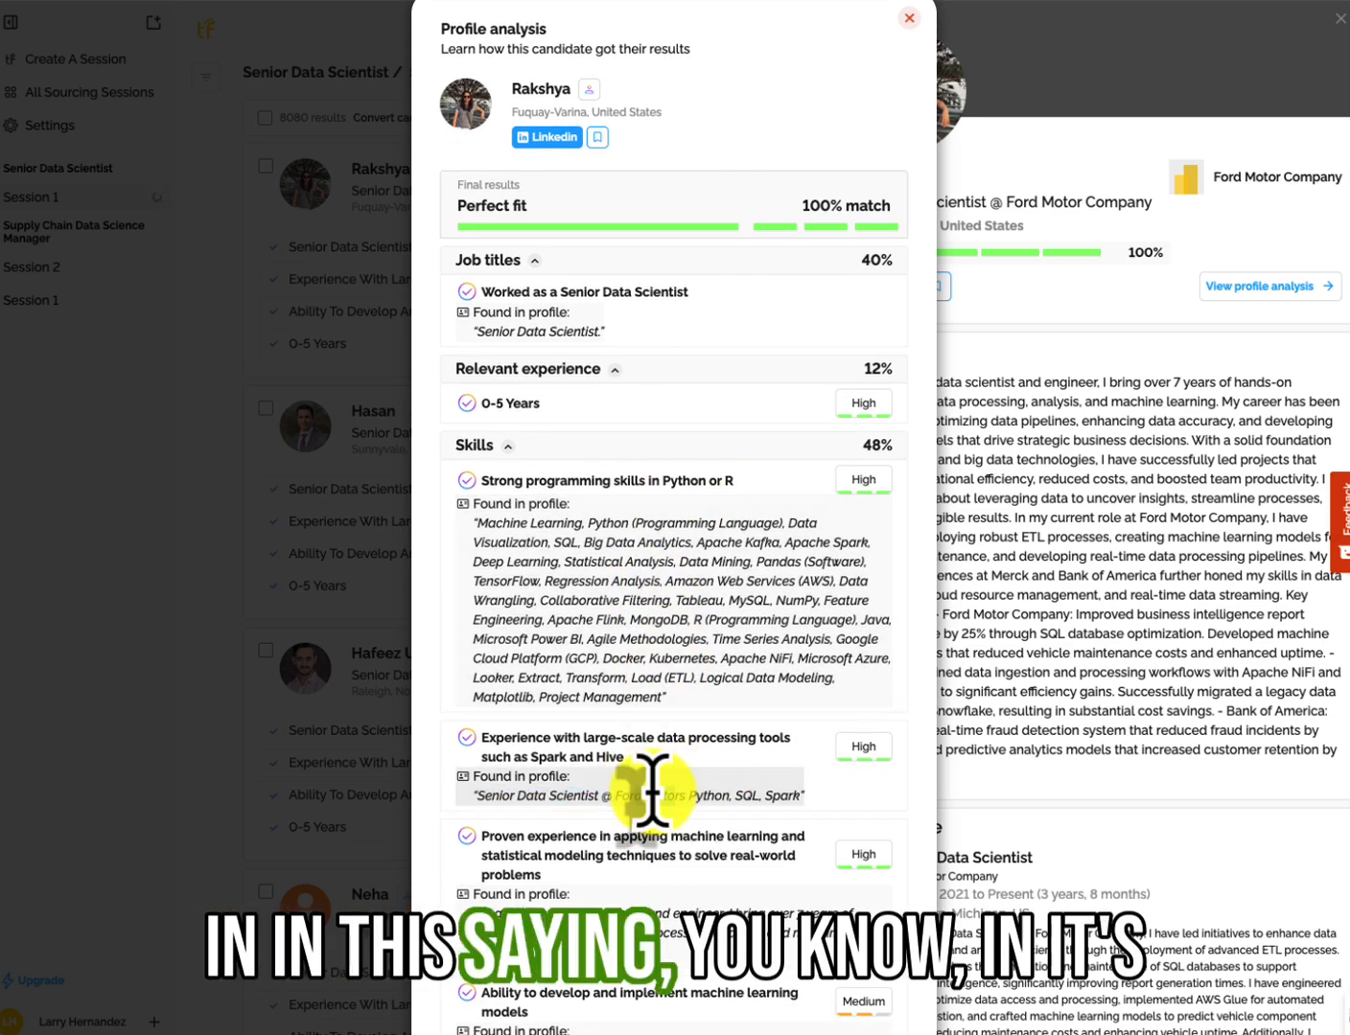
mouse_move(815, 815)
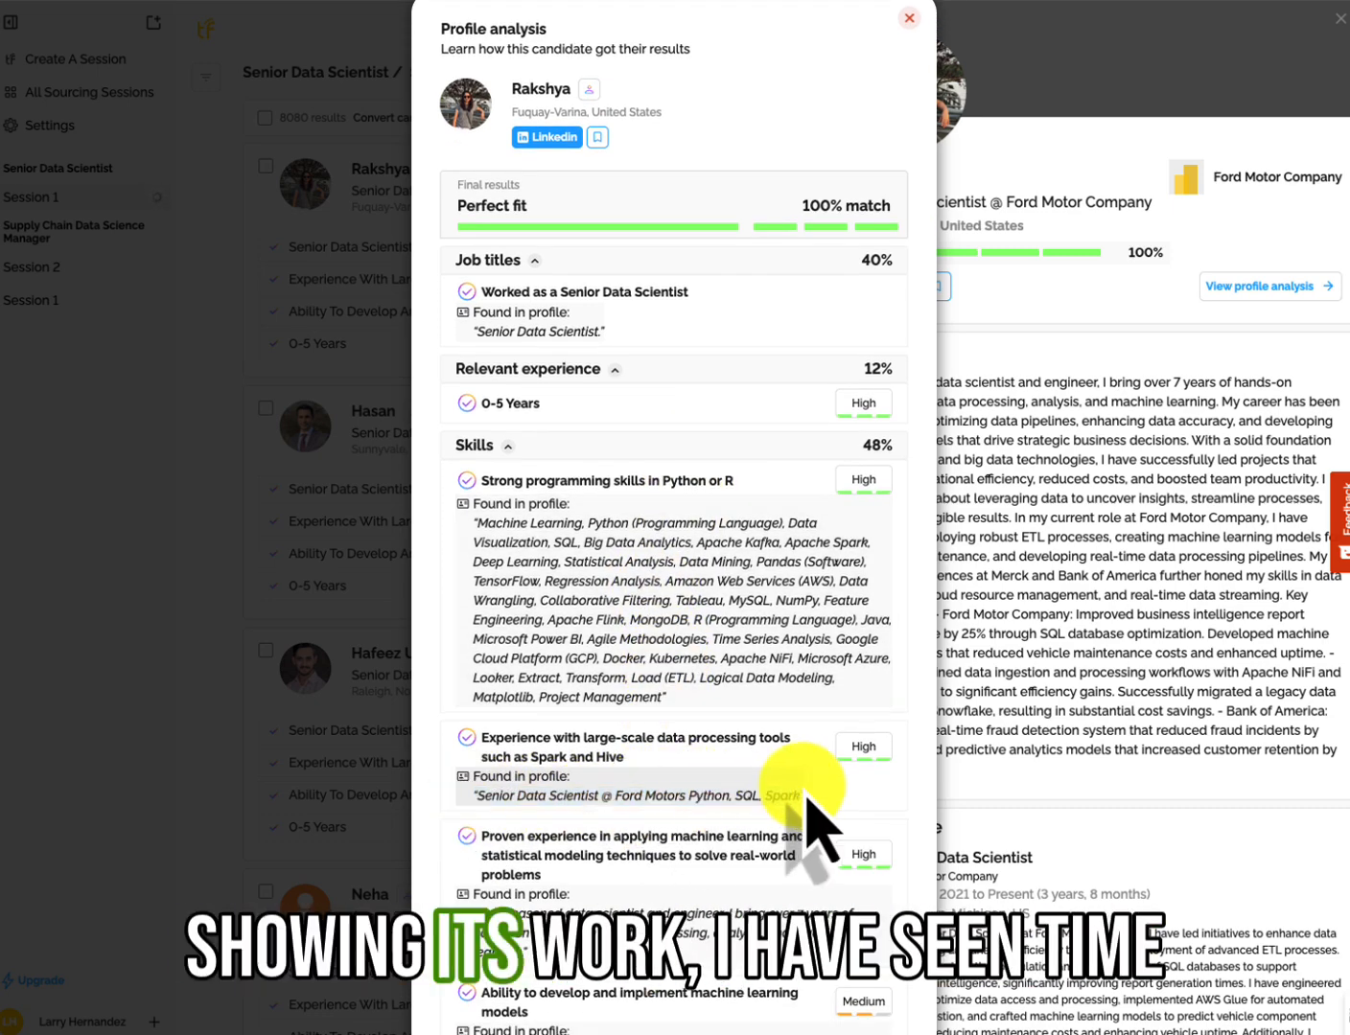
mouse_move(684, 602)
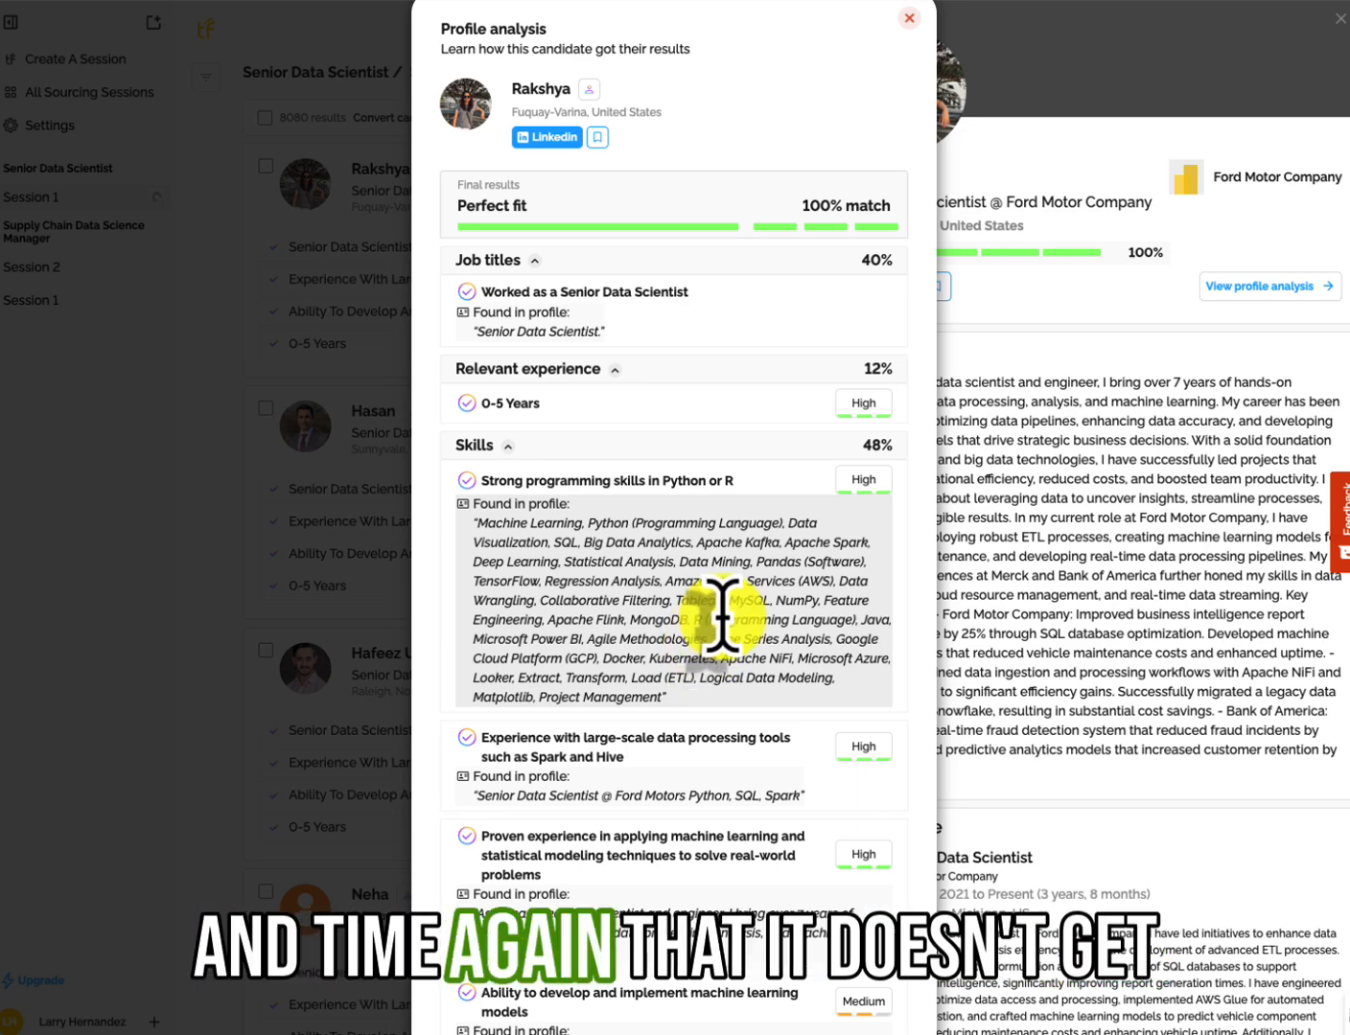
mouse_move(781, 608)
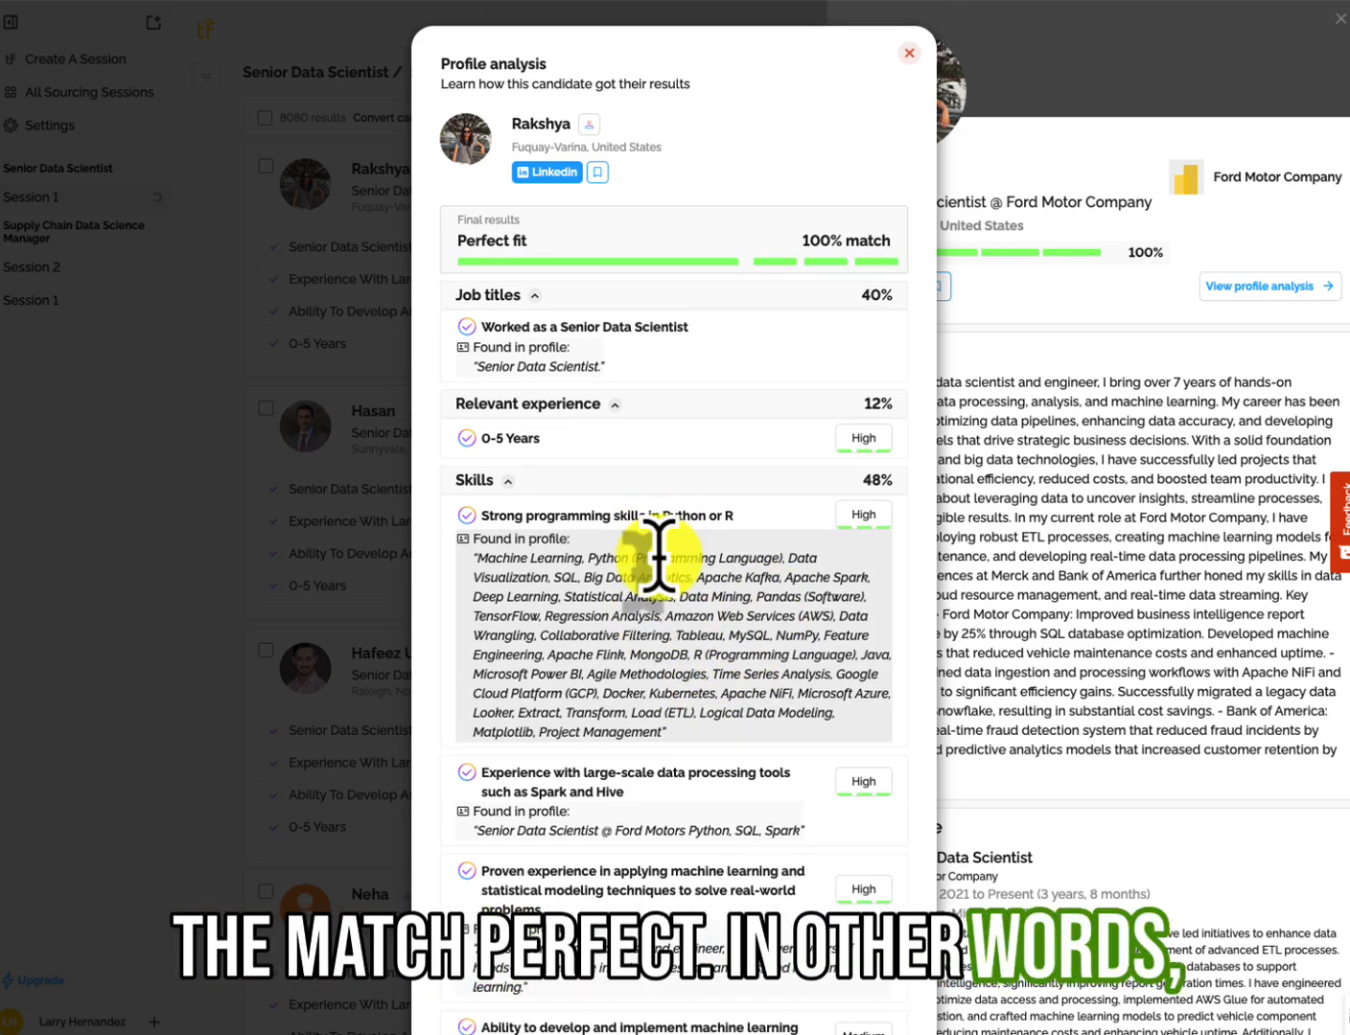
mouse_move(738, 431)
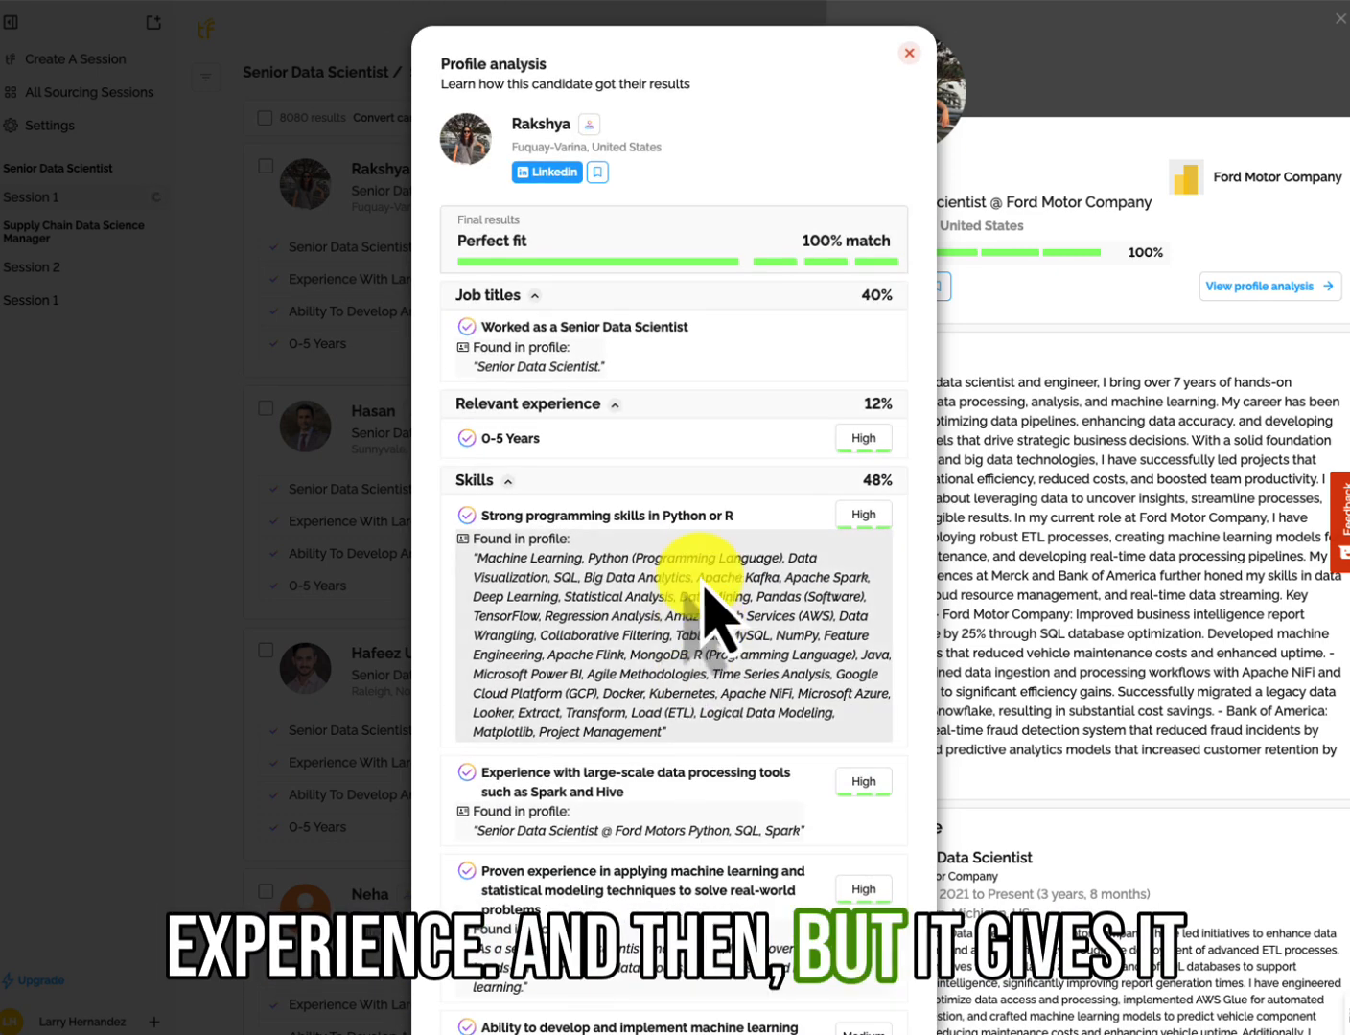
Close Rakshya's analysis and profile, then open Supply Chain Data Science Manager Session 1
click(909, 52)
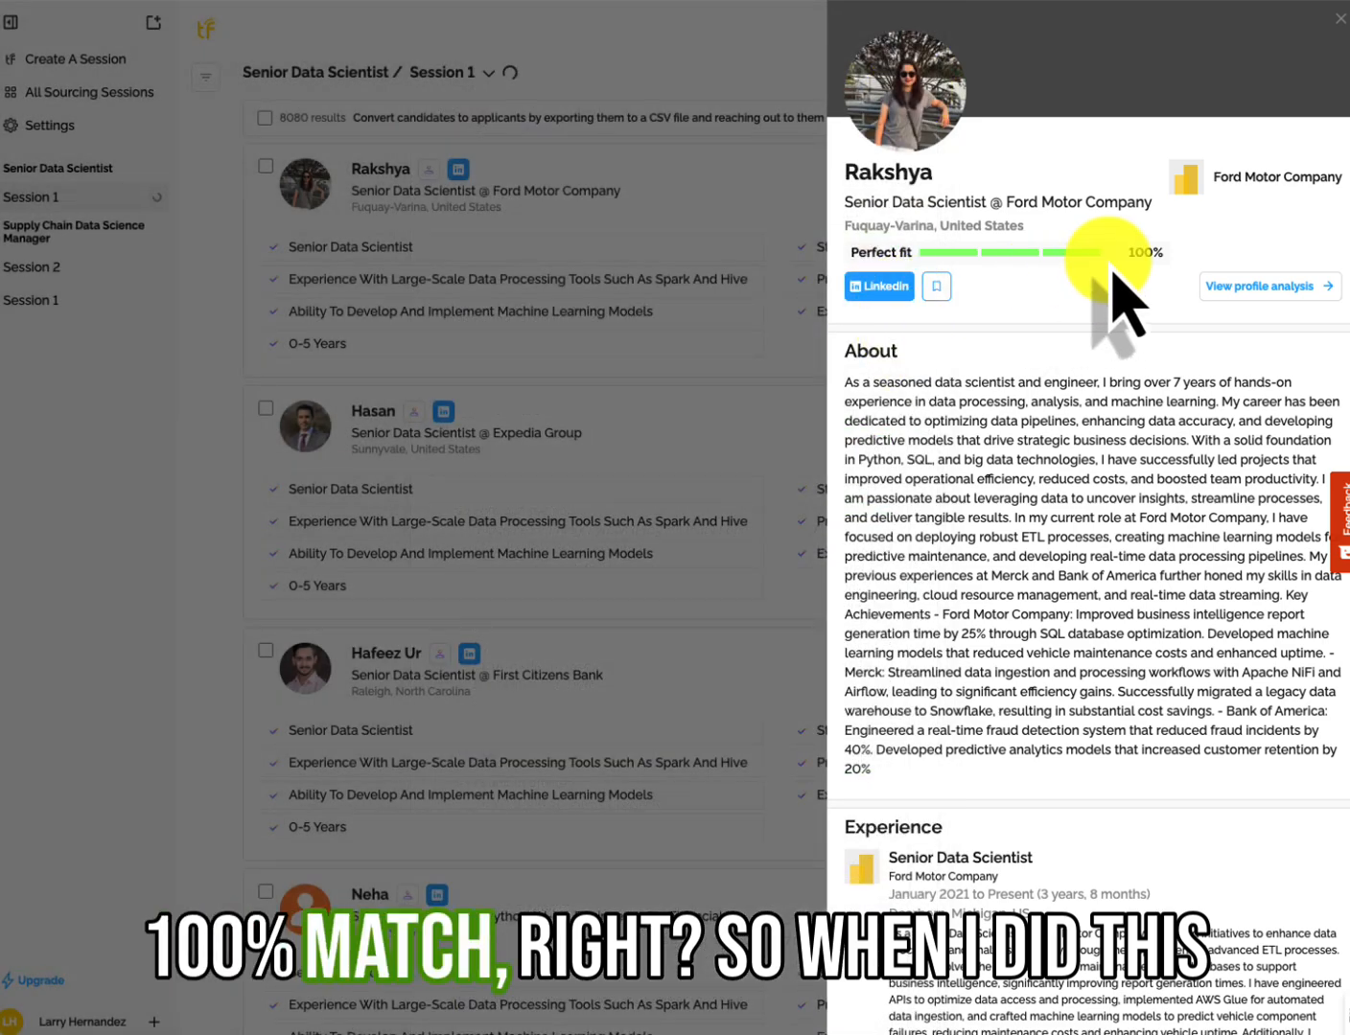
mouse_move(1054, 528)
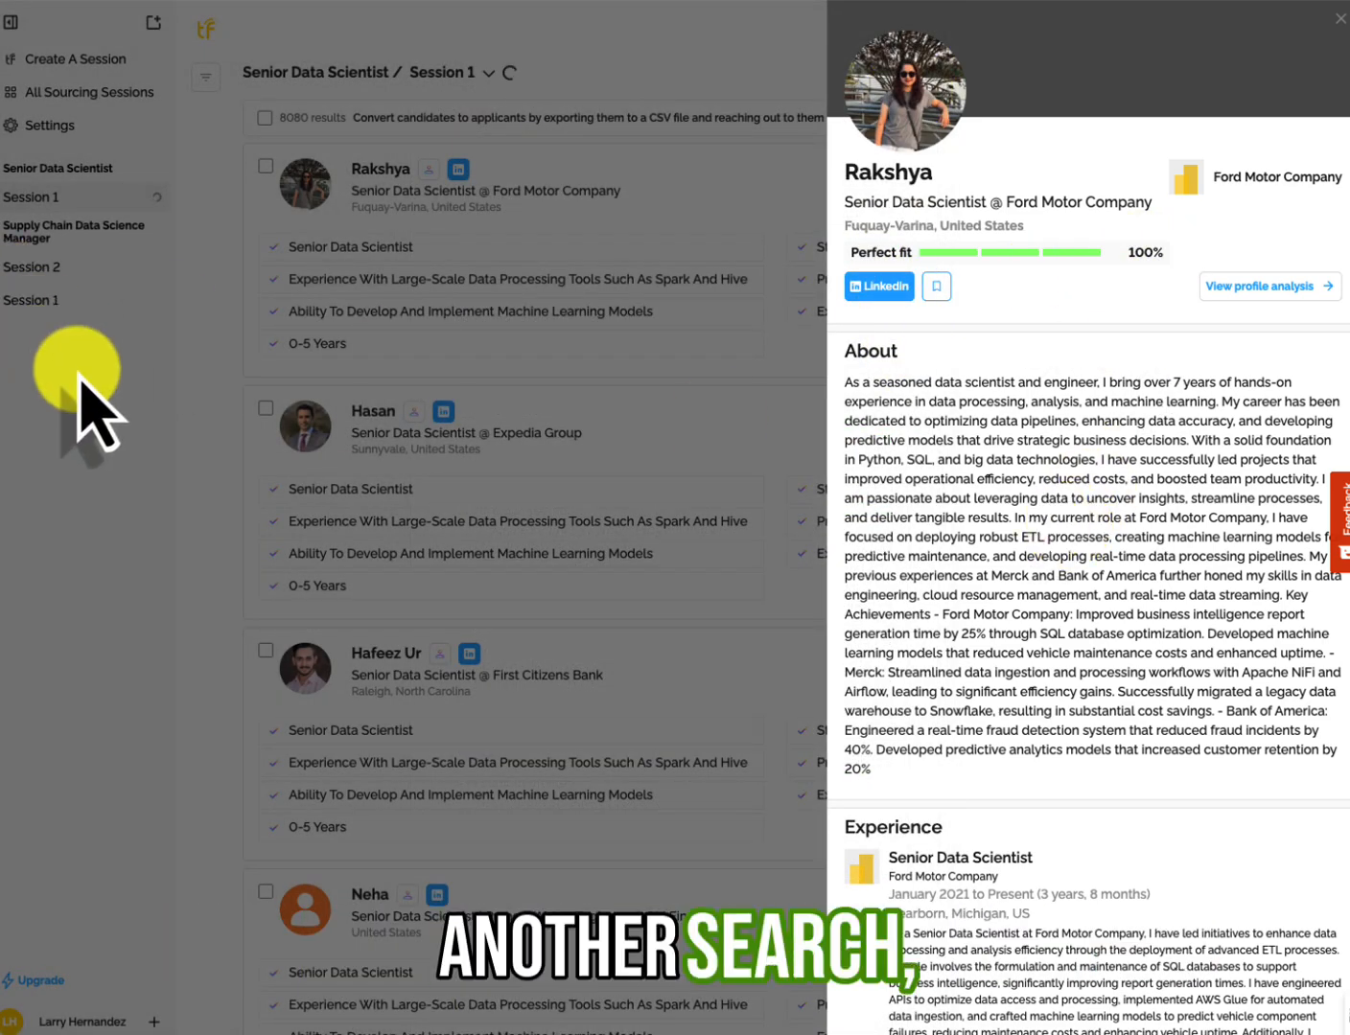
click(1338, 18)
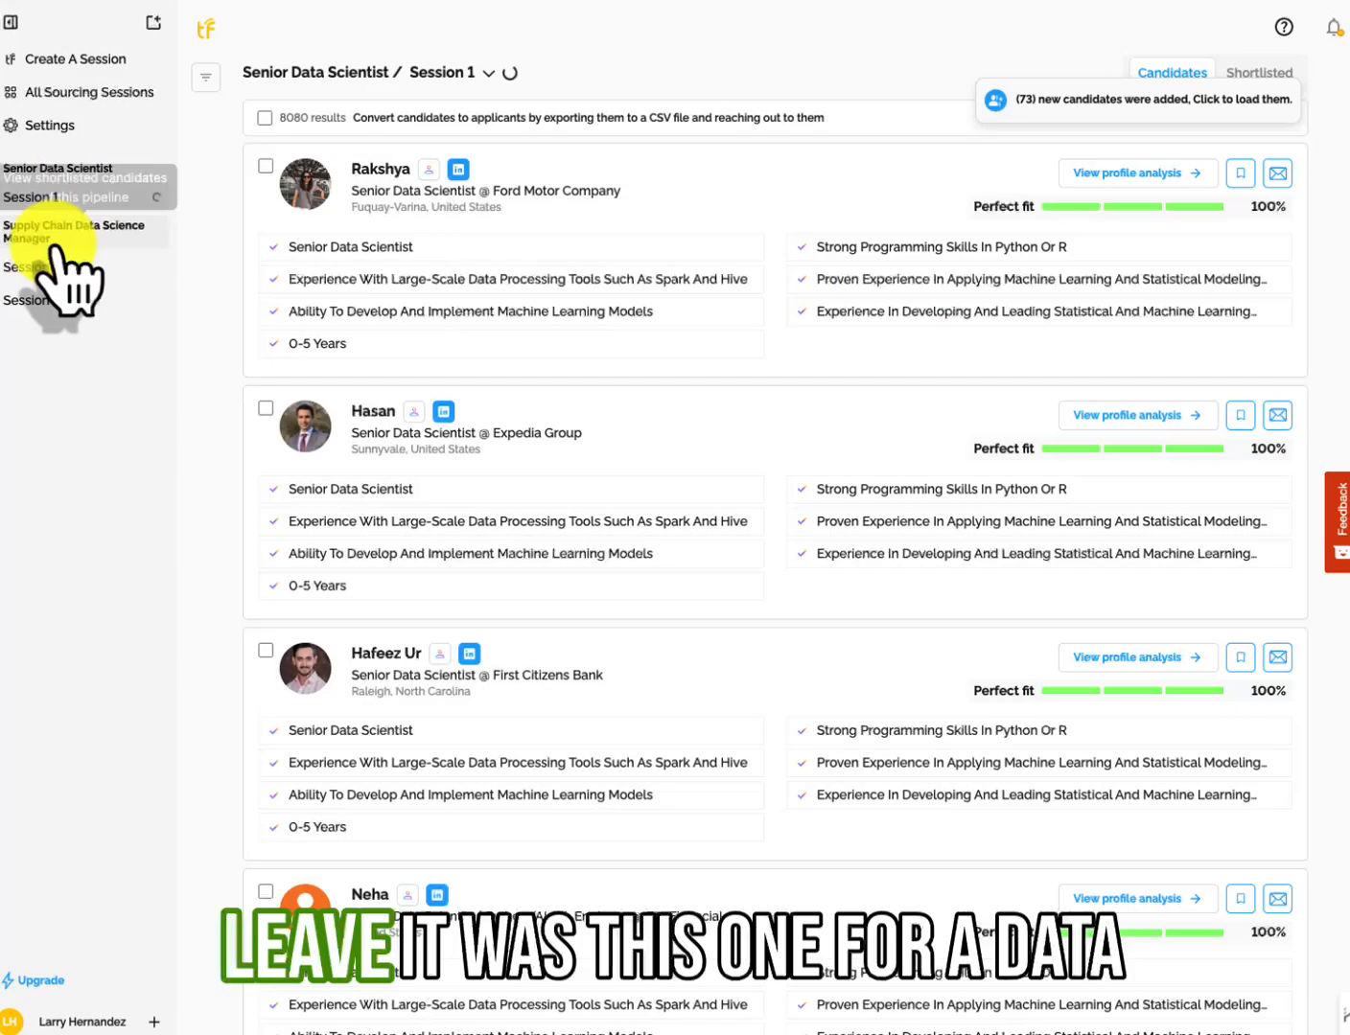
click(32, 299)
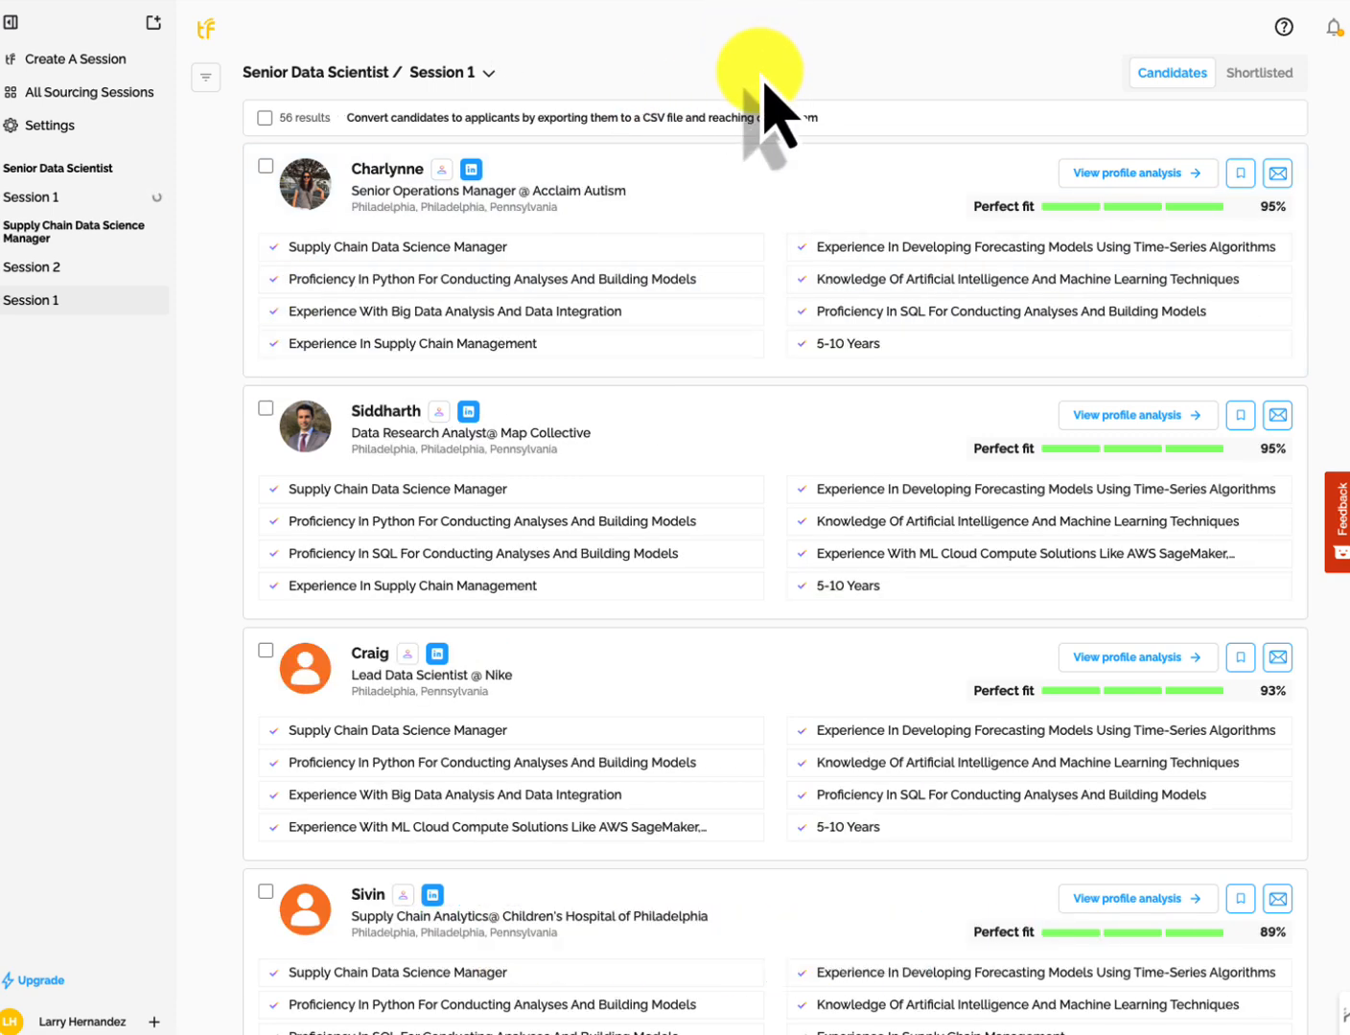
Show the Filters panel for the 56-candidate Supply Chain Data Science Manager session, with its current-title filter
click(40, 300)
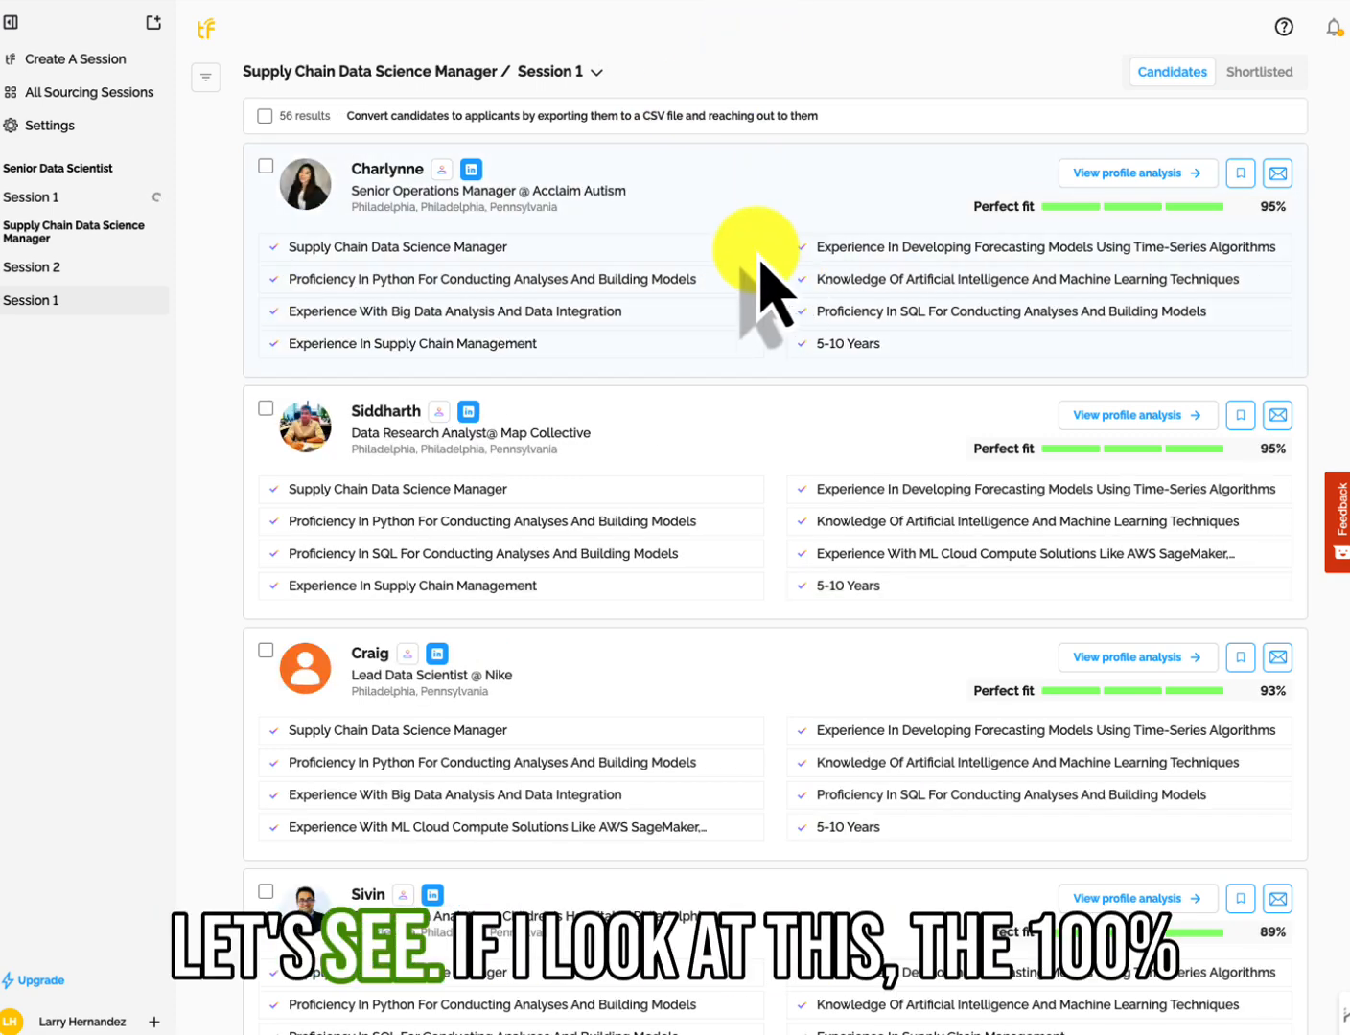
mouse_move(470, 306)
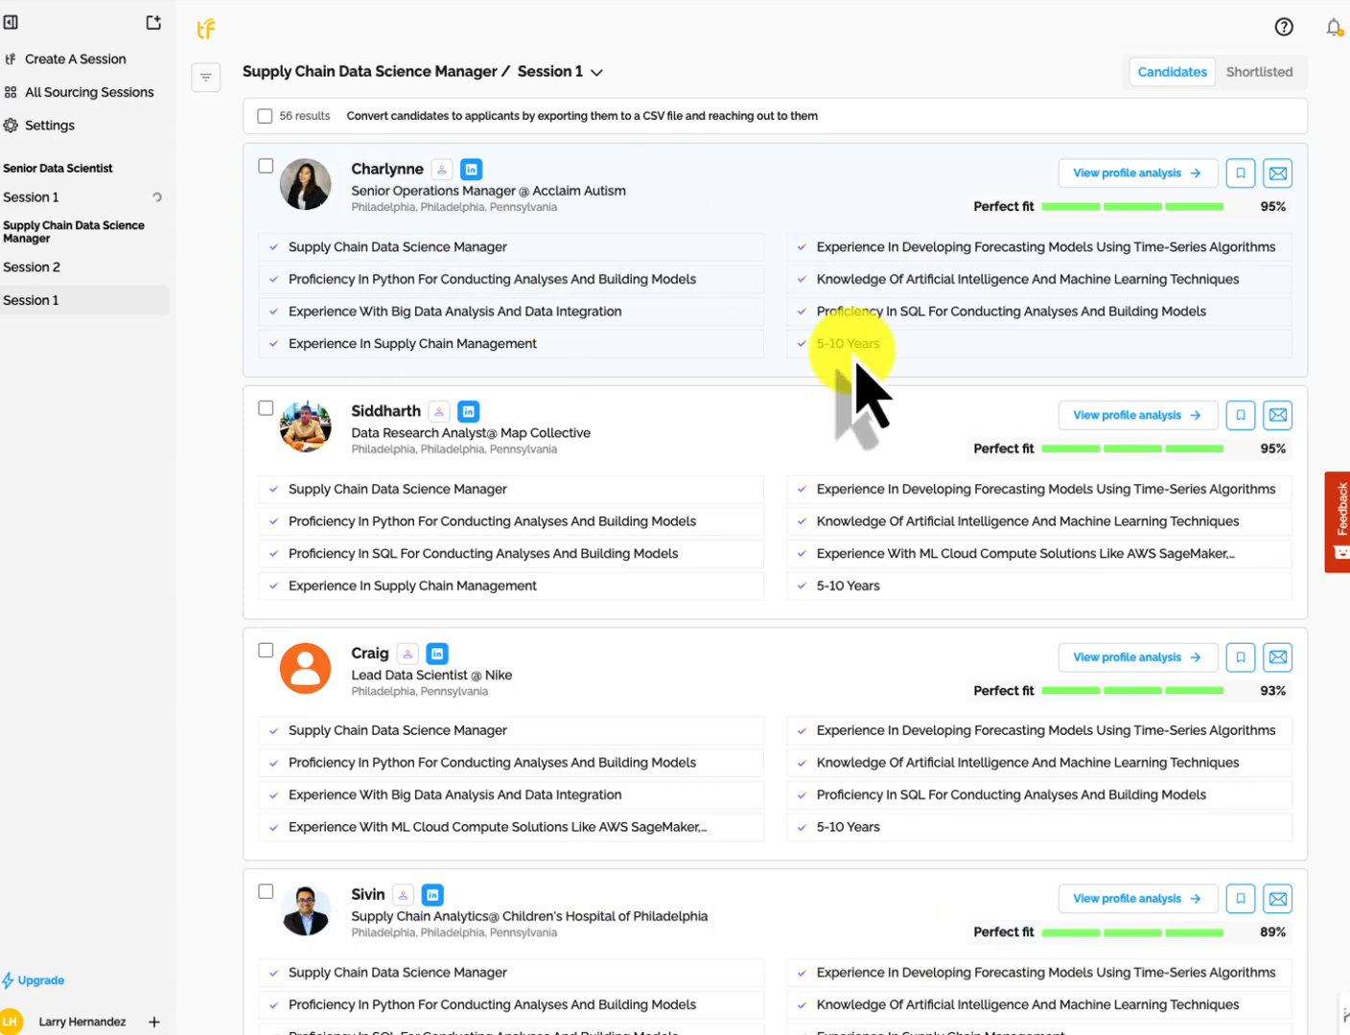
mouse_move(480, 259)
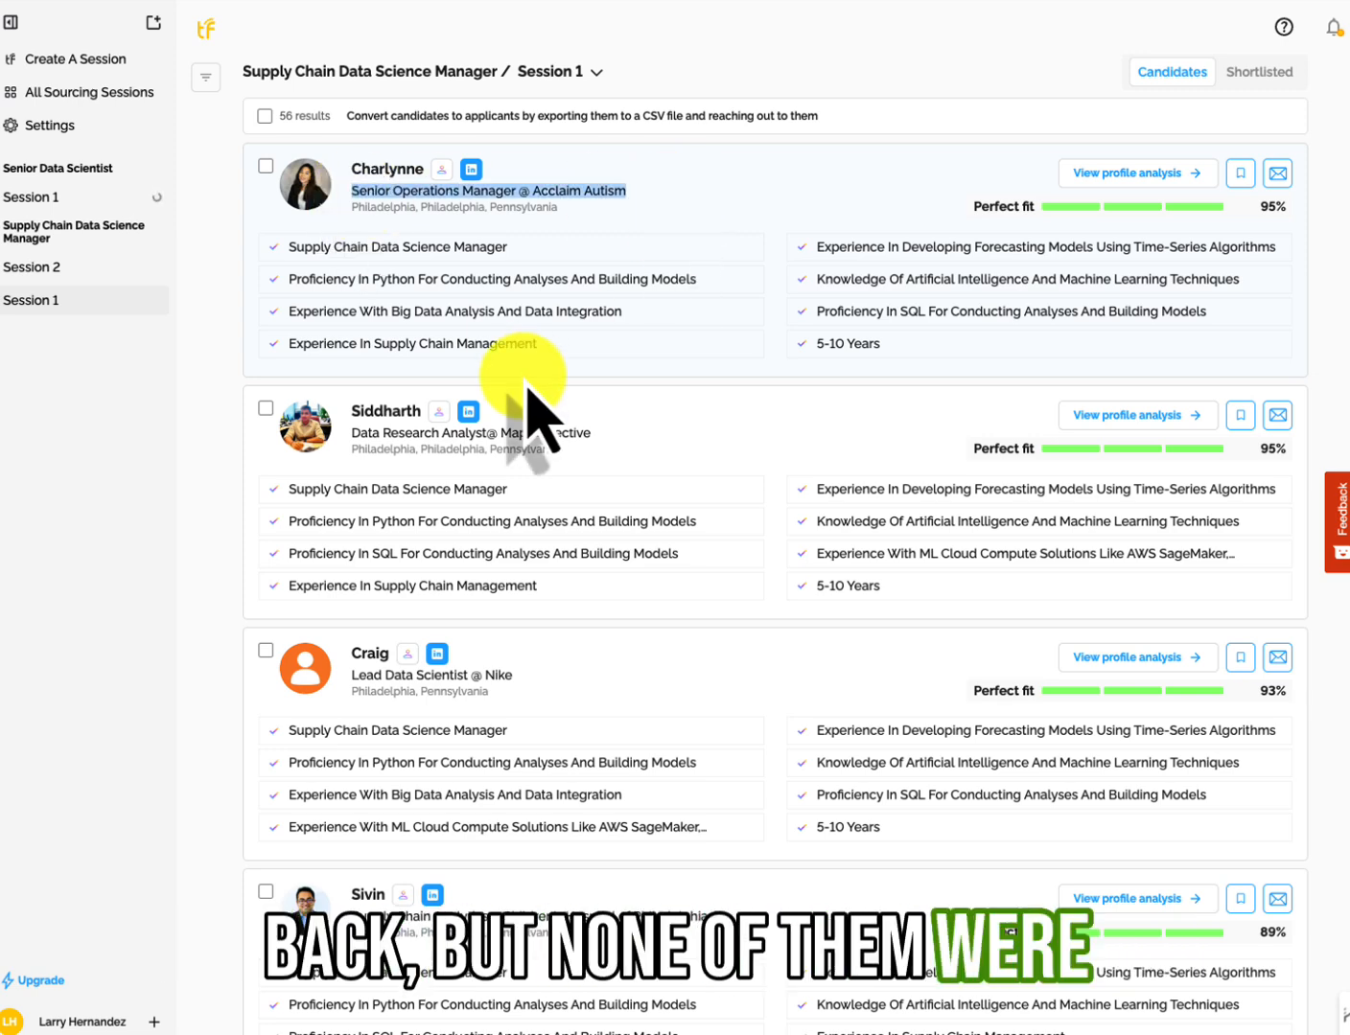
mouse_move(517, 522)
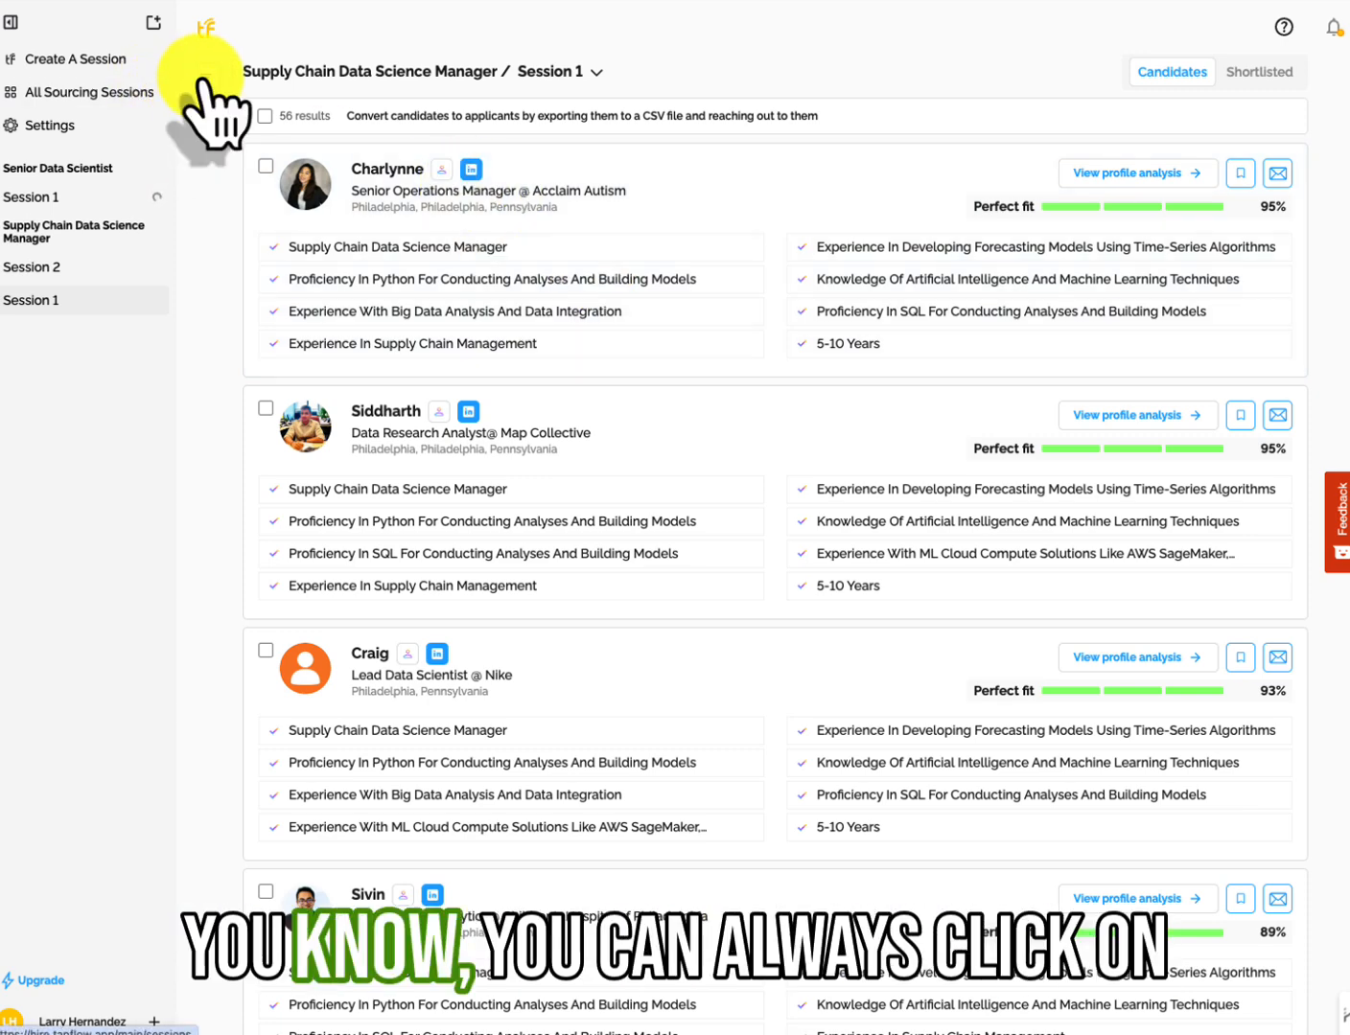
click(266, 116)
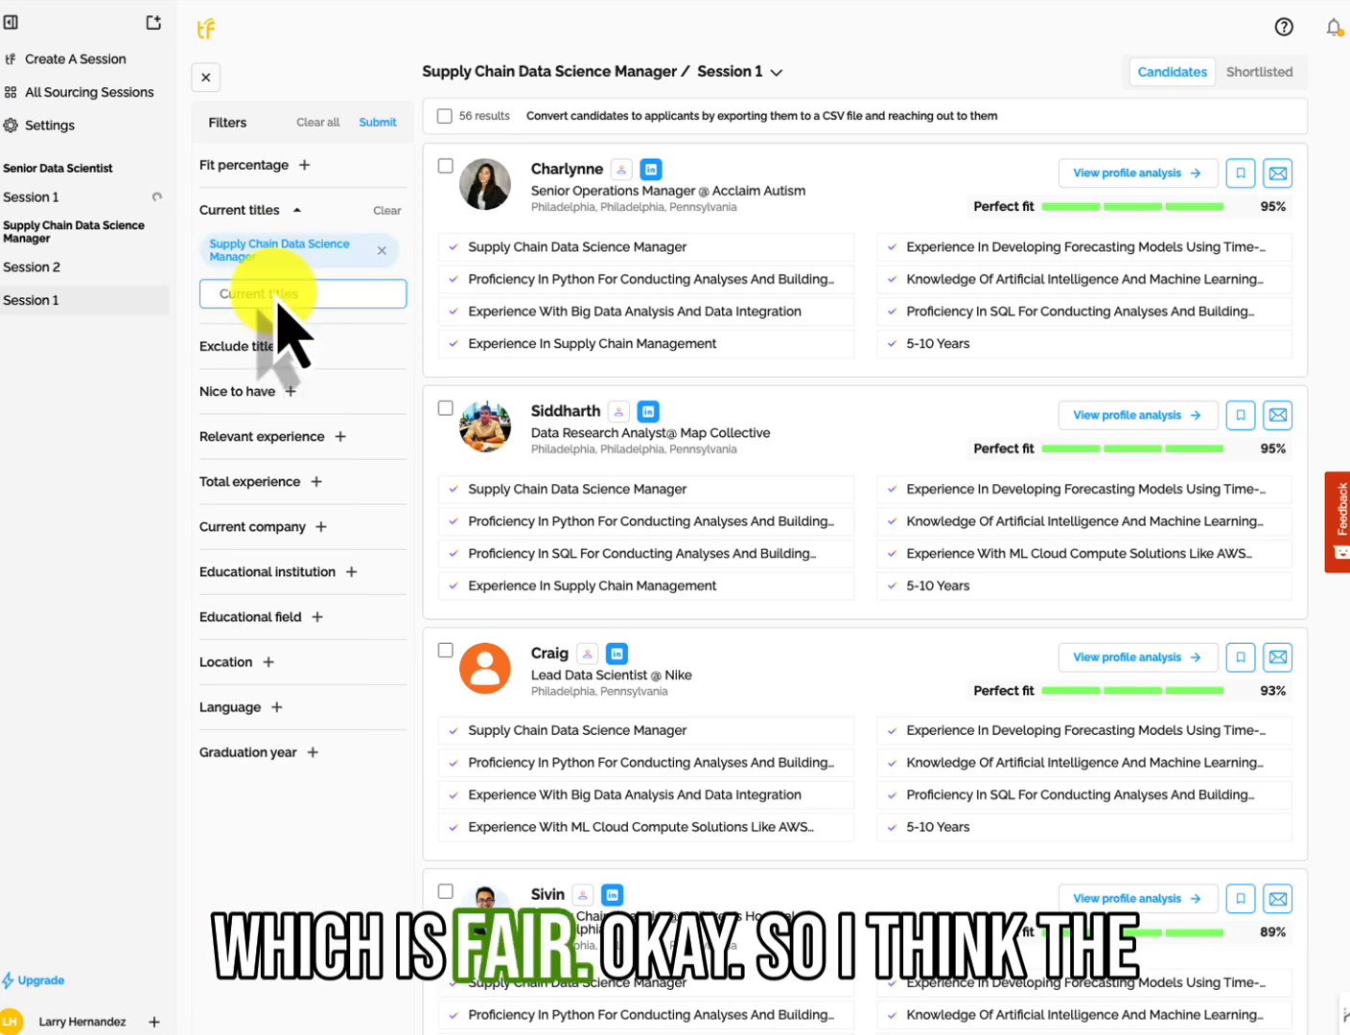
mouse_move(911, 202)
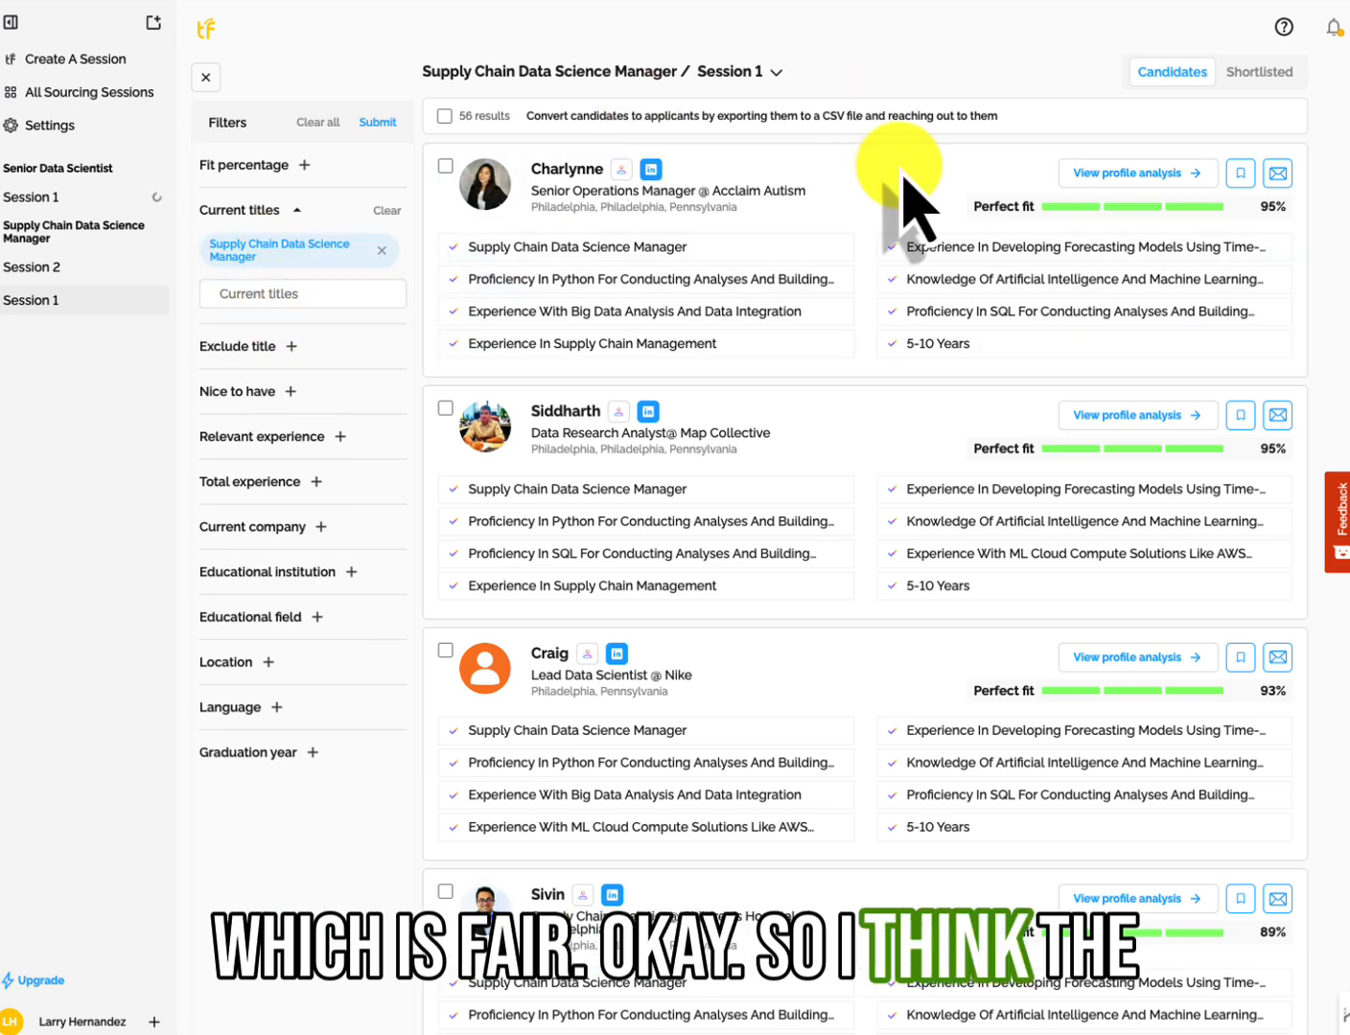
mouse_move(608, 354)
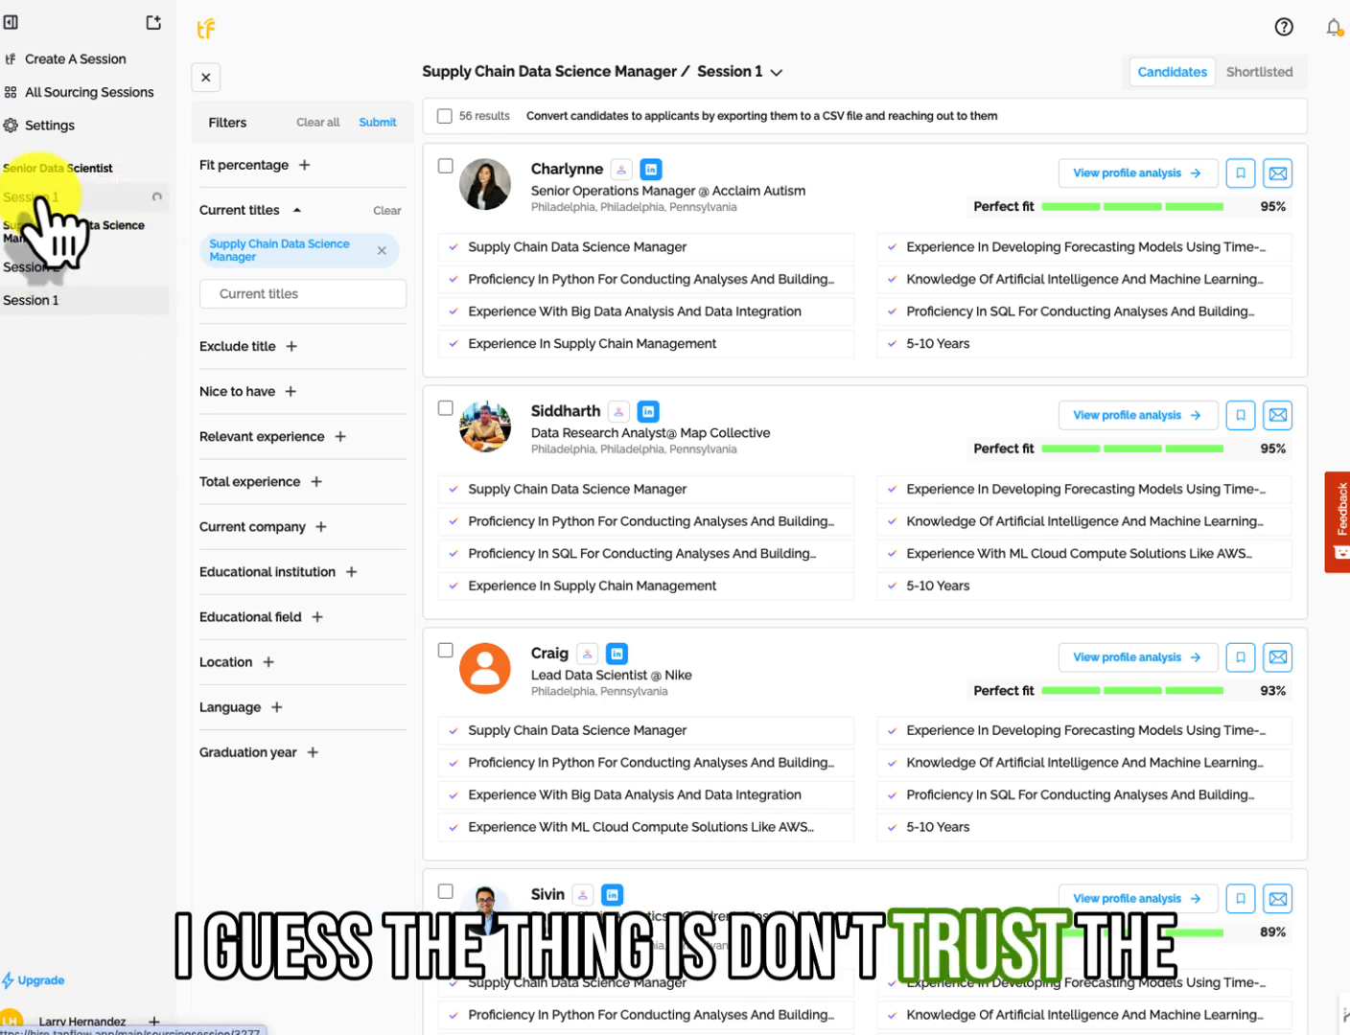
Switch between sessions in the sidebar, landing on Senior Data Scientist Session 1 with 8122 results
click(383, 249)
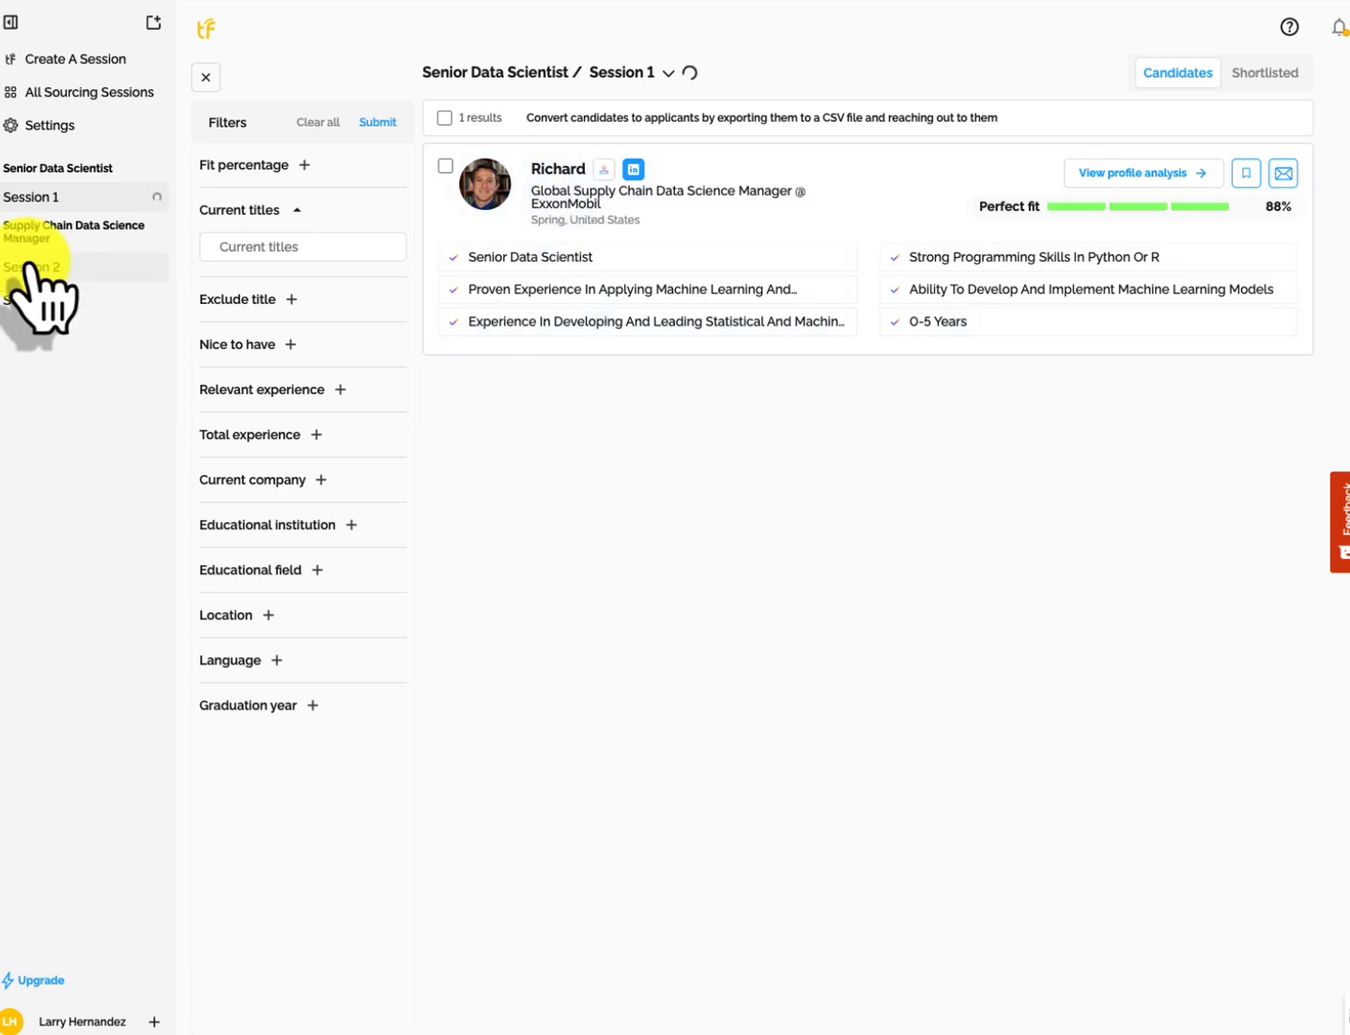
click(31, 196)
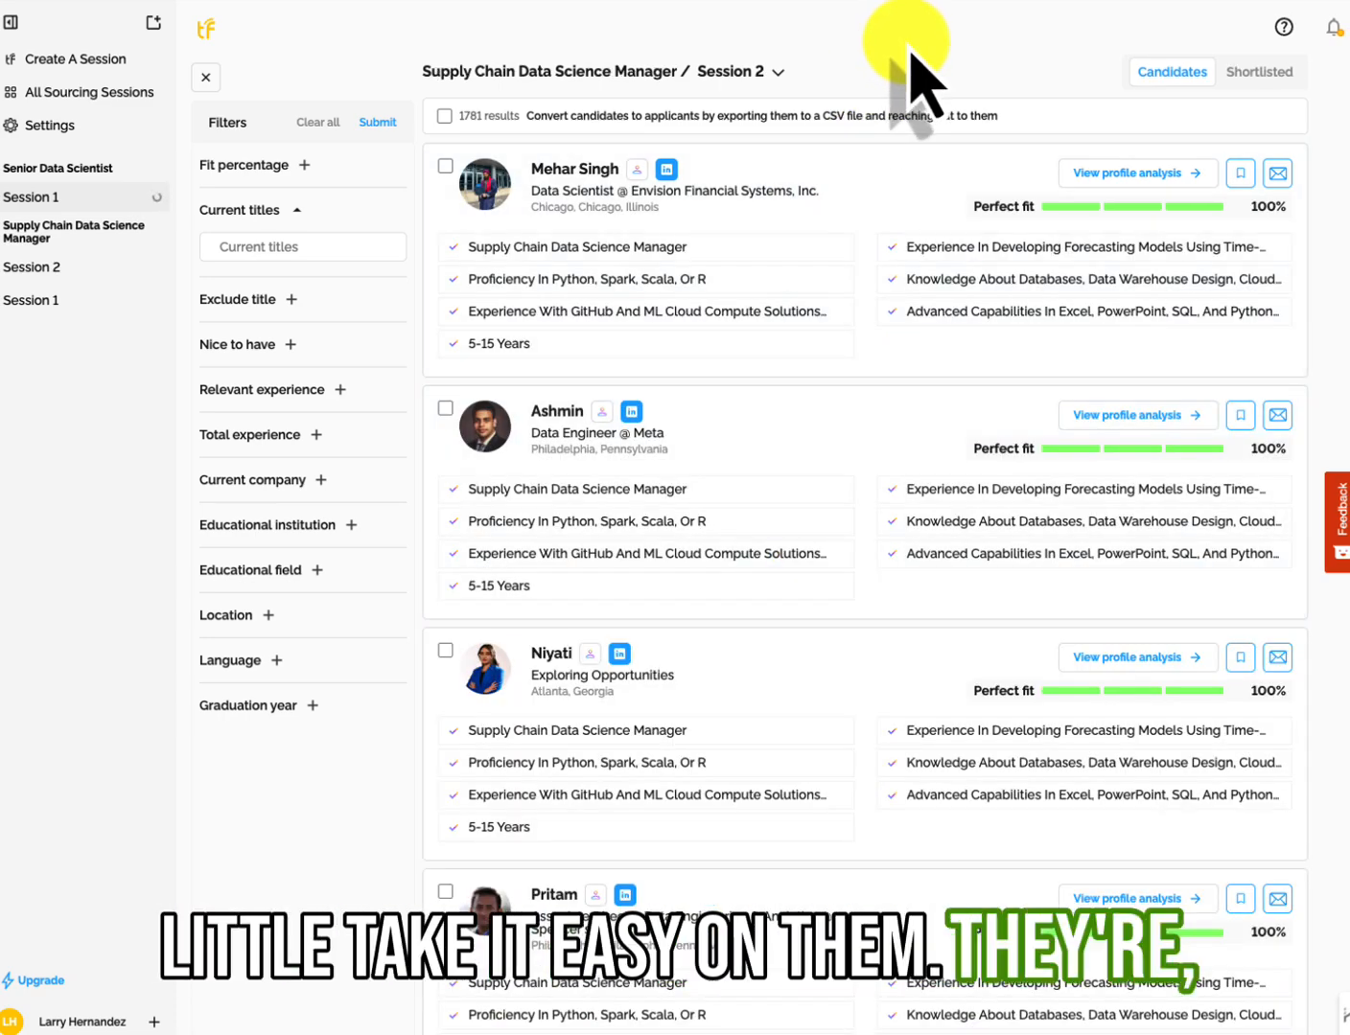
click(31, 300)
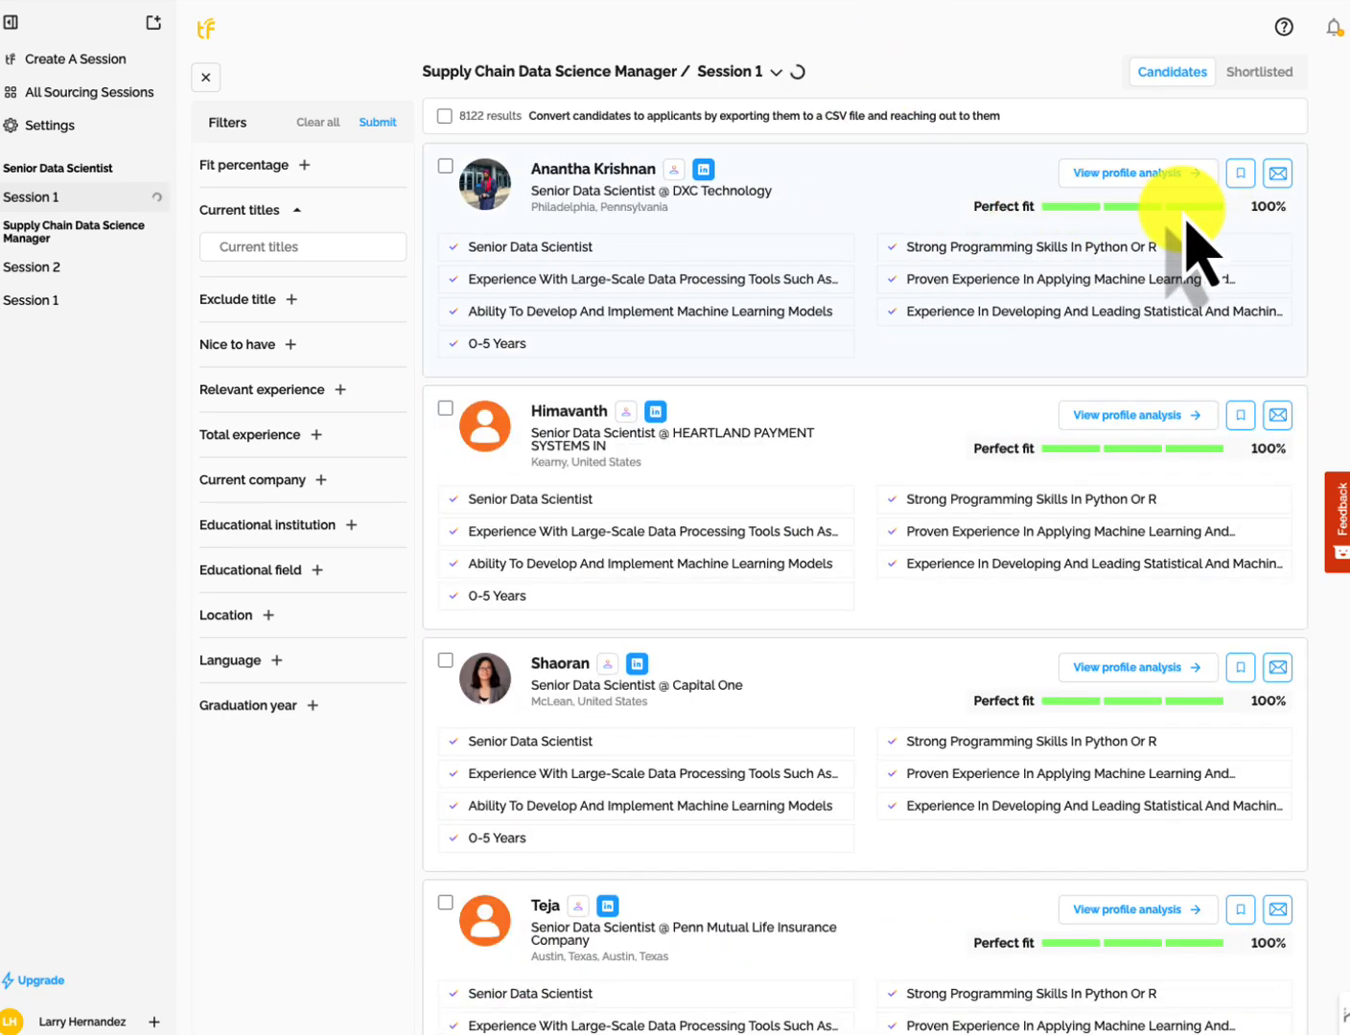
click(31, 197)
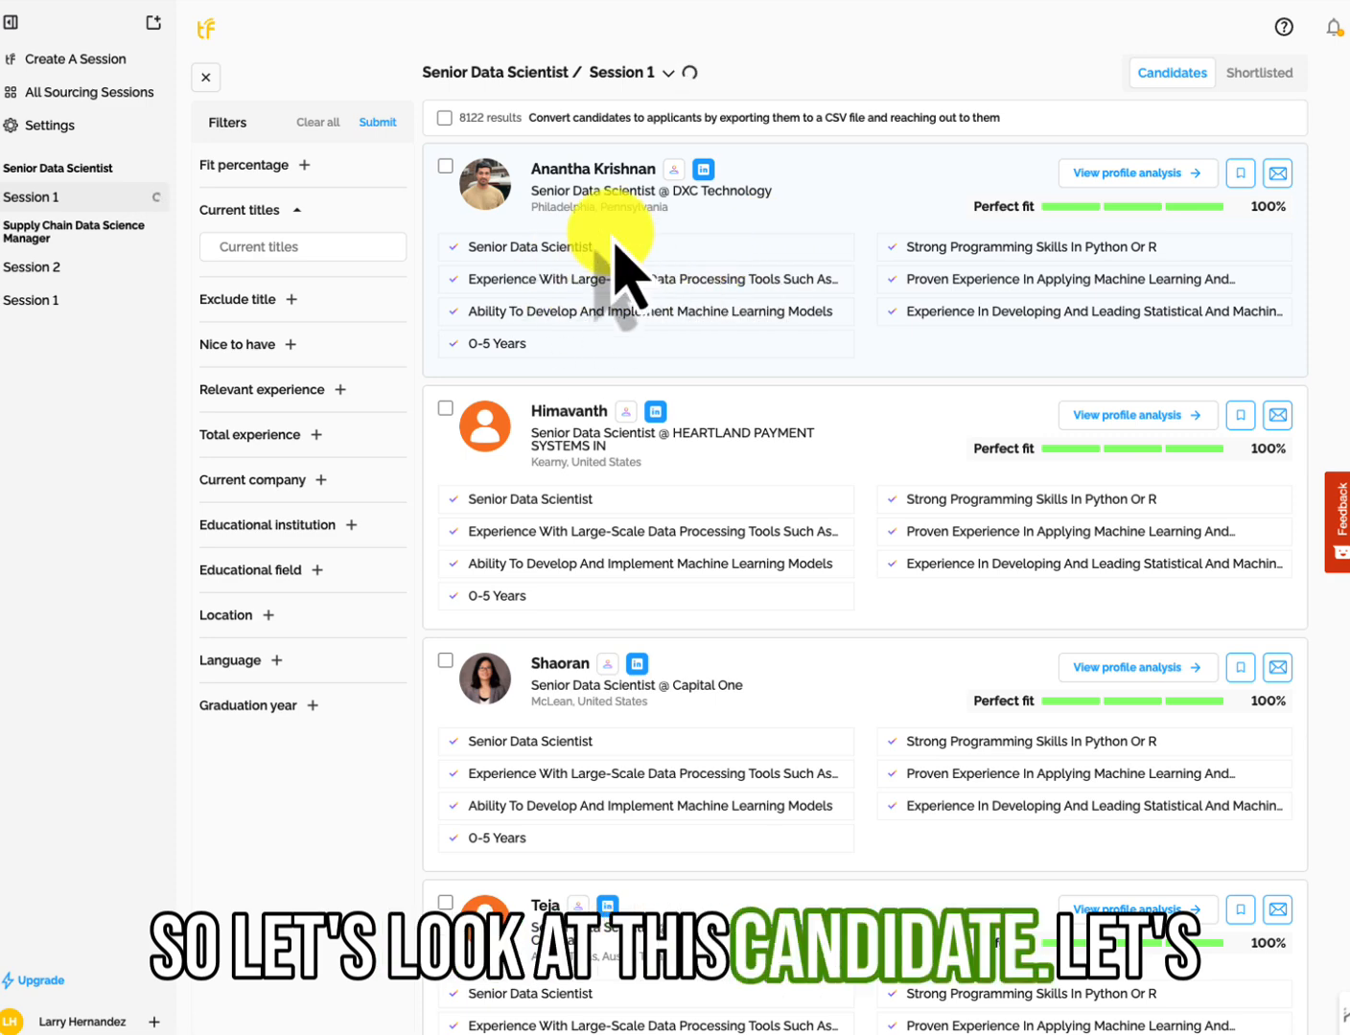
click(1135, 172)
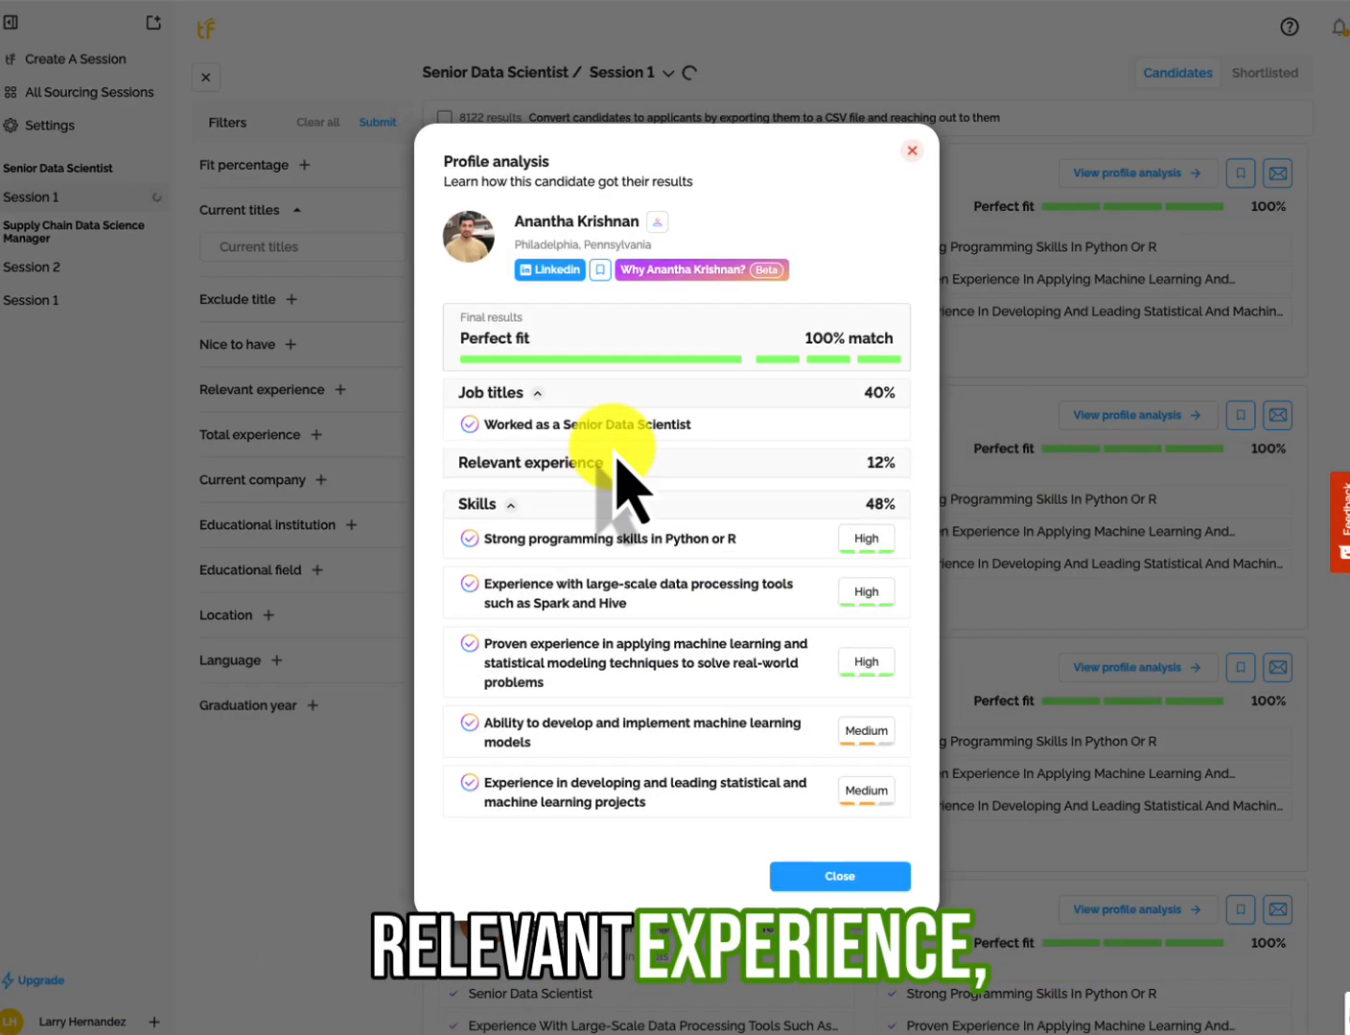
click(530, 462)
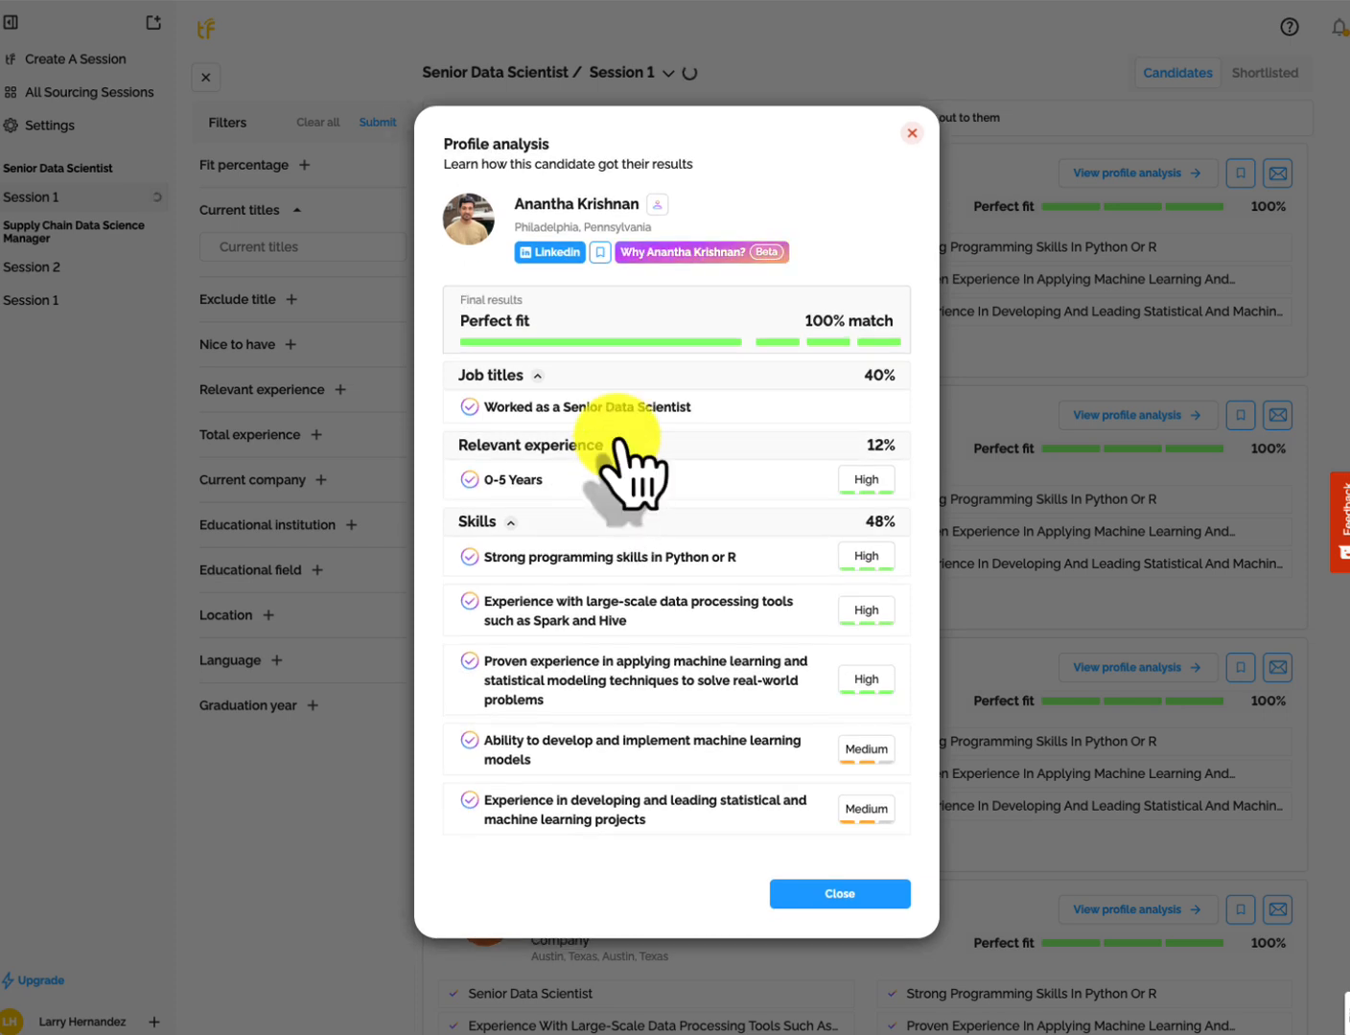
mouse_move(874, 508)
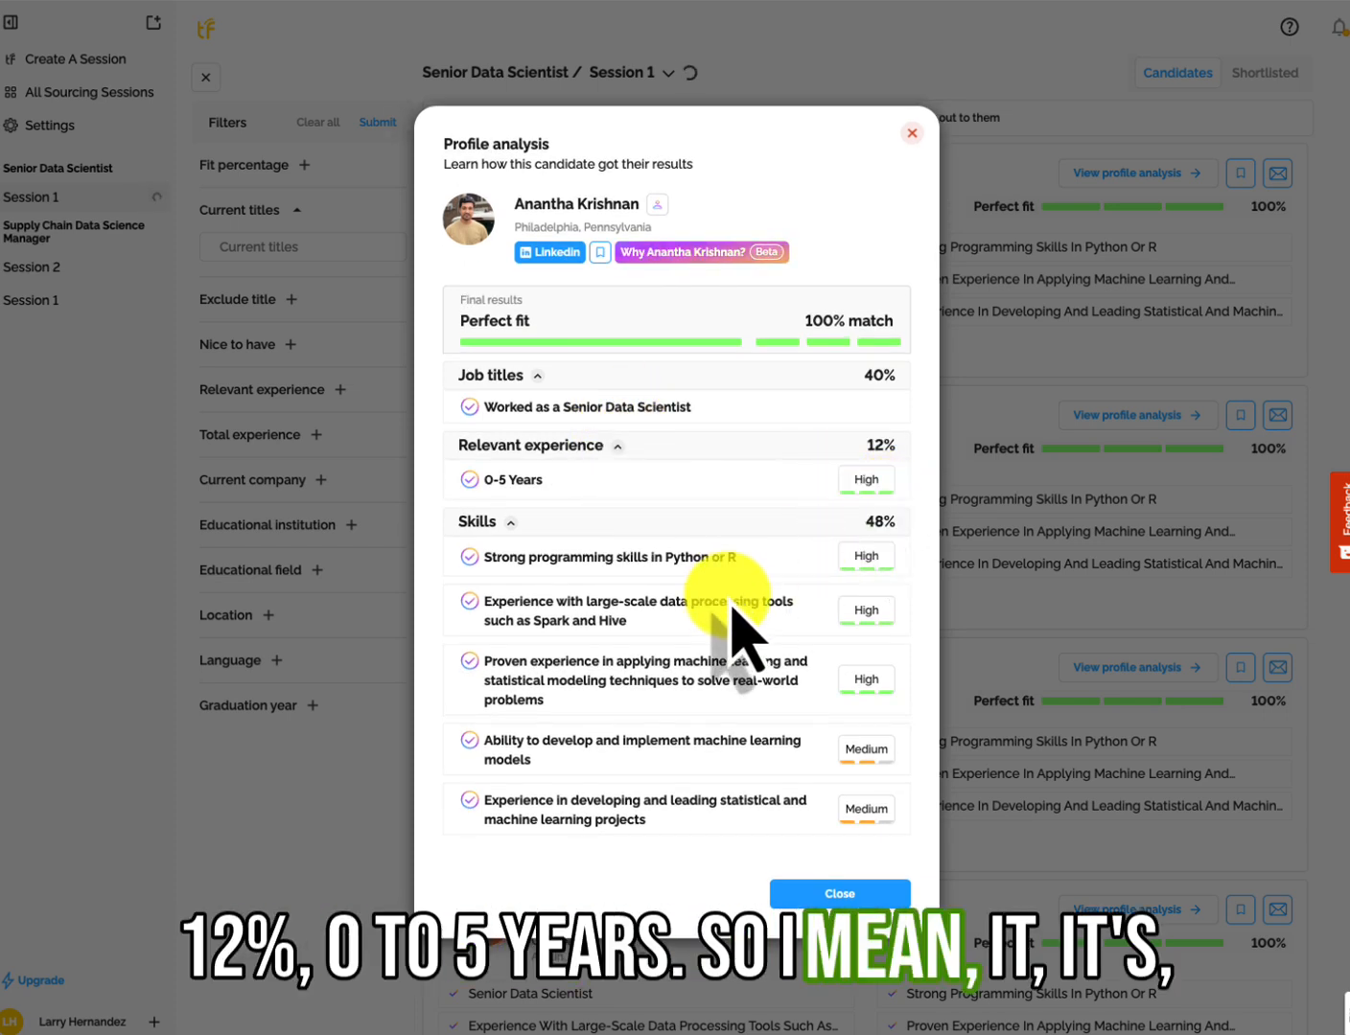
mouse_move(599, 252)
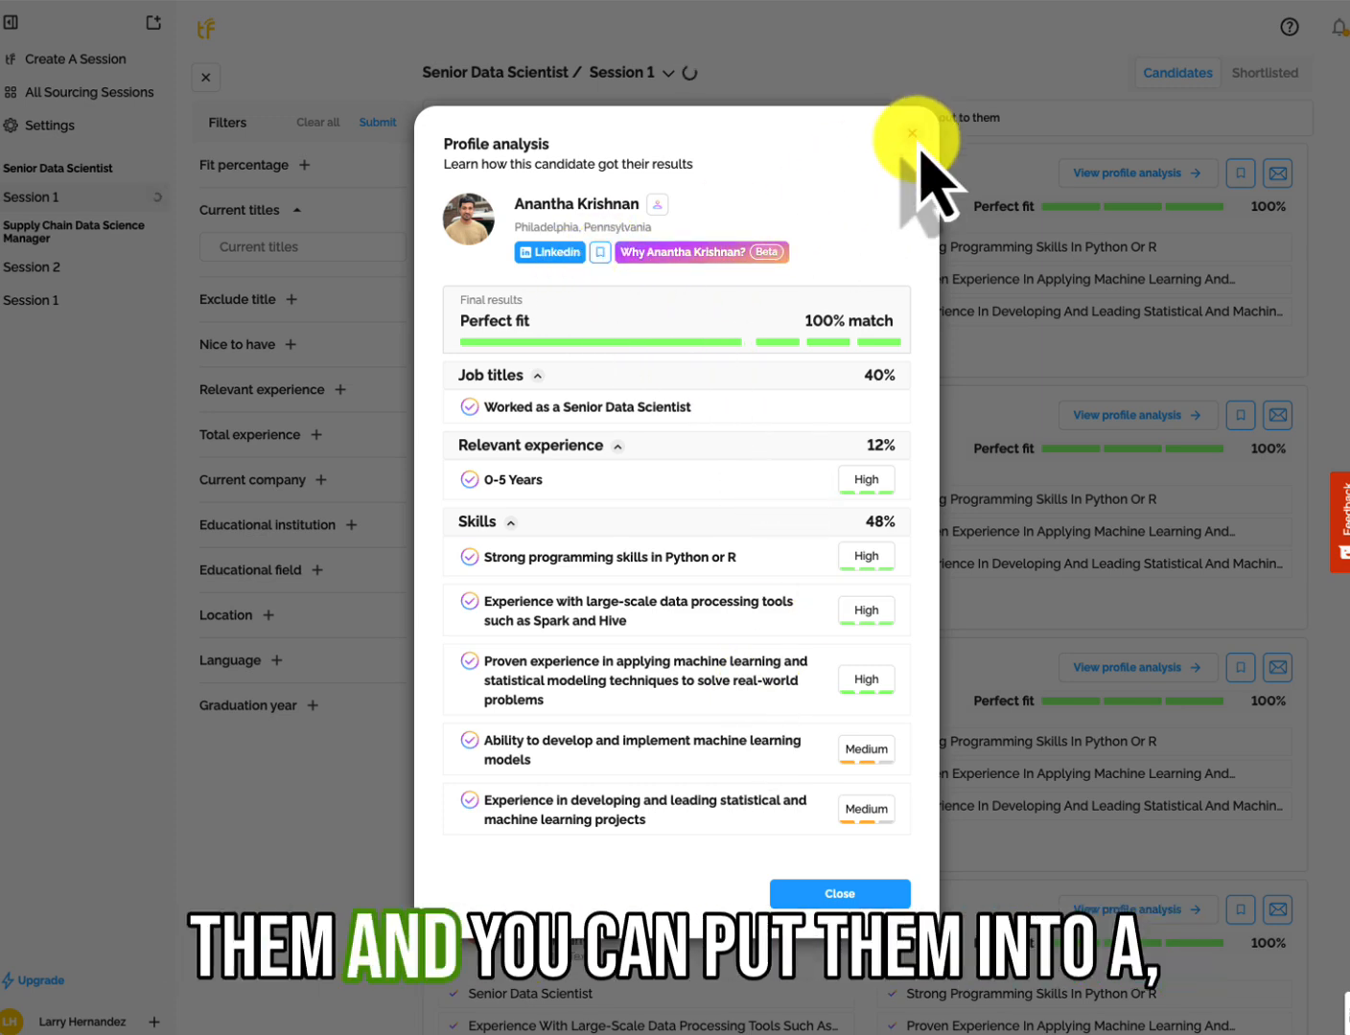
click(912, 134)
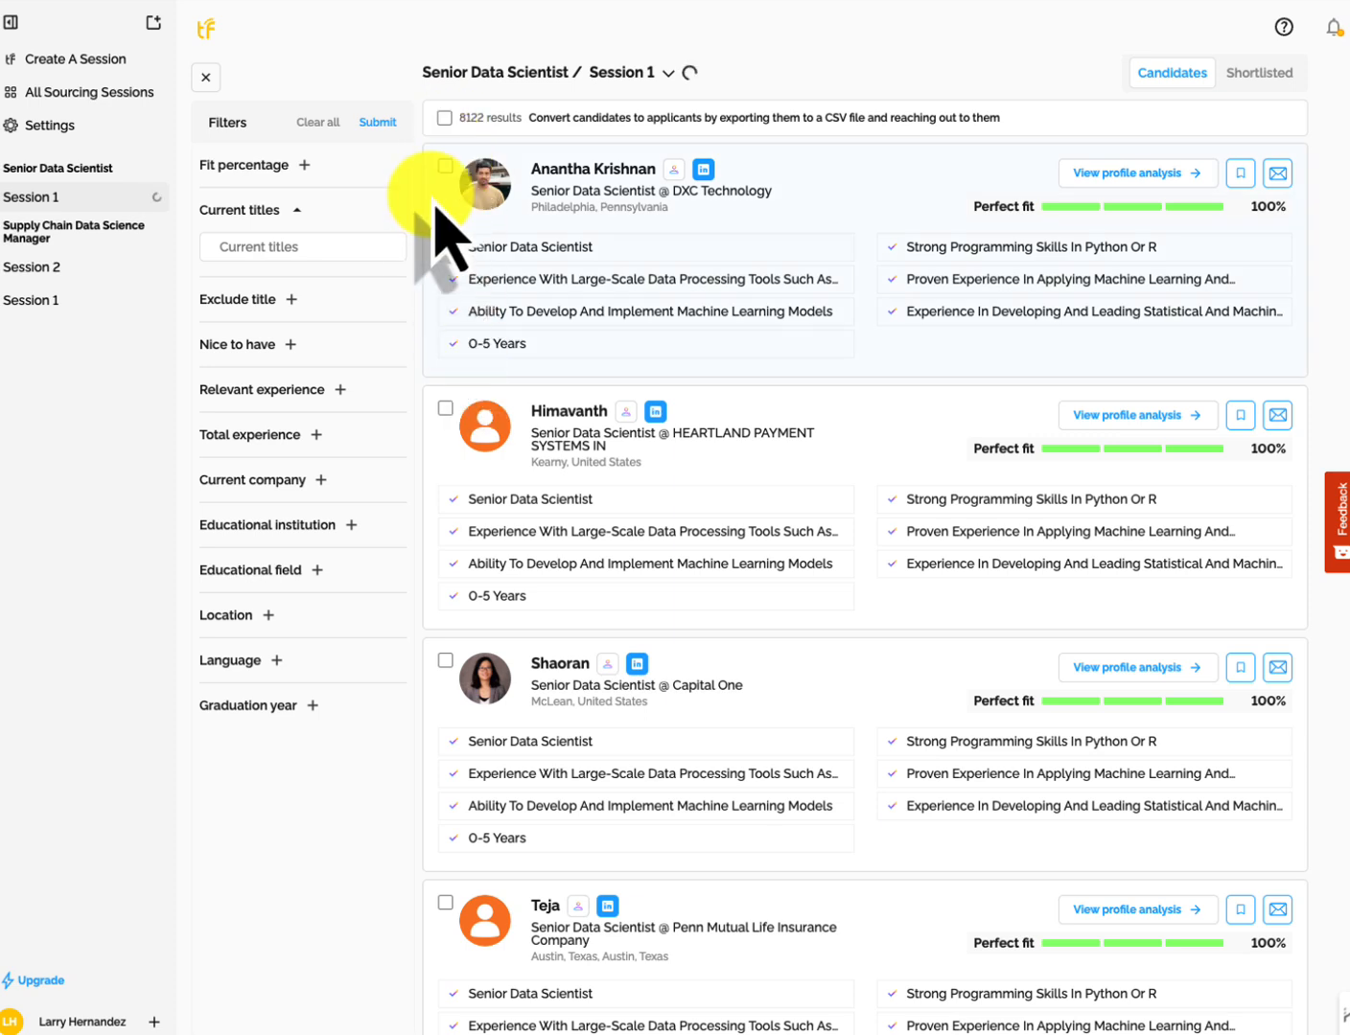
click(444, 165)
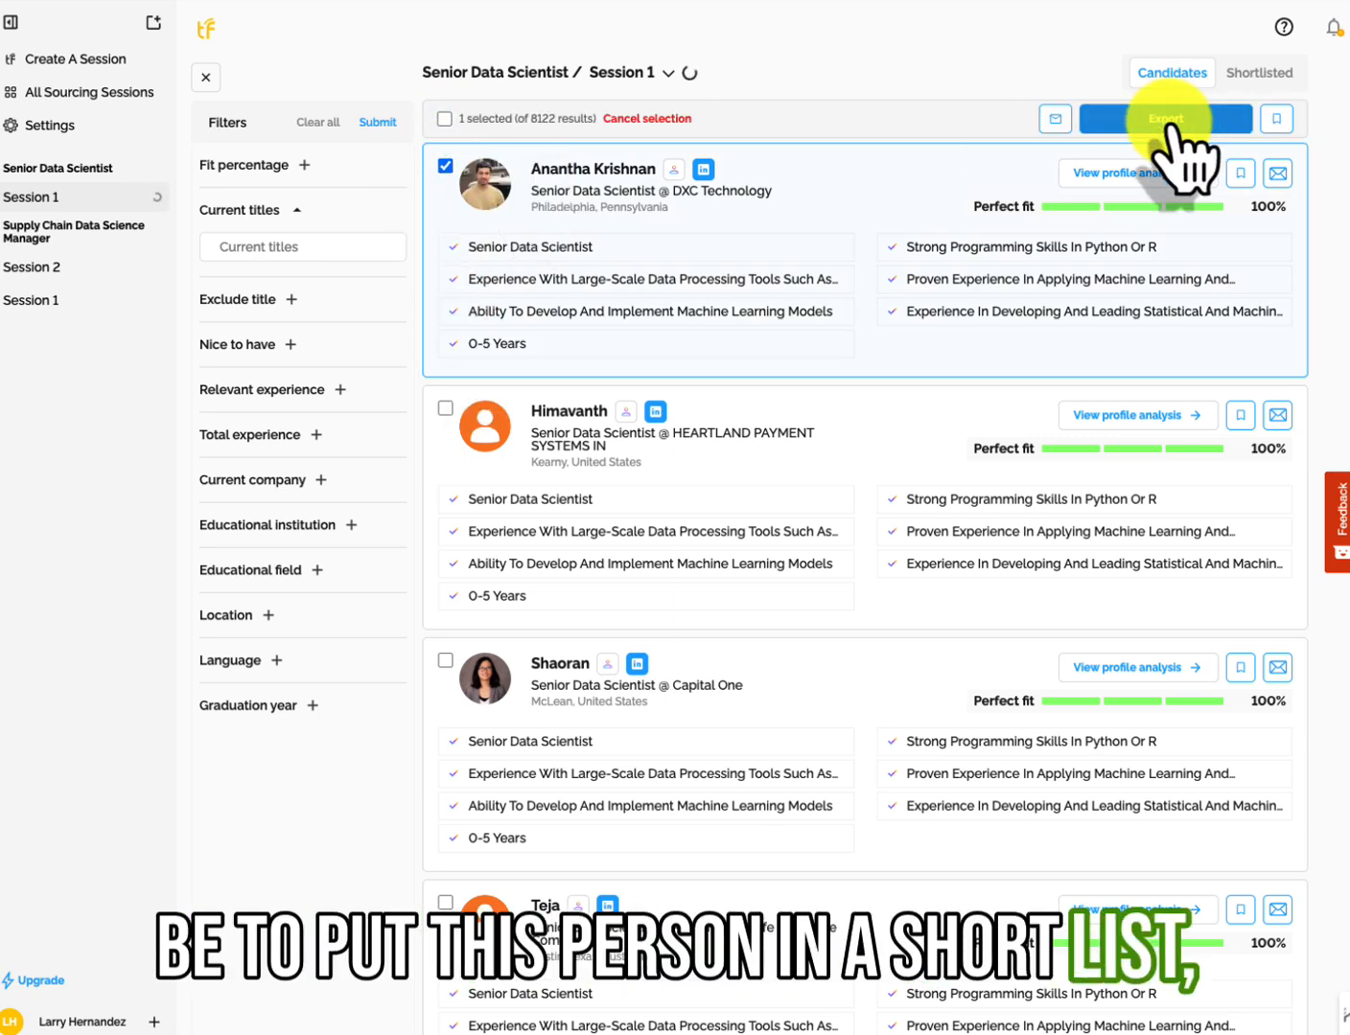
mouse_move(1259, 73)
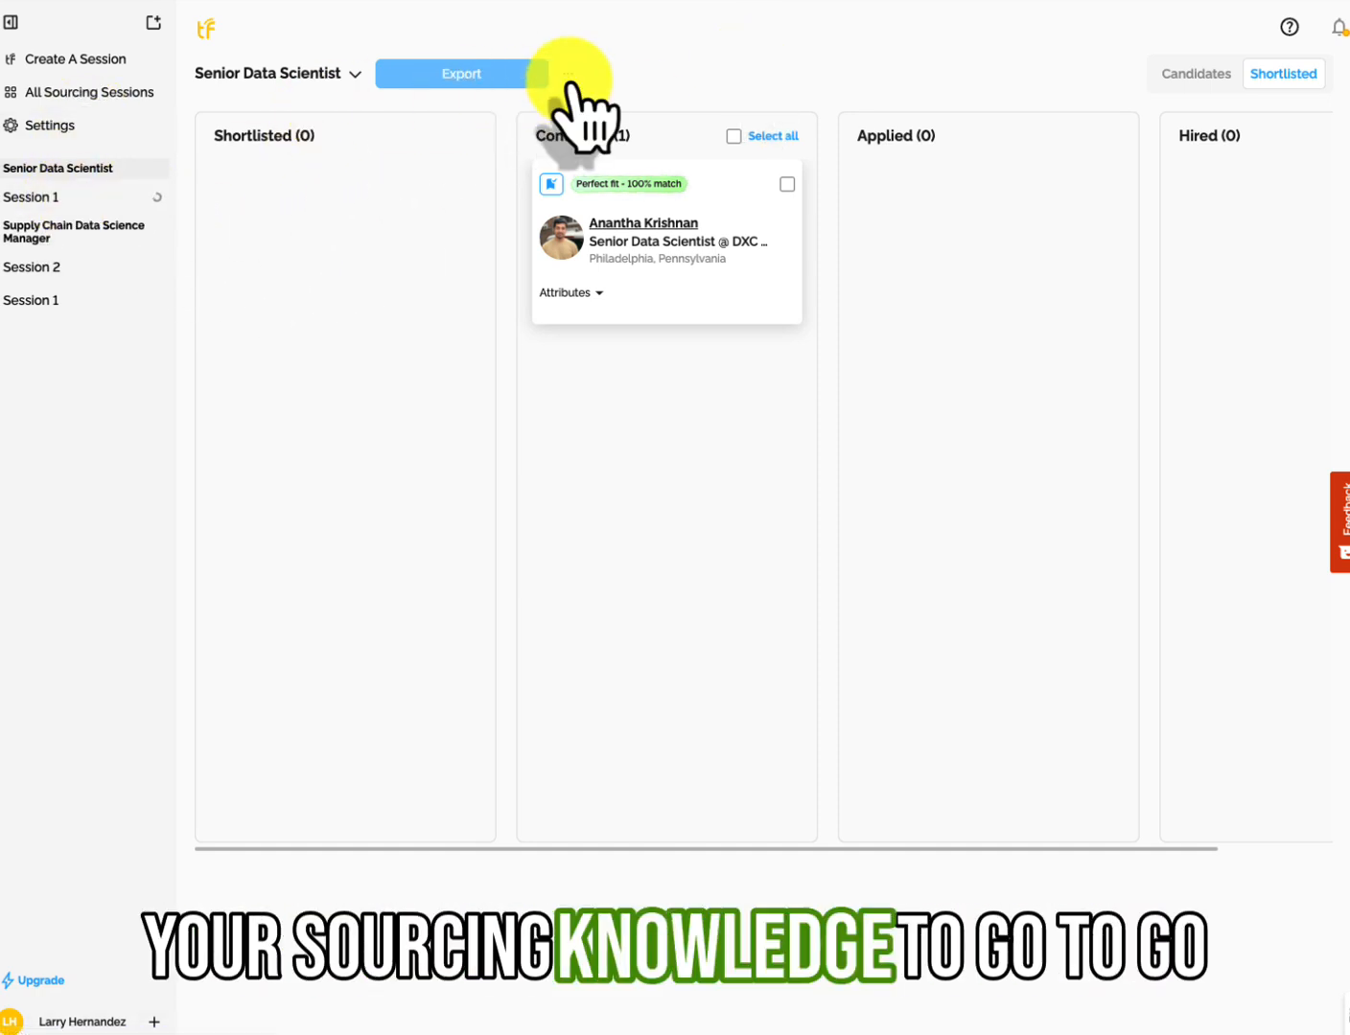
click(644, 222)
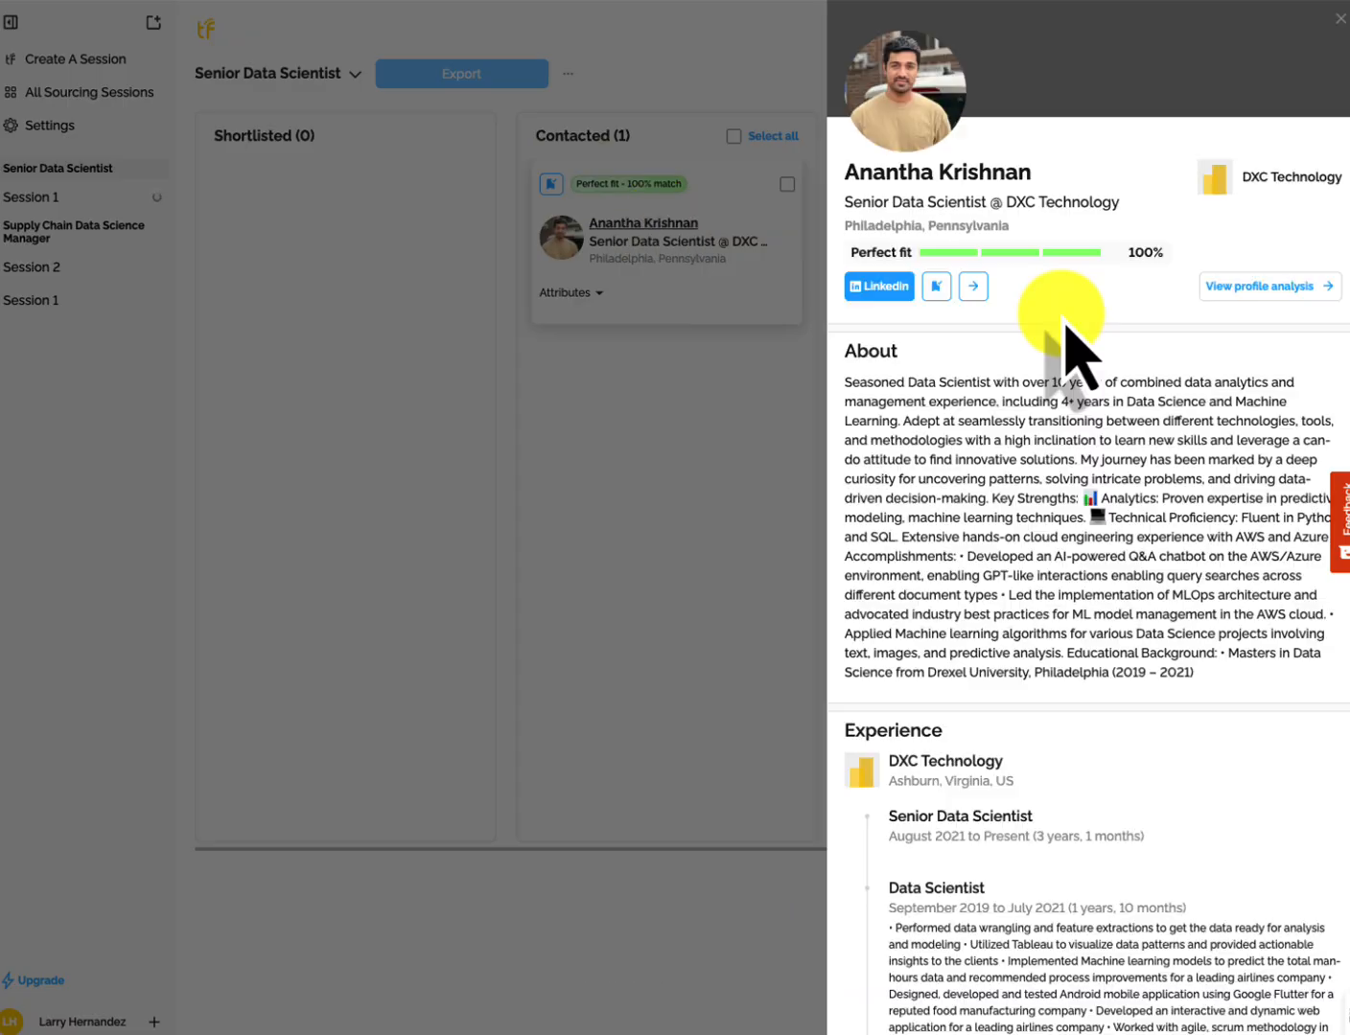
scroll(down, 3)
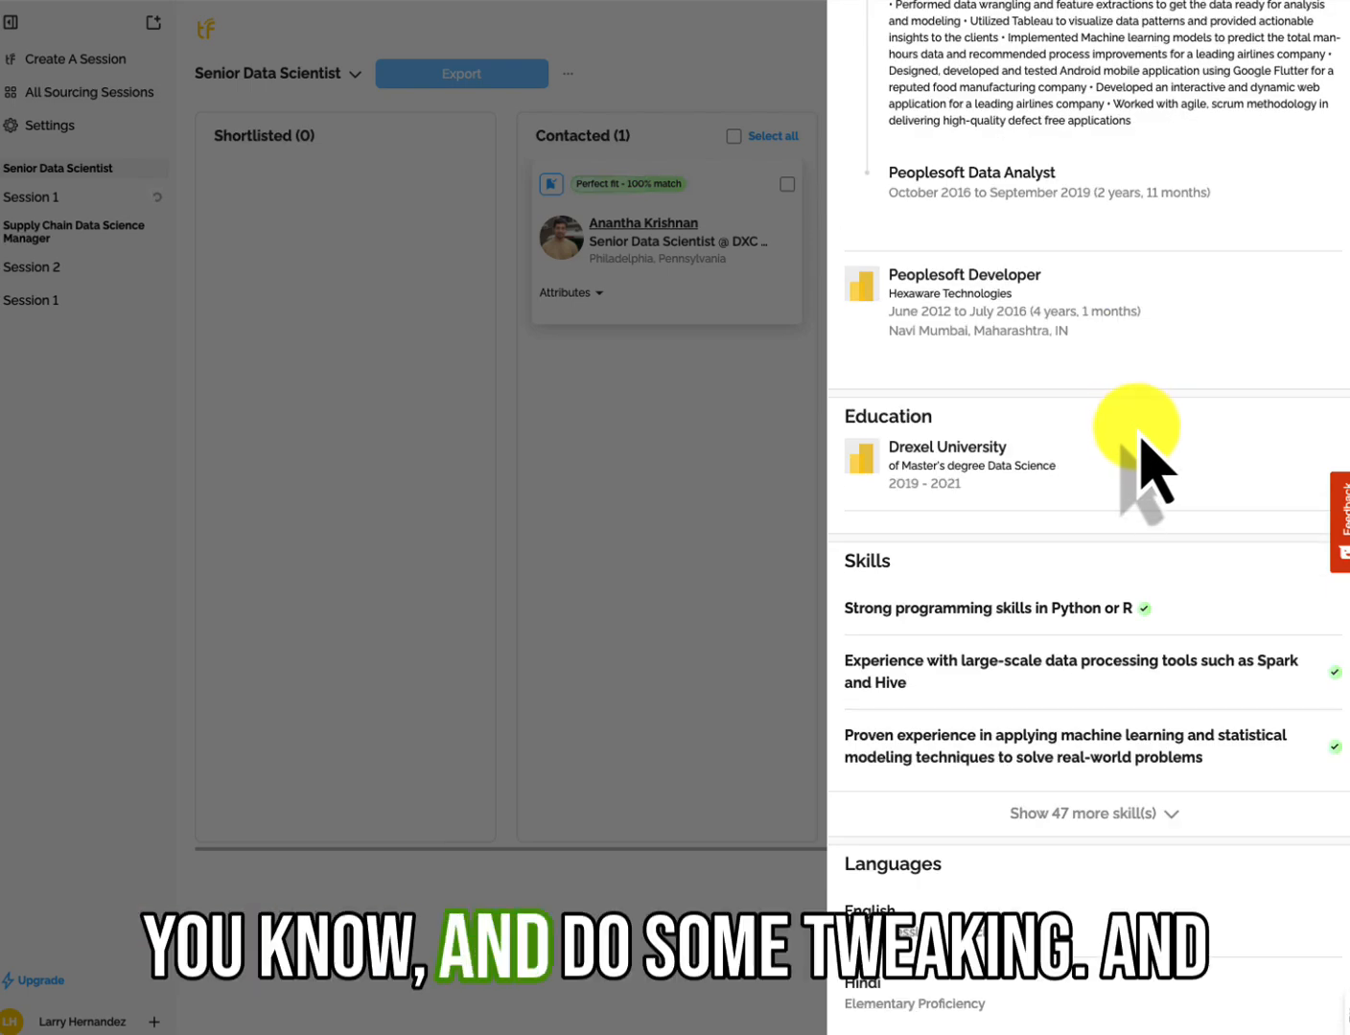
scroll(up, 3)
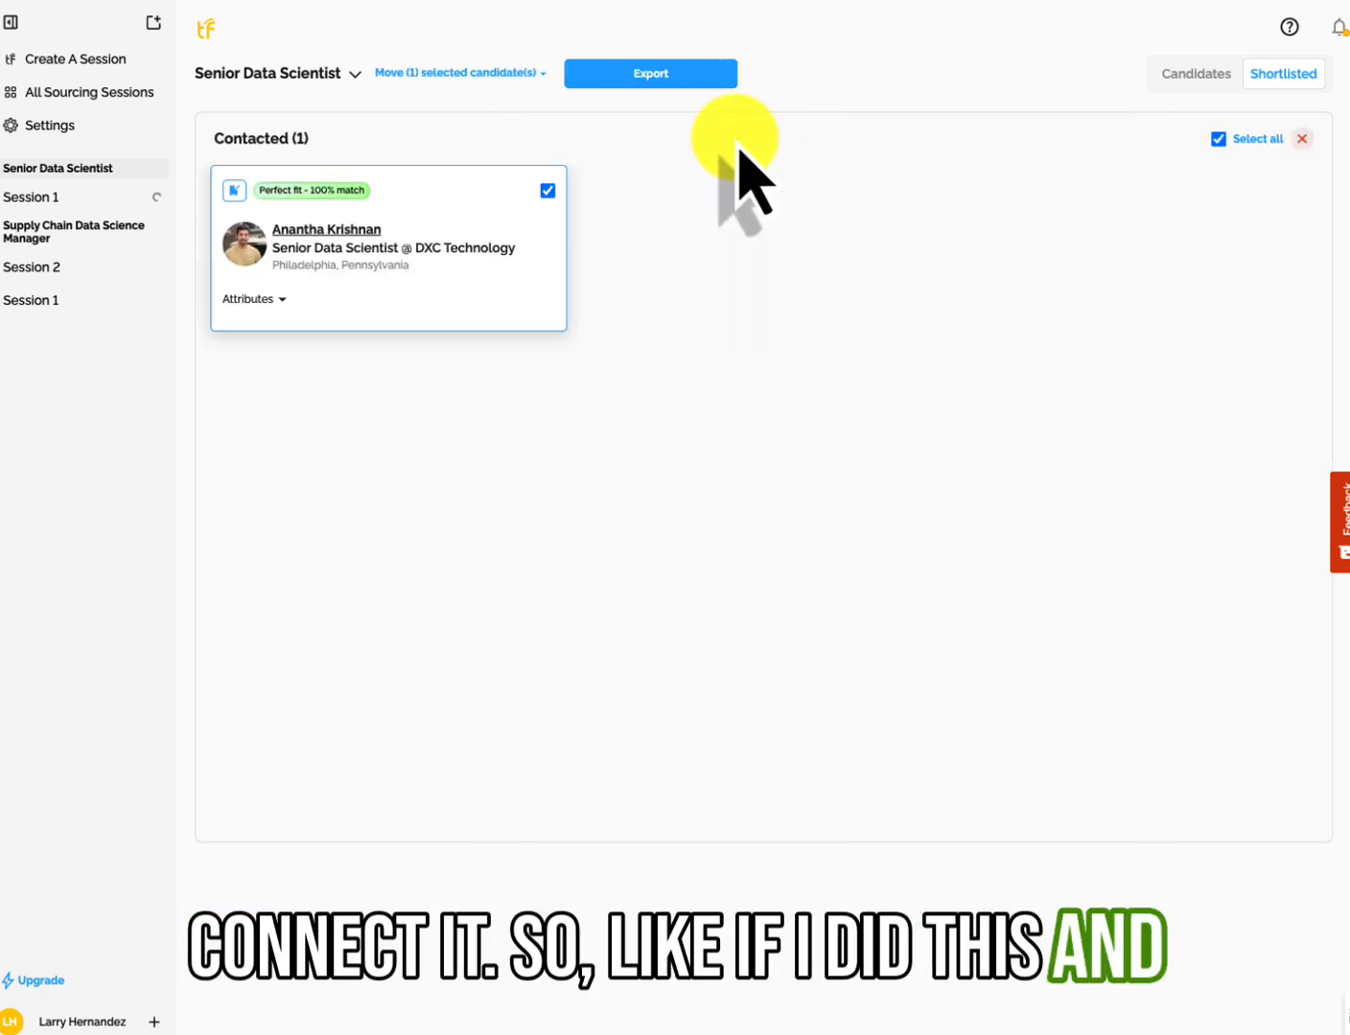
click(458, 73)
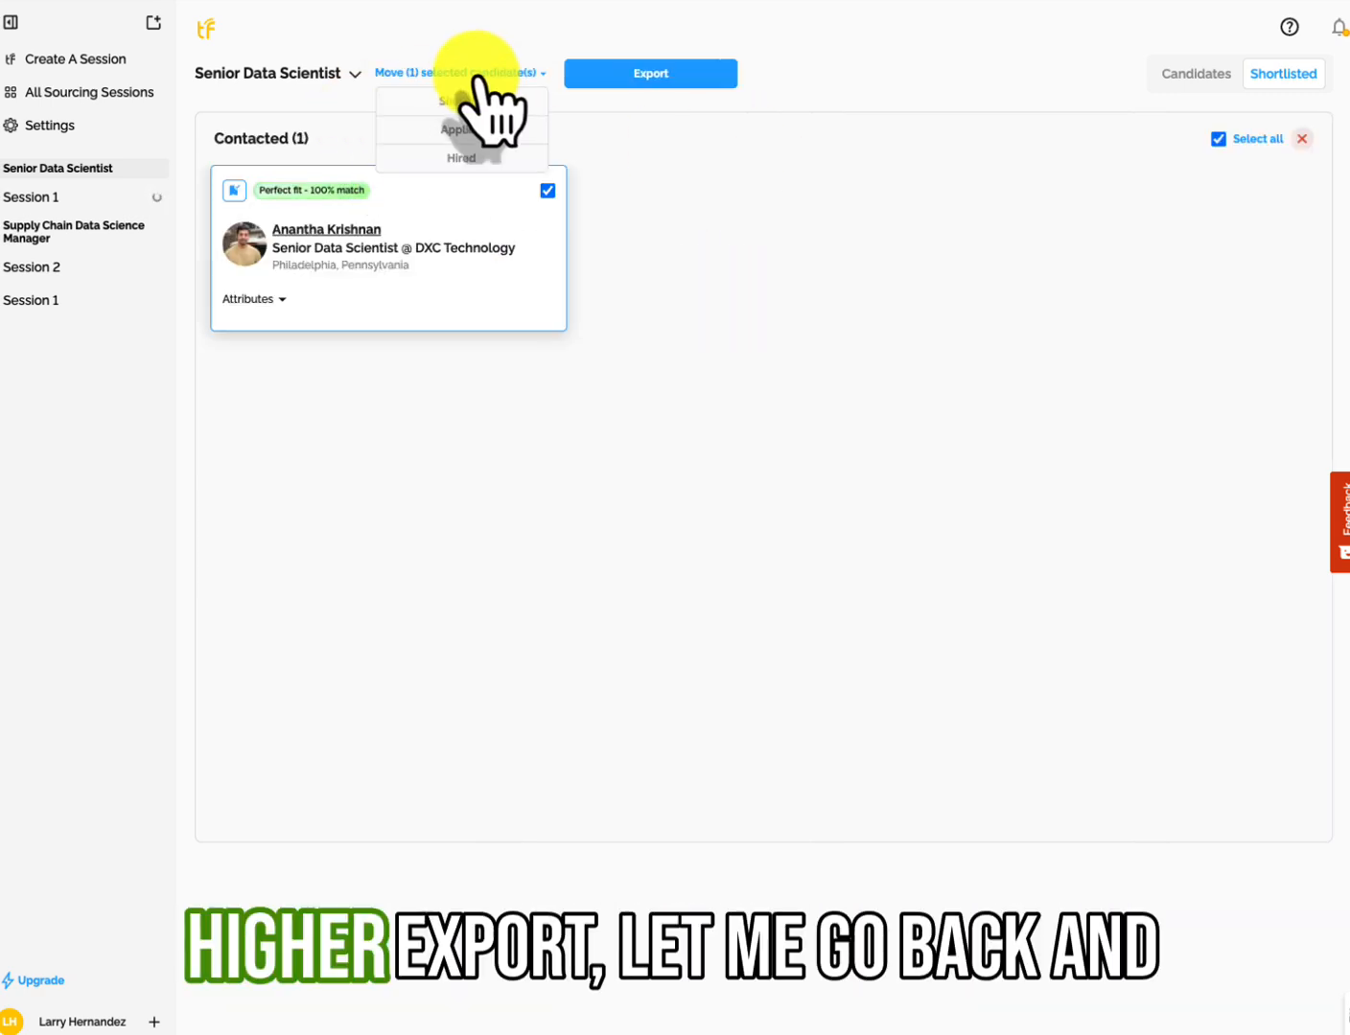
mouse_move(1003, 108)
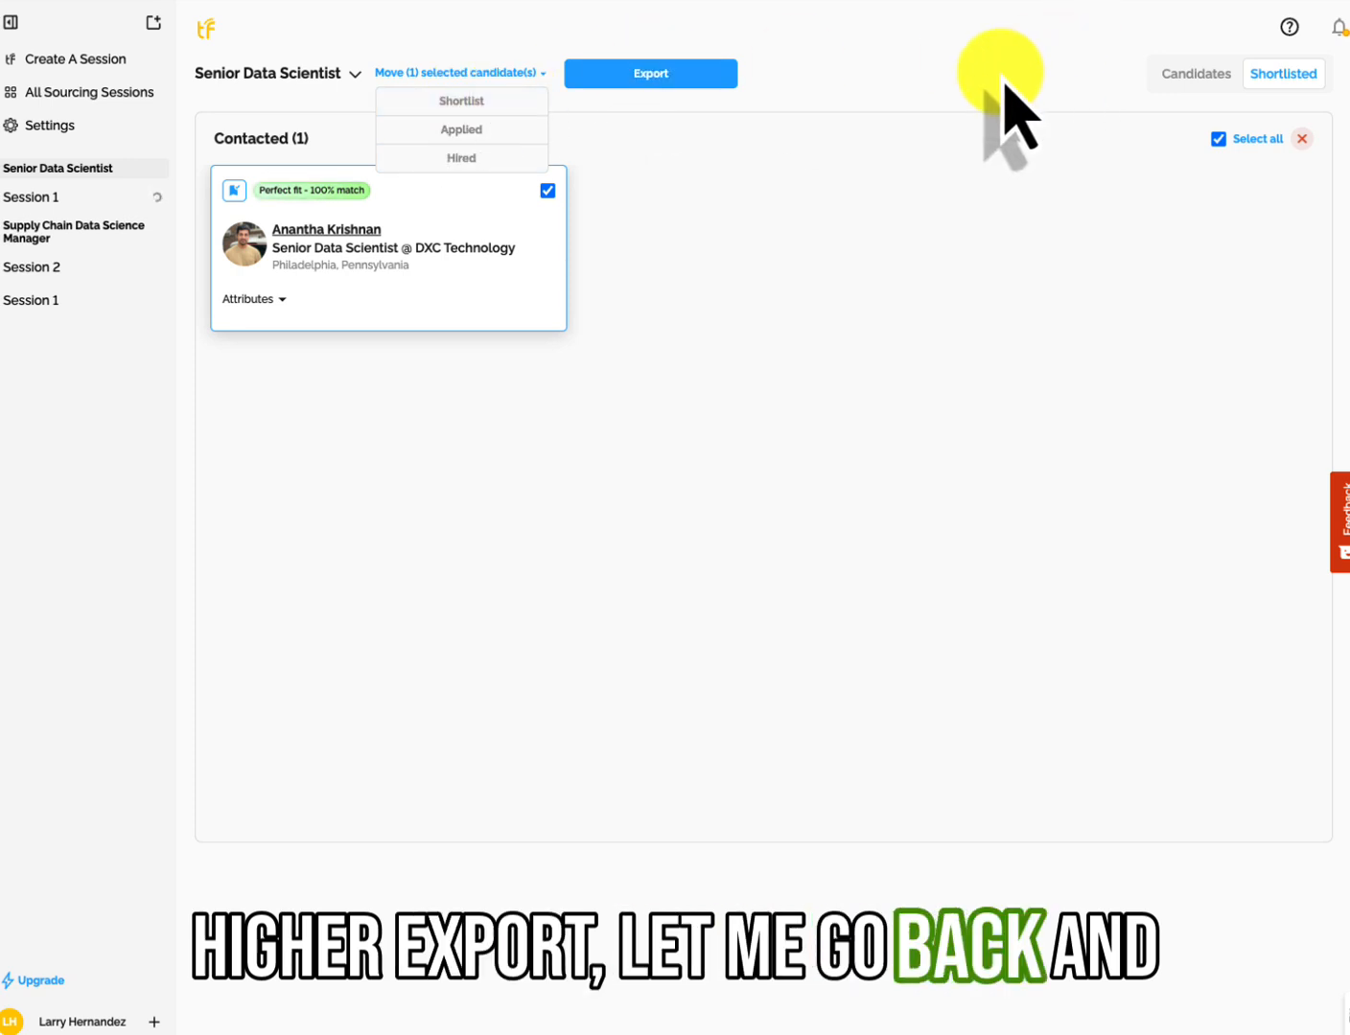
Select Himavanth alongside Anantha, try emailing both, and dismiss the 'Connect your email' prompt
click(30, 197)
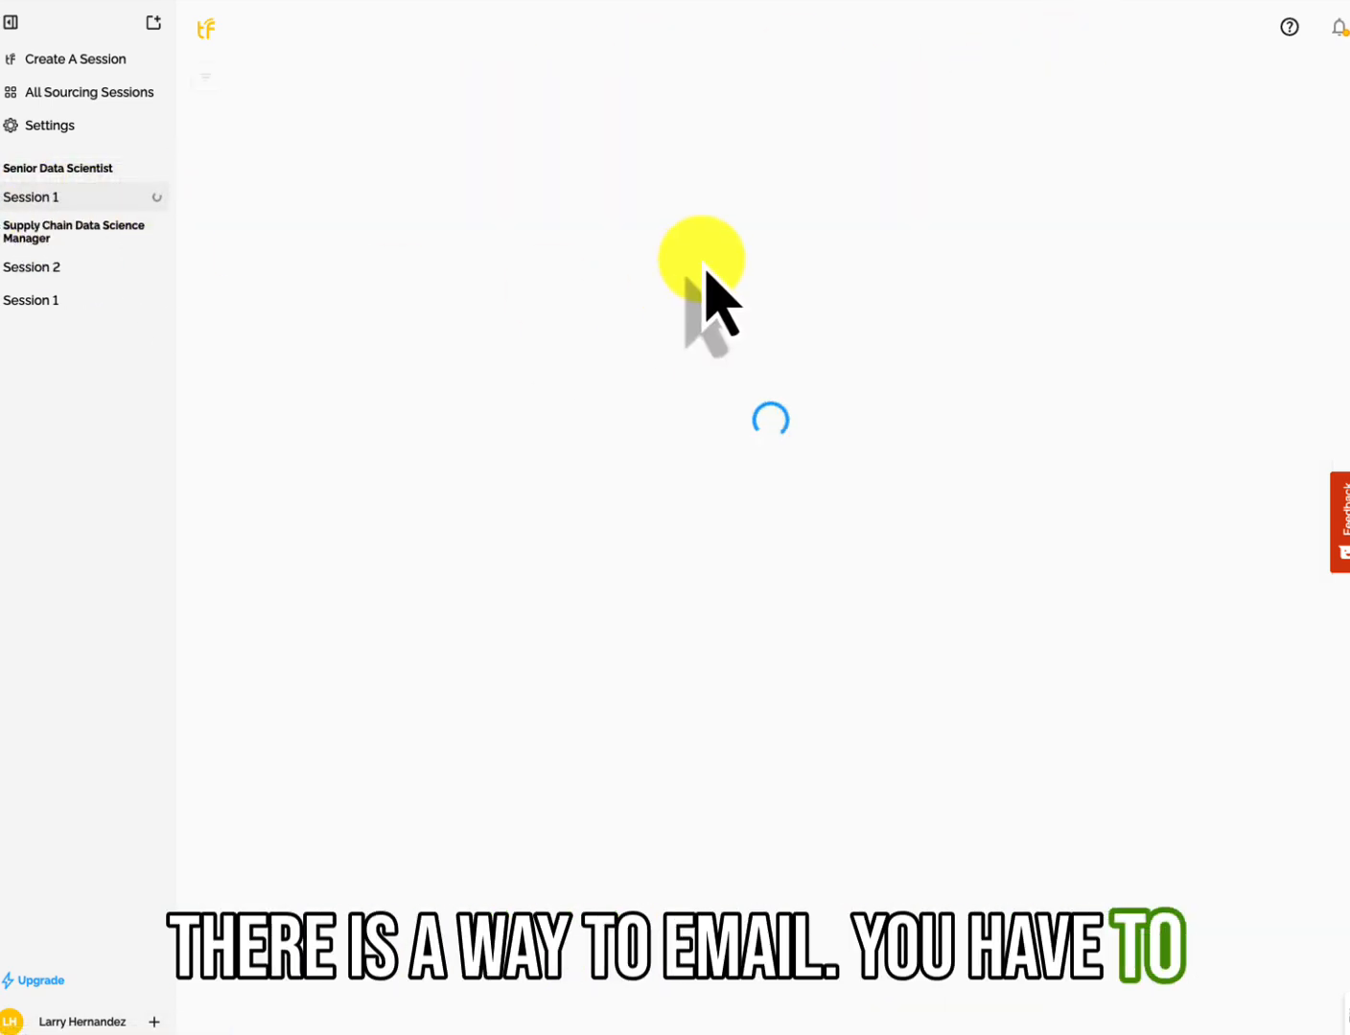
mouse_move(717, 326)
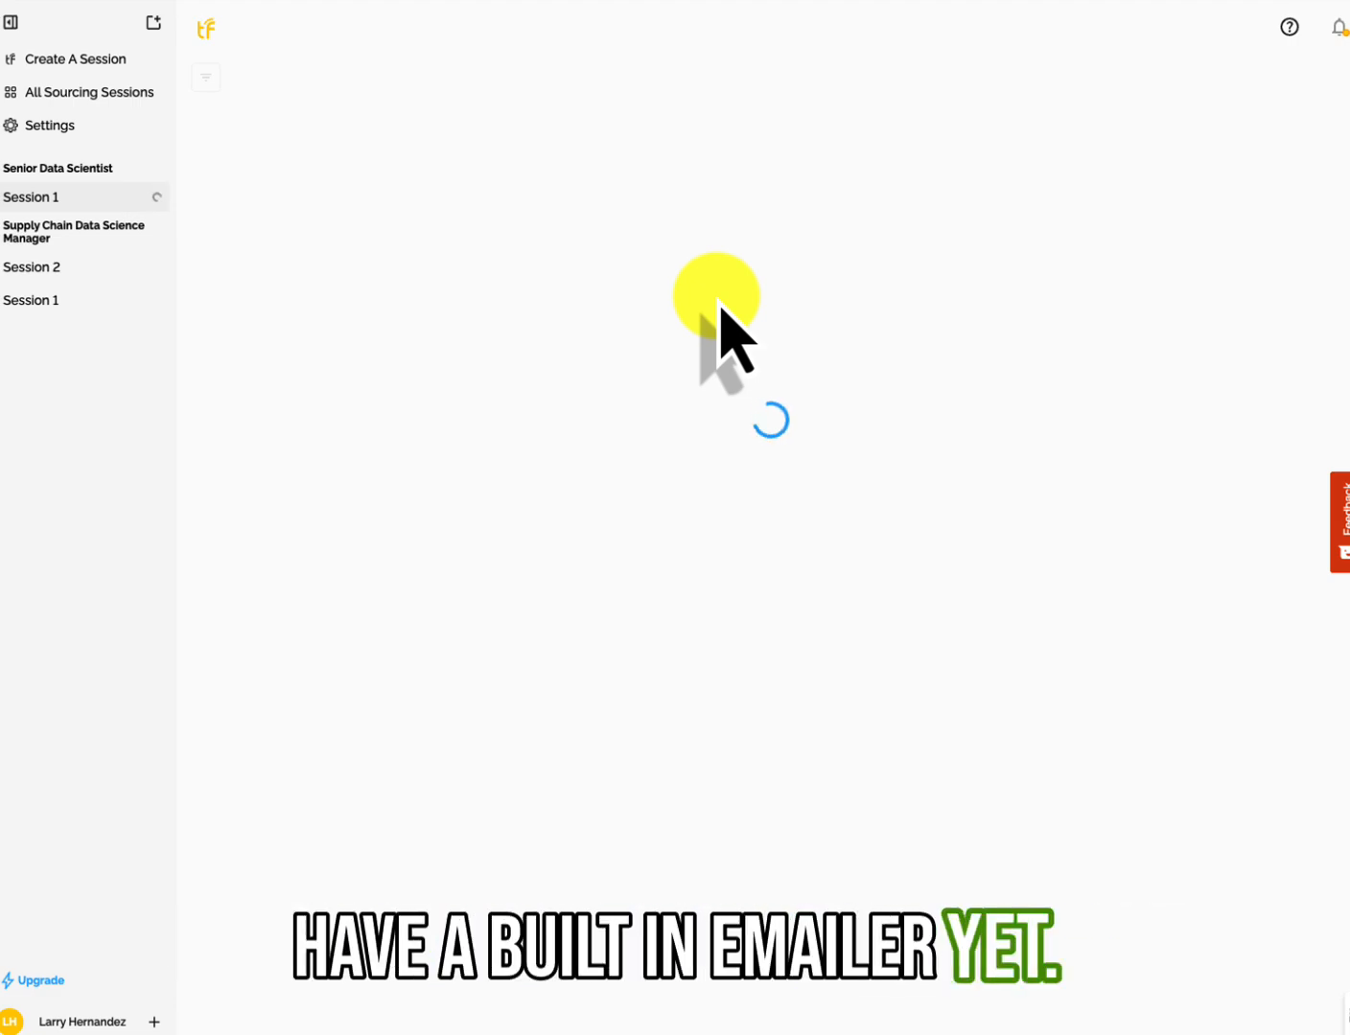
mouse_move(968, 345)
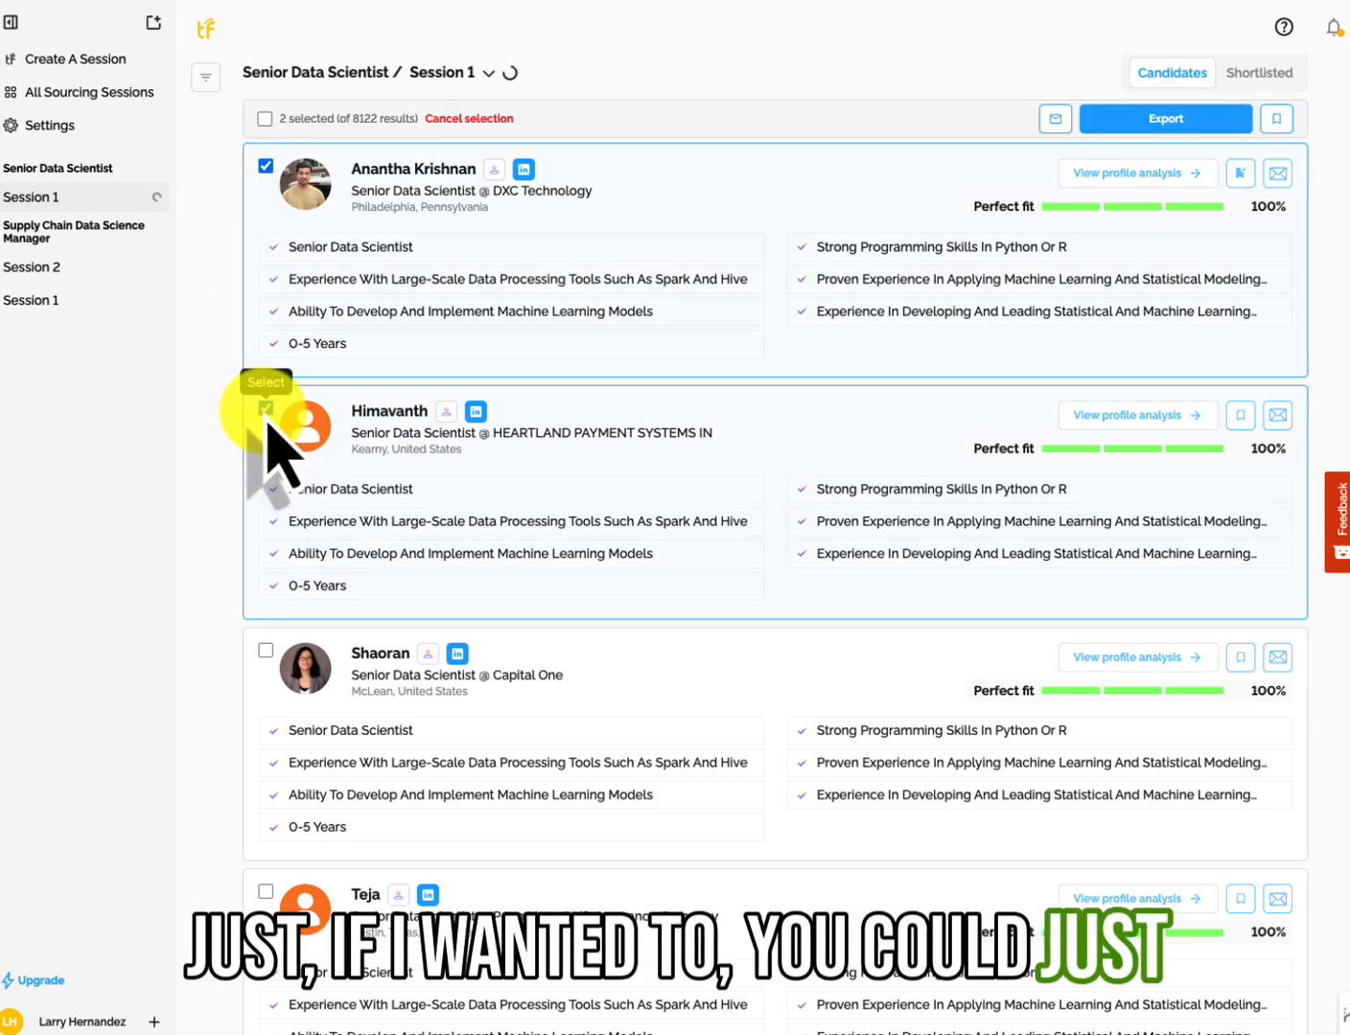
click(266, 409)
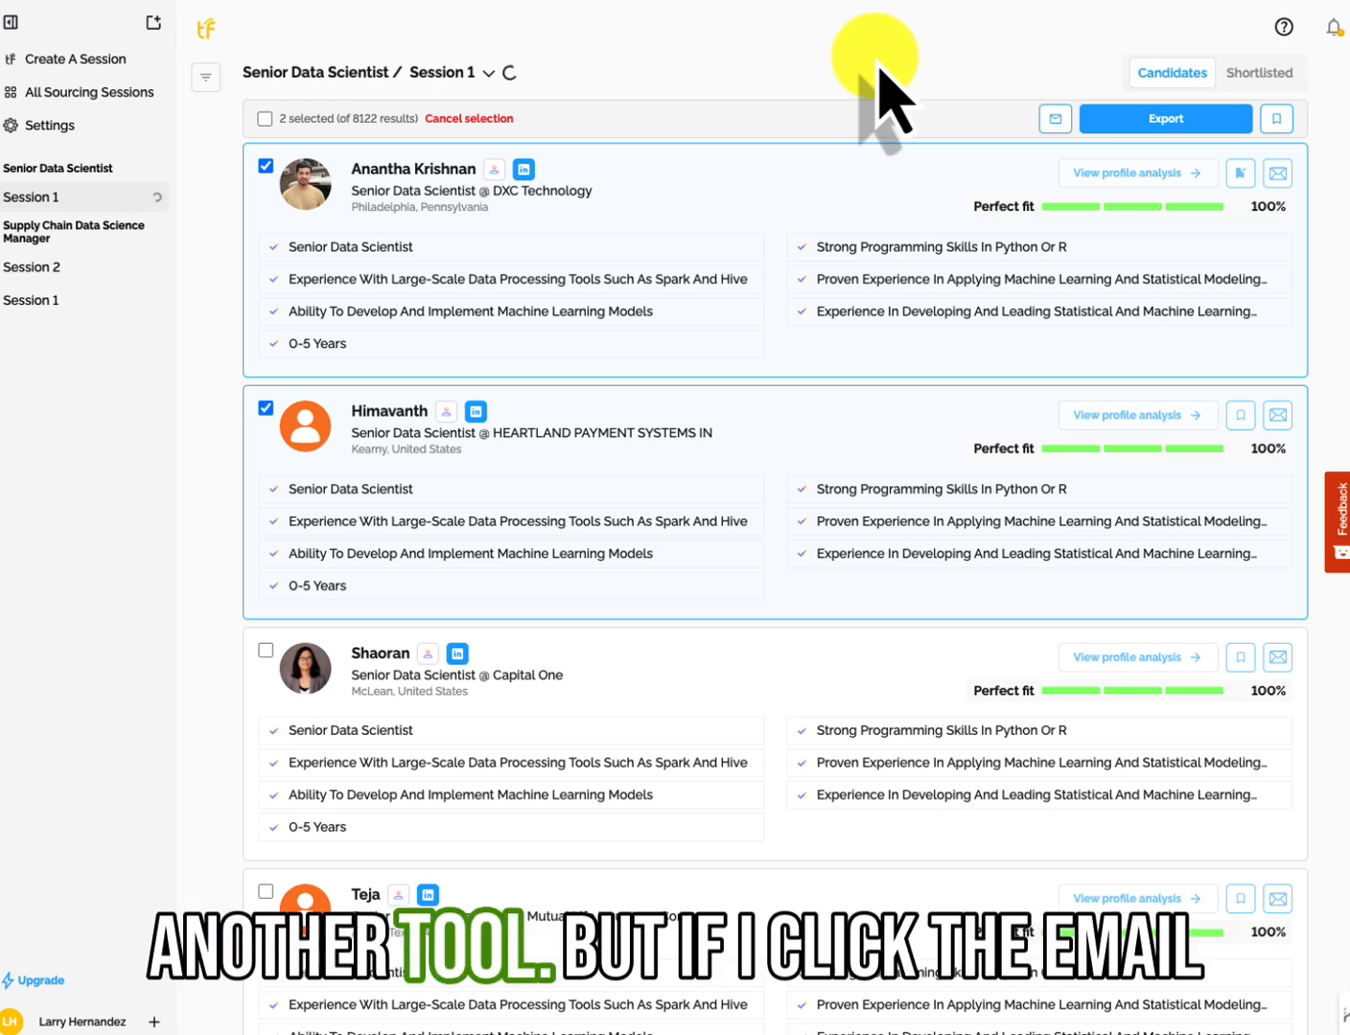
click(1054, 119)
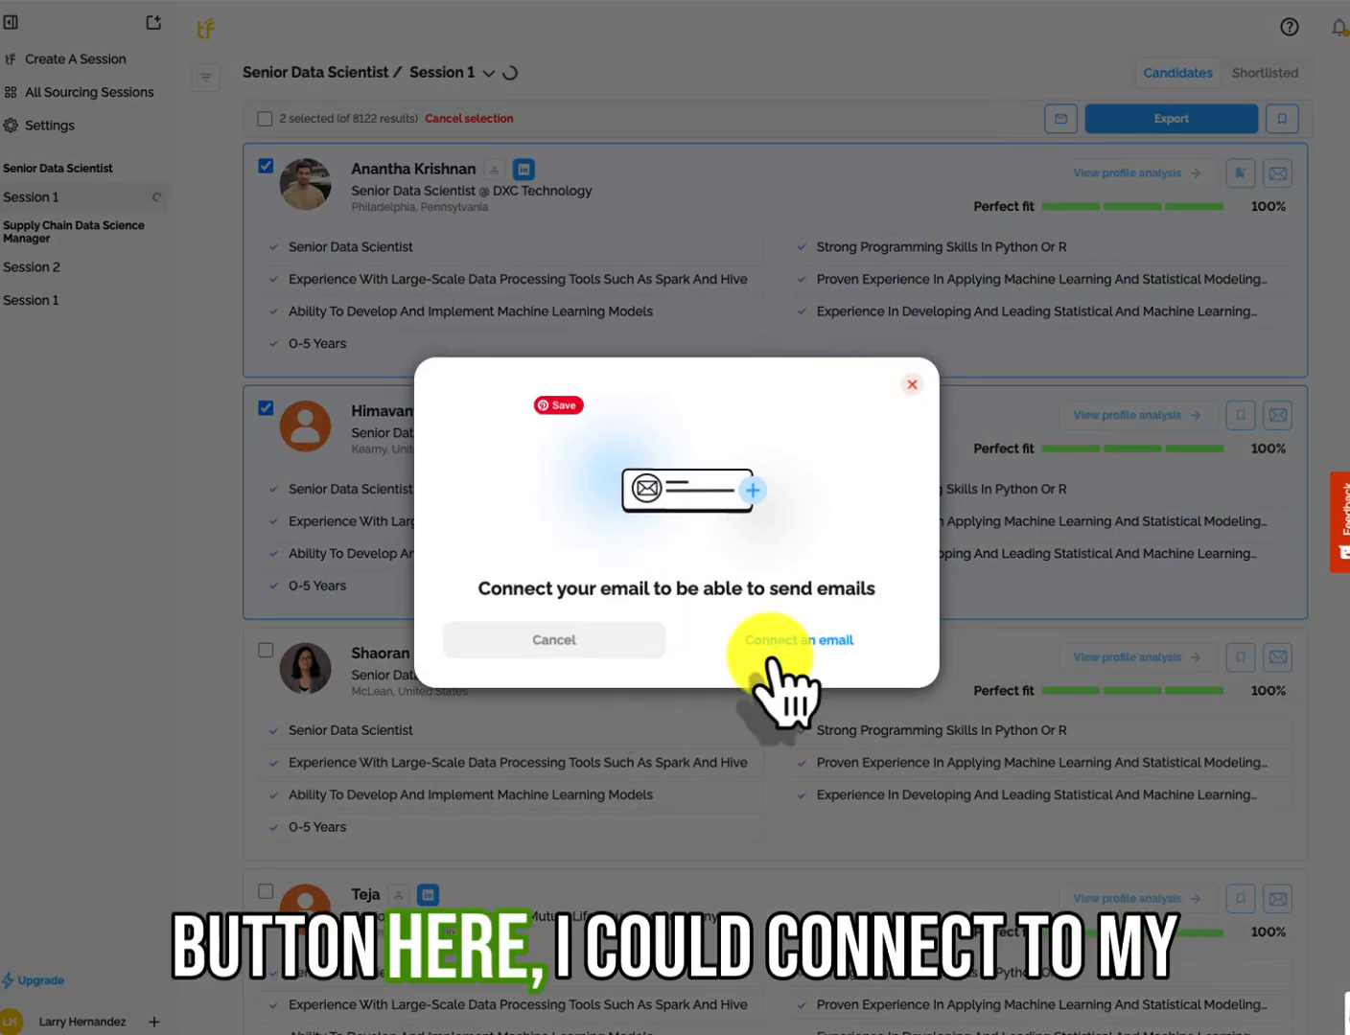
mouse_move(901, 499)
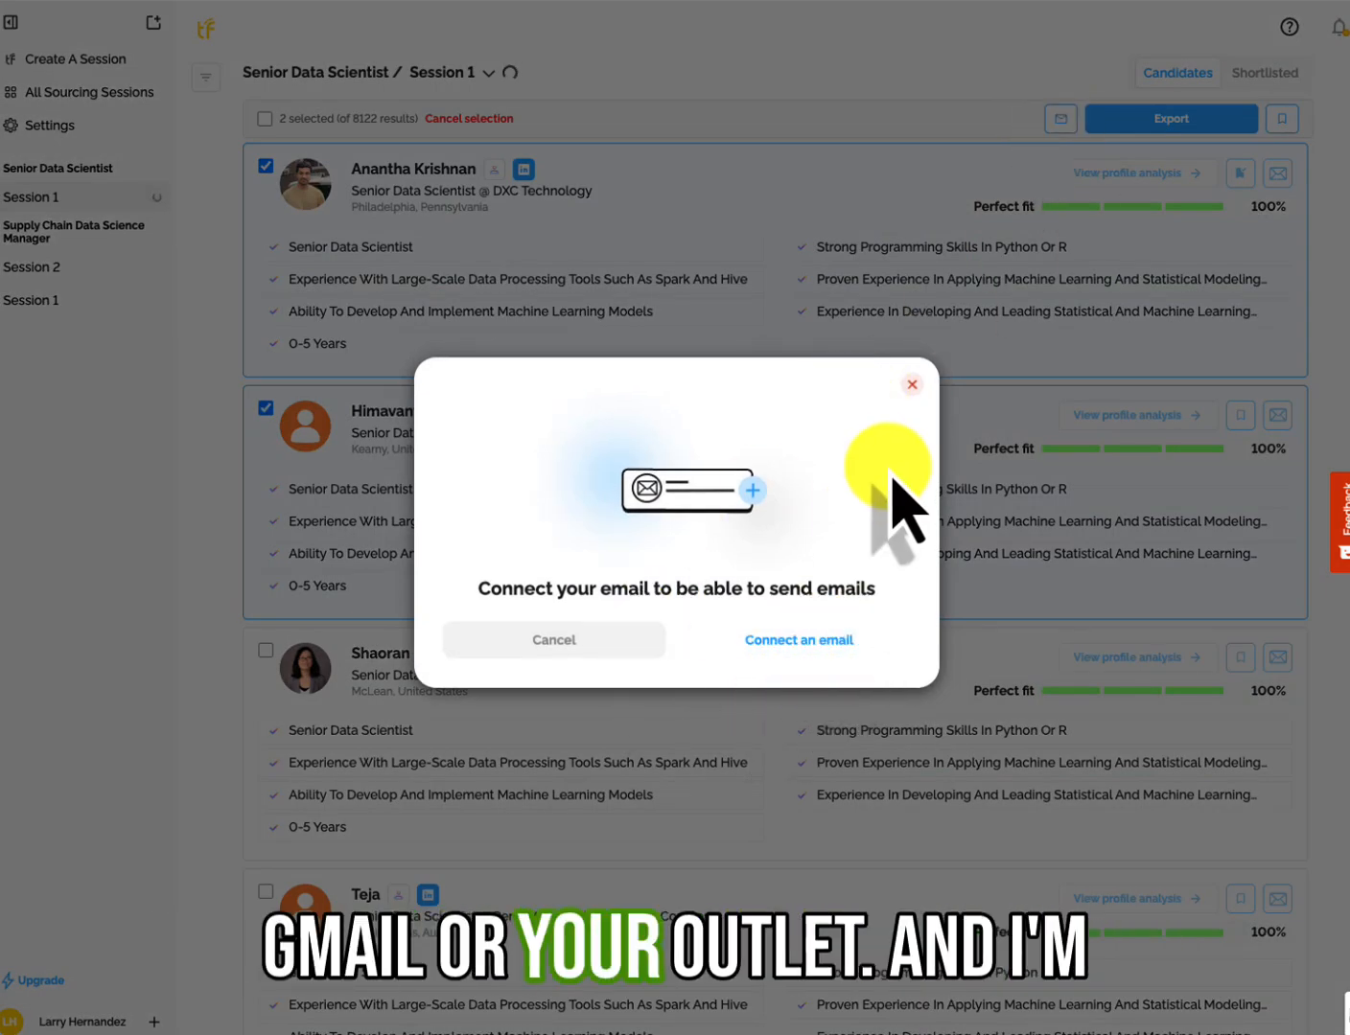
click(912, 385)
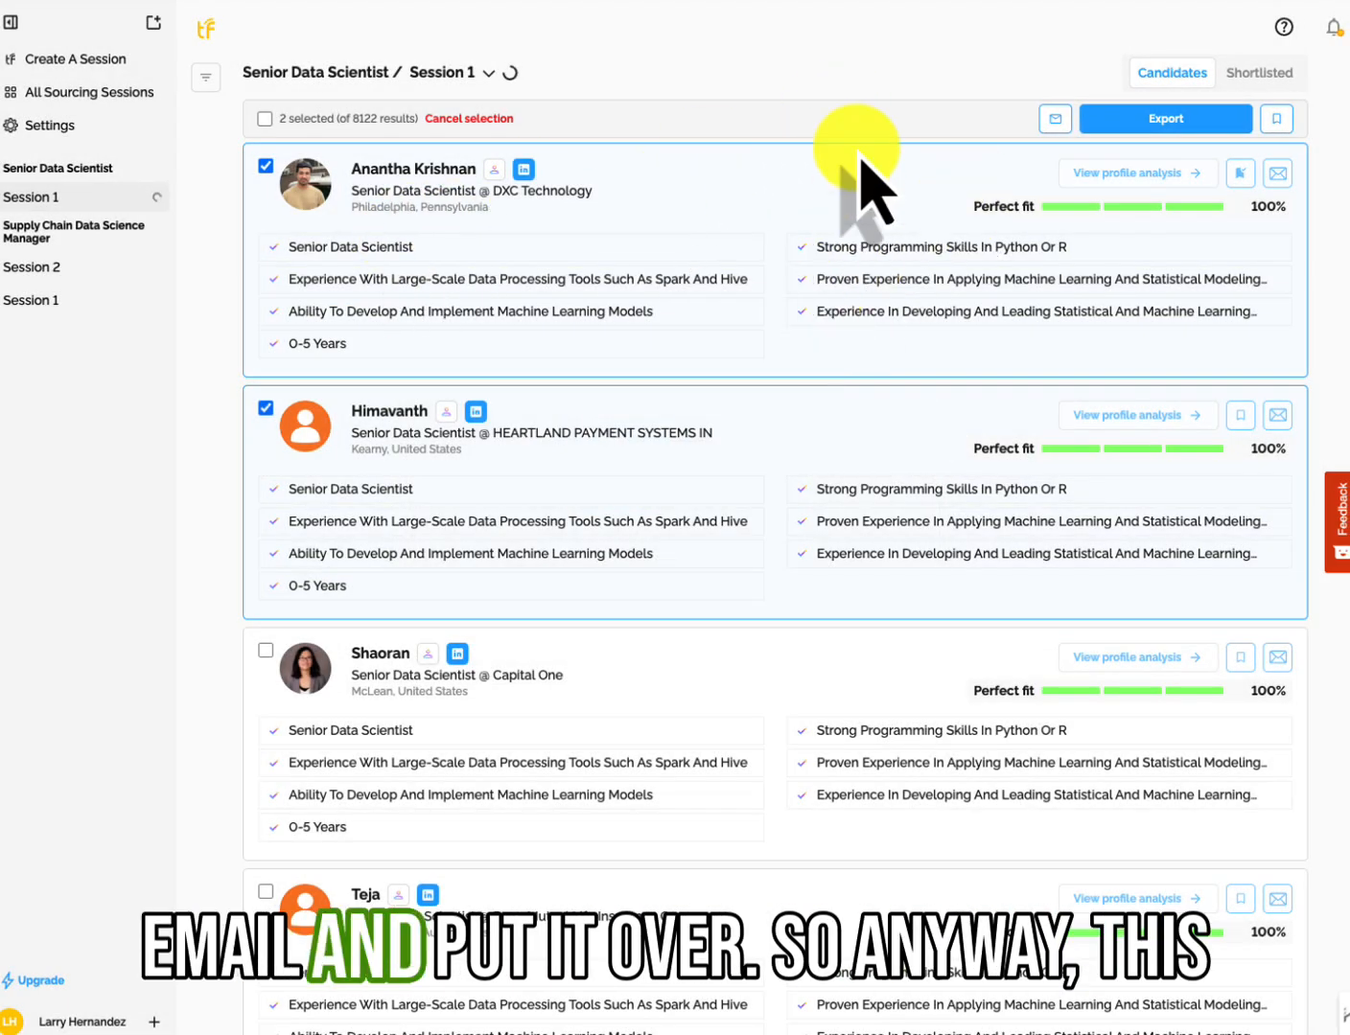
scroll(down, 3)
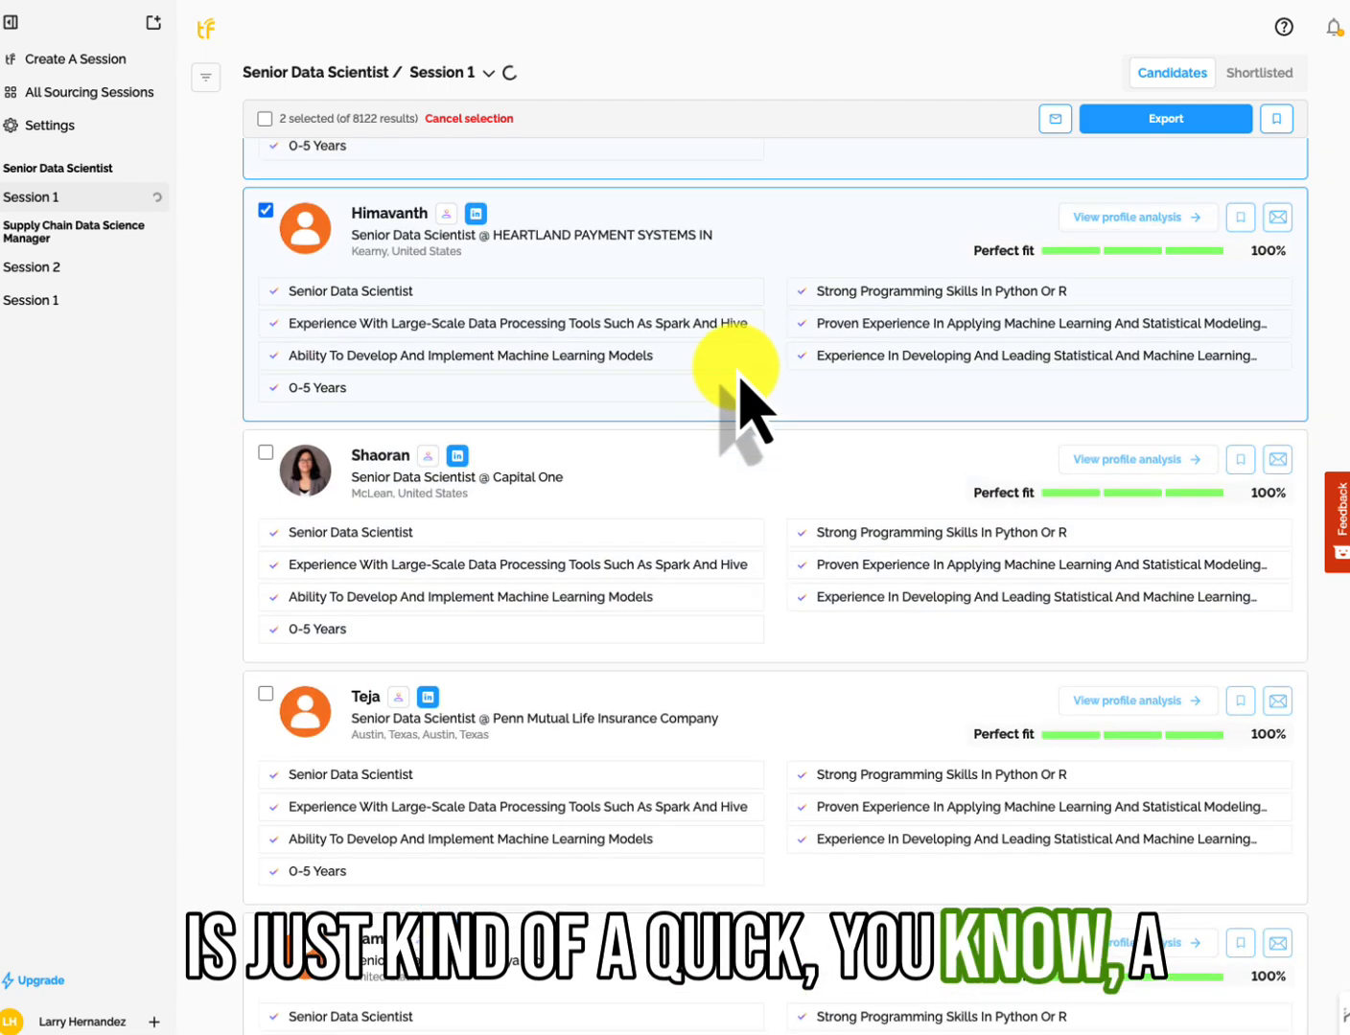
scroll(up, 3)
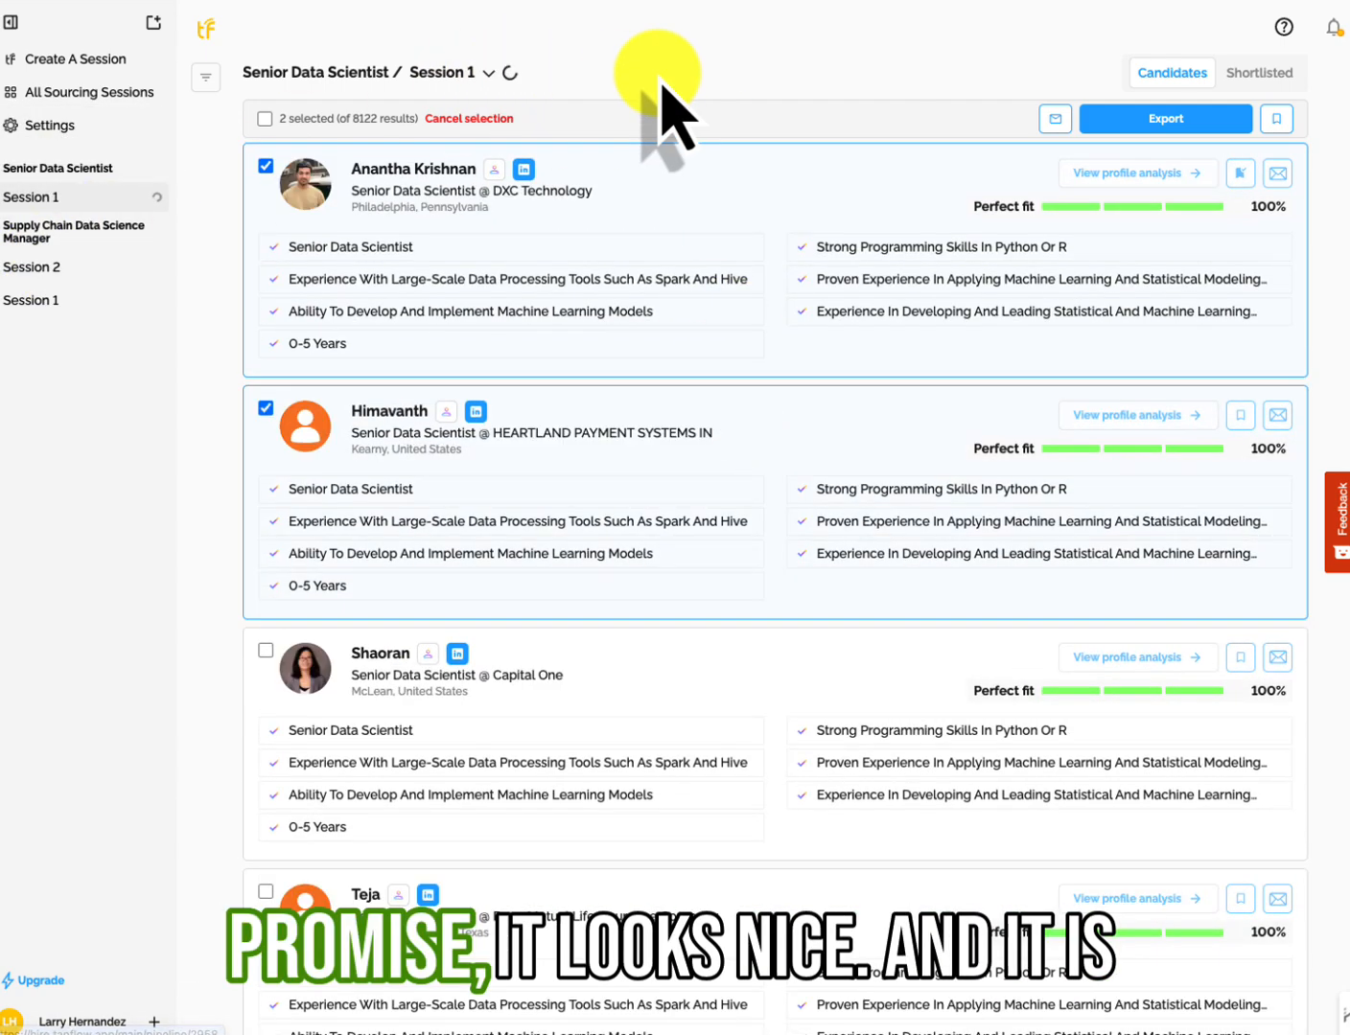
mouse_move(661, 345)
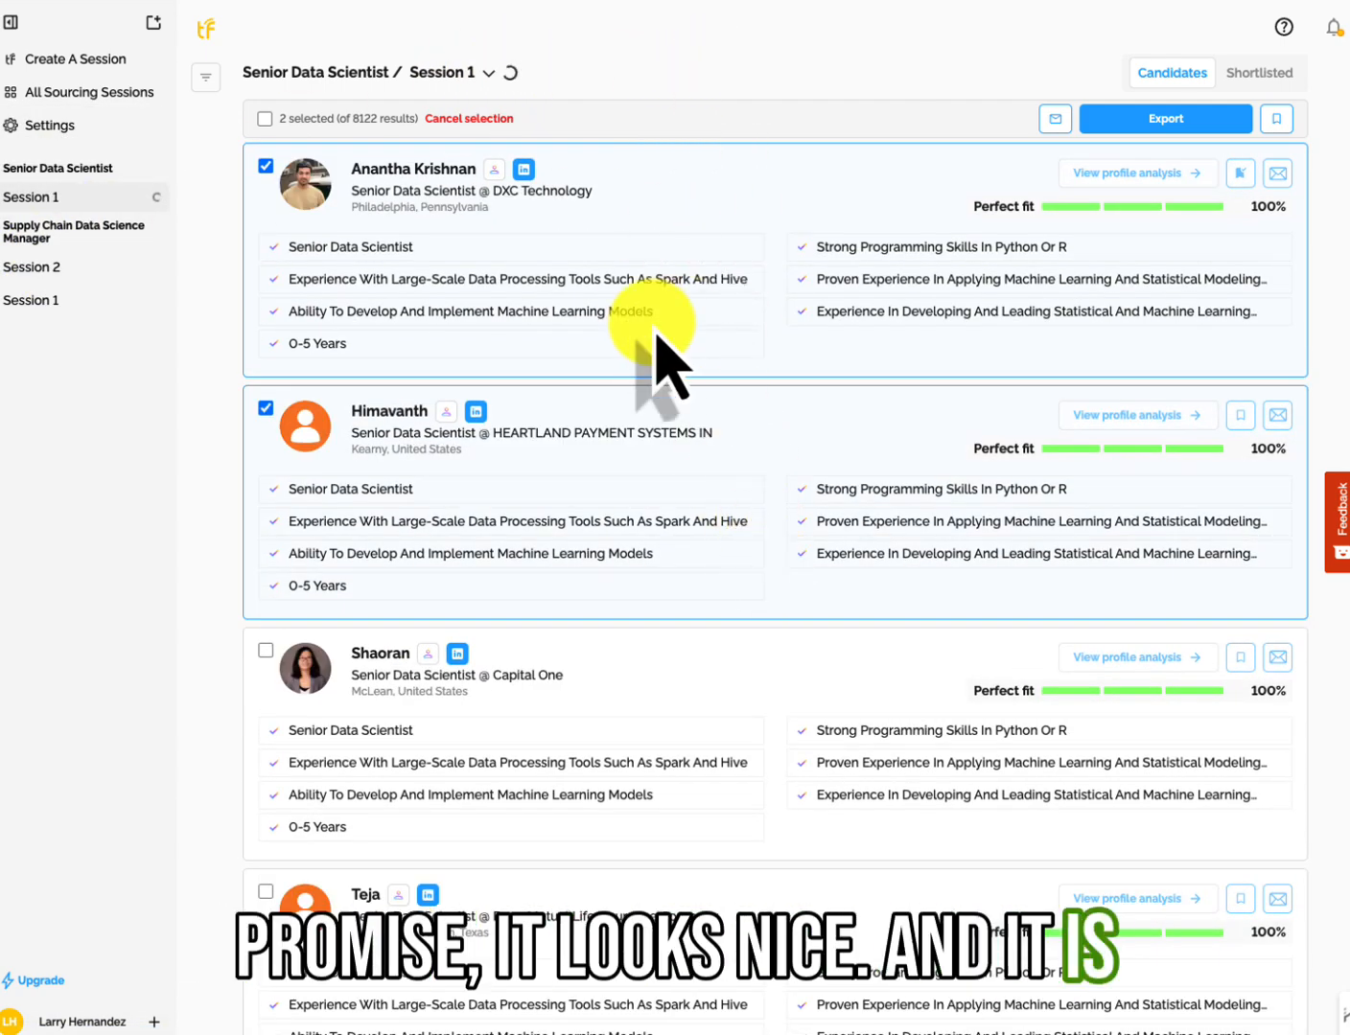
mouse_move(786, 86)
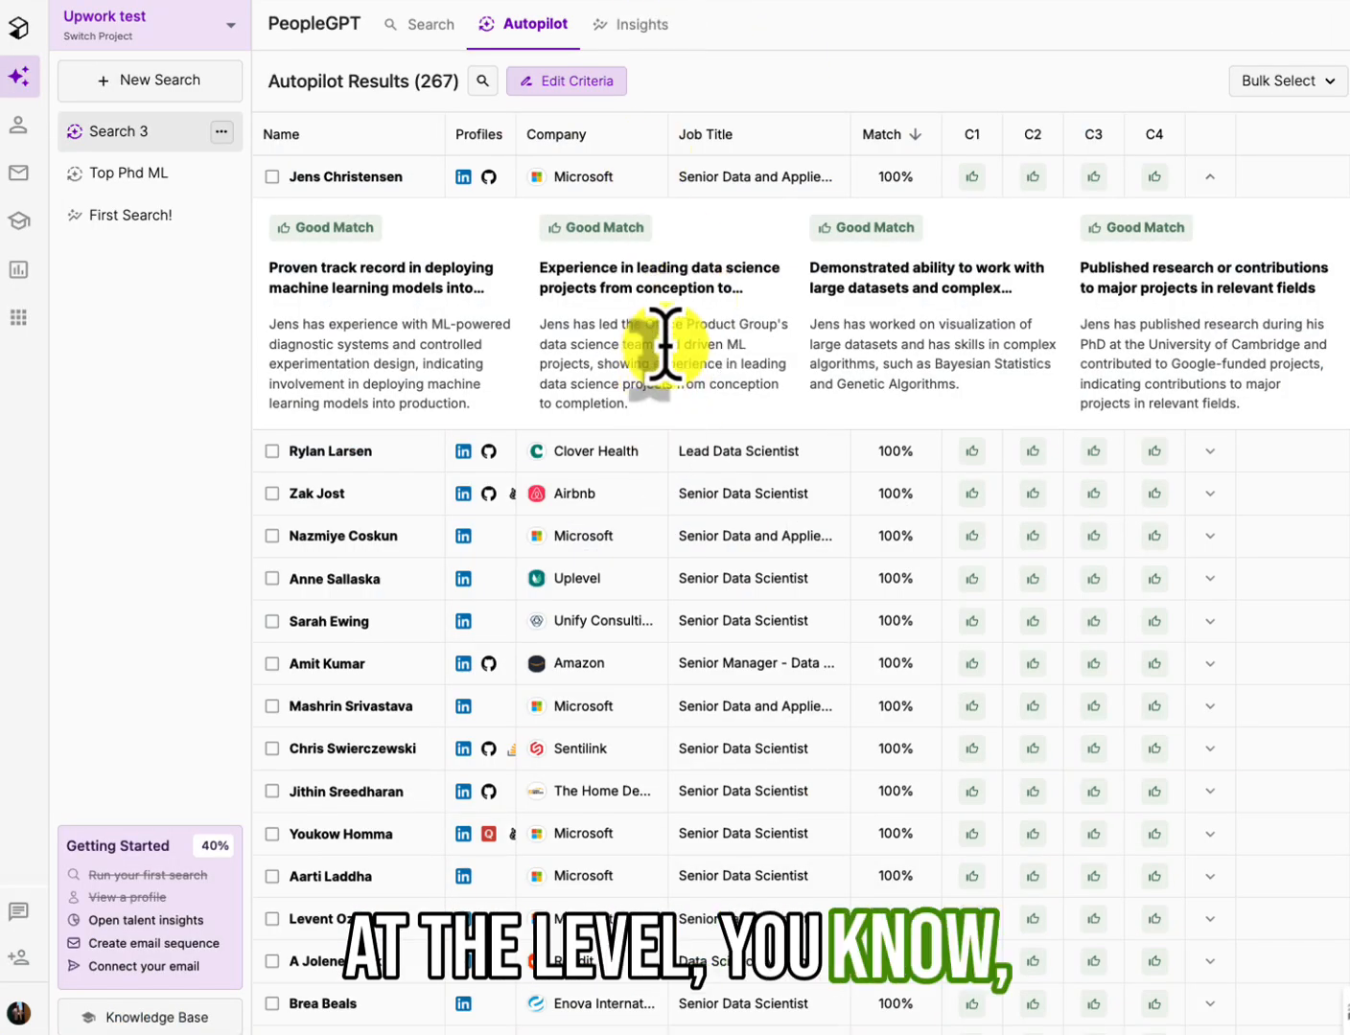
scroll(down, 3)
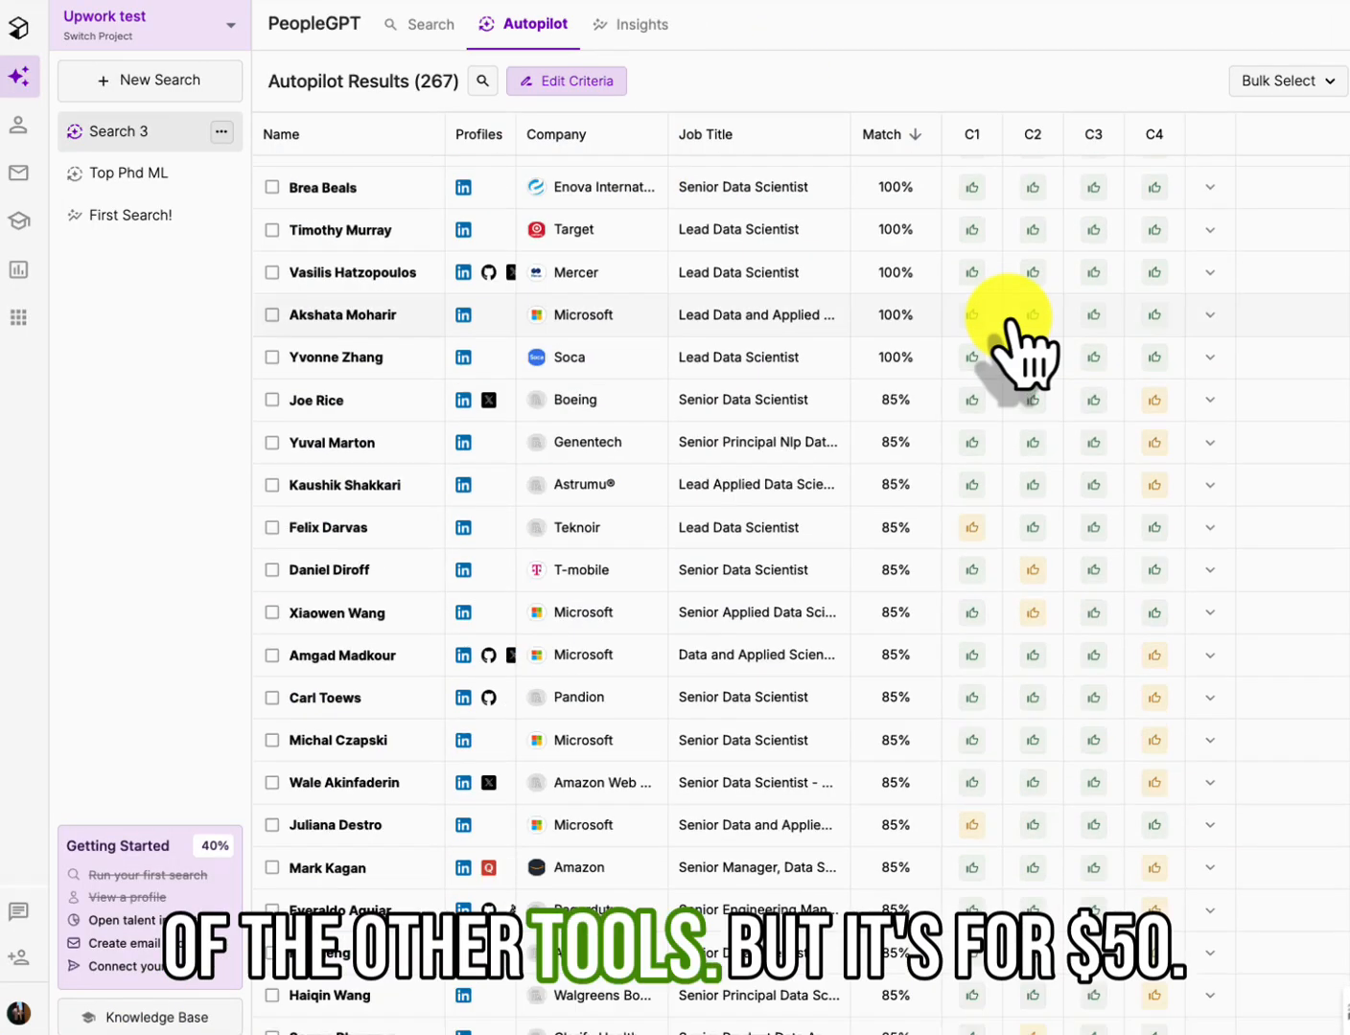
click(1209, 177)
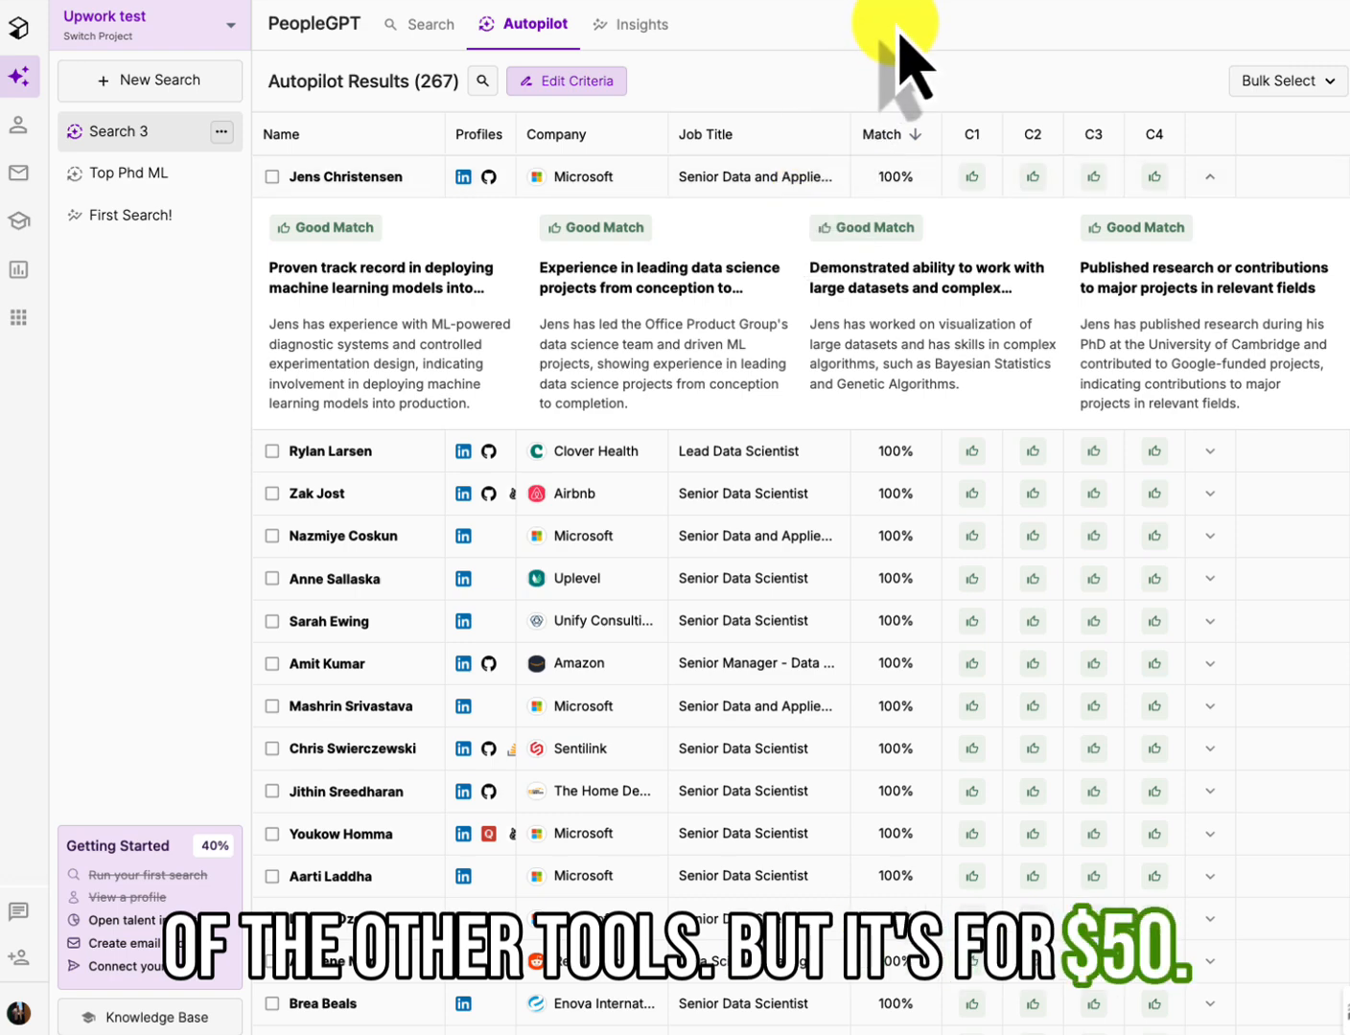